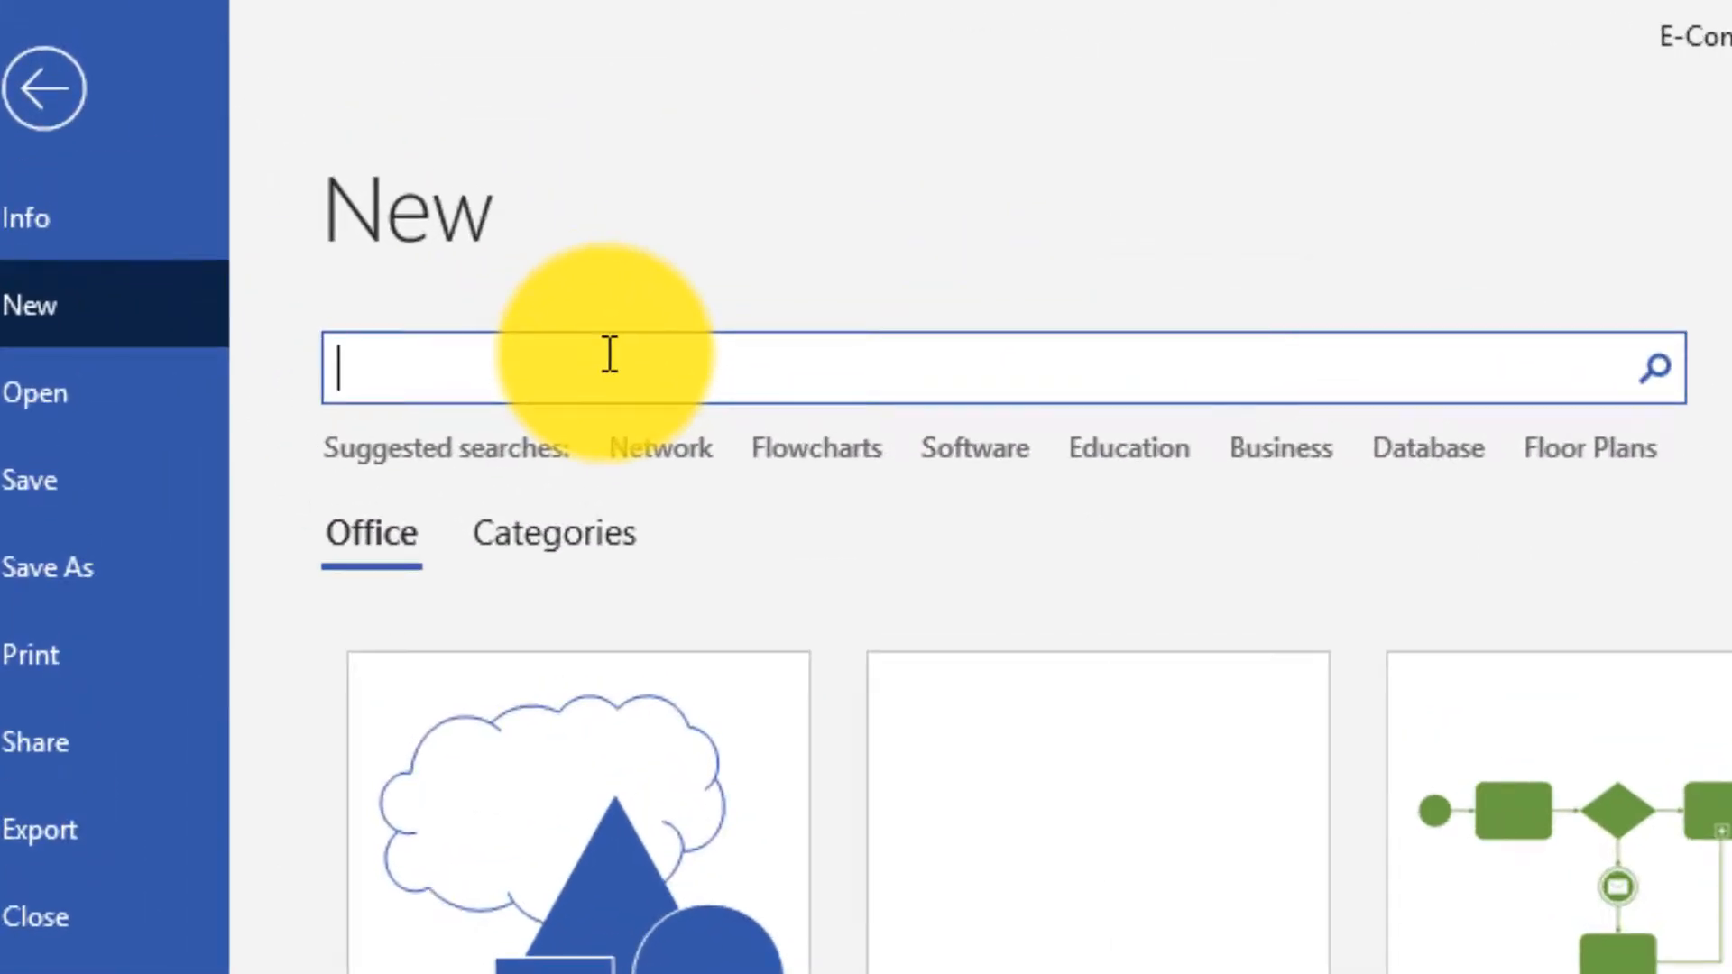
Step: Search the Visio templates for 'bpmn'
text(bpmn)
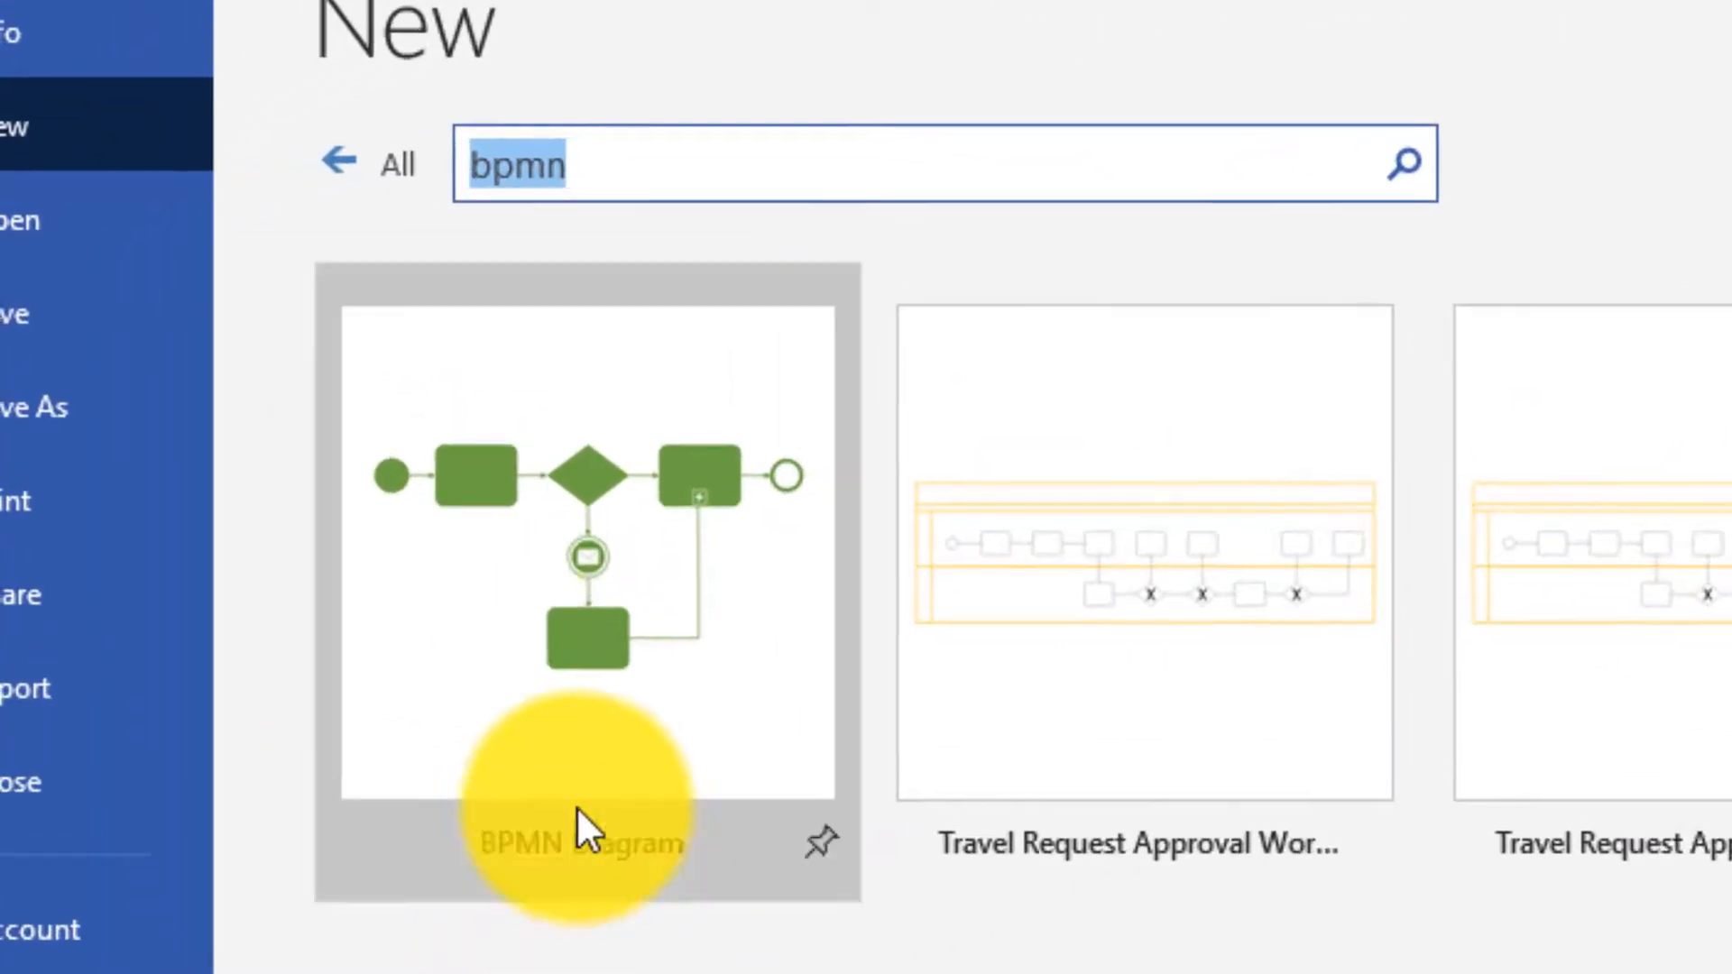
mouse_move(702, 679)
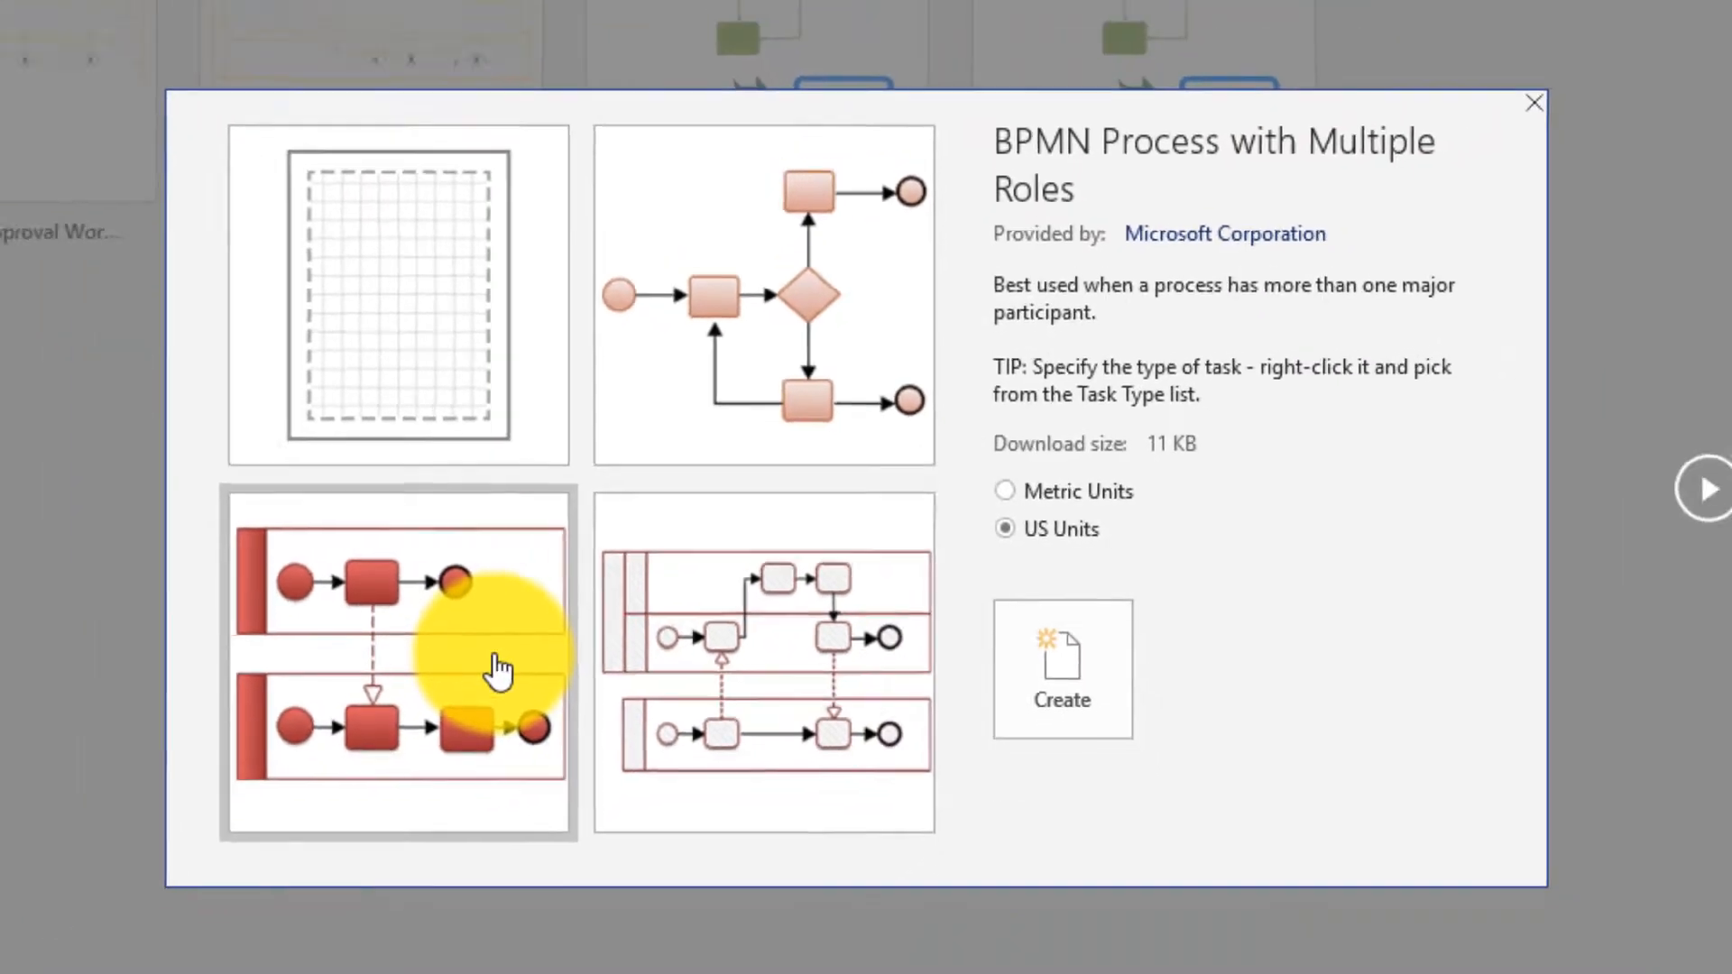
Step: Create the multiple-roles BPMN drawing and select its two sample pools
click(1059, 669)
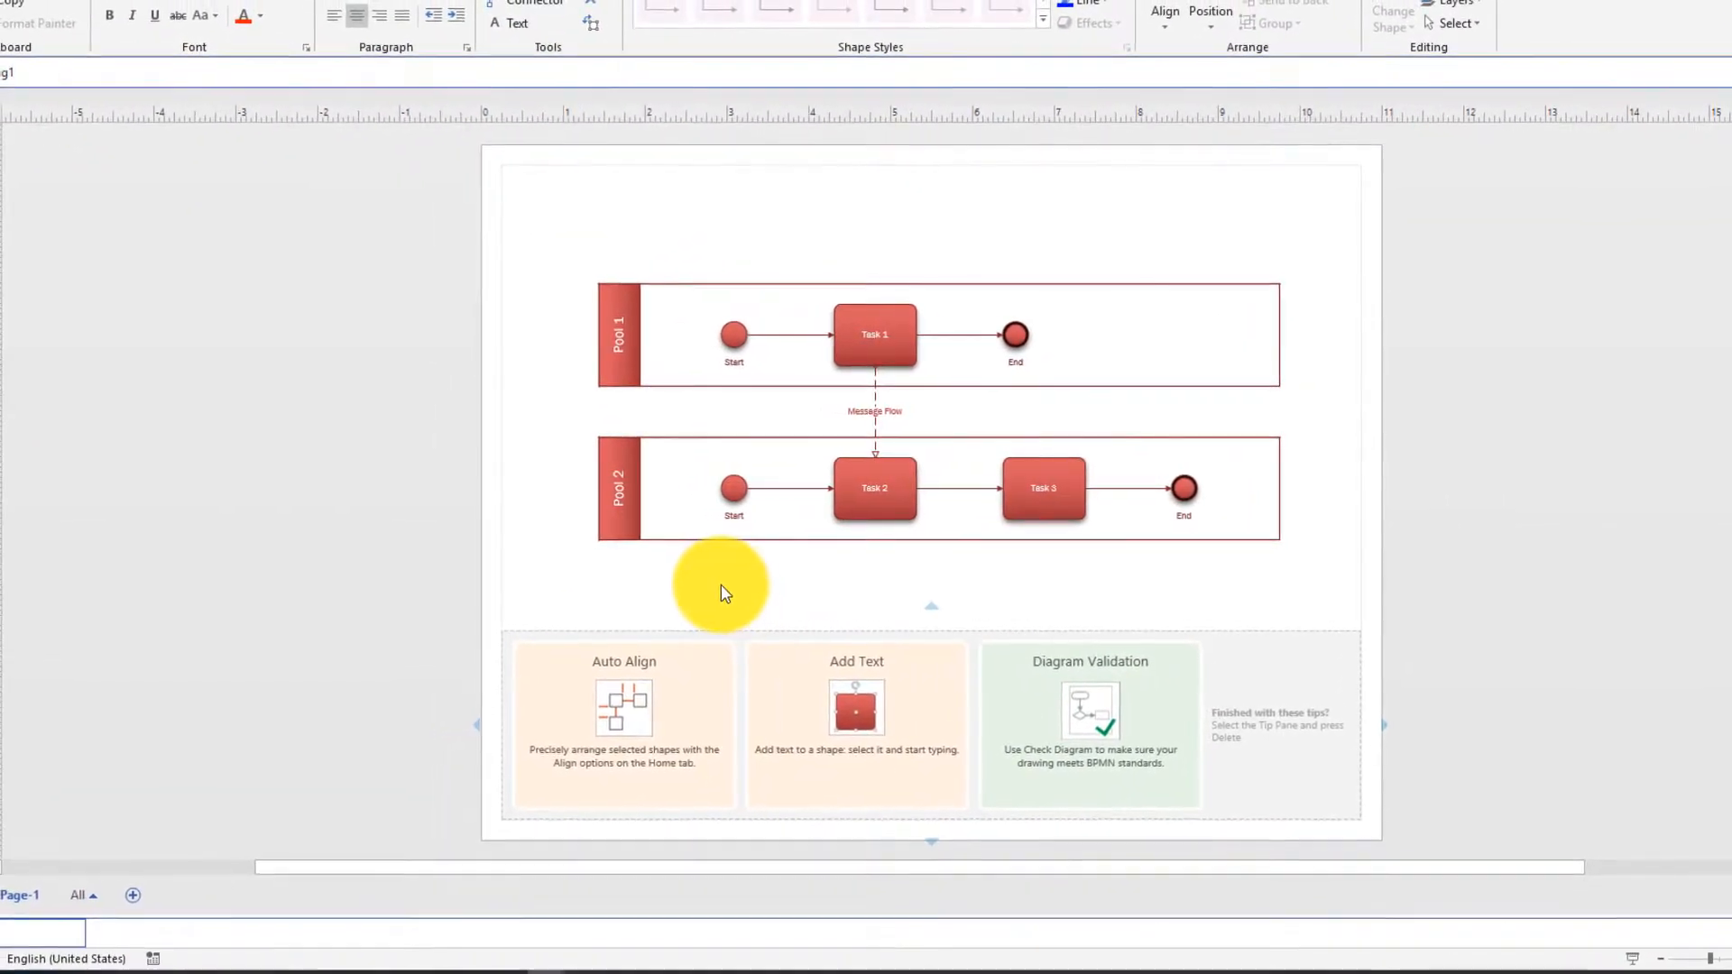
mouse_move(282, 945)
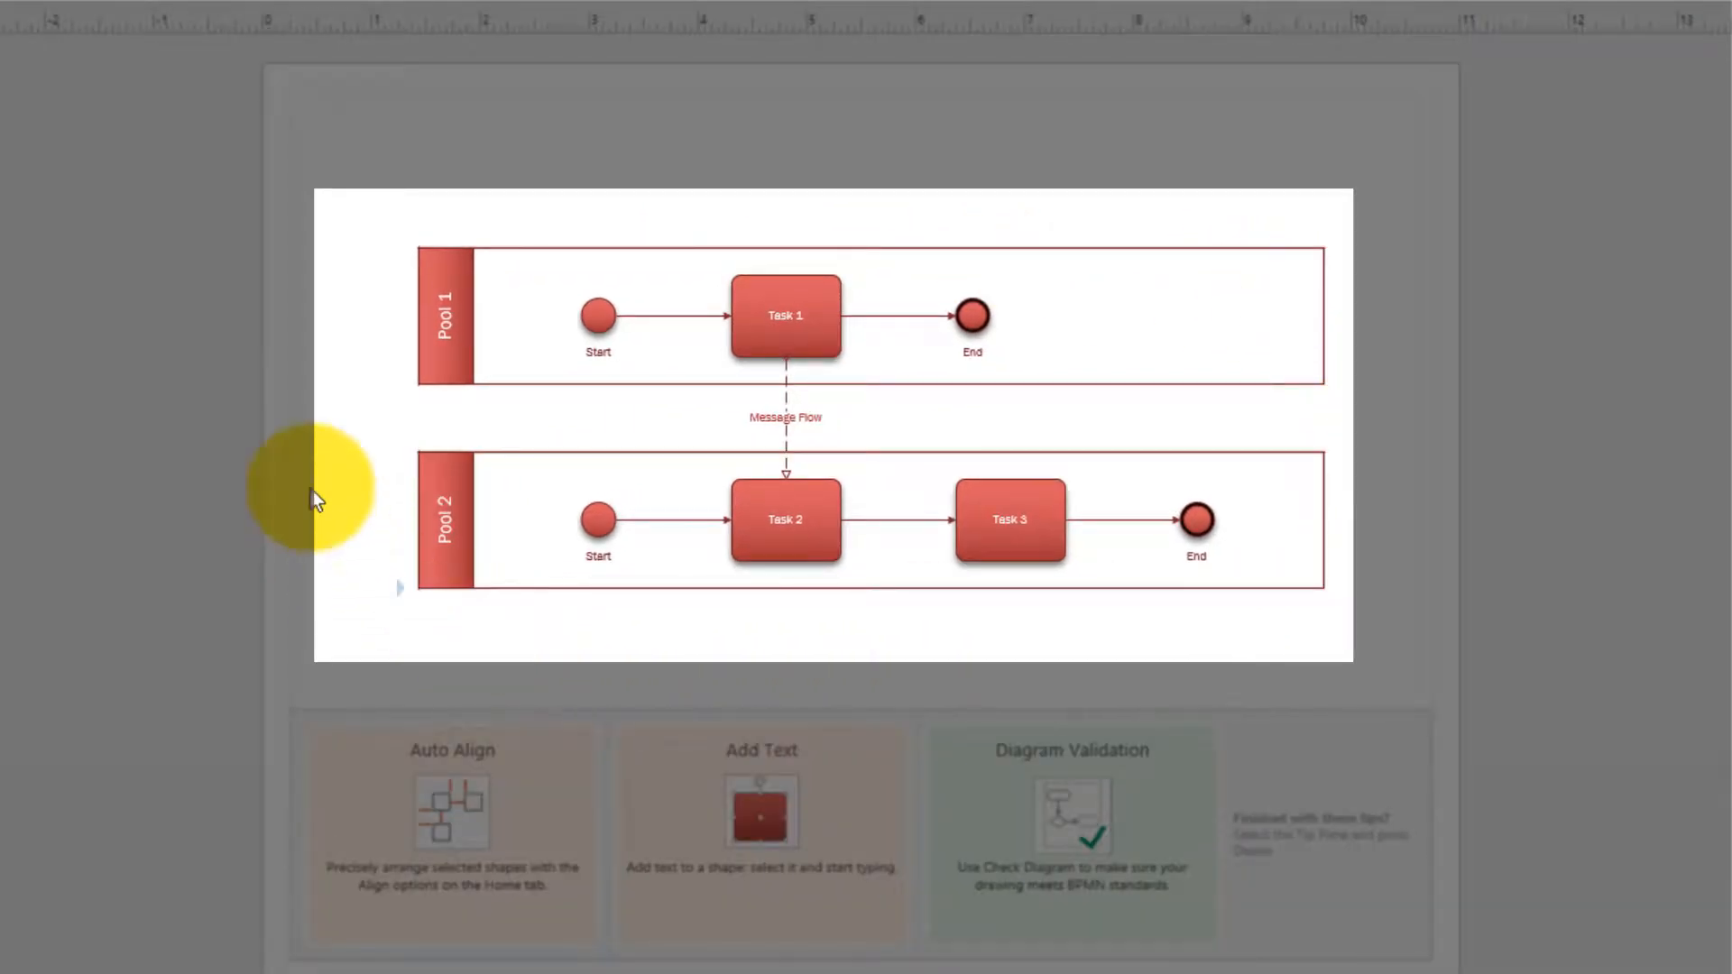
click(442, 321)
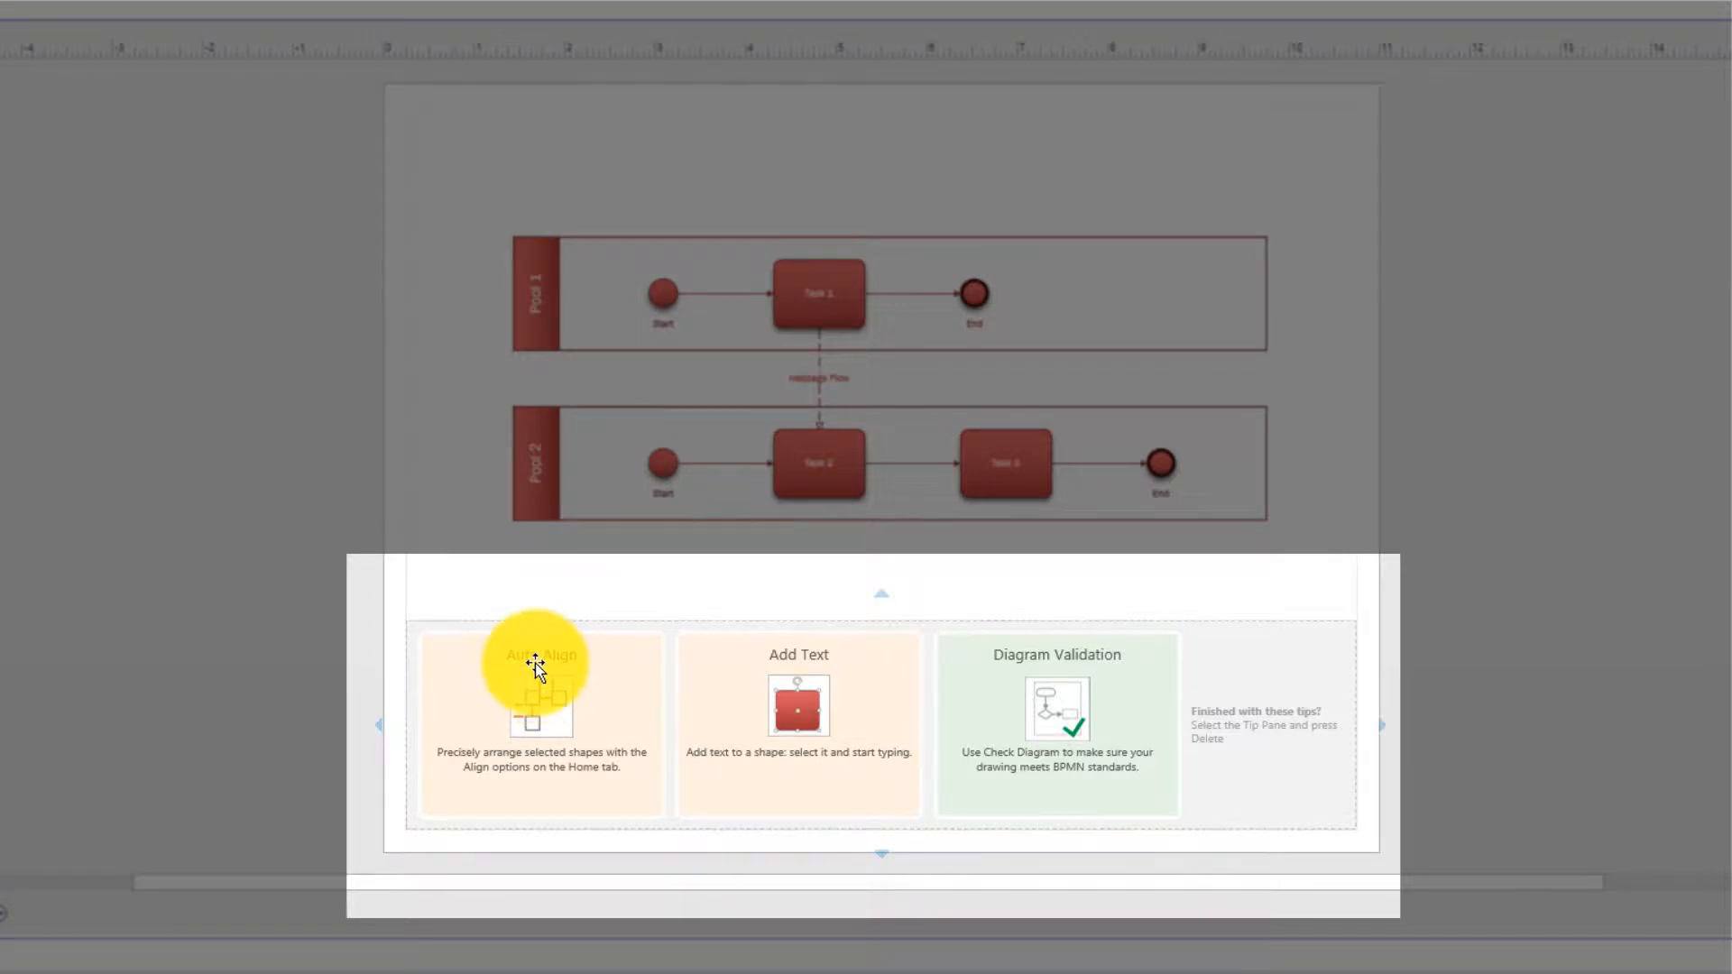
mouse_move(797, 663)
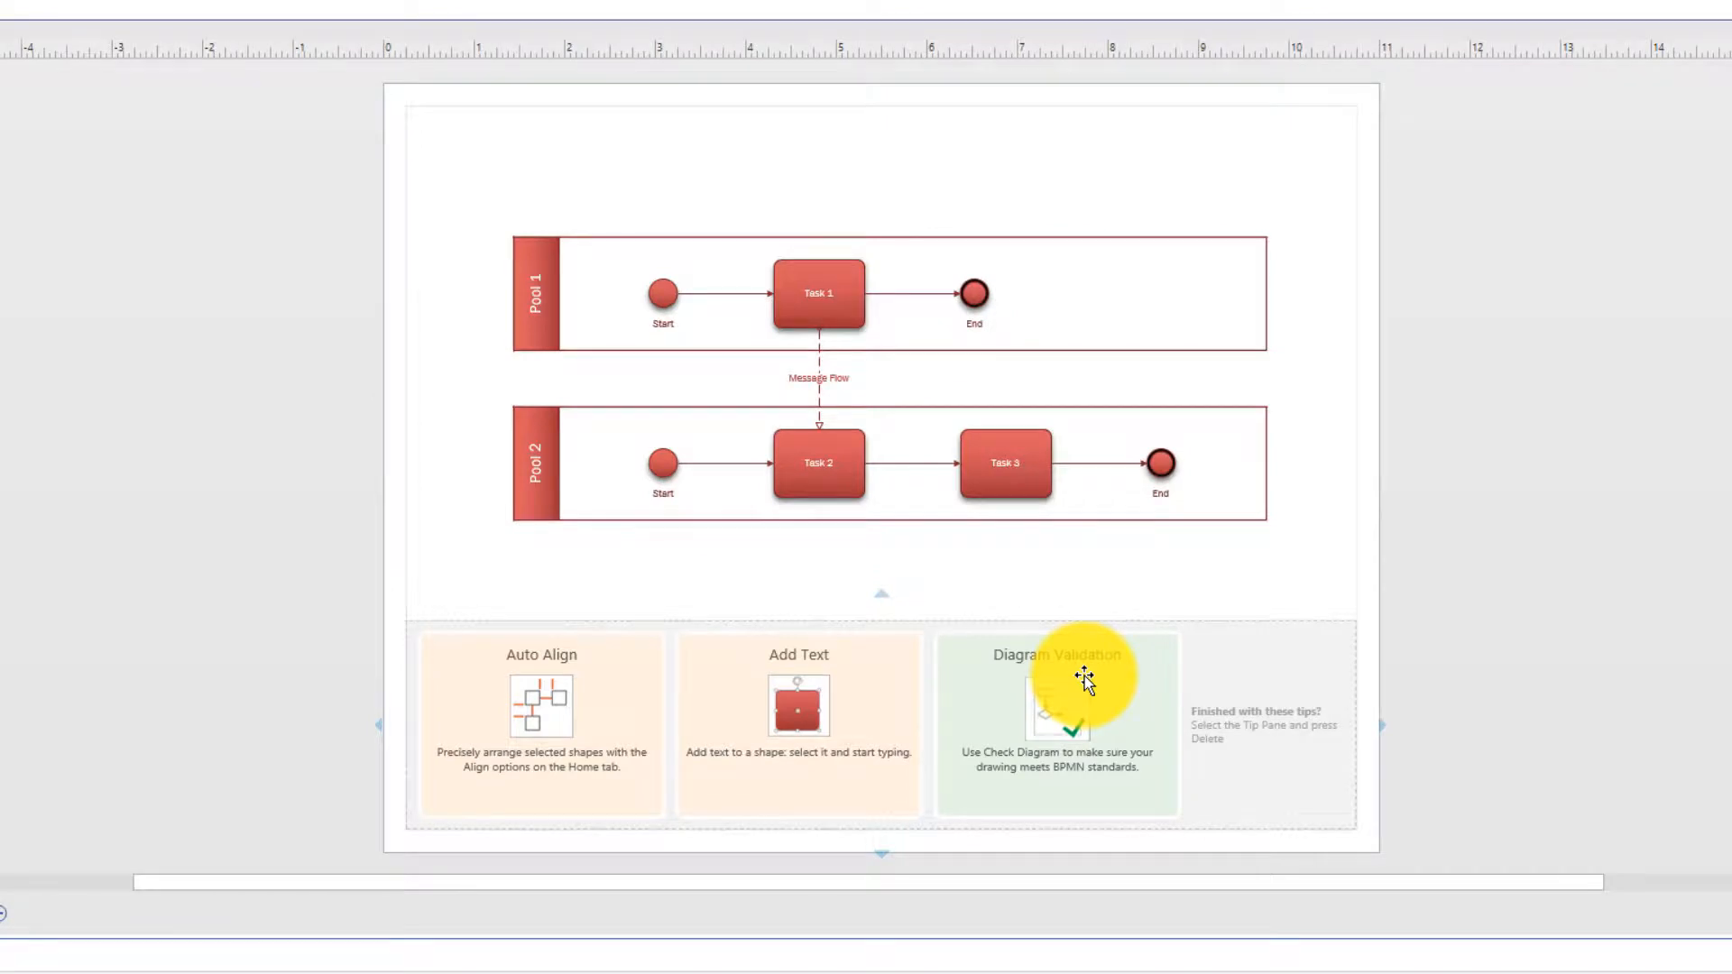
scroll(up, 3)
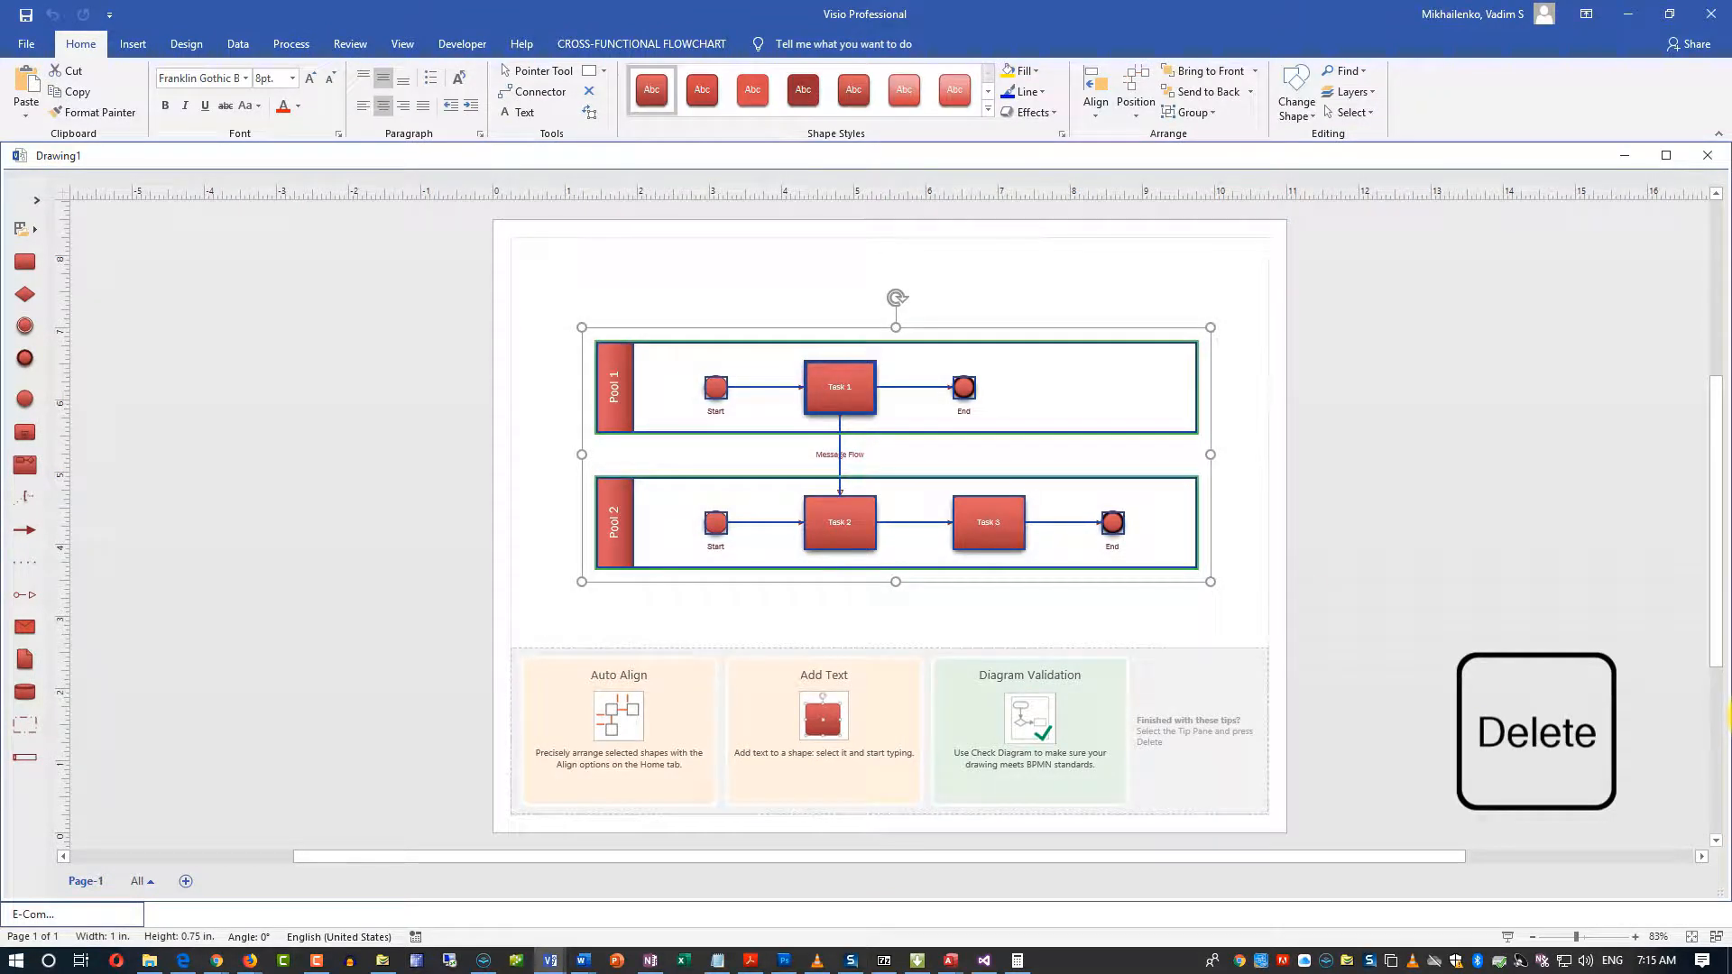
Step: Delete the sample pools and tasks from the page
key(Delete)
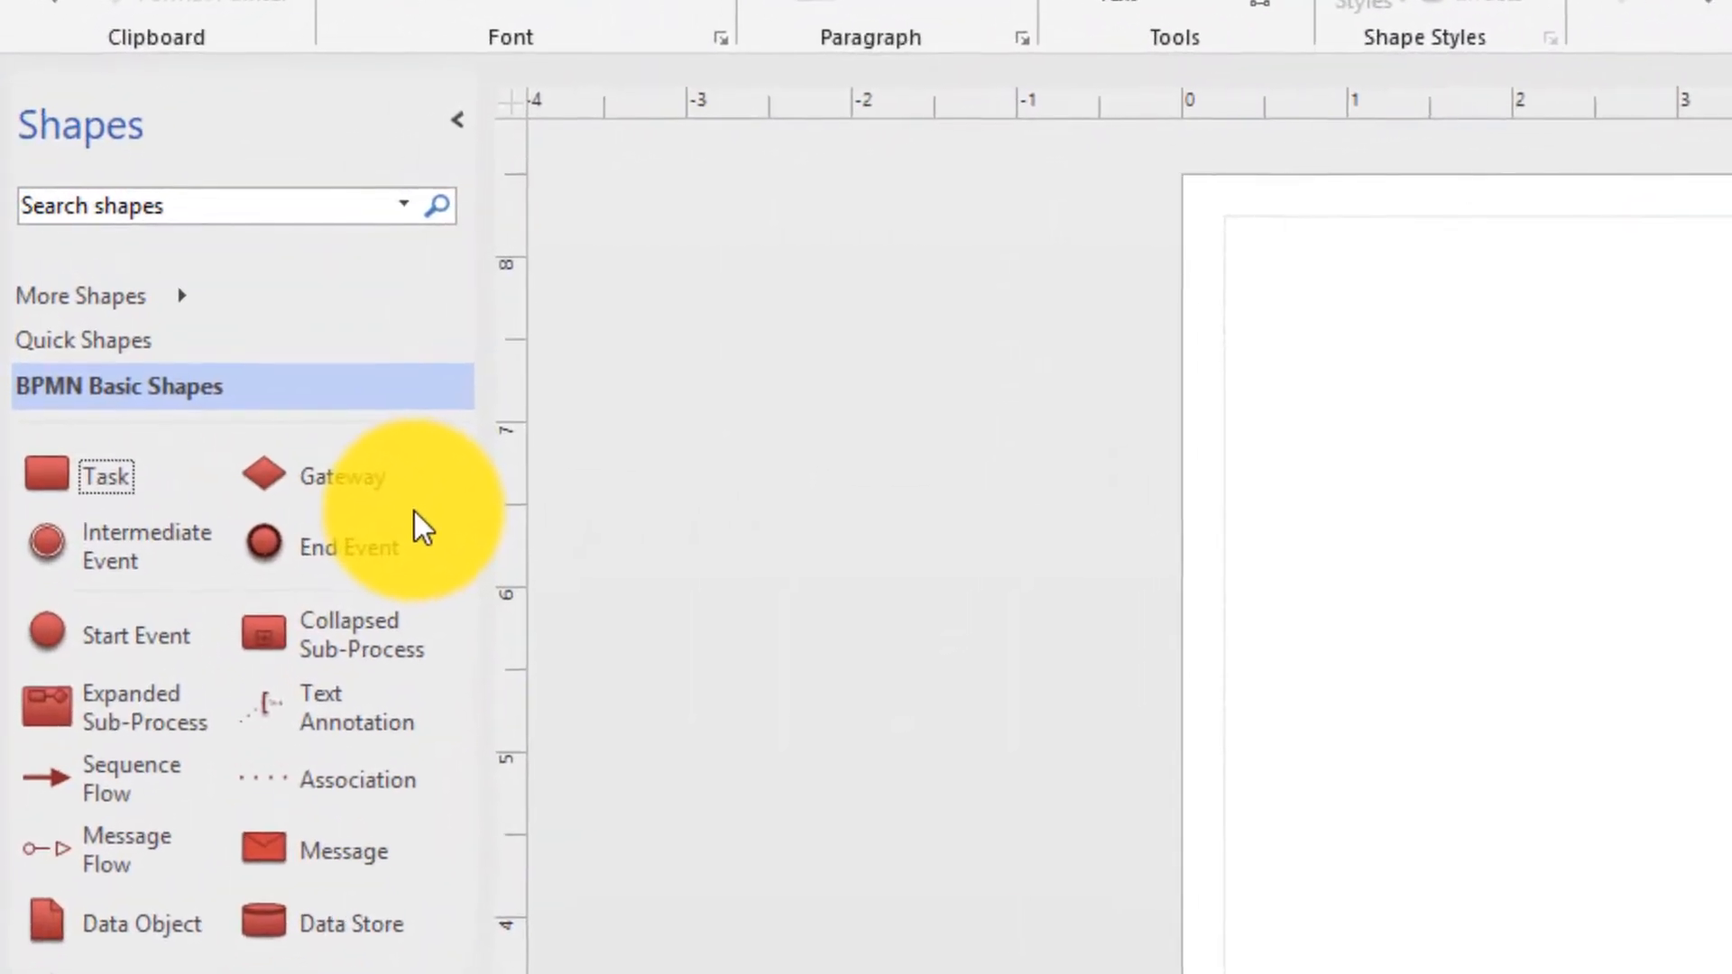
mouse_move(442, 508)
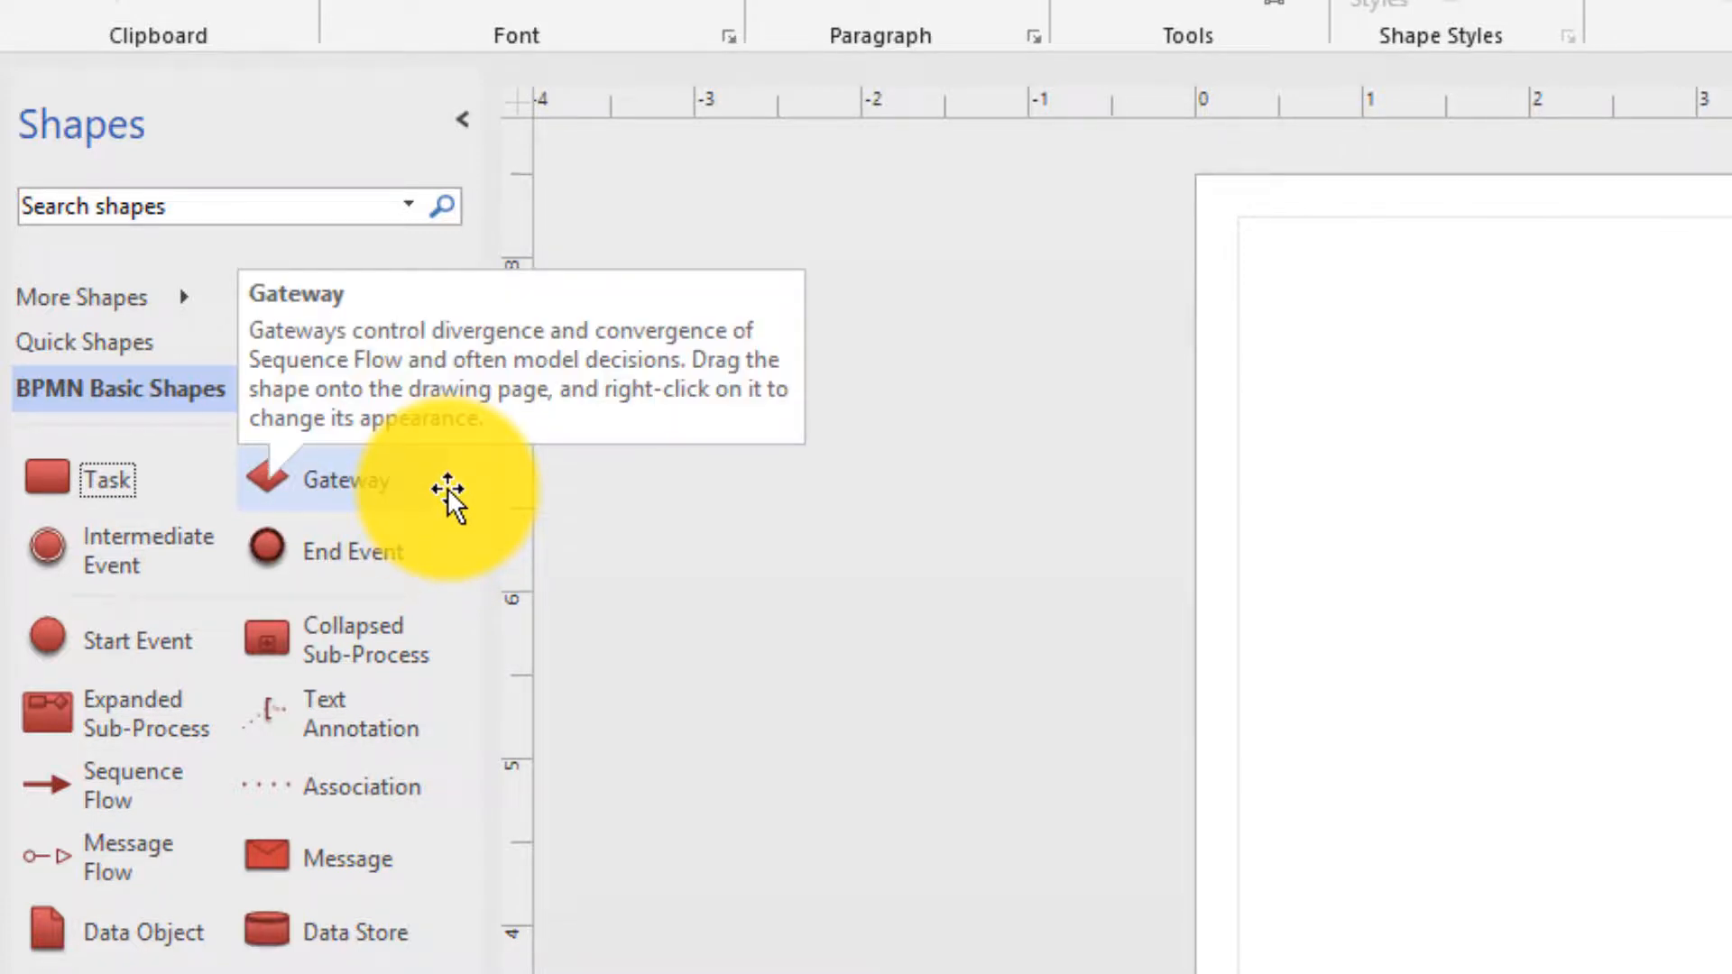
mouse_move(93, 601)
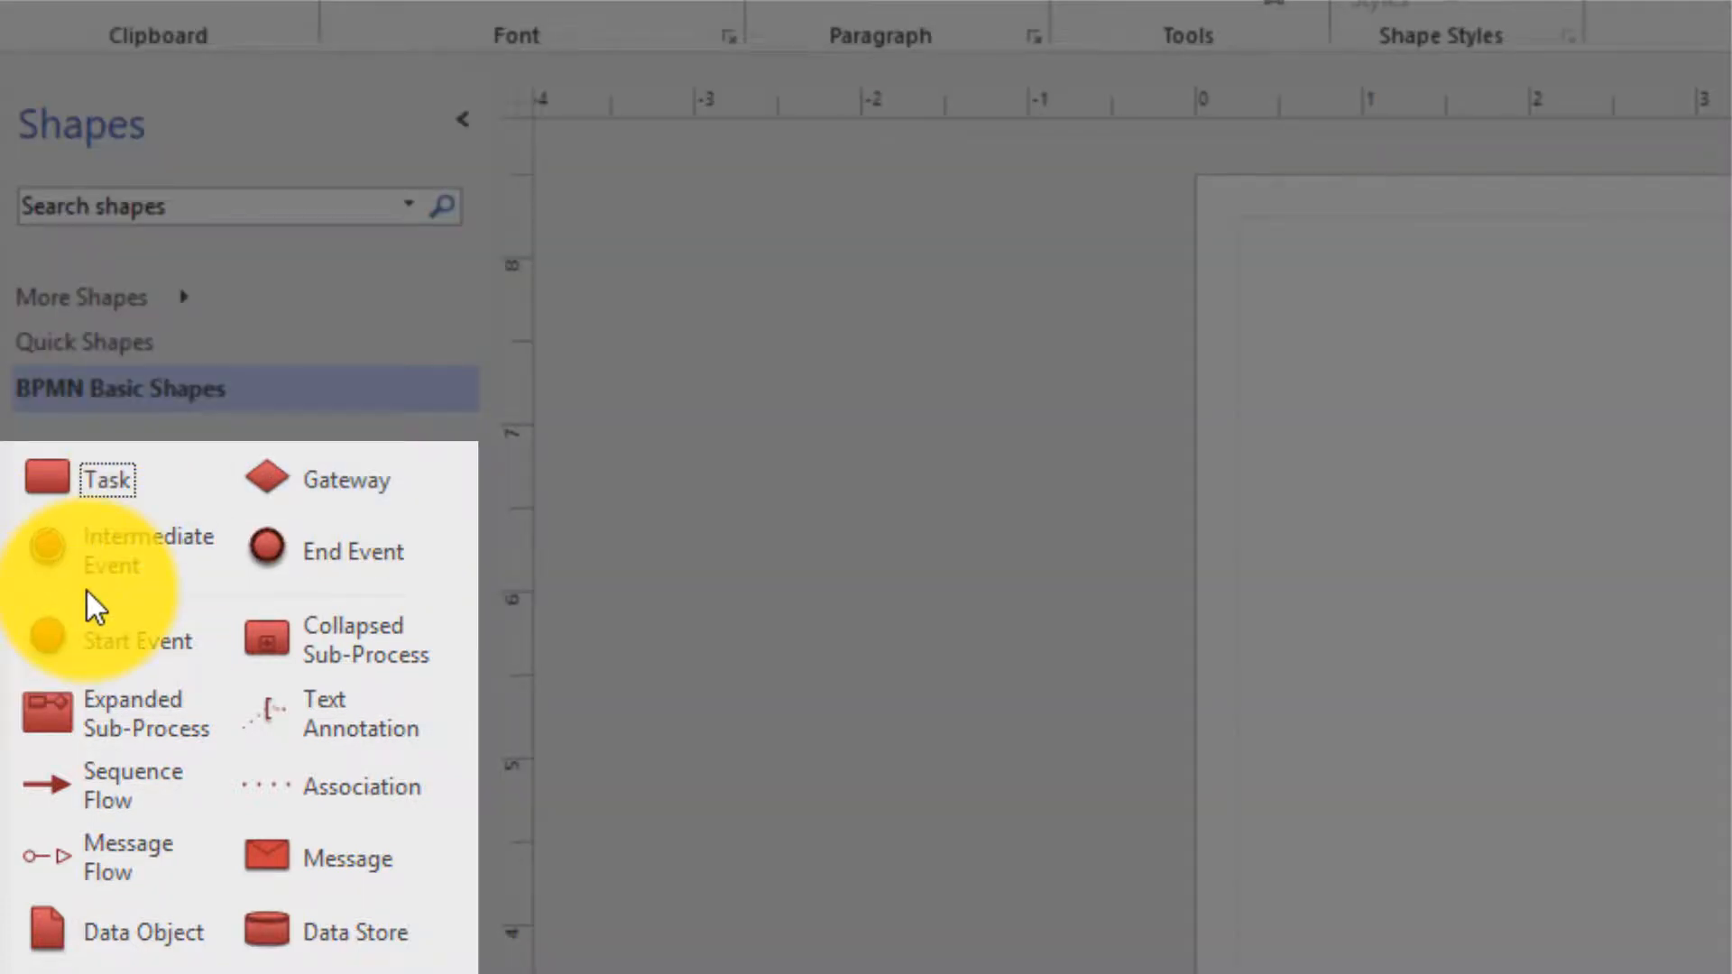
mouse_move(68, 551)
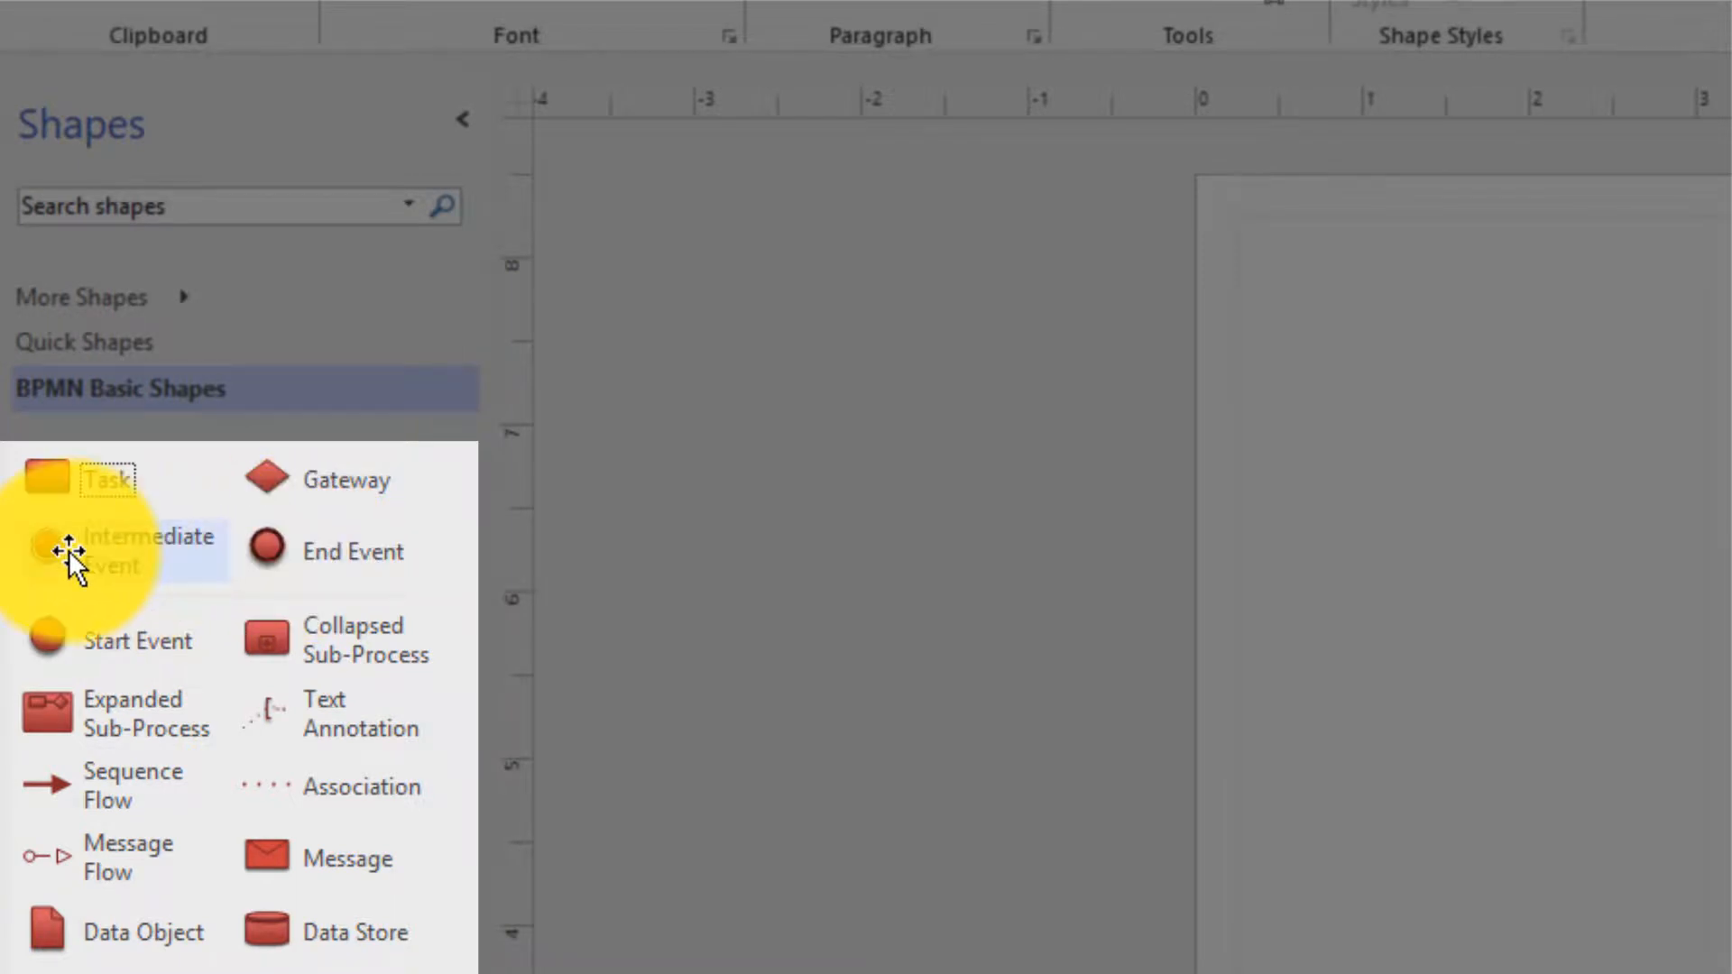
mouse_move(72, 552)
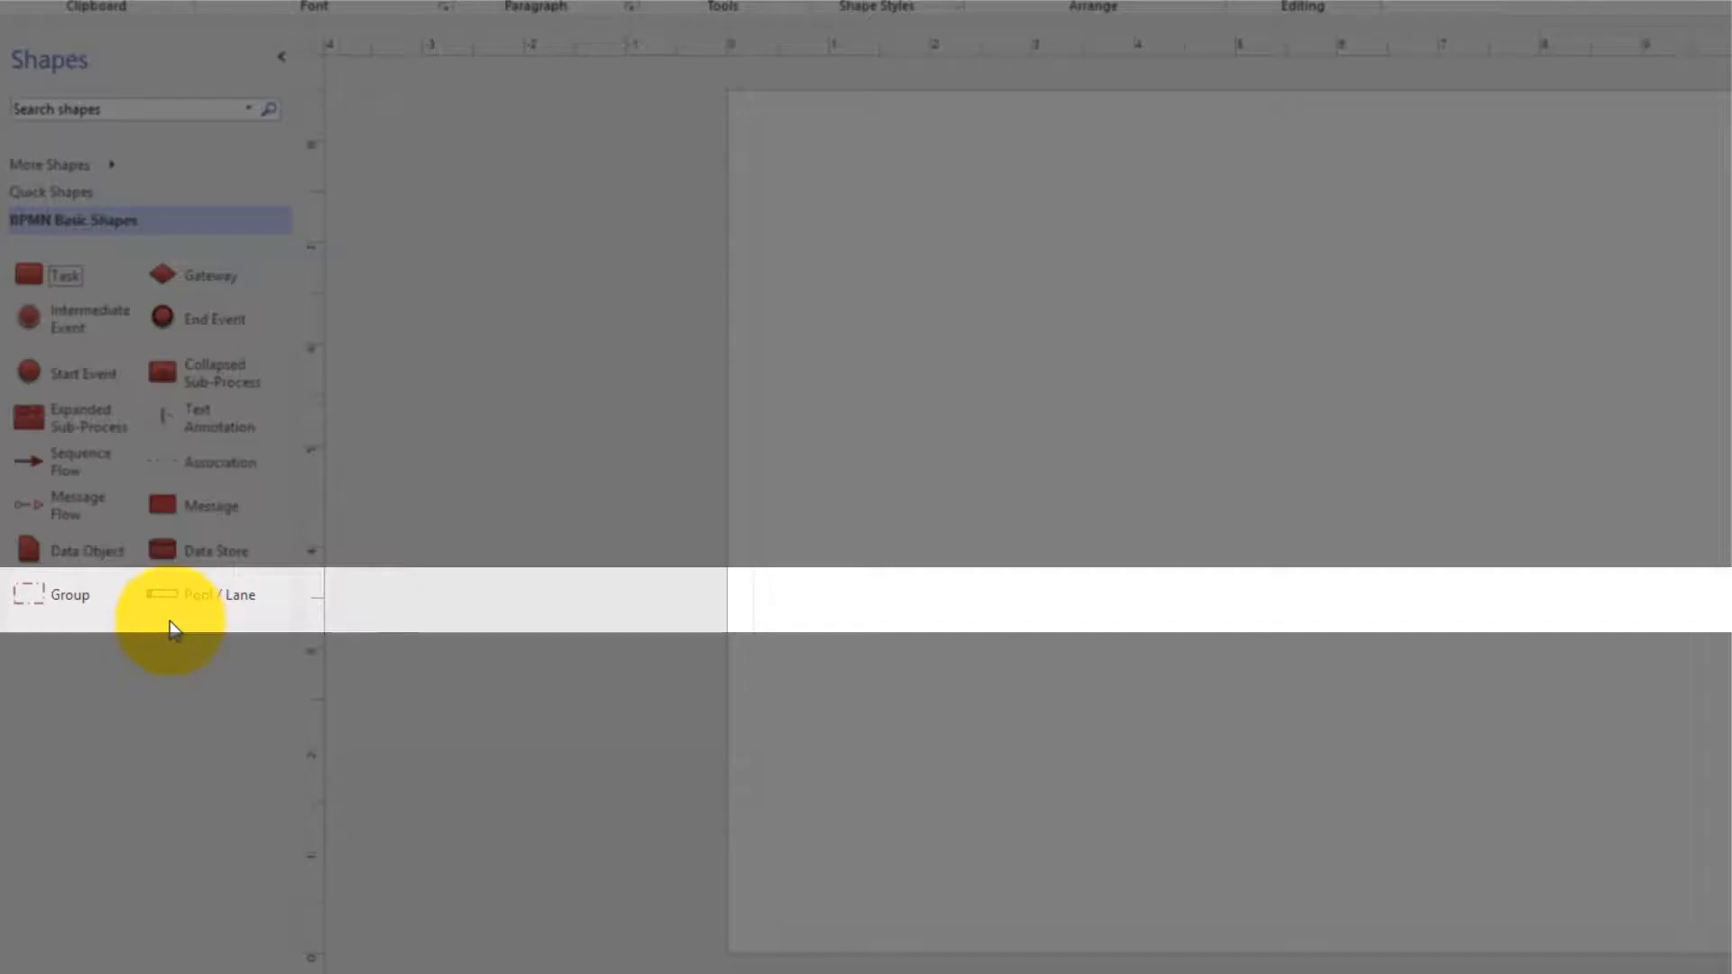
mouse_move(197, 607)
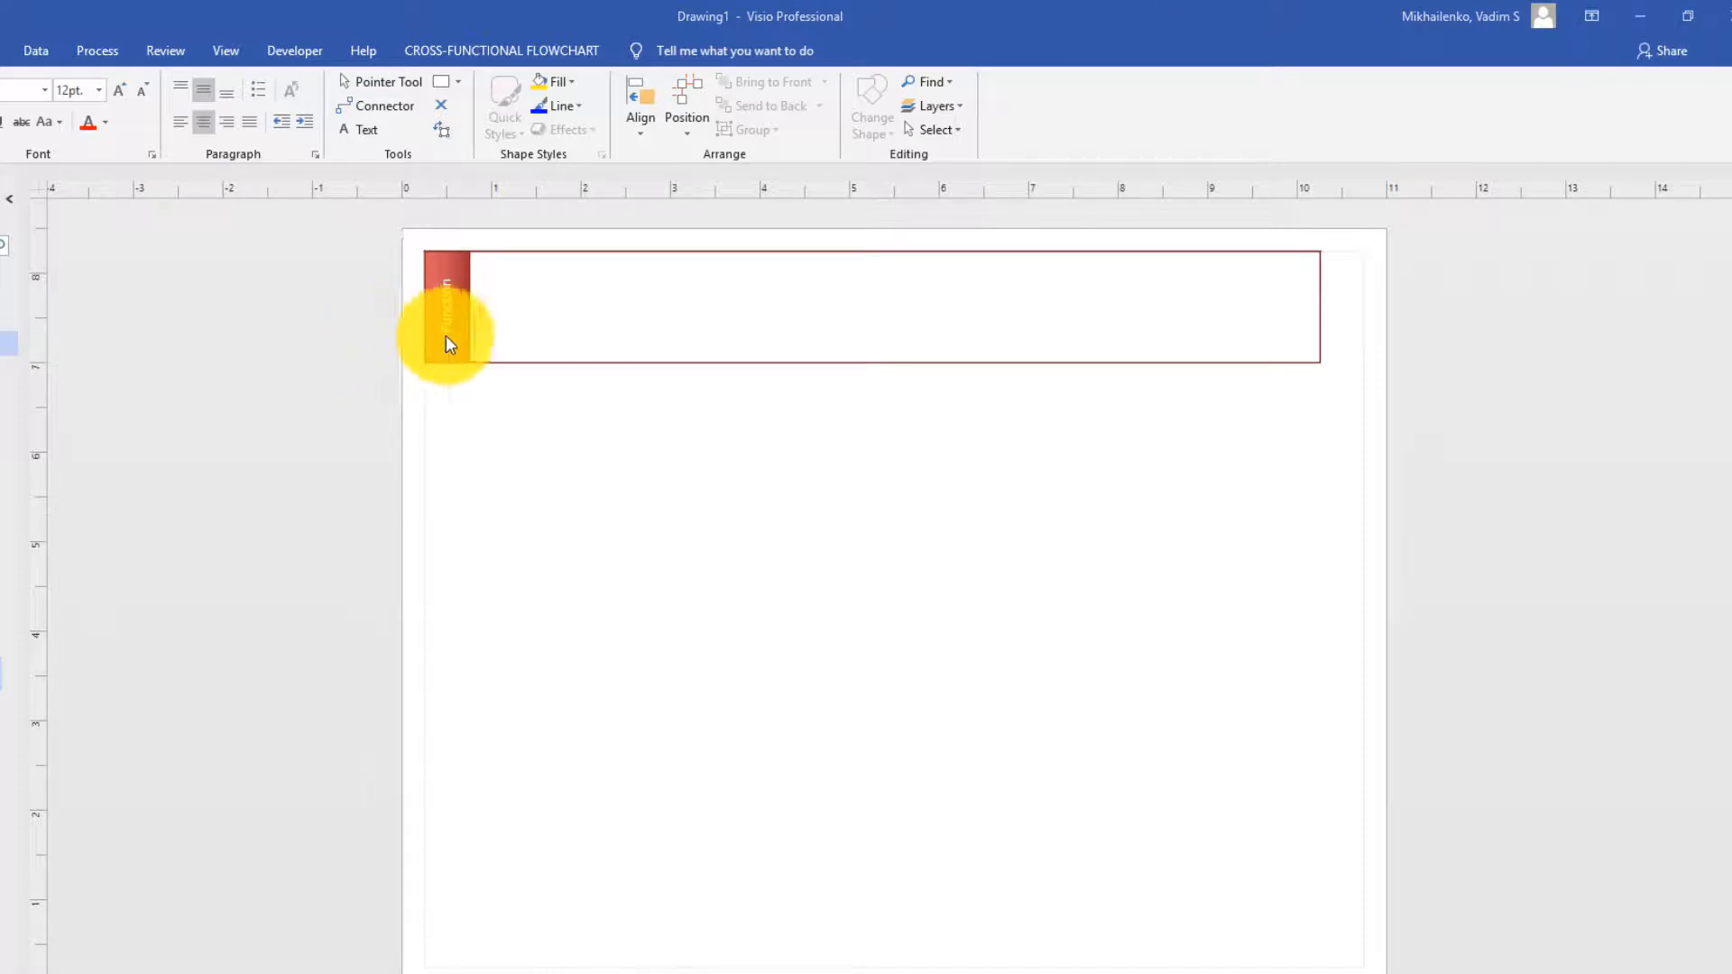
Step: Commit the pool header label 'Customer'
click(445, 326)
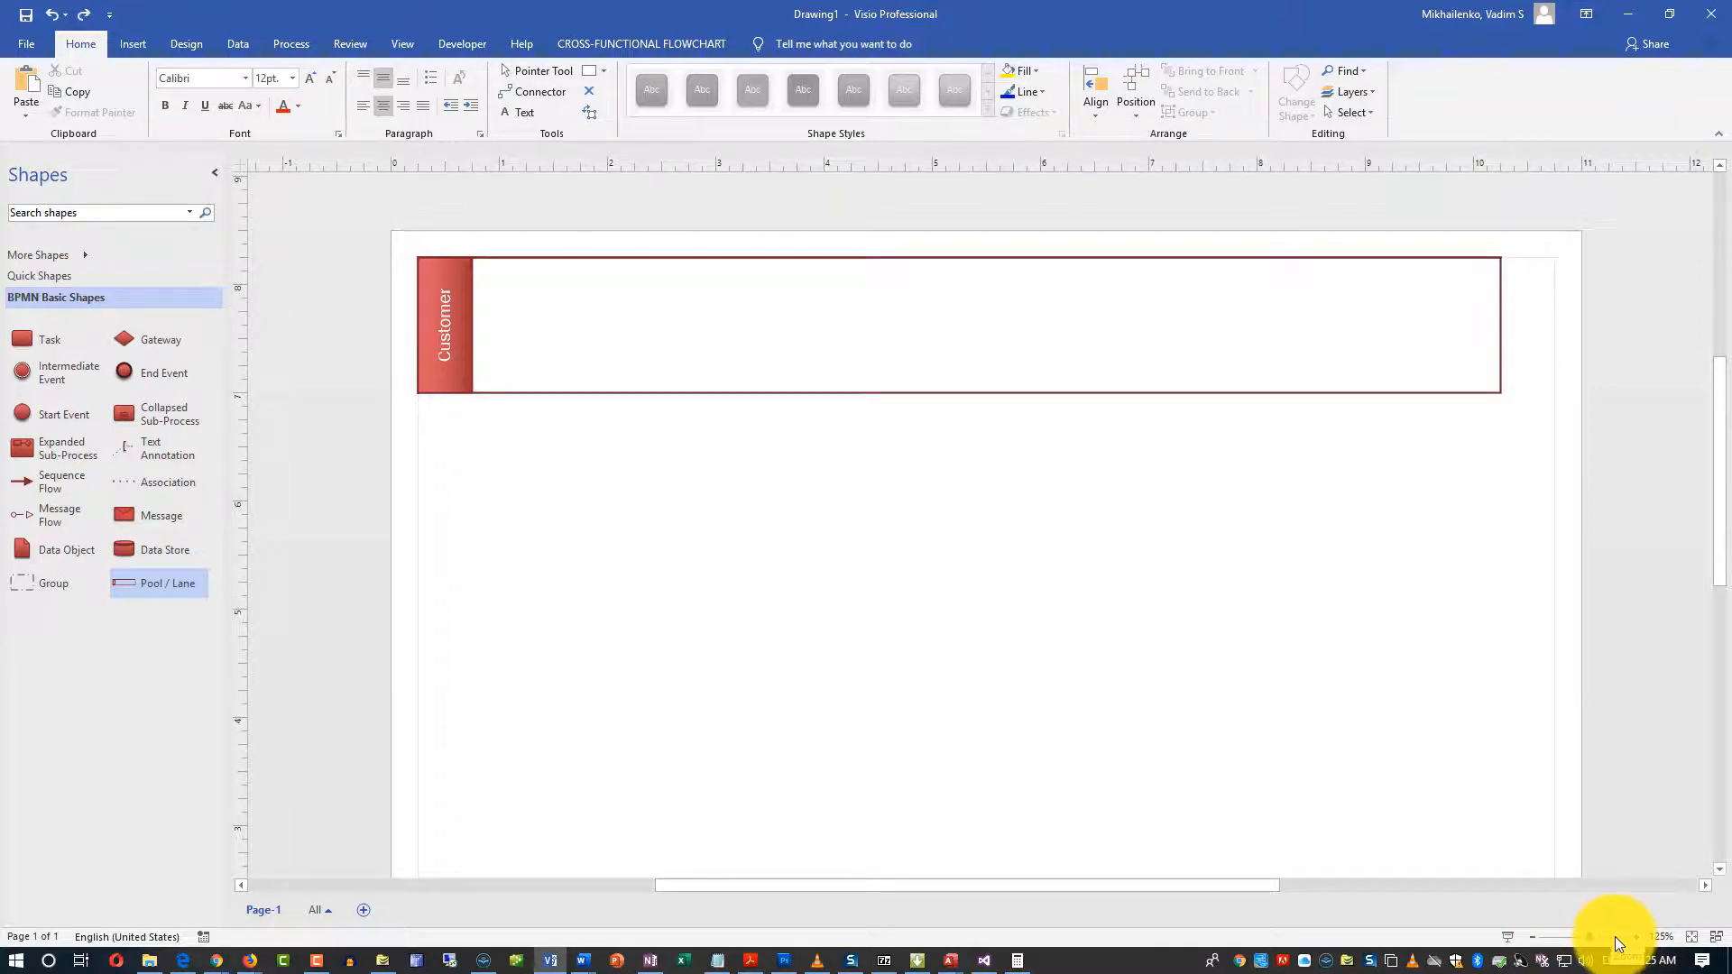
mouse_move(959, 393)
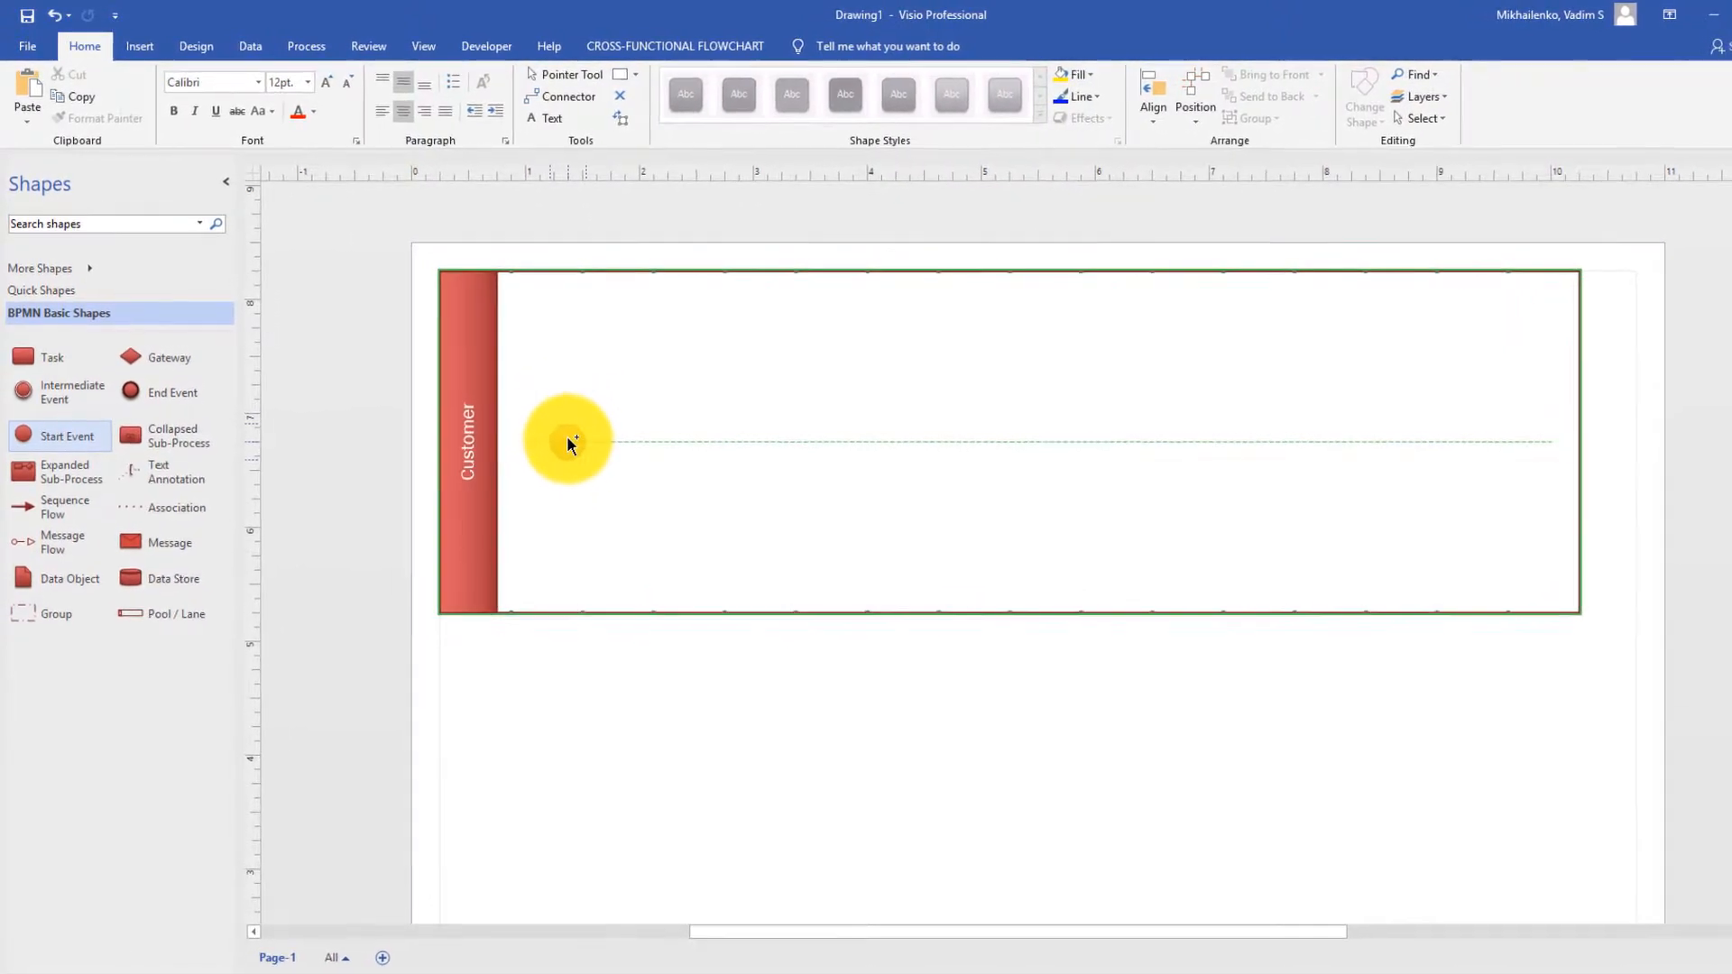
Step: Place a Start event at the left of the Customer pool and begin labelling it
click(569, 443)
text(Sta)
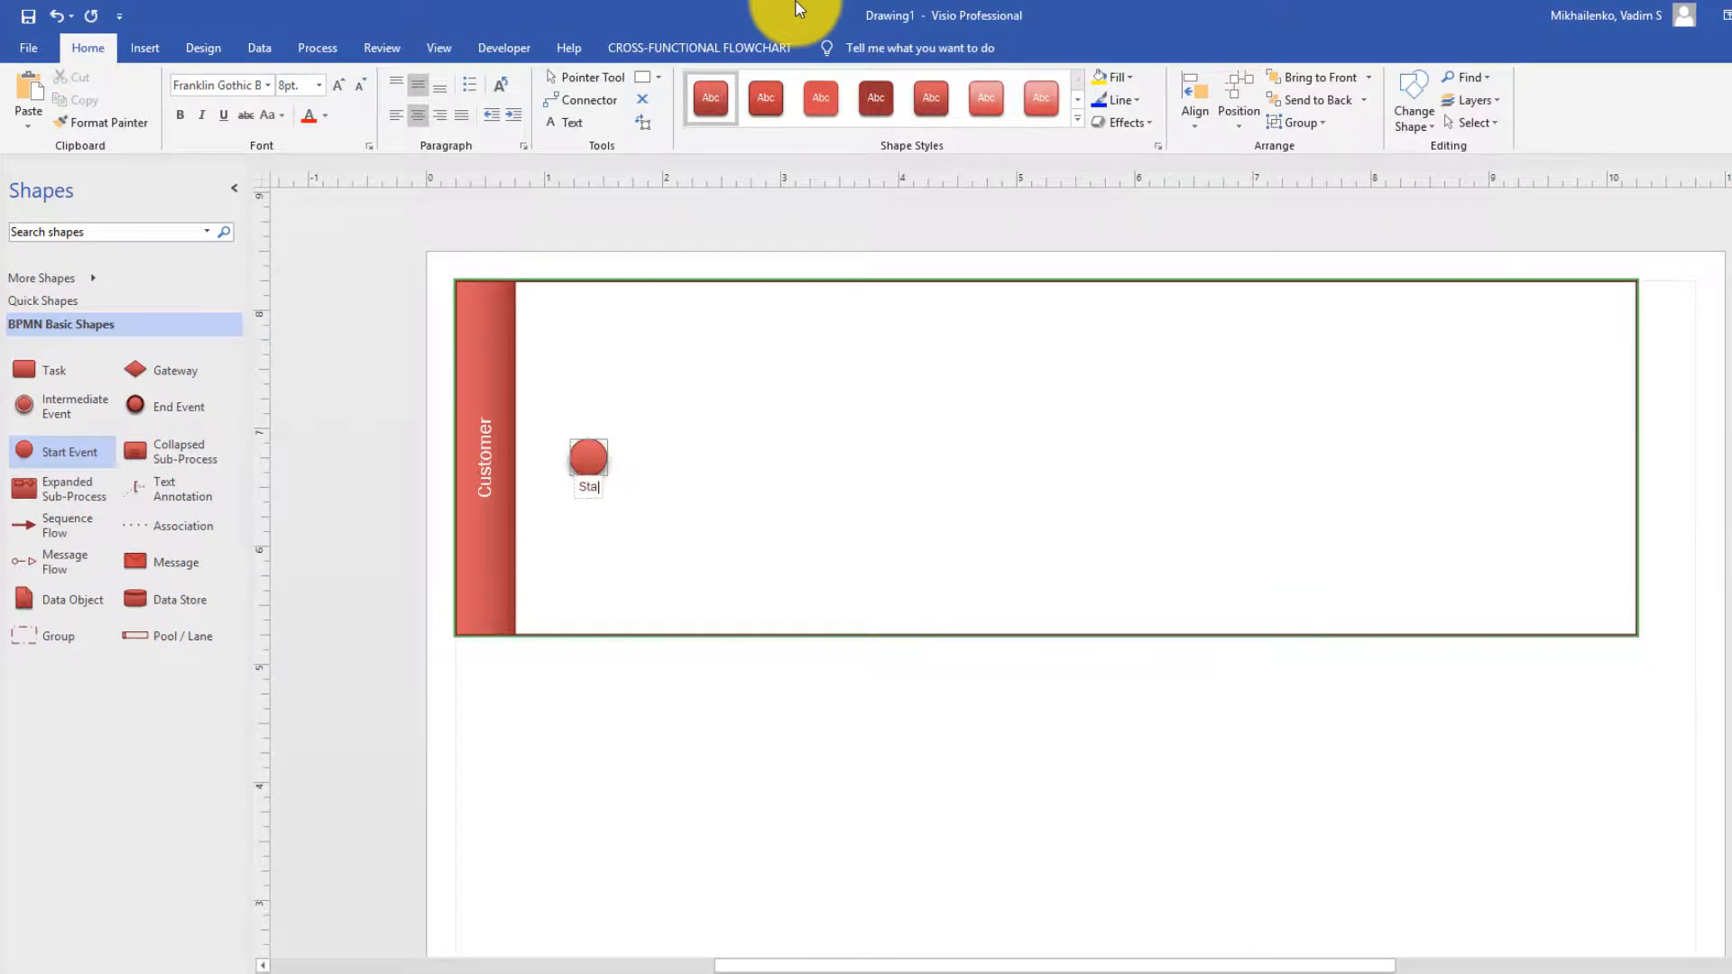
text(t)
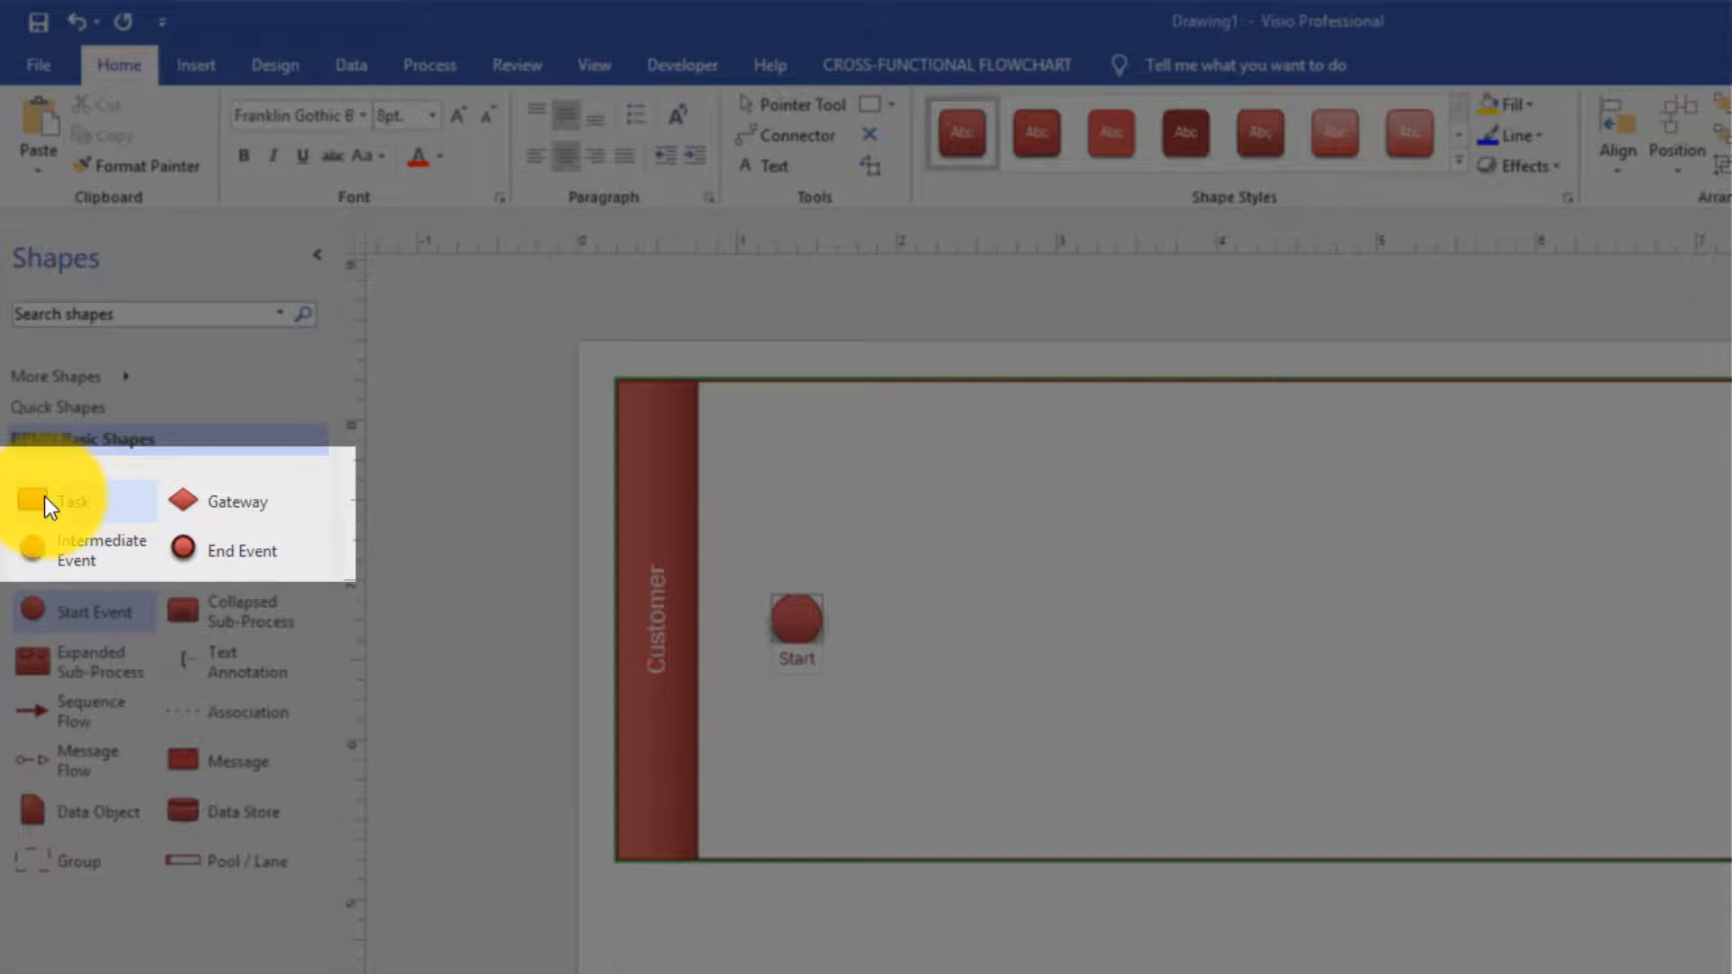
mouse_move(44, 503)
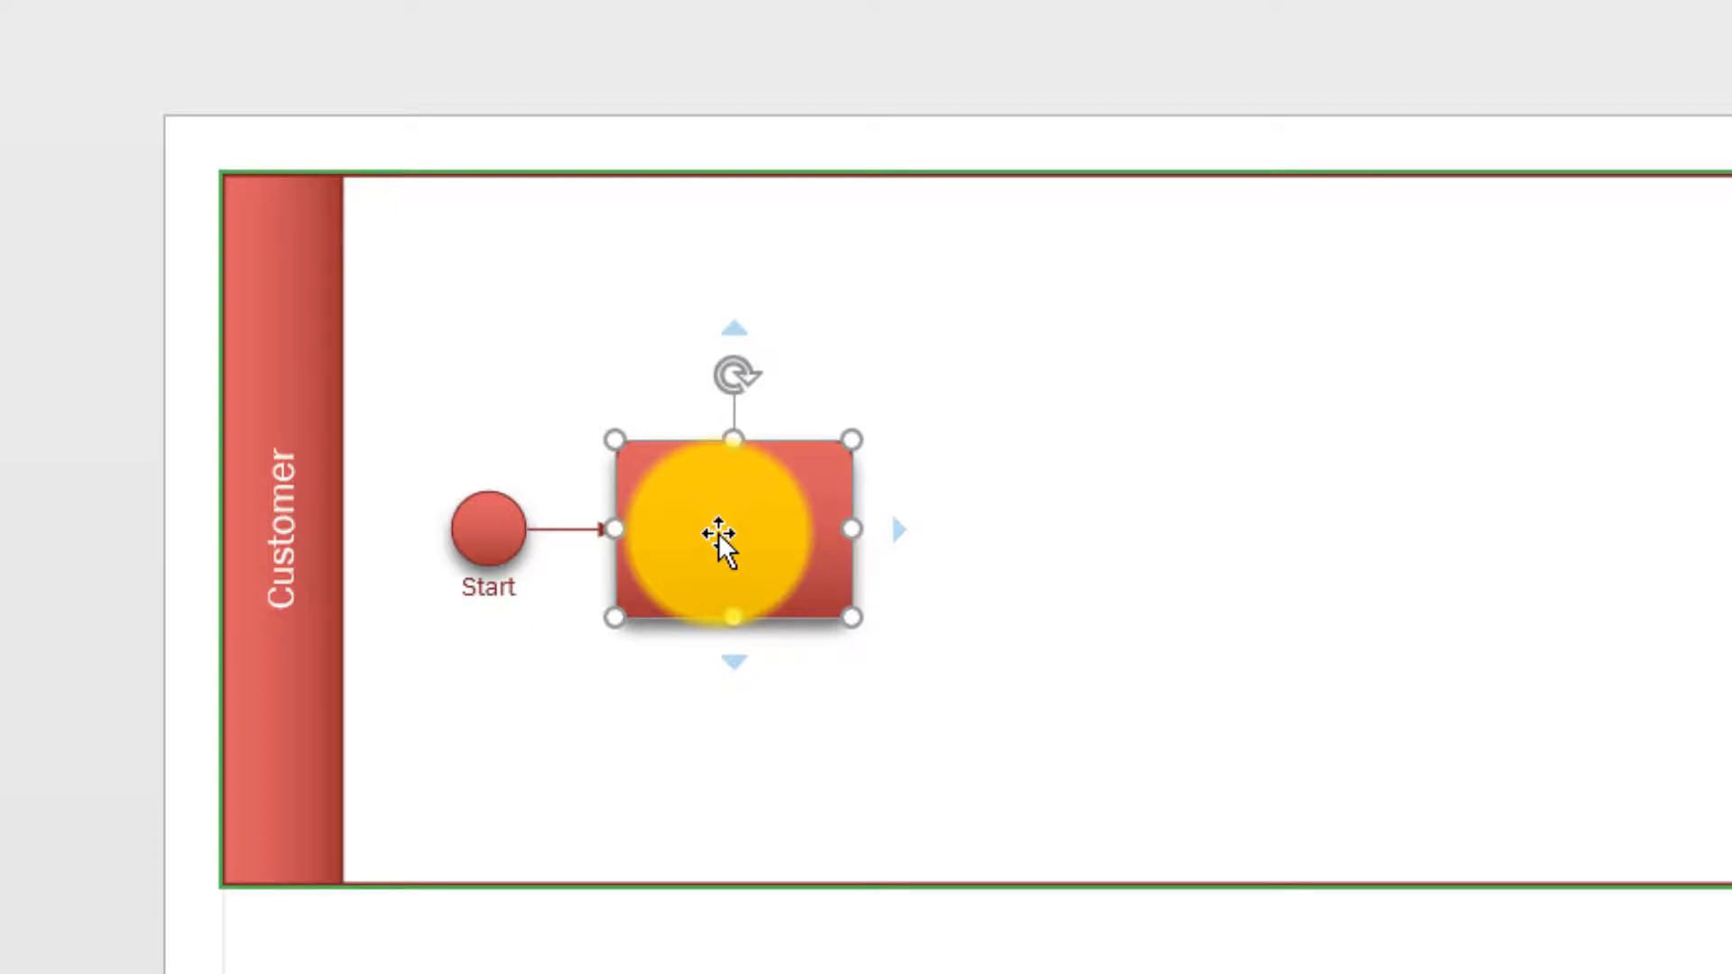
Step: Edit the first task's label to 'Navigate to the start page of the shopping site'
double_click(731, 532)
text(Nativate to the start page of the shopping site)
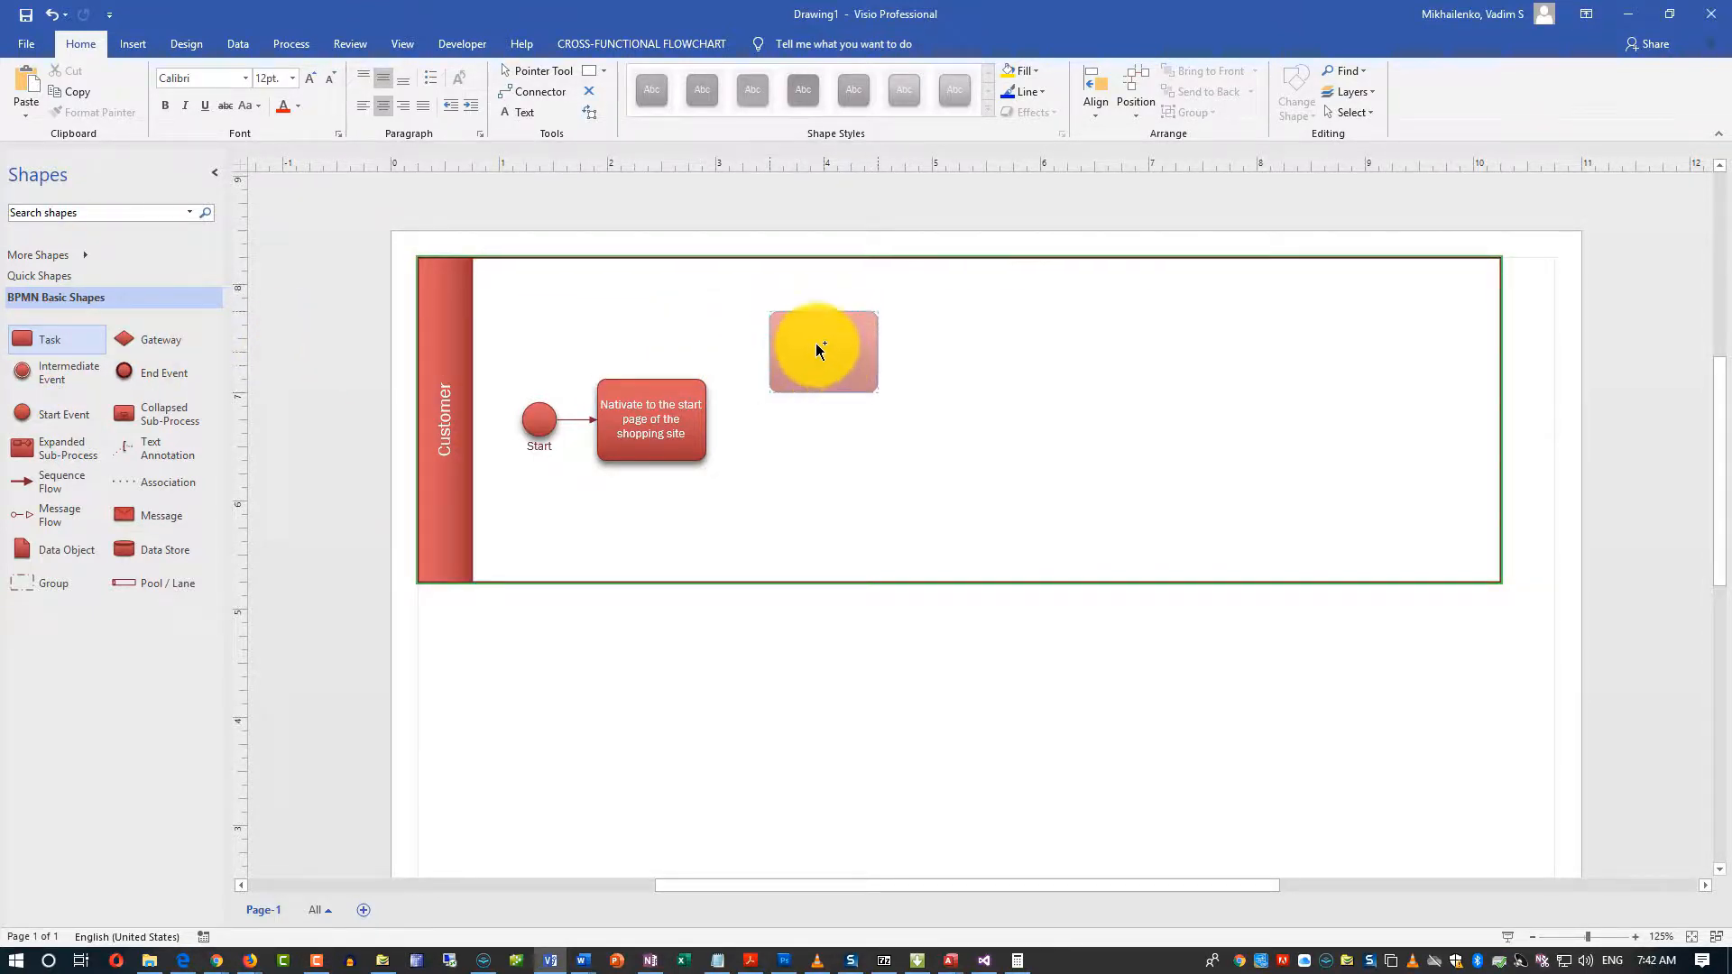
Step: Place the 'Search for items' task beside the first task
click(822, 351)
text(Search for items)
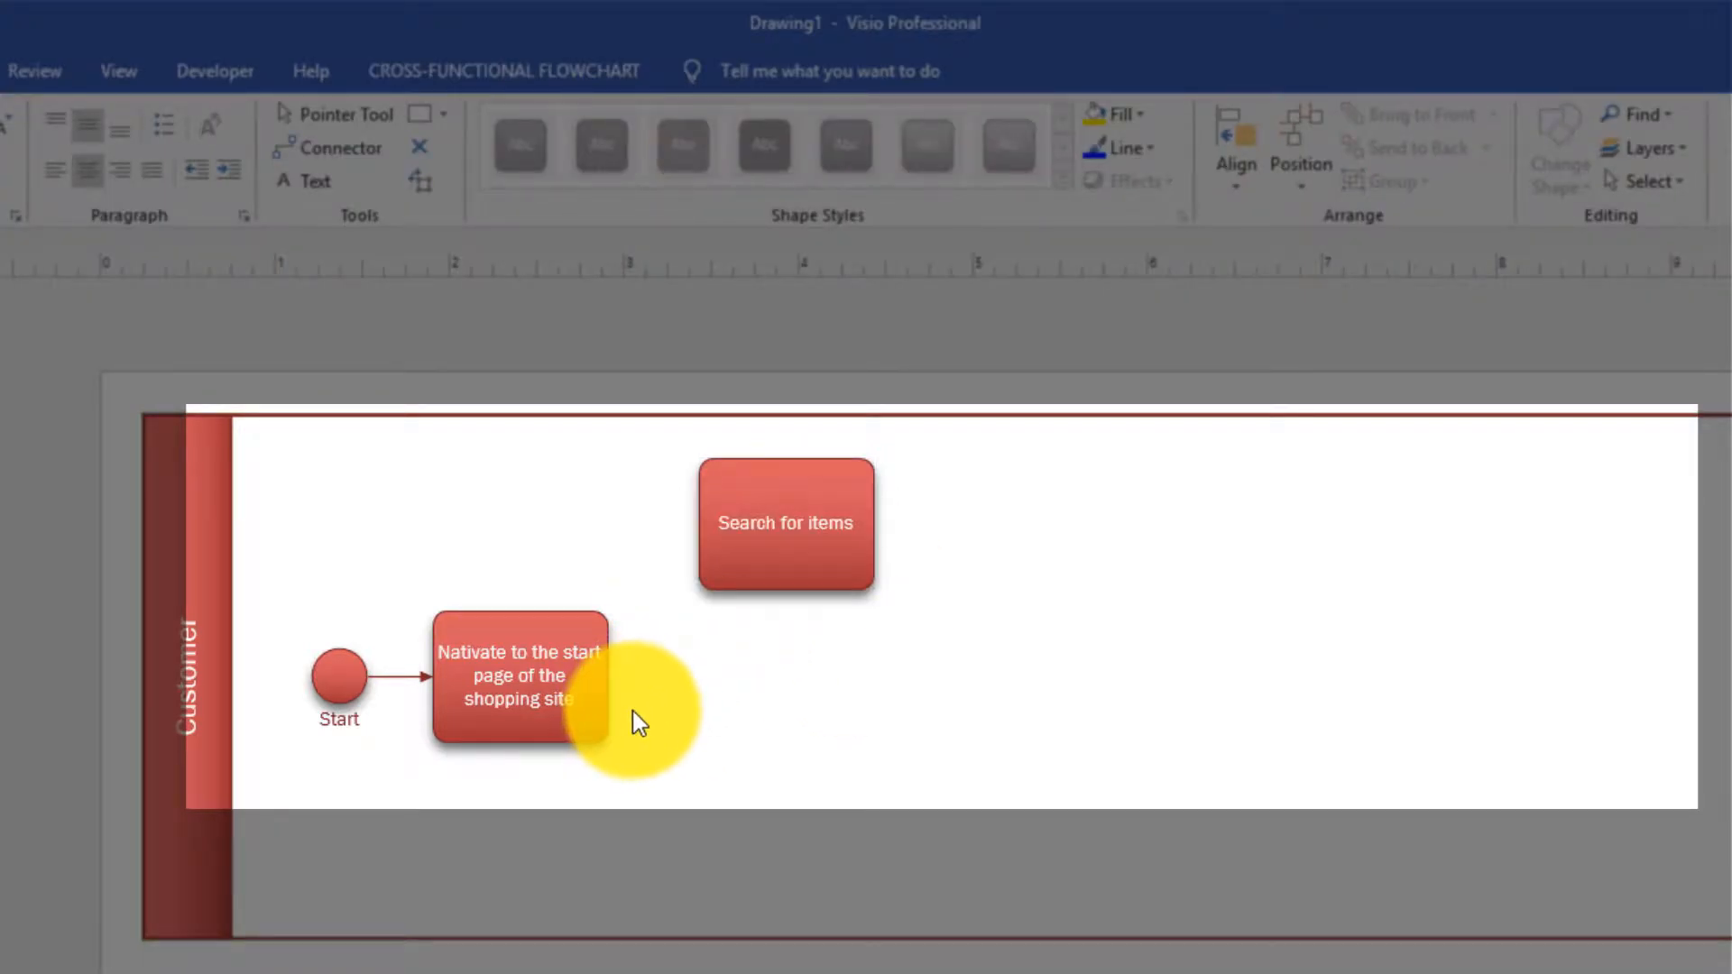
click(786, 522)
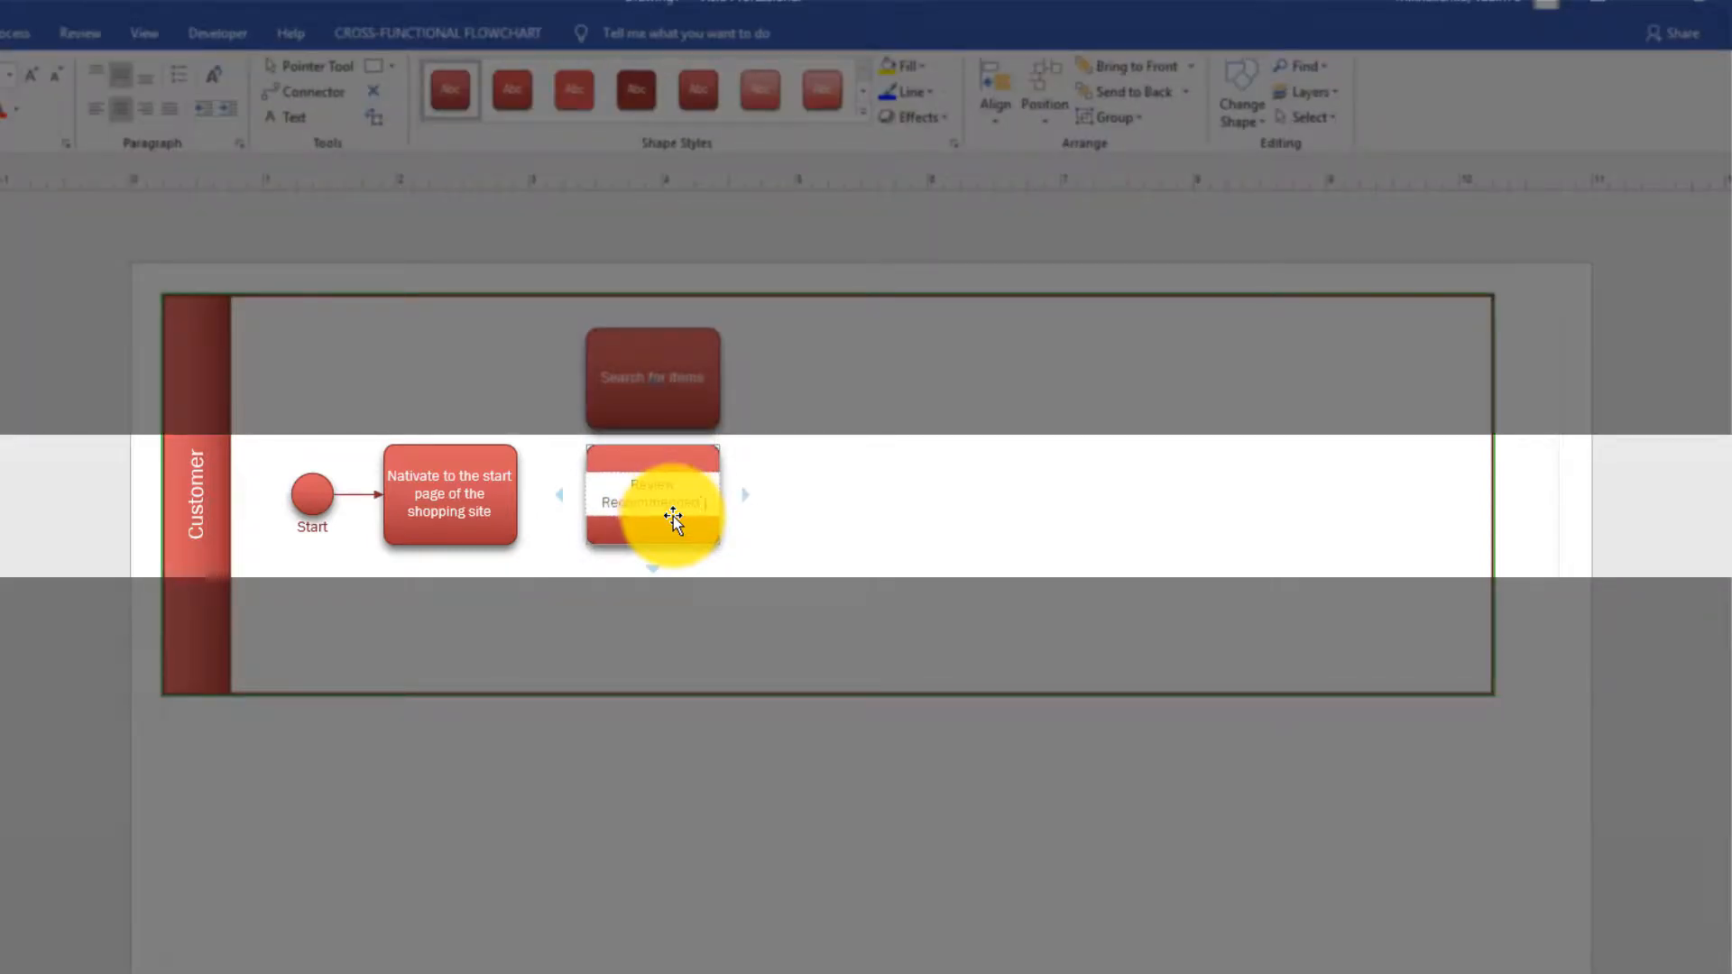
click(966, 582)
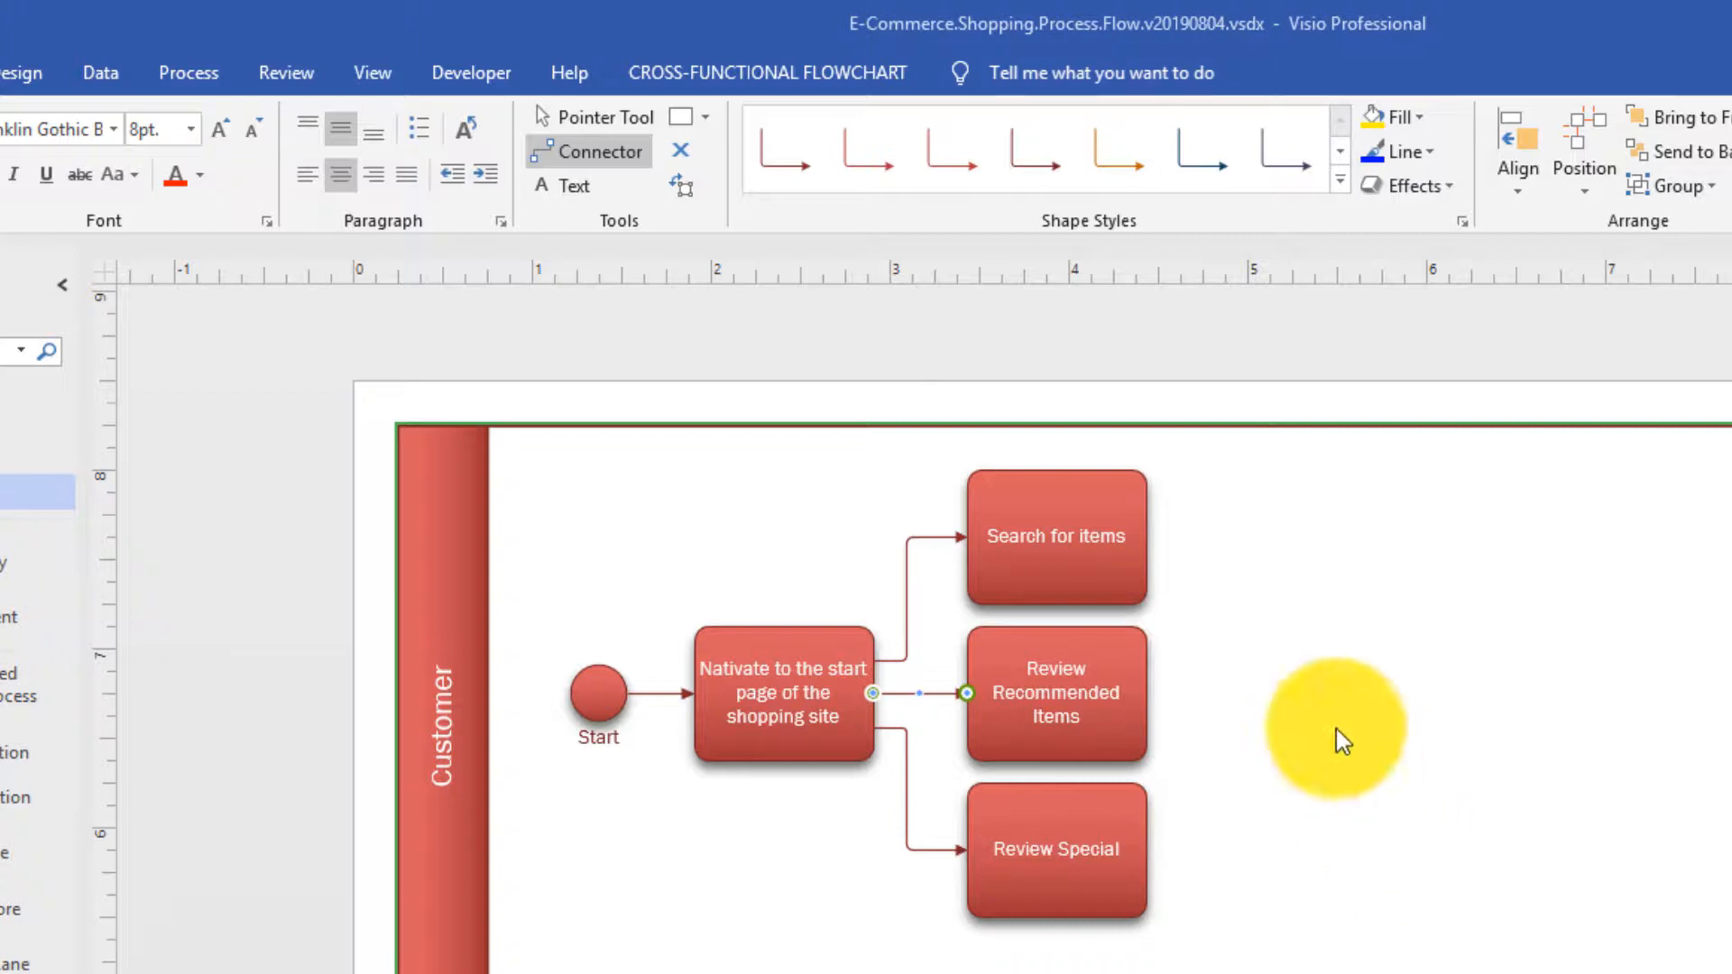
mouse_move(1077, 723)
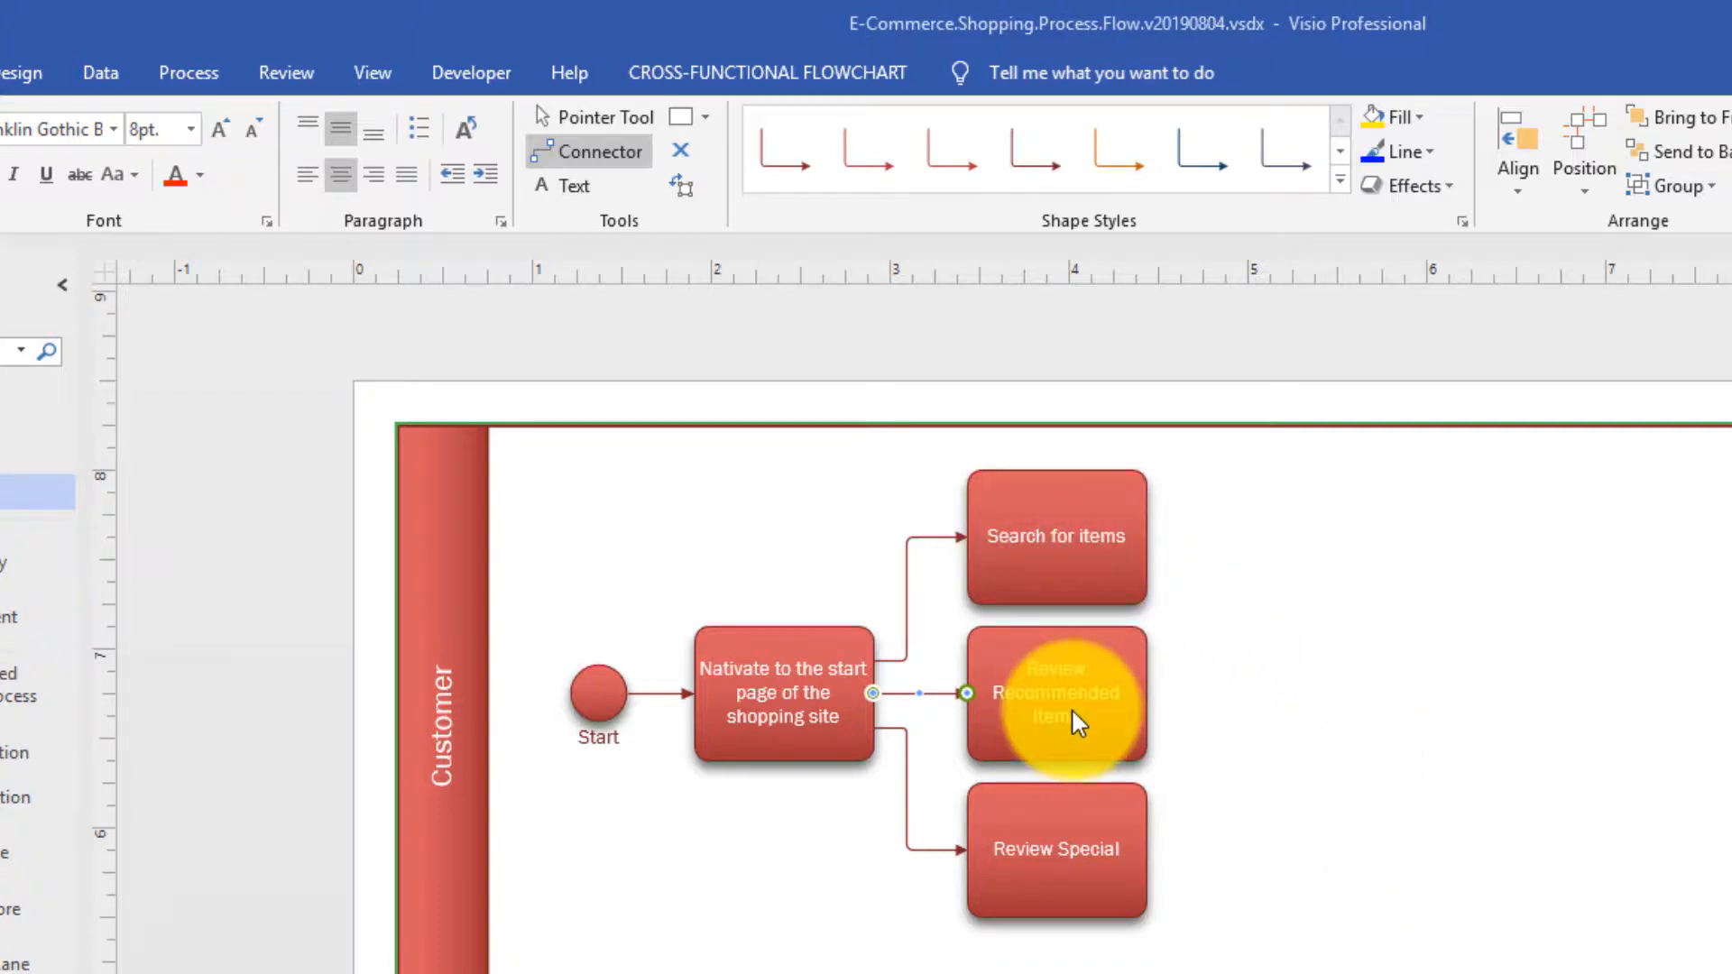
mouse_move(1063, 862)
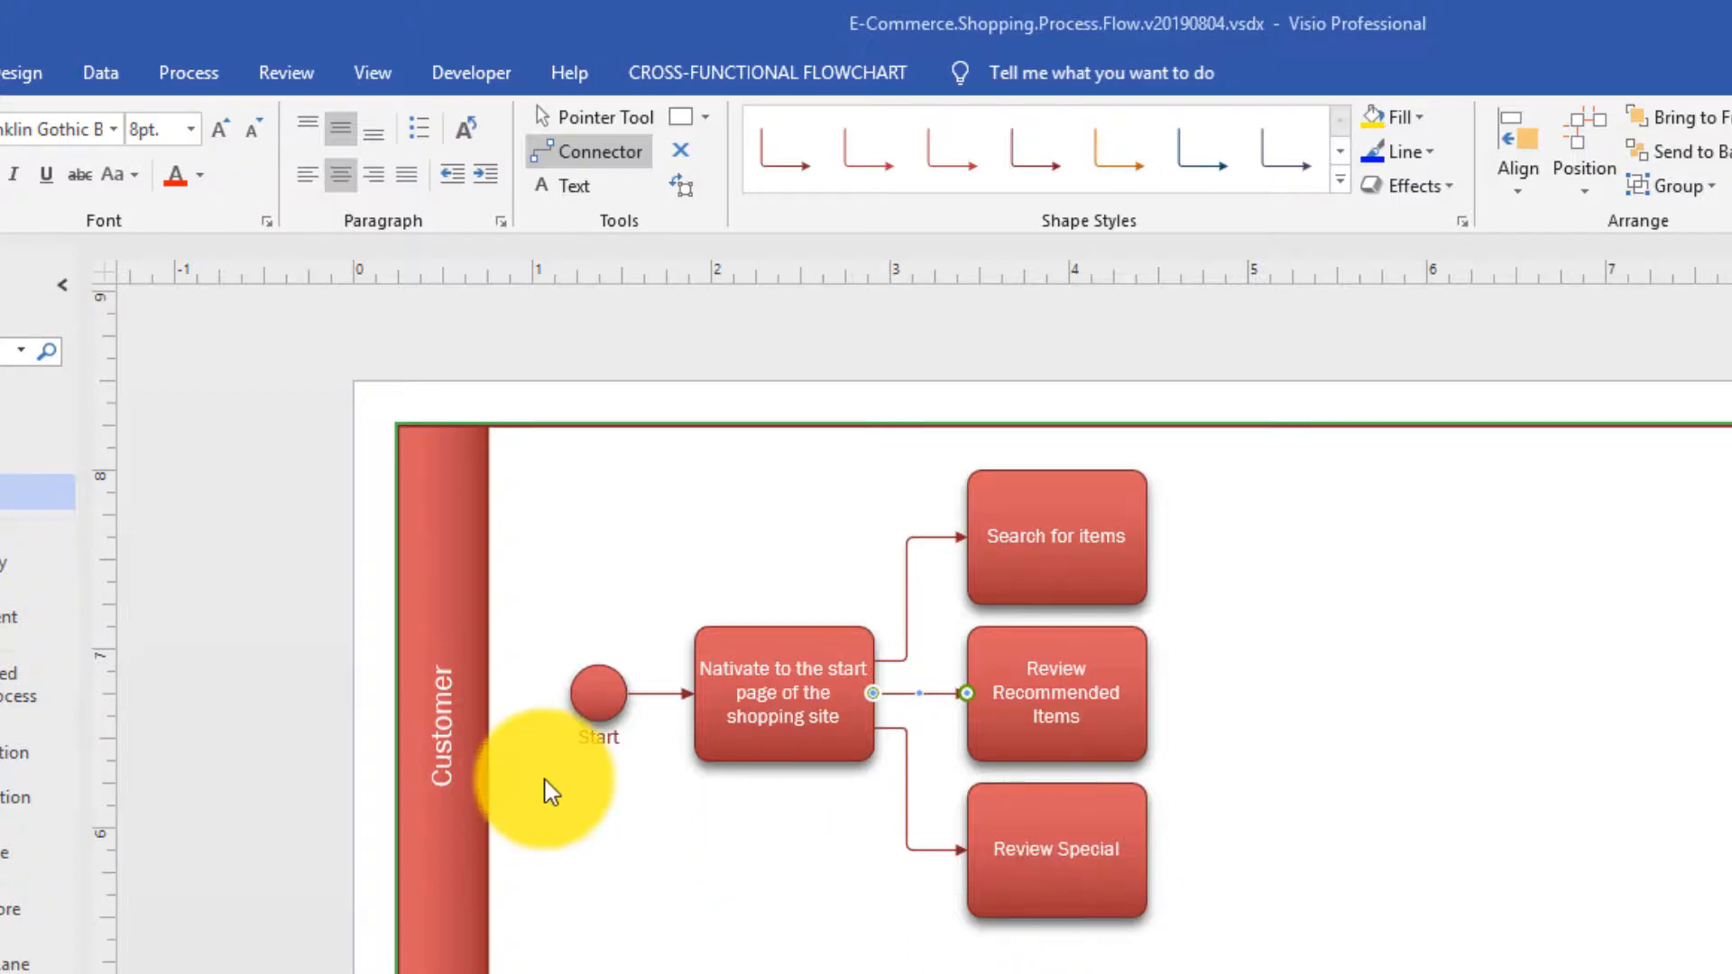
Step: AutoConnect a blank task to the right of Review Recommended Items
click(1054, 692)
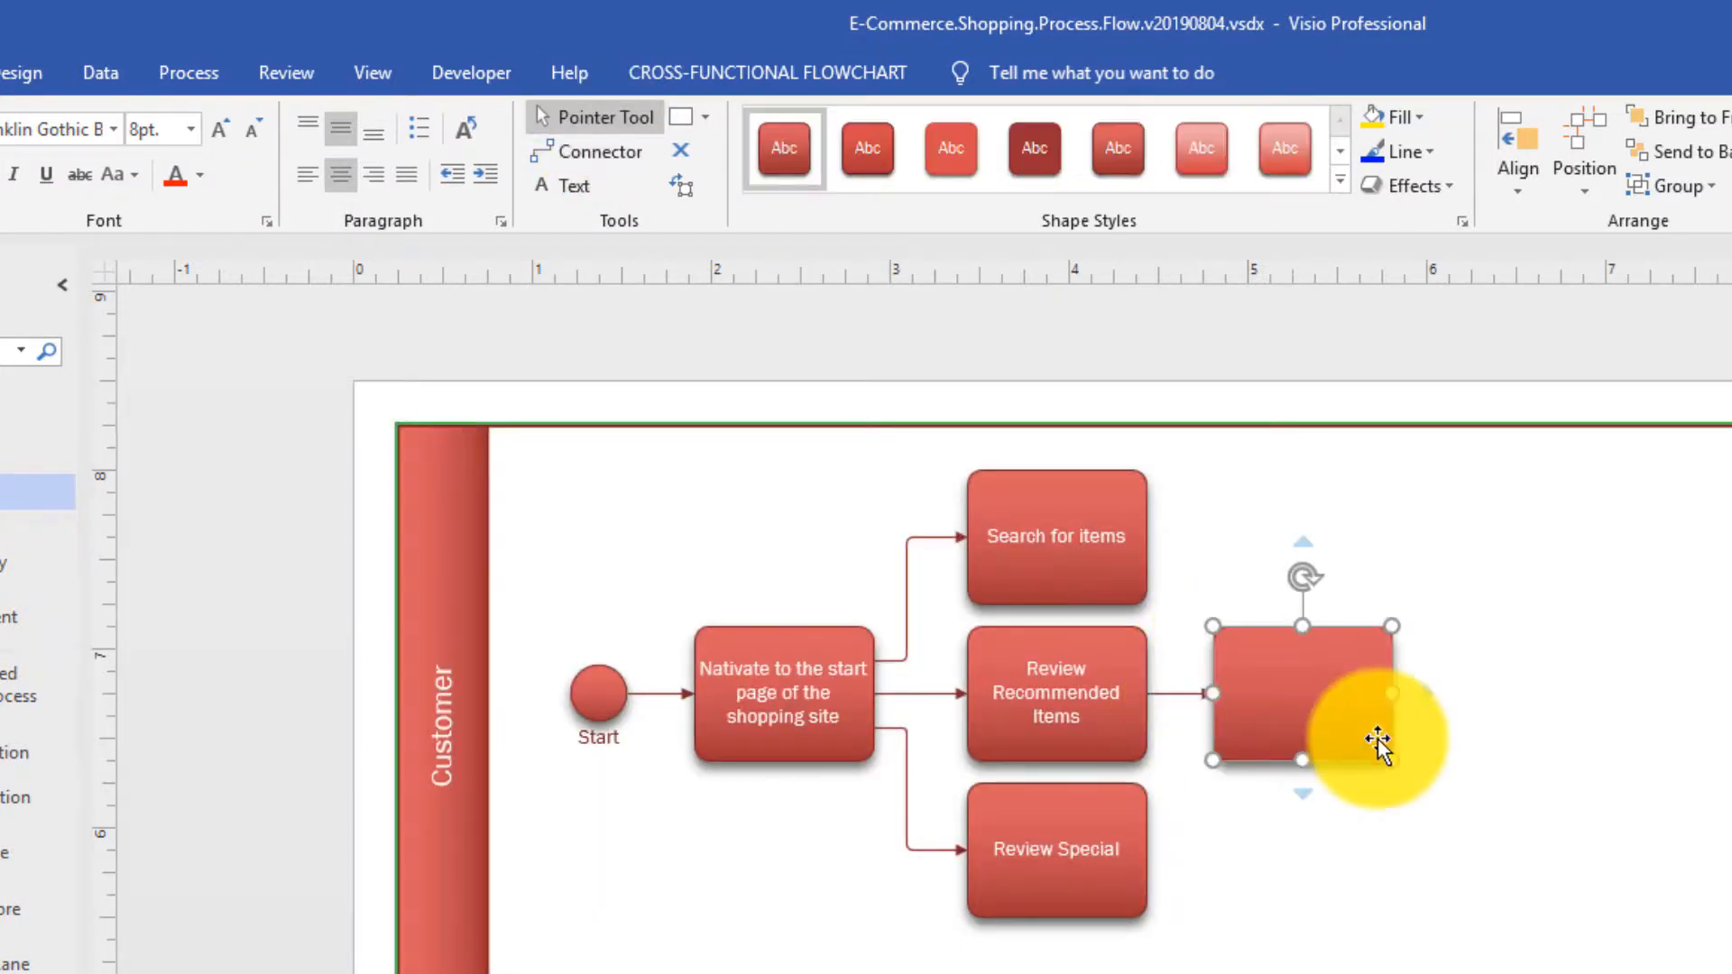
mouse_move(1453, 779)
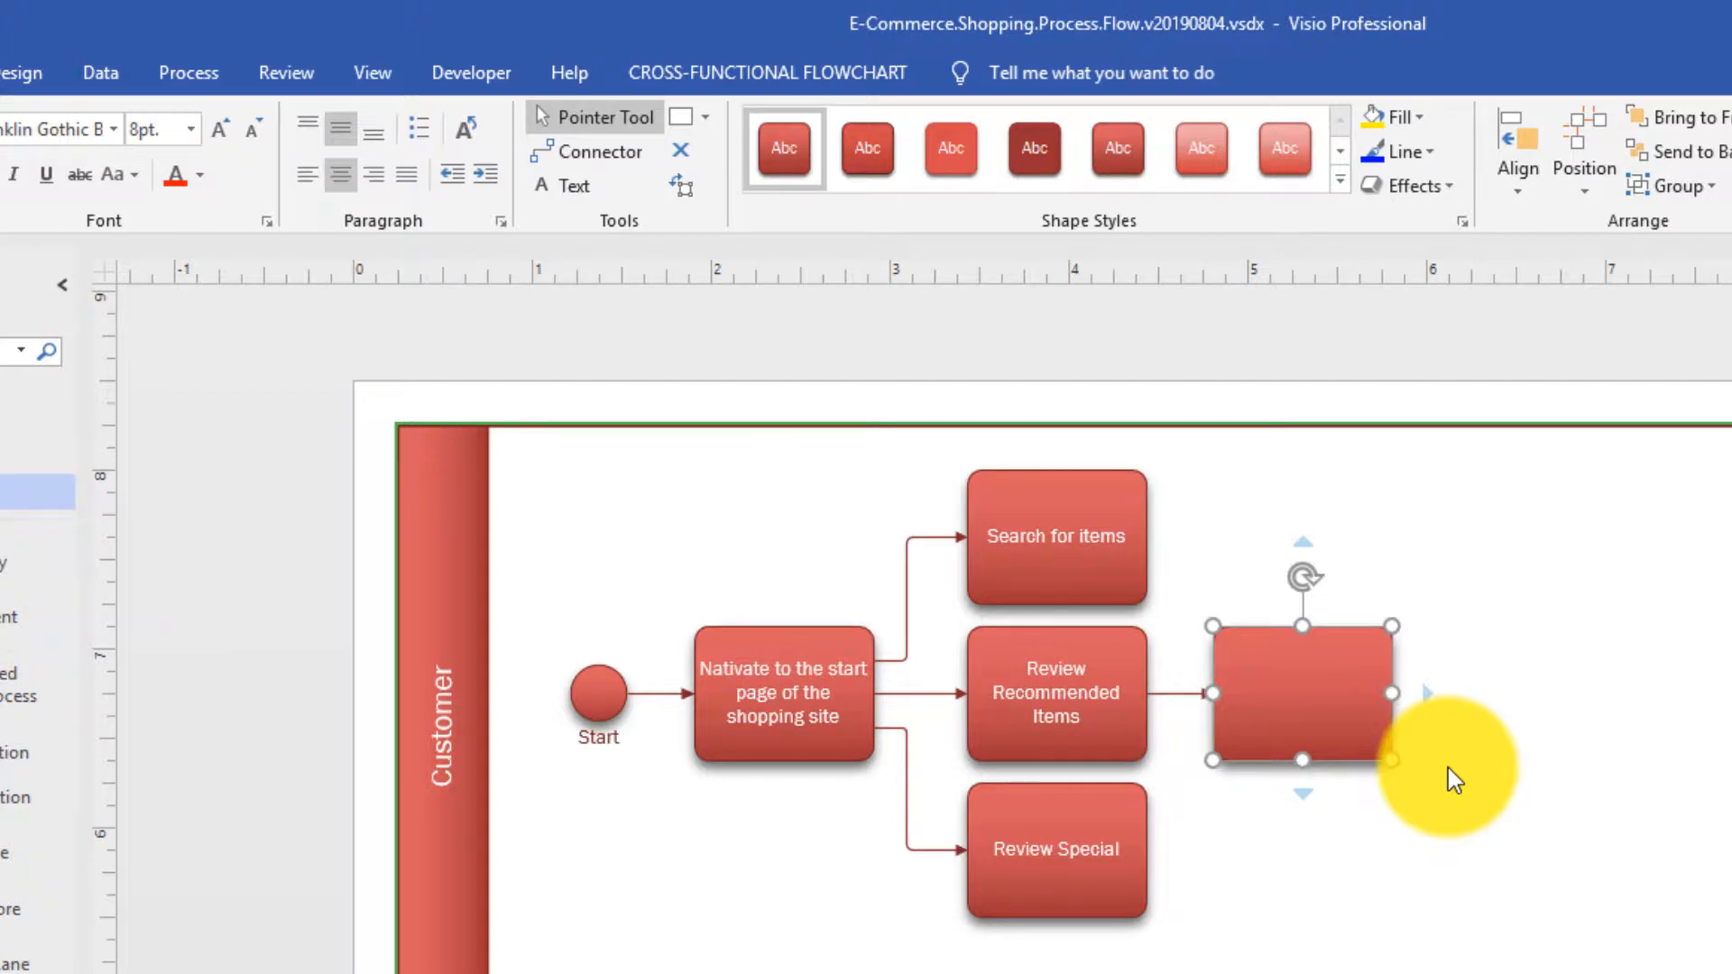
Step: Label the new task 'Identify Item for purchase'
text(Identify Item for purchase)
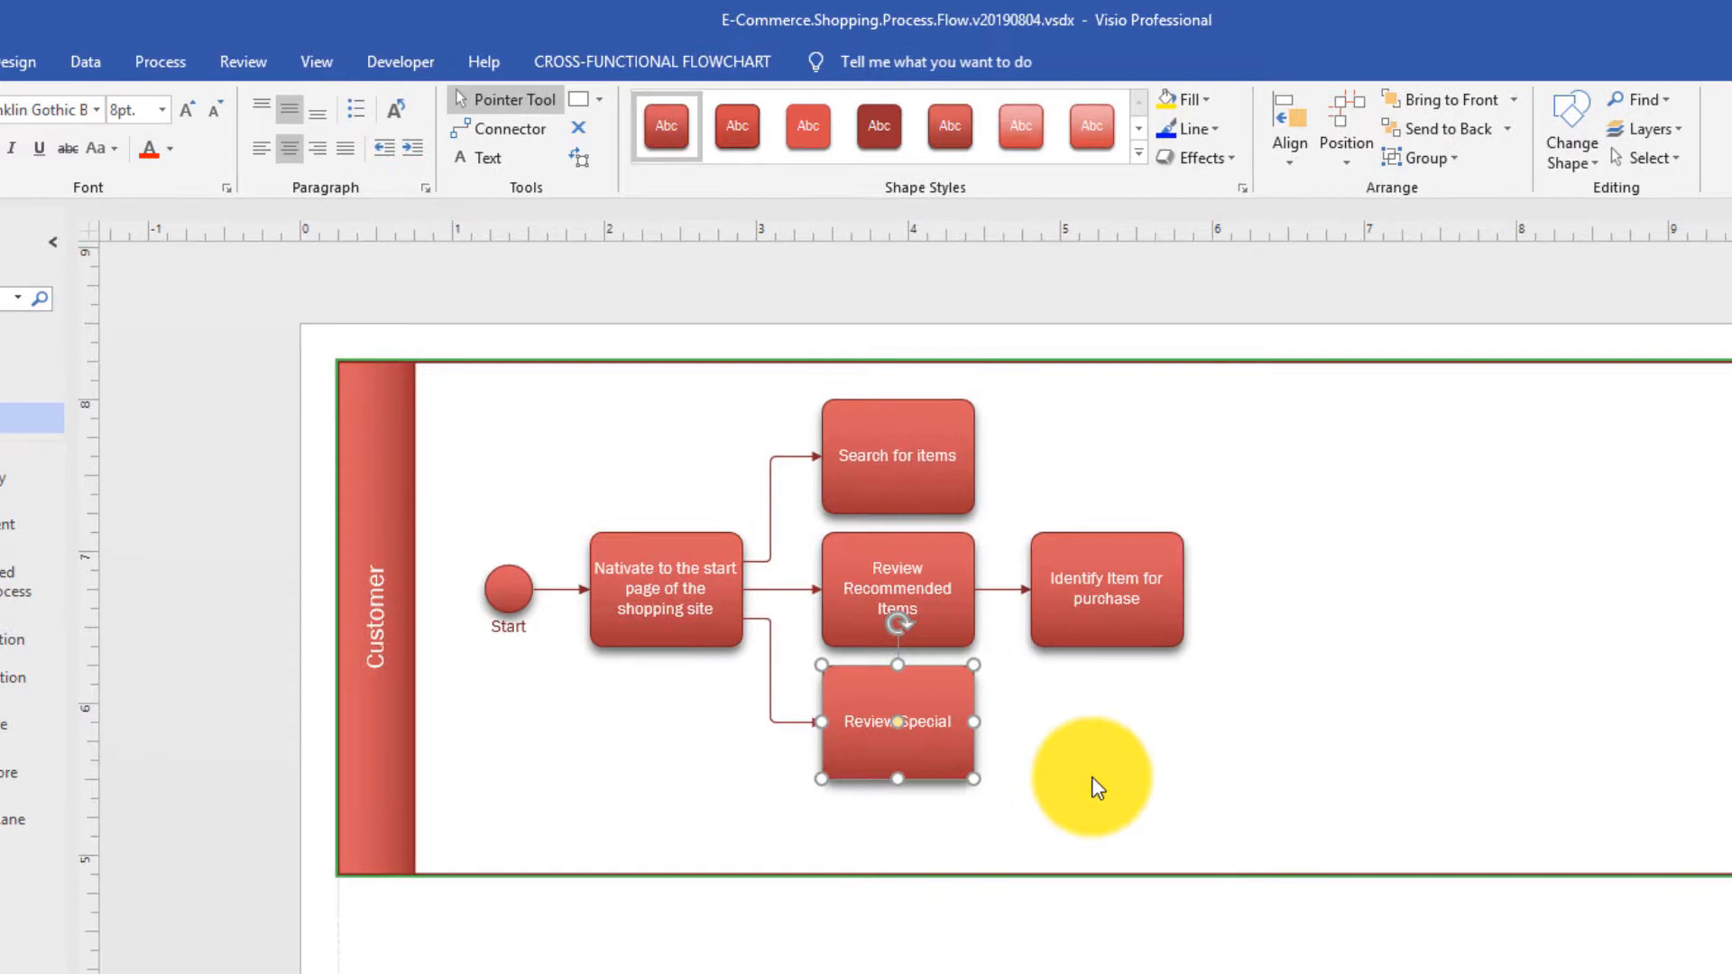
mouse_move(602, 331)
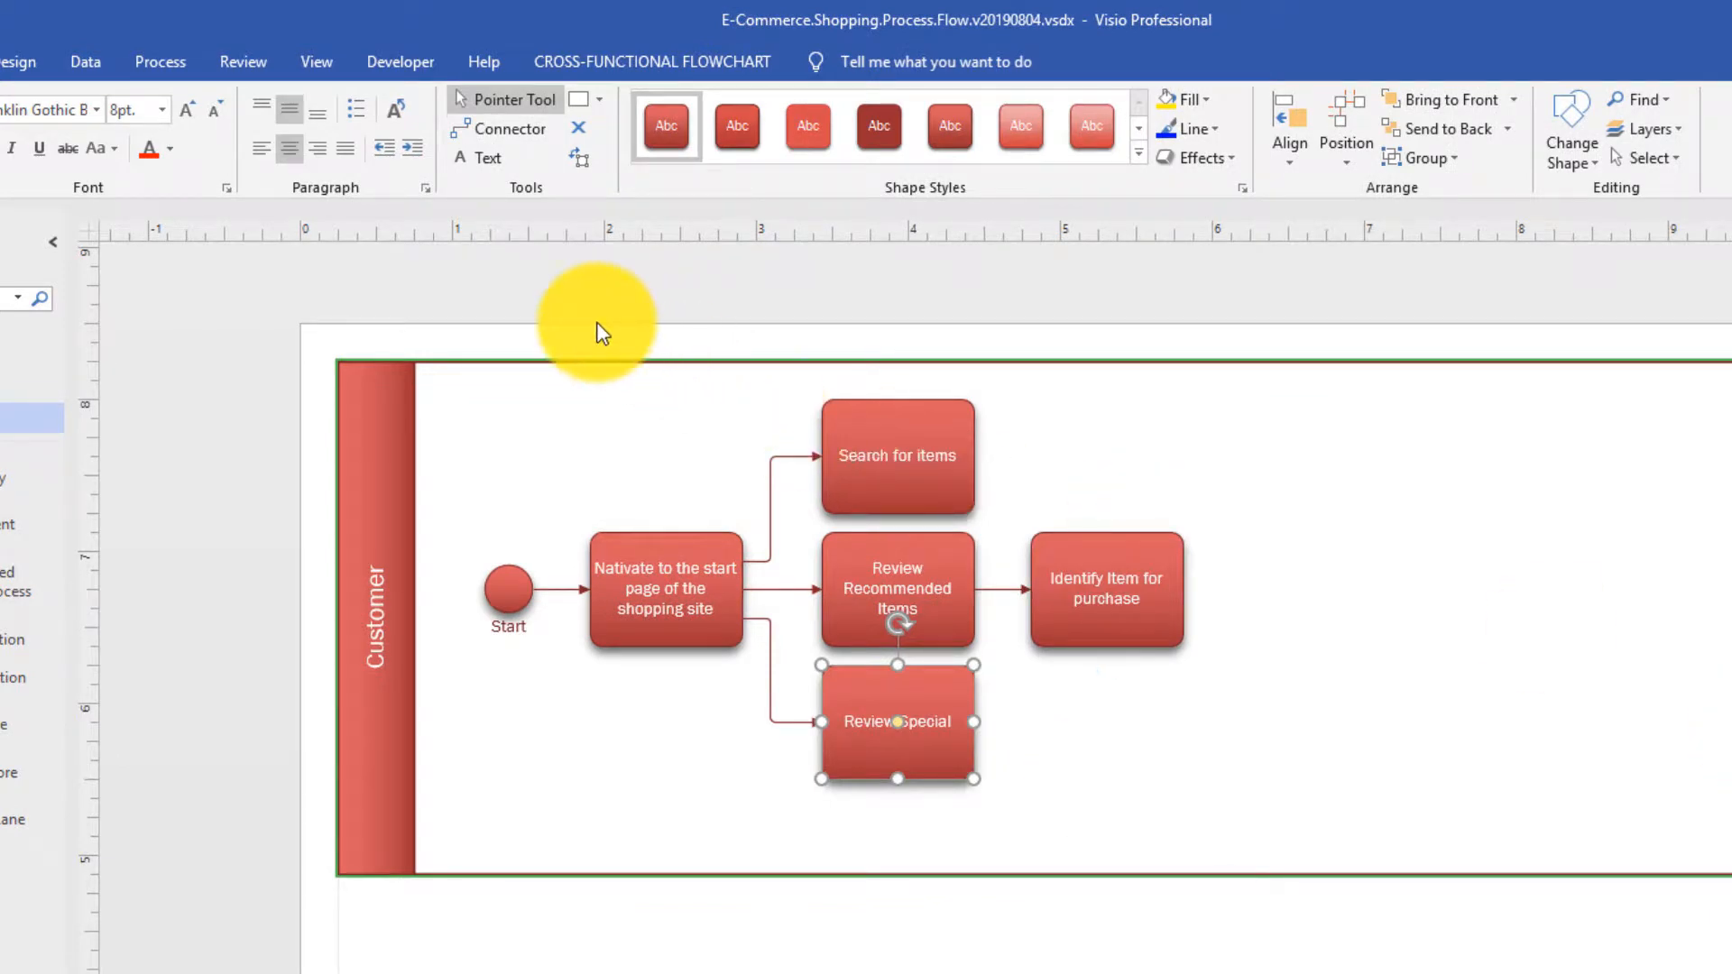
mouse_move(542, 201)
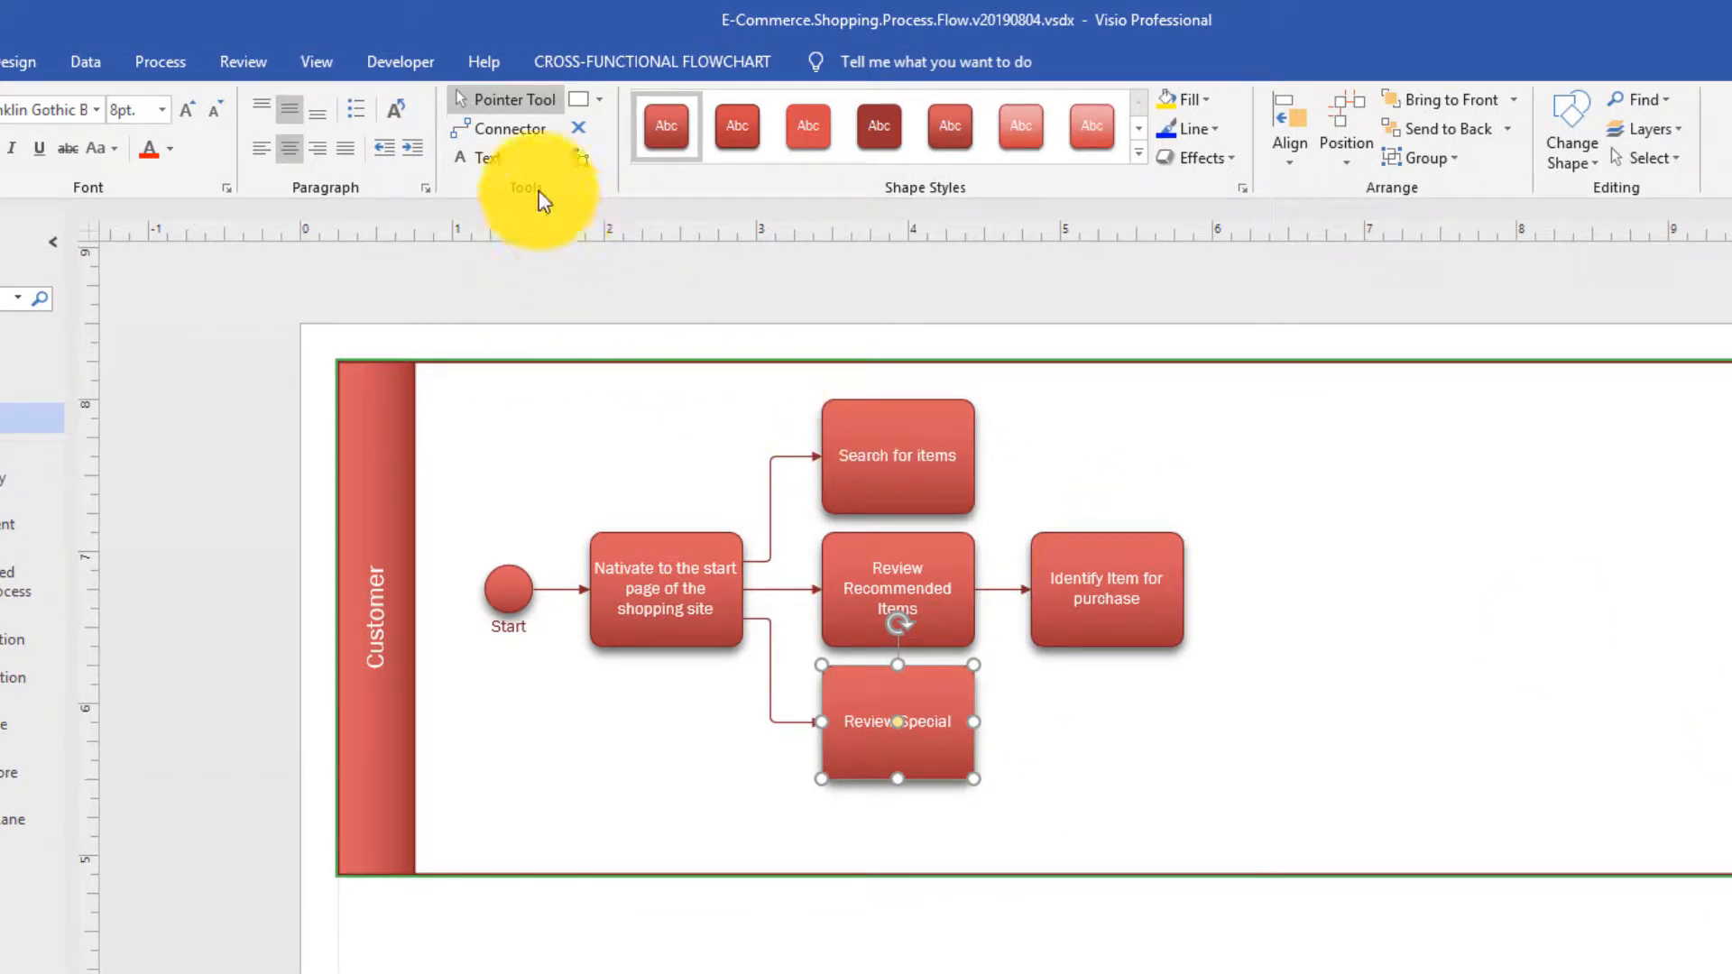
mouse_move(935, 478)
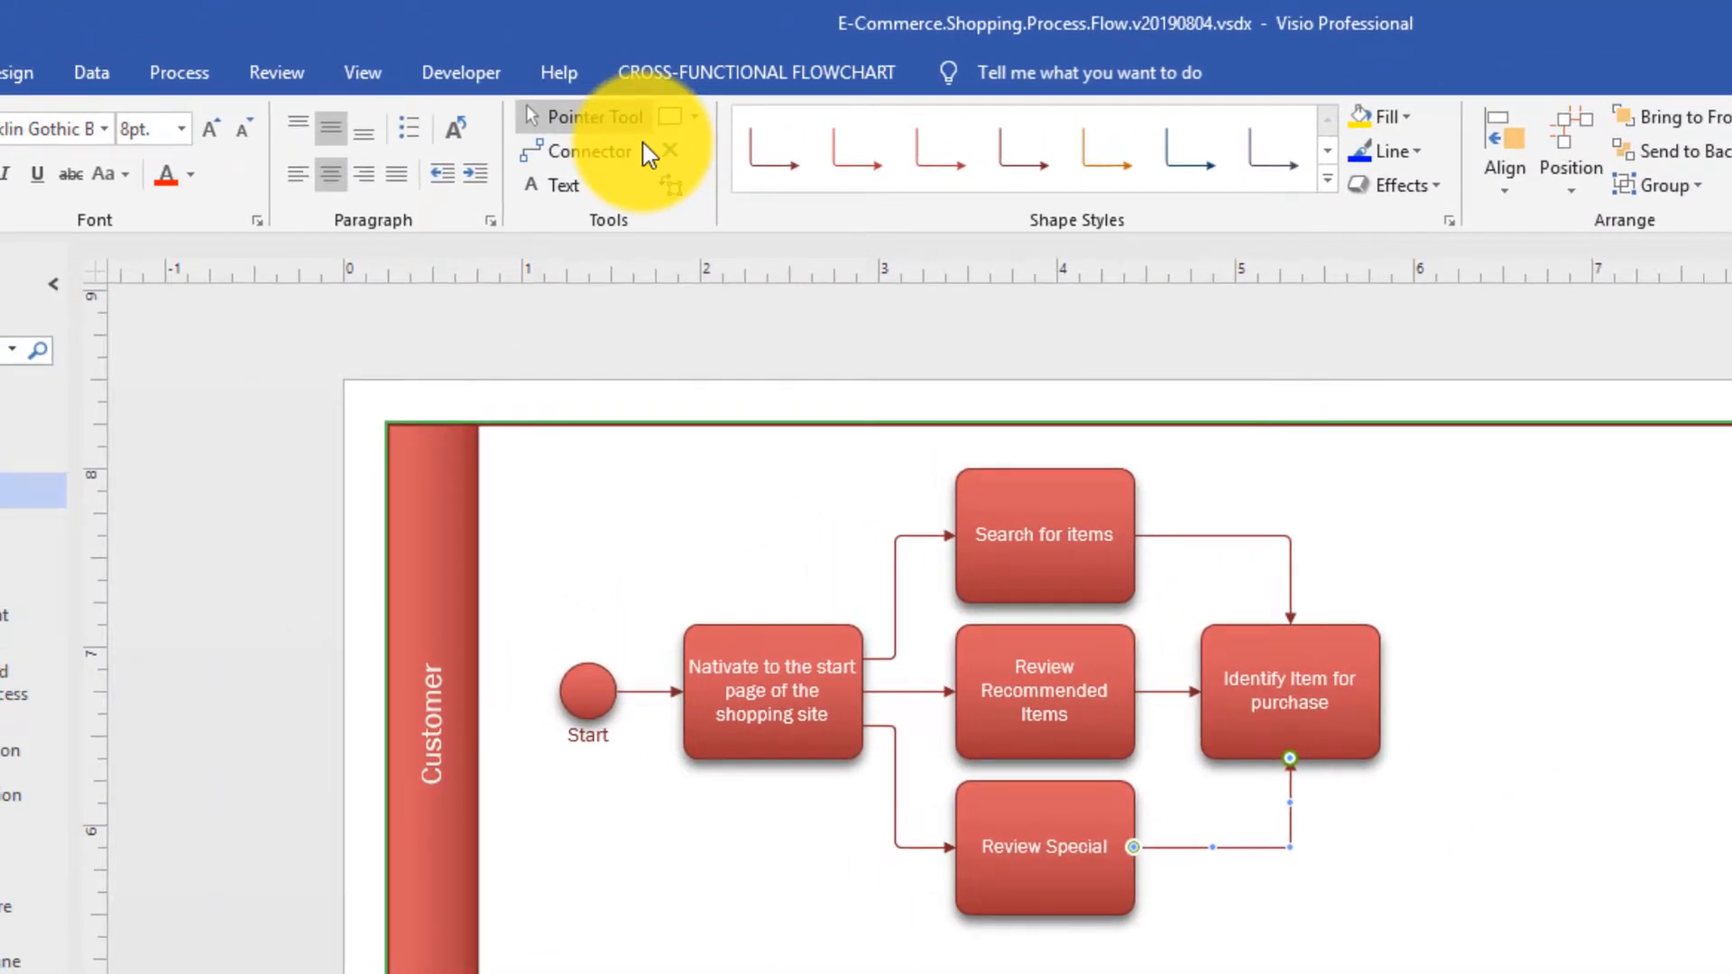
mouse_move(596, 152)
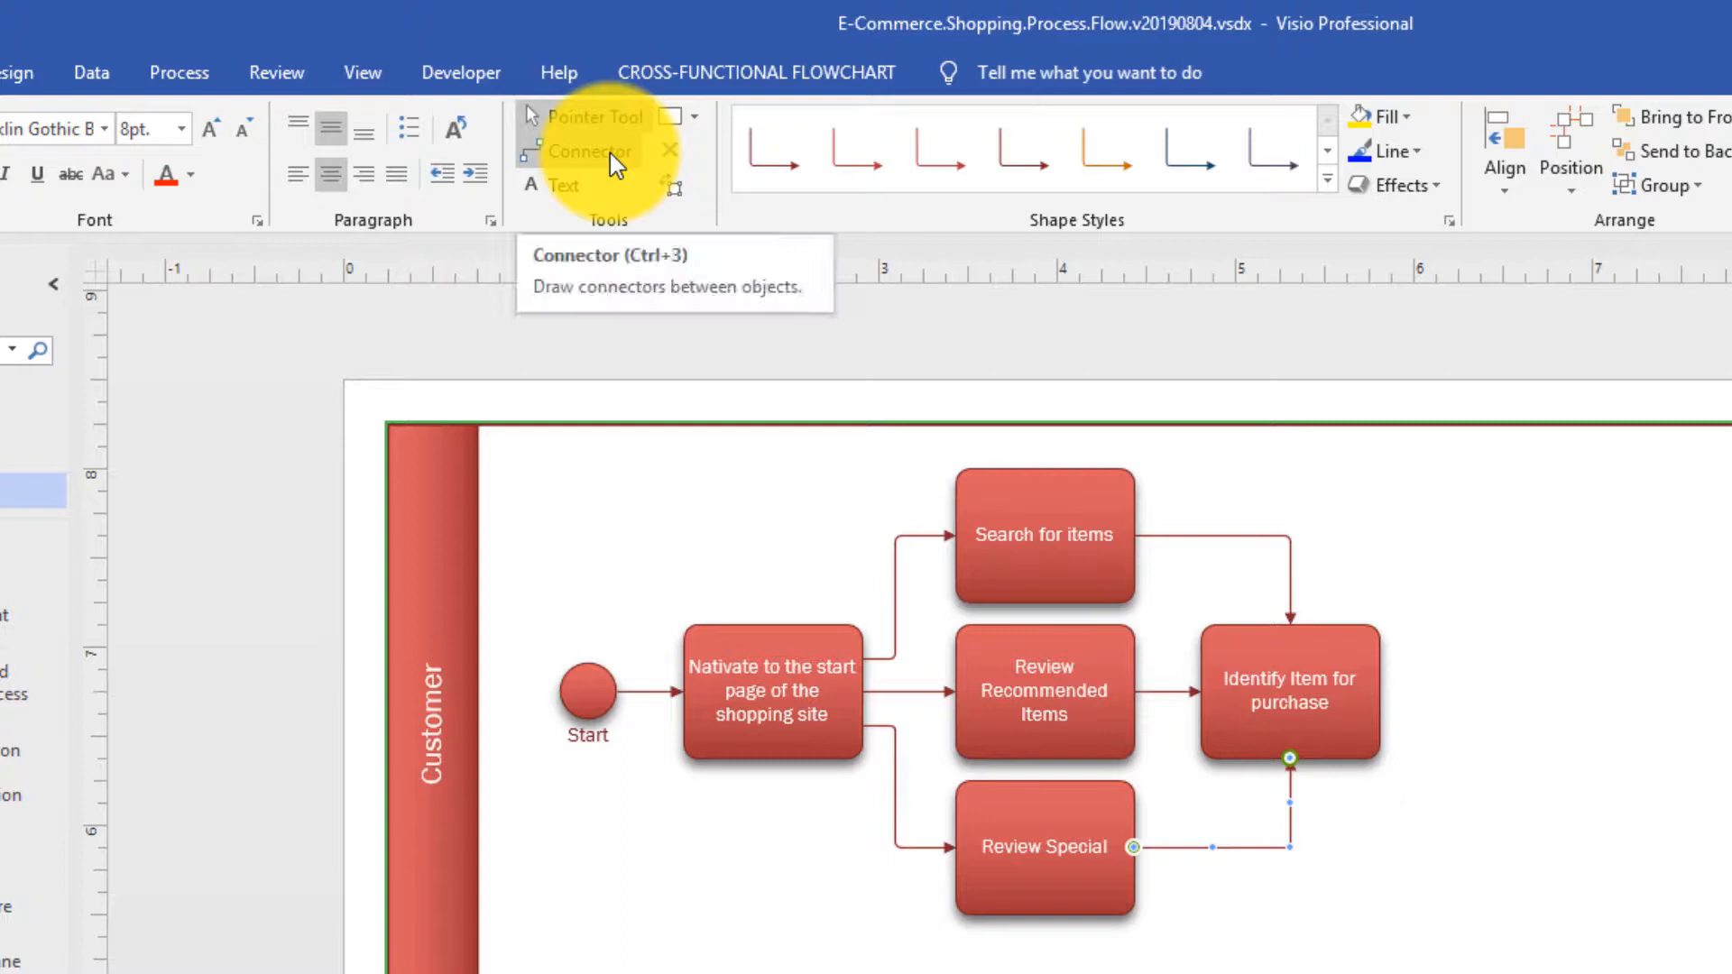
Step: Return to the Pointer Tool before adding the shopping cart task
click(1289, 692)
text(Add item to the shopping cart)
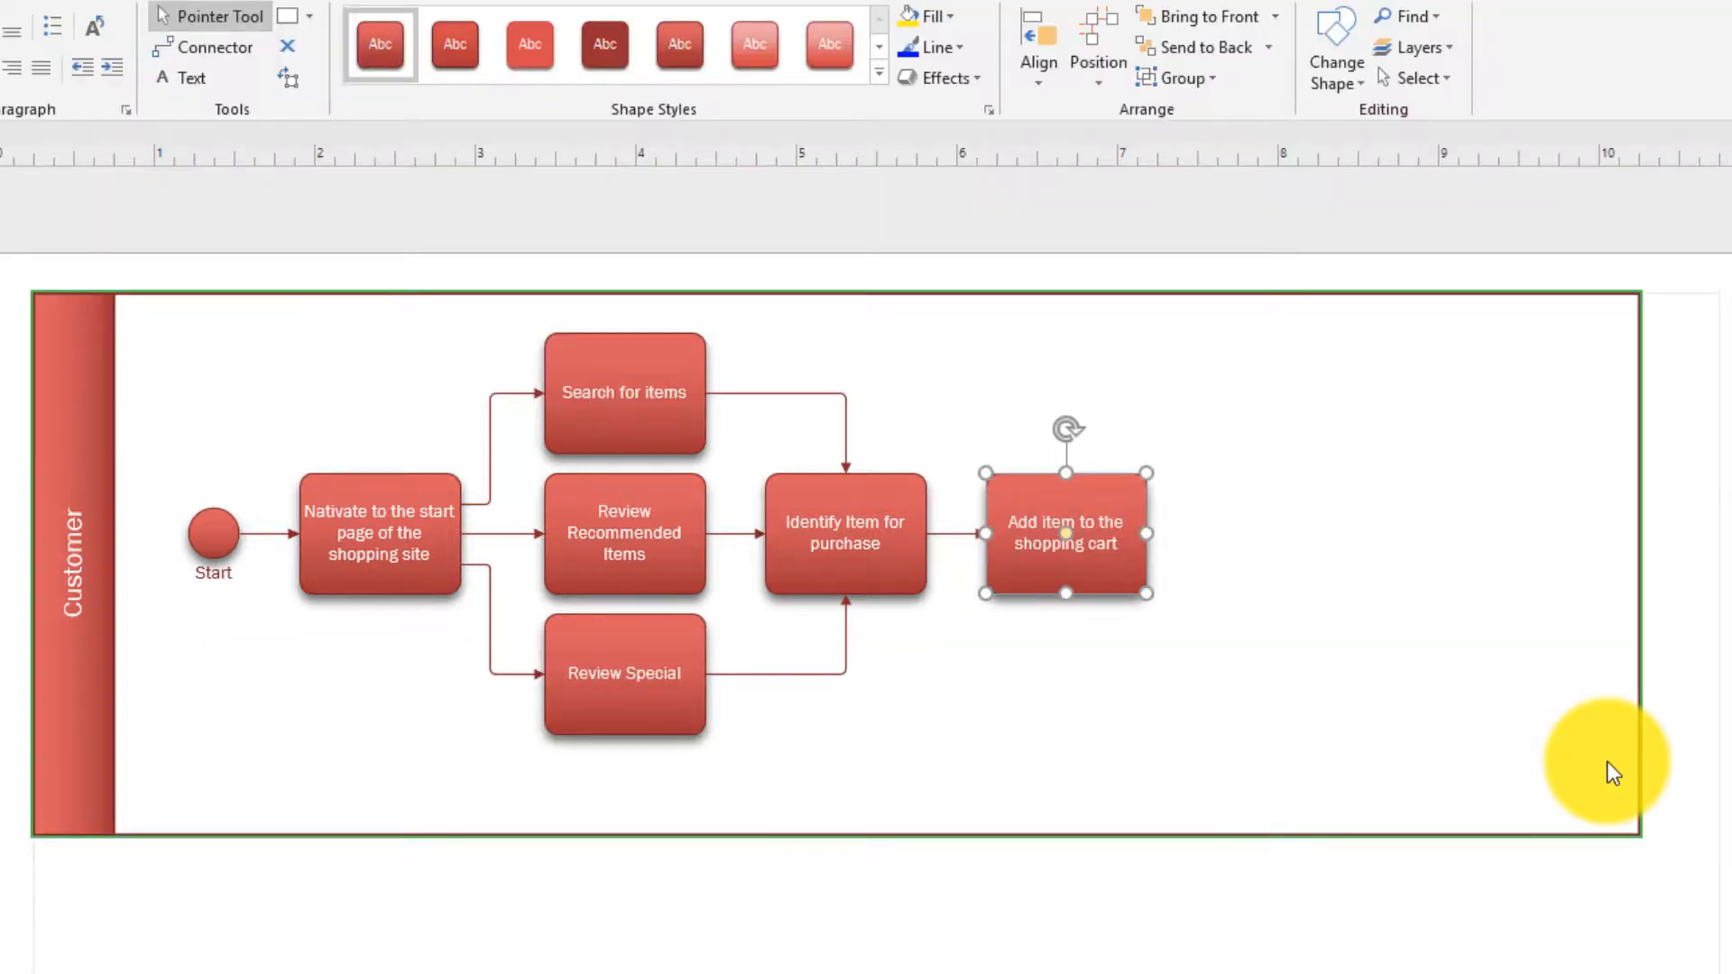
mouse_move(1313, 631)
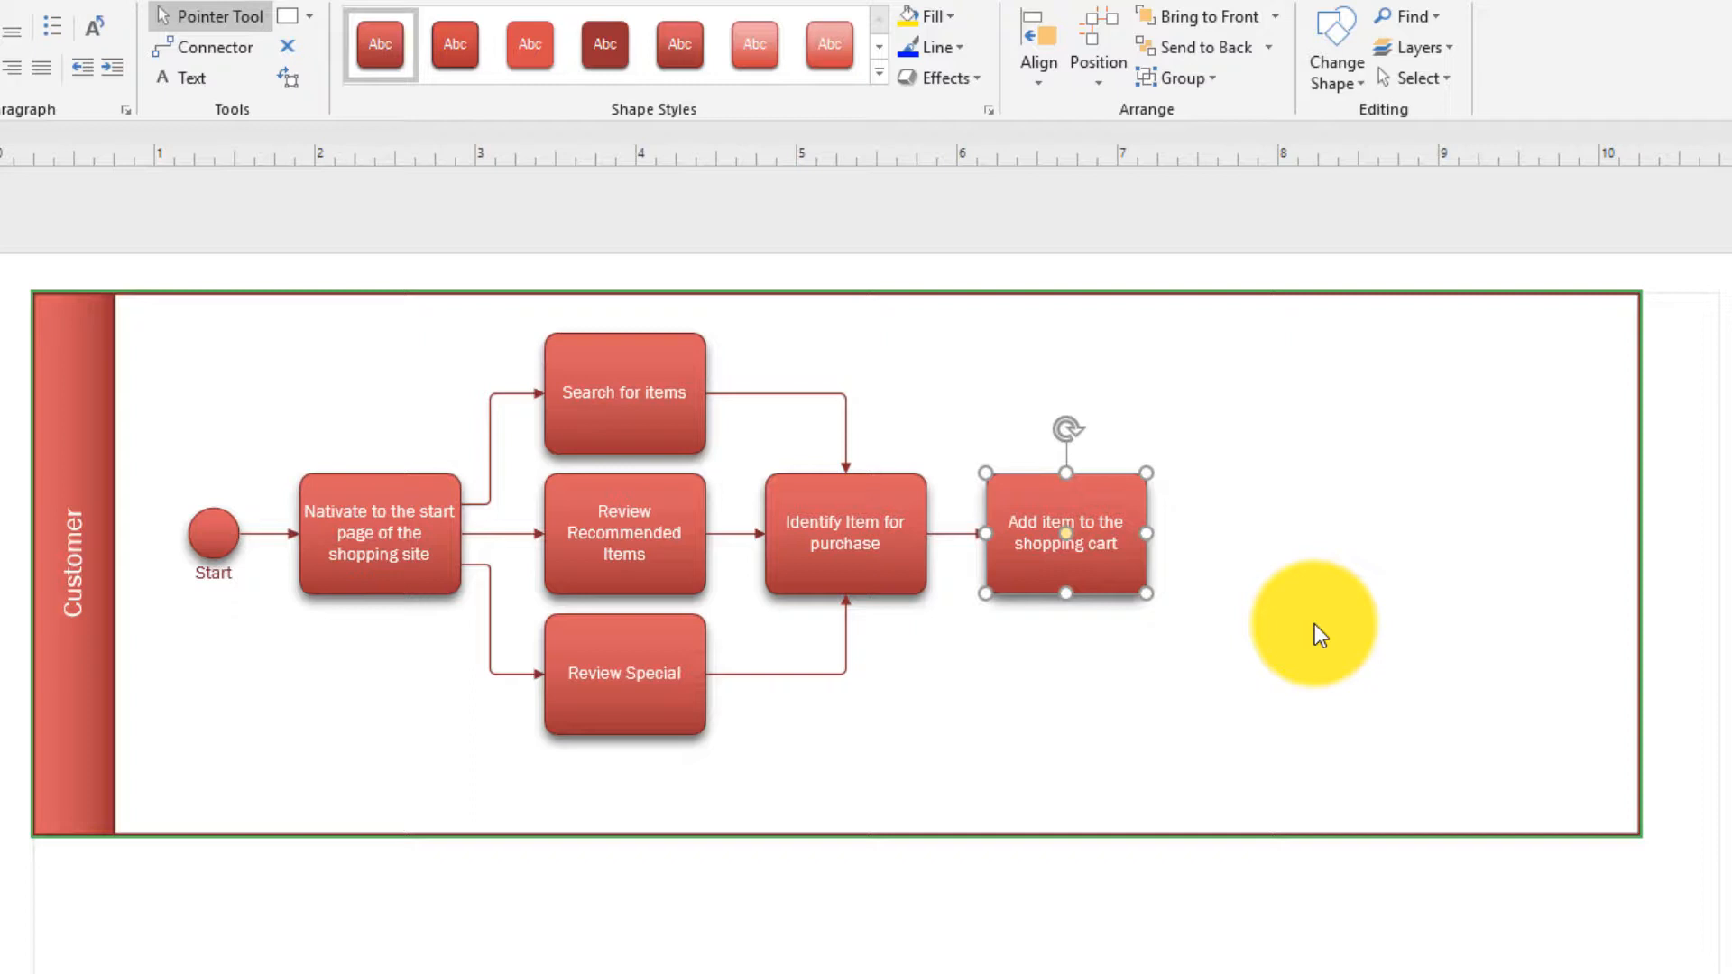
mouse_move(1176, 566)
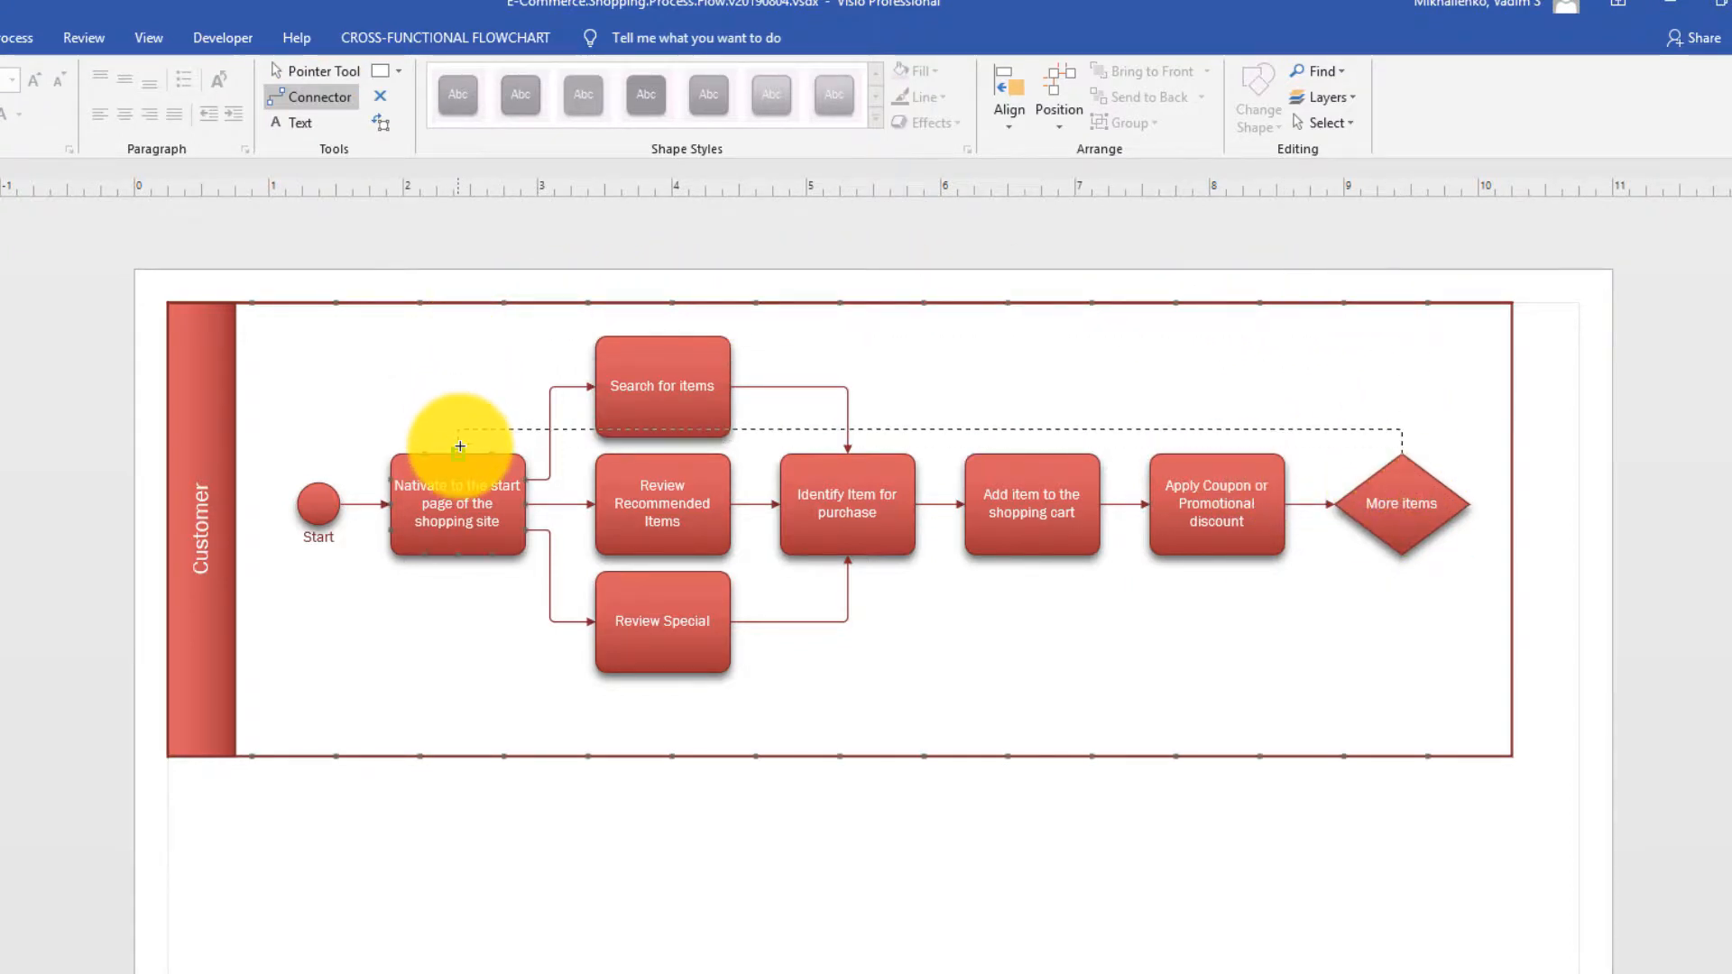
Step: Connect the More items gateway back to the Navigate task and label the loop 'Yes'
click(922, 447)
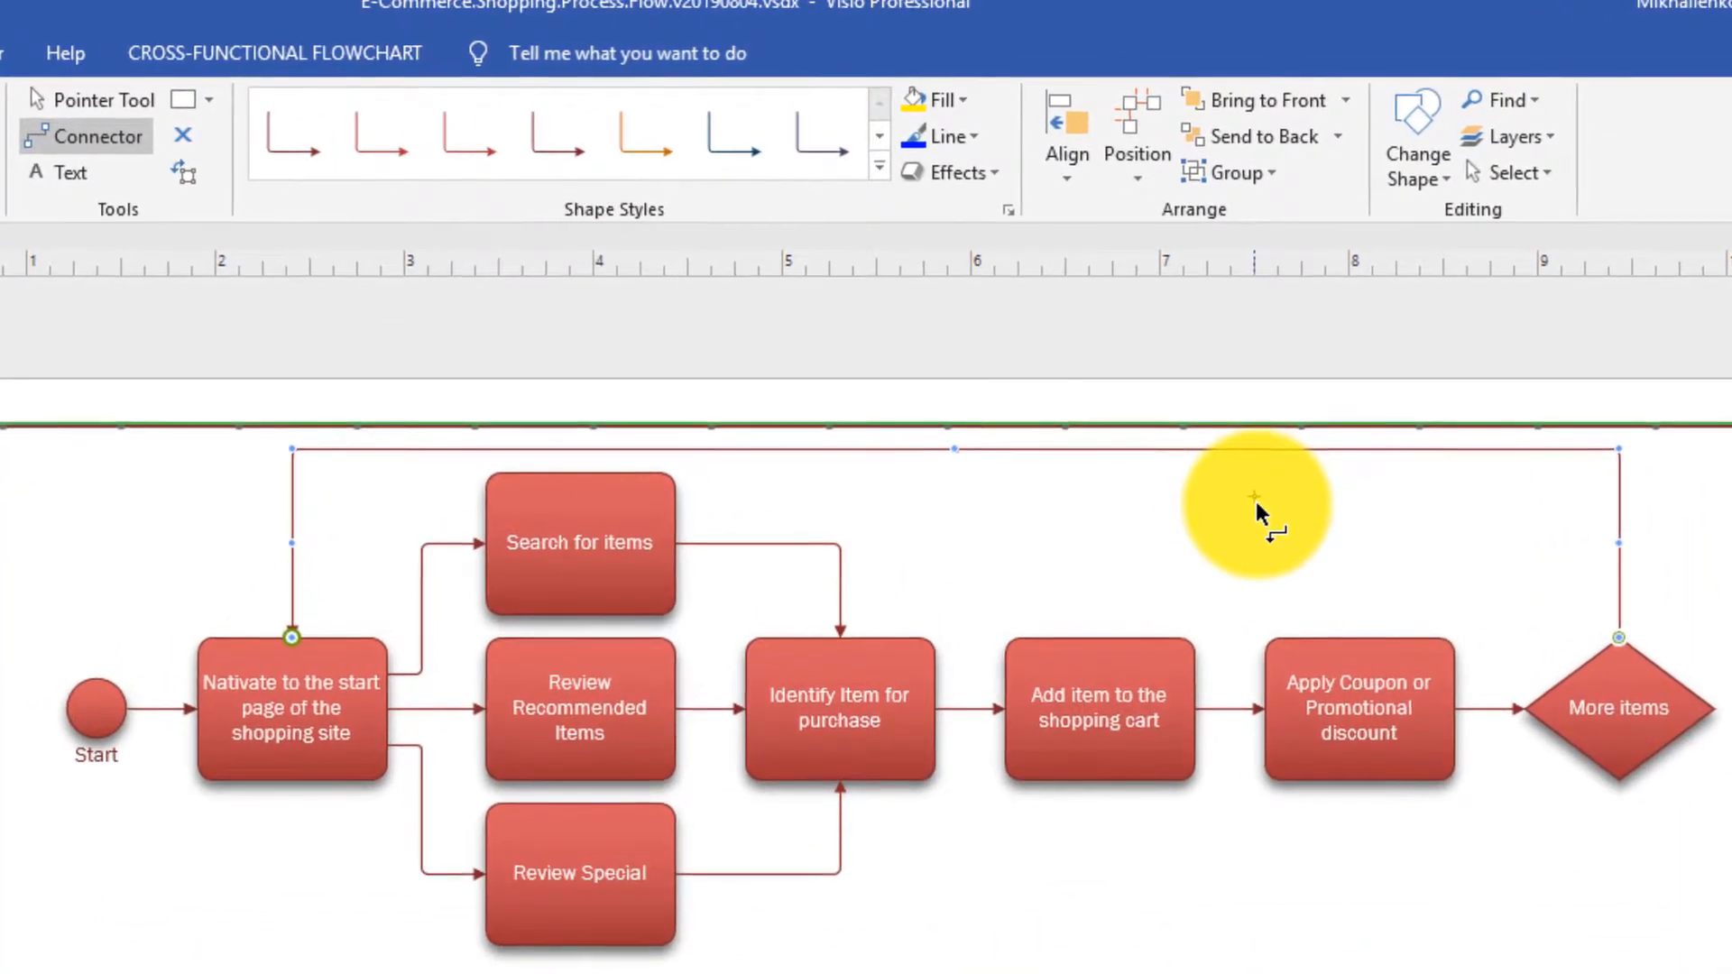
text(Yes)
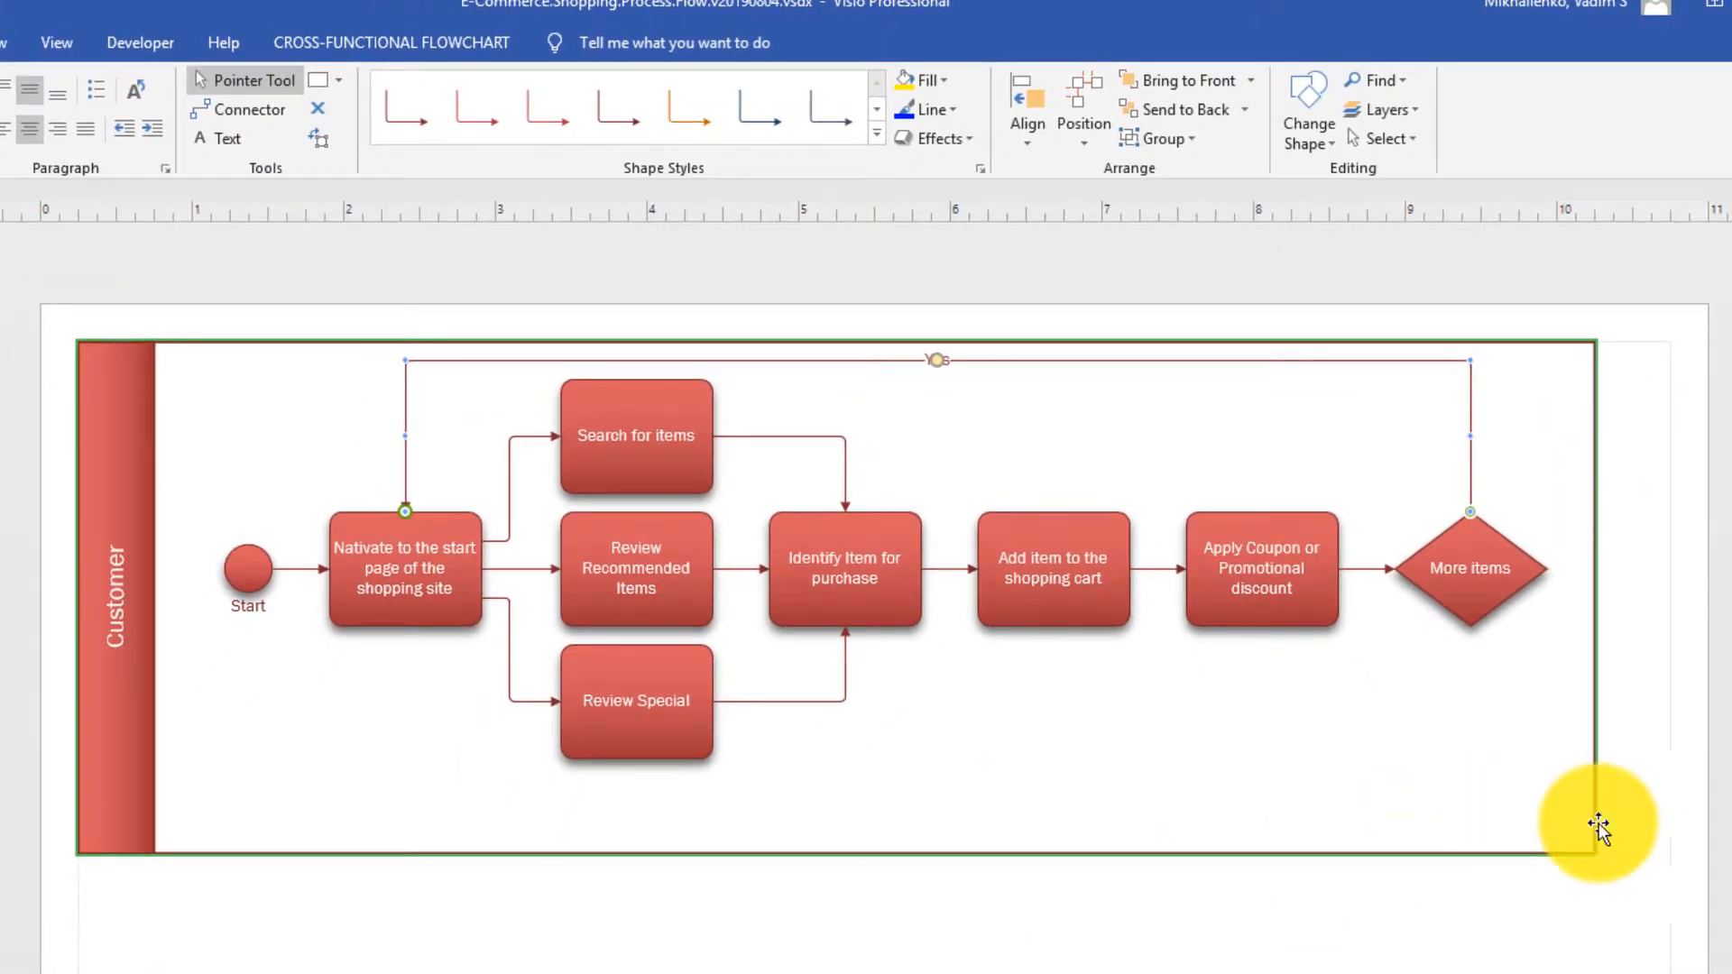
mouse_move(1599, 826)
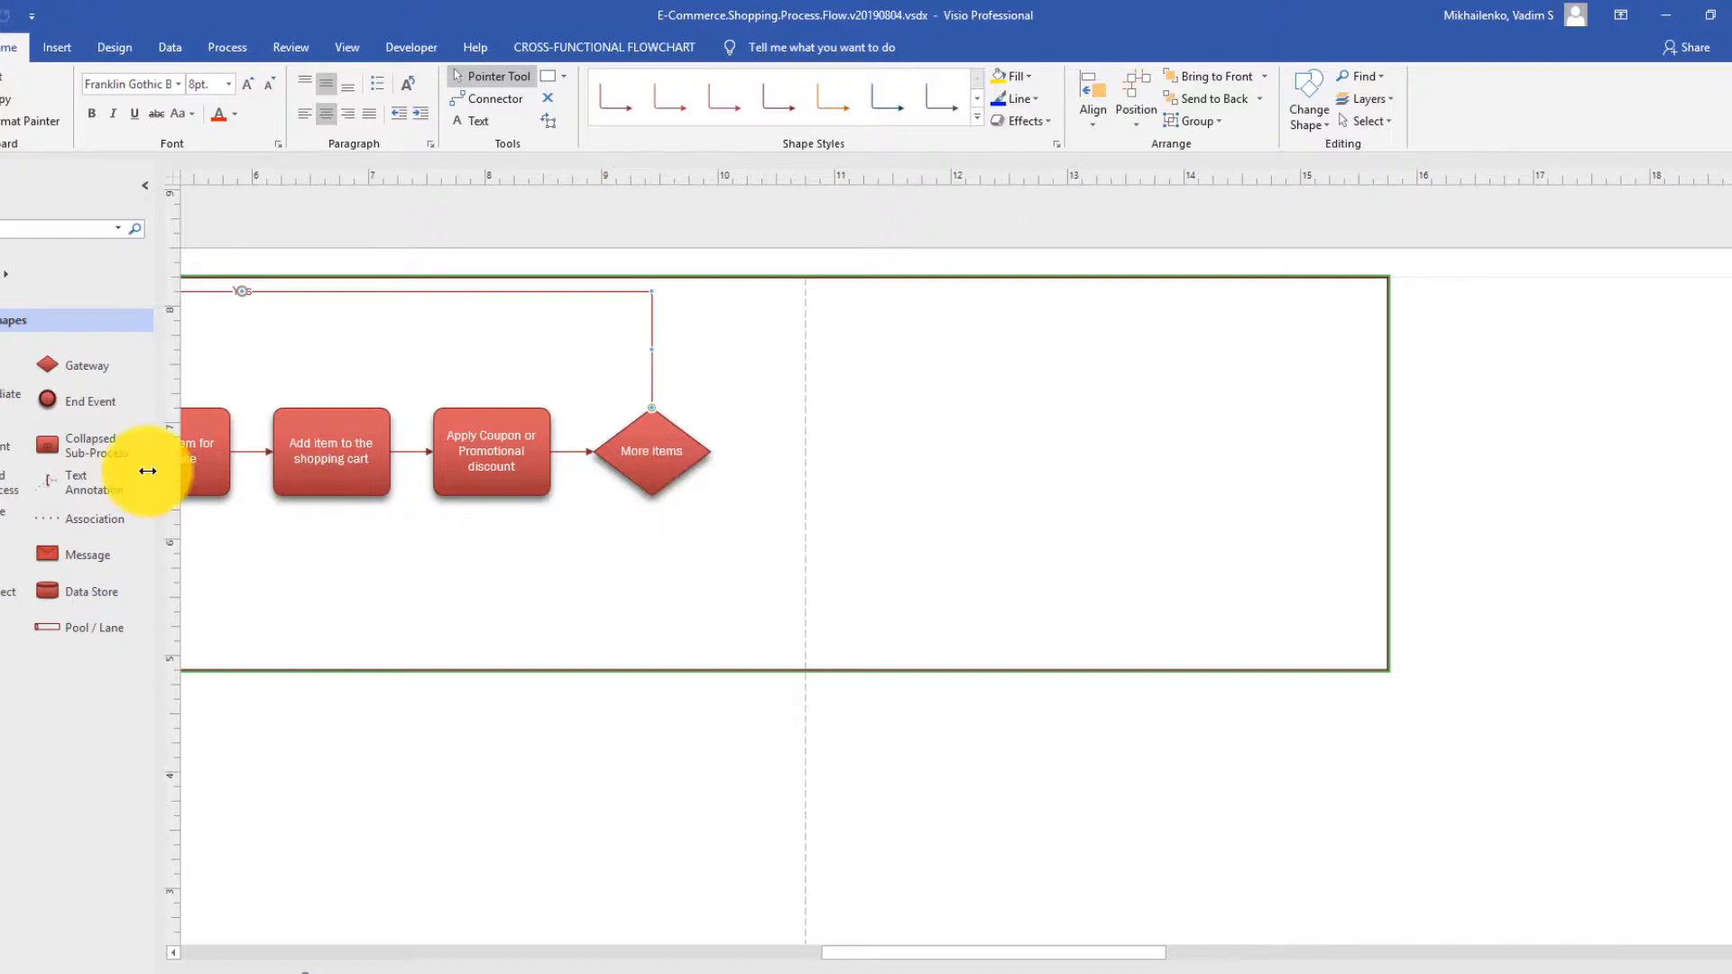
mouse_move(58, 448)
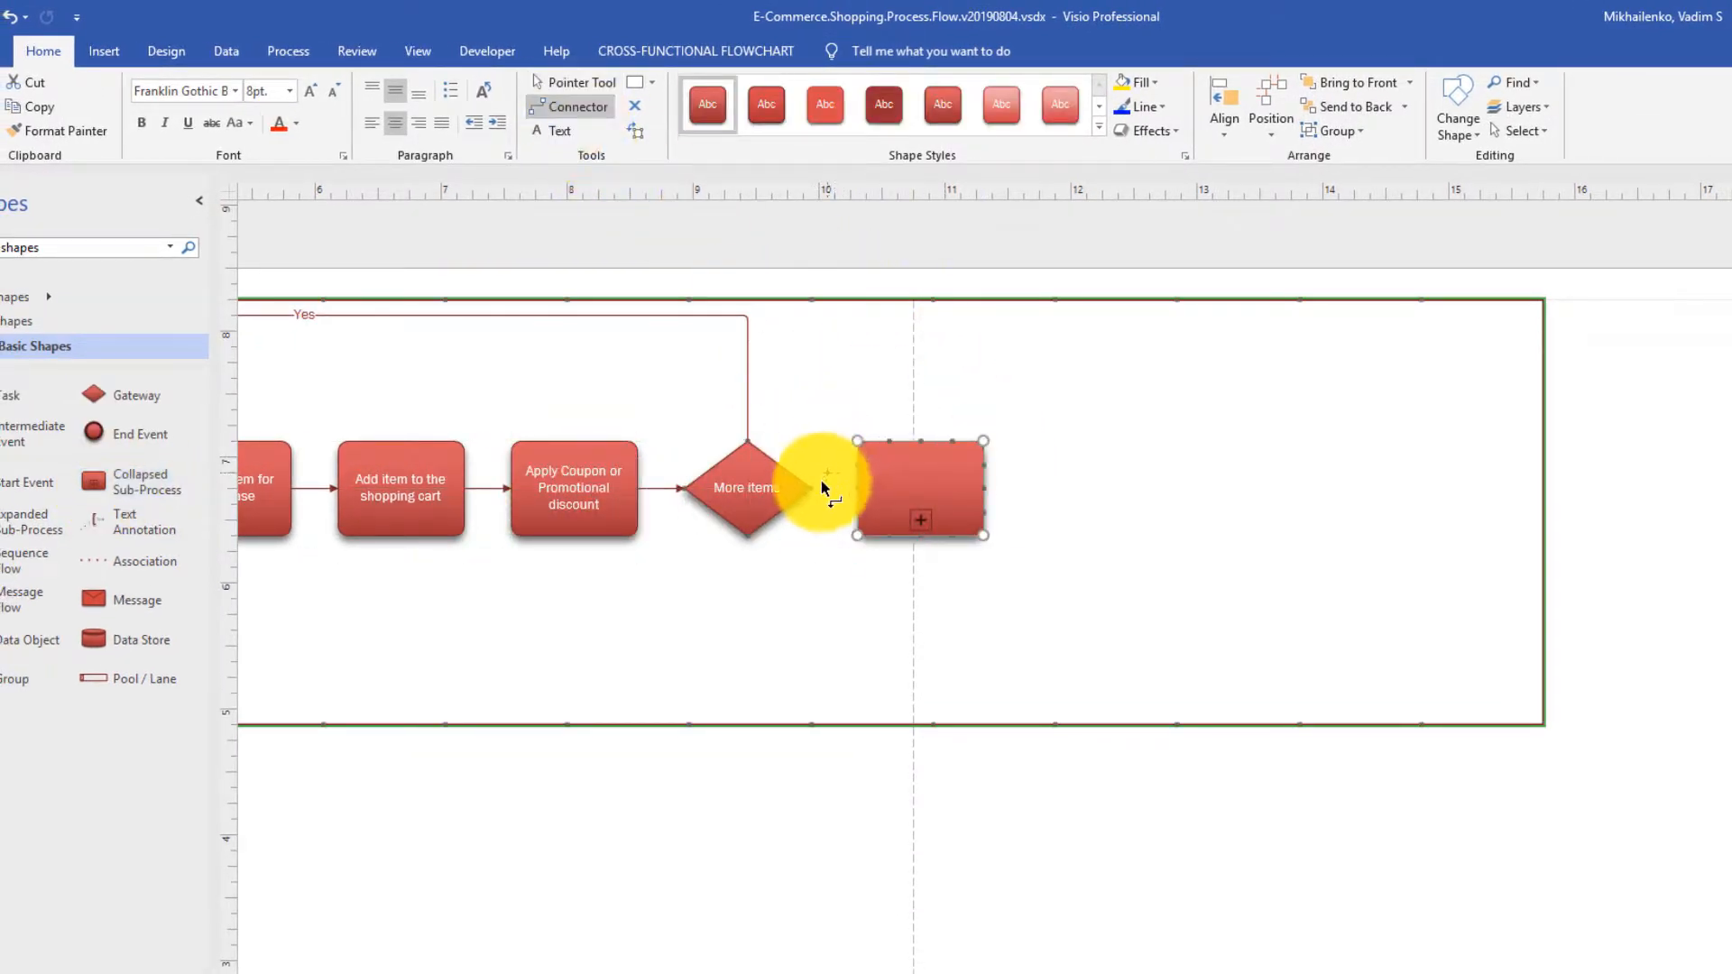
Step: Link the More items gateway to the new Check sub-process and return to the Pointer Tool
click(942, 486)
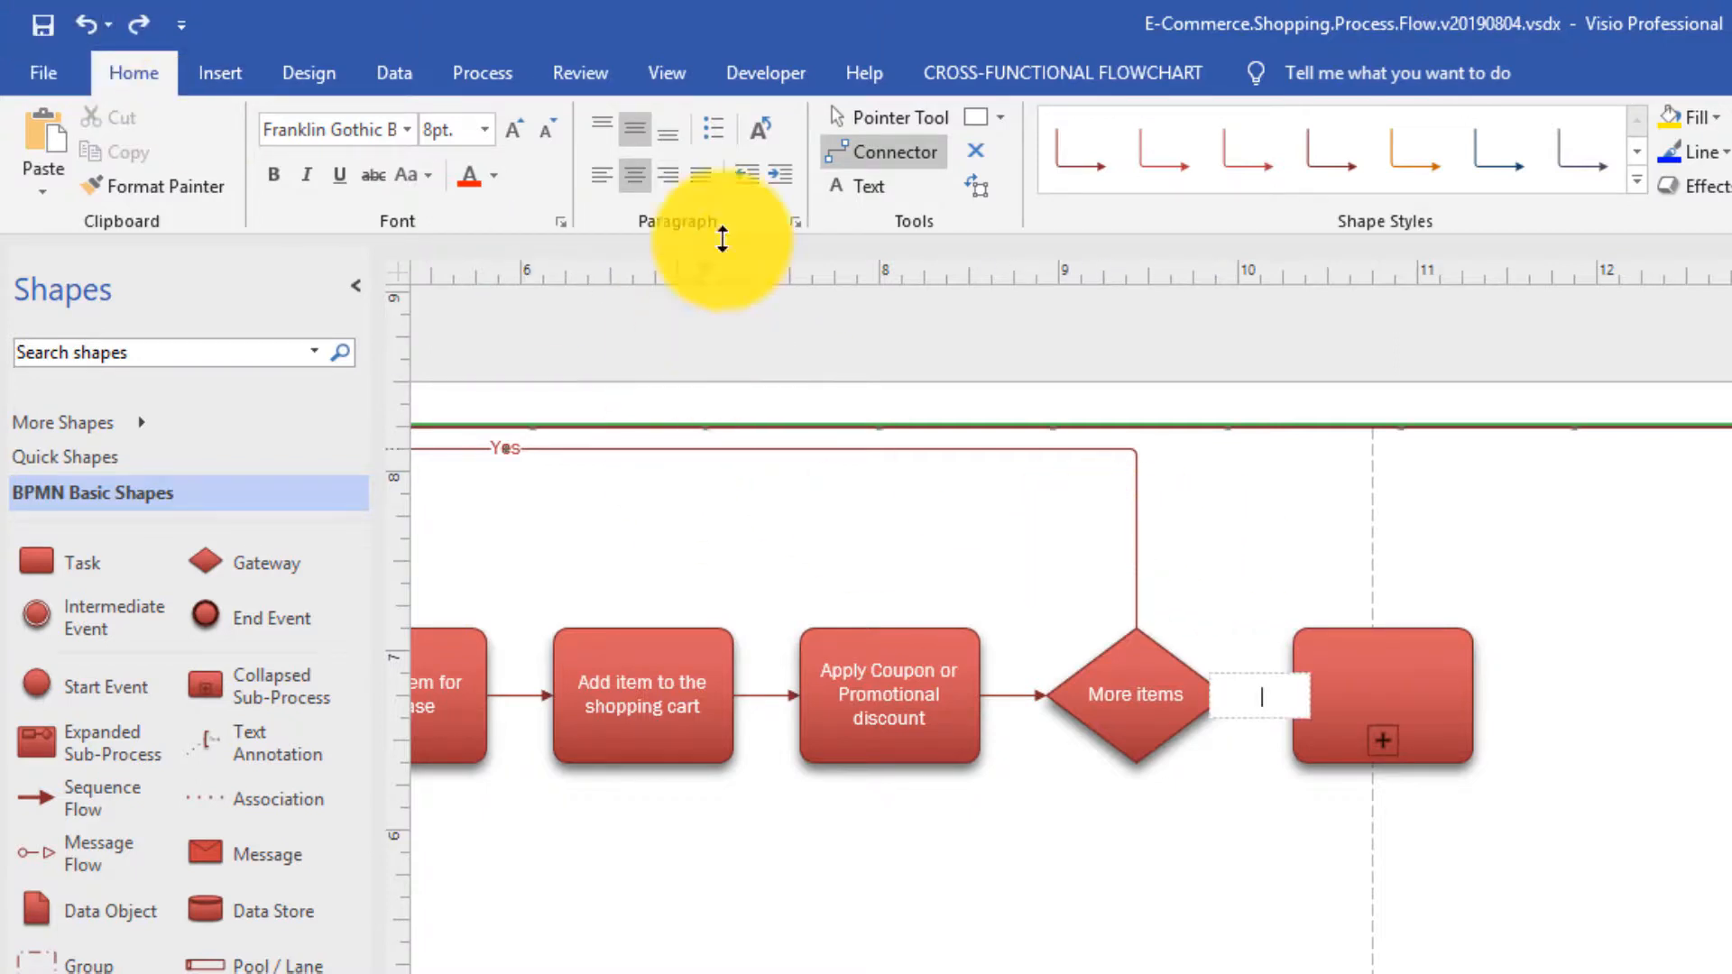
click(1381, 696)
text(Checko)
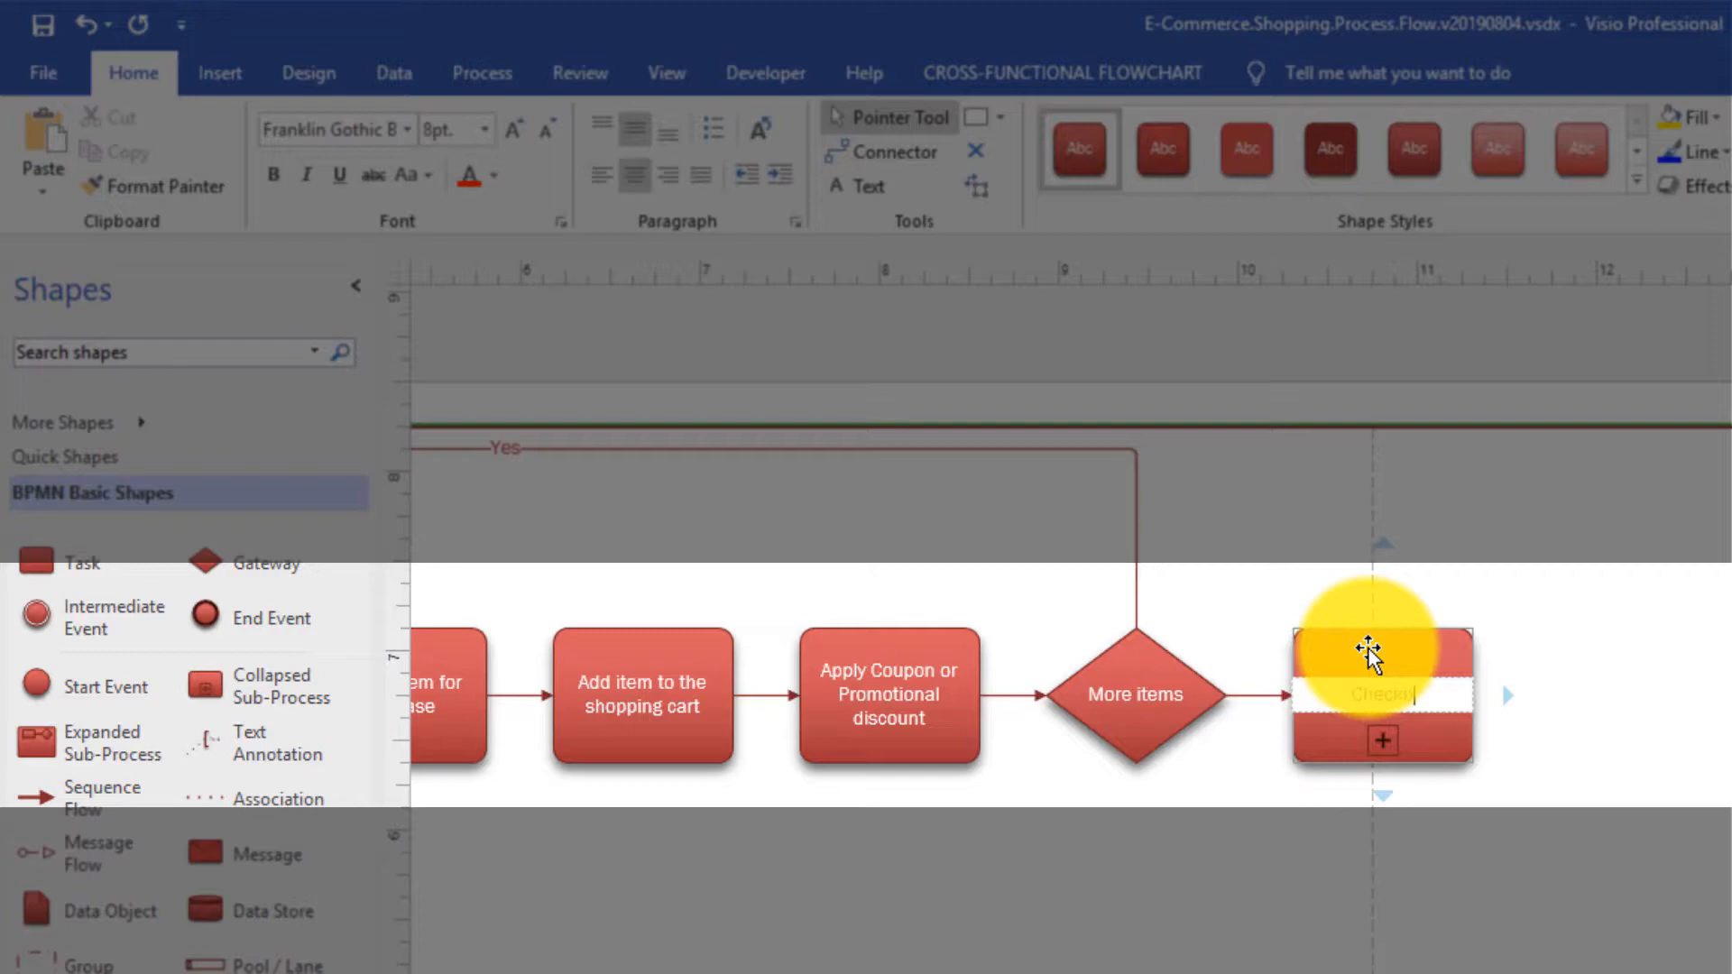
mouse_move(1624, 674)
text(ut Process)
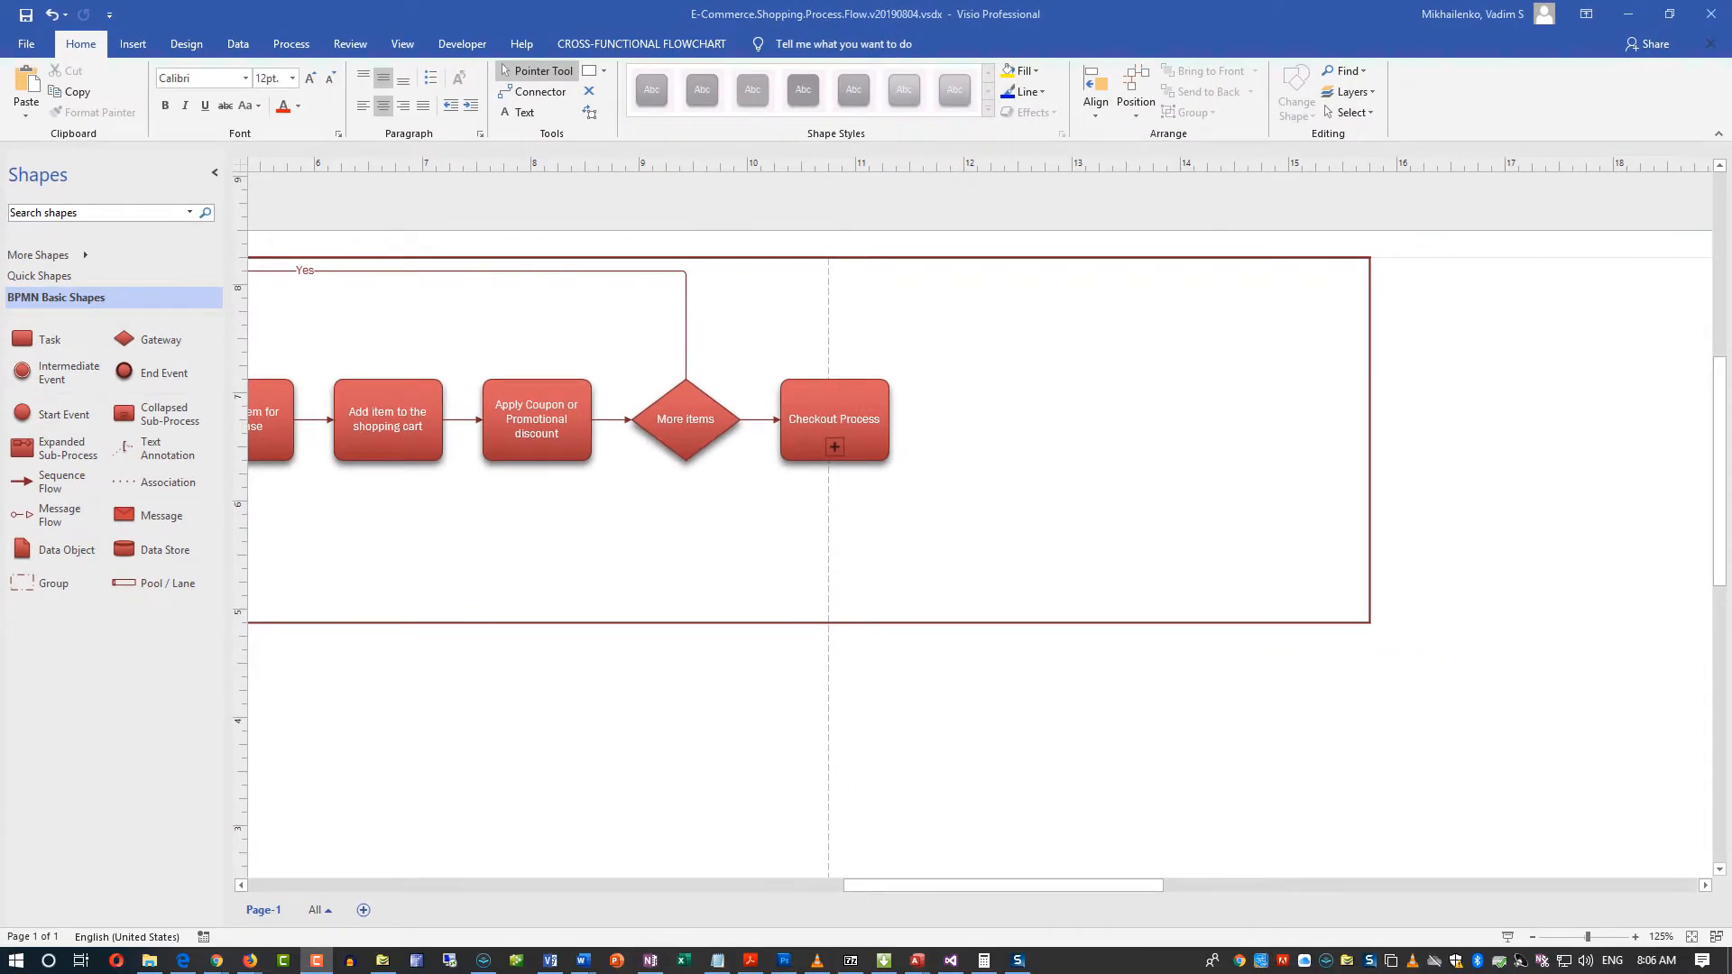
mouse_move(1337, 916)
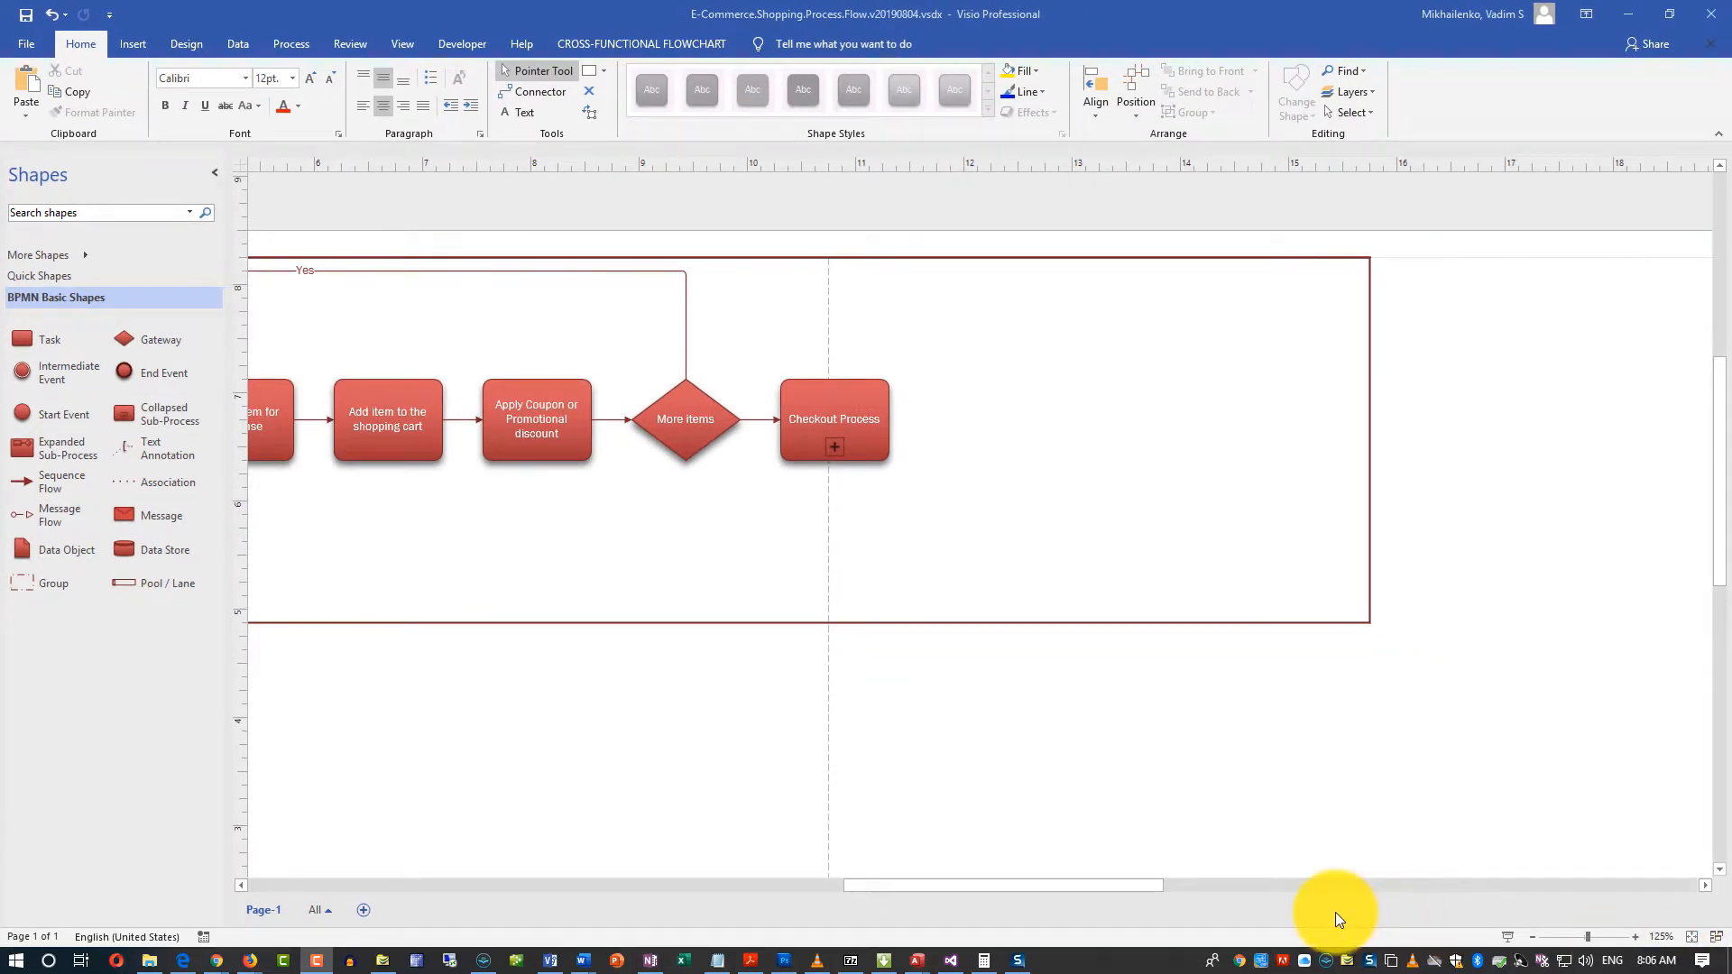
mouse_move(1279, 915)
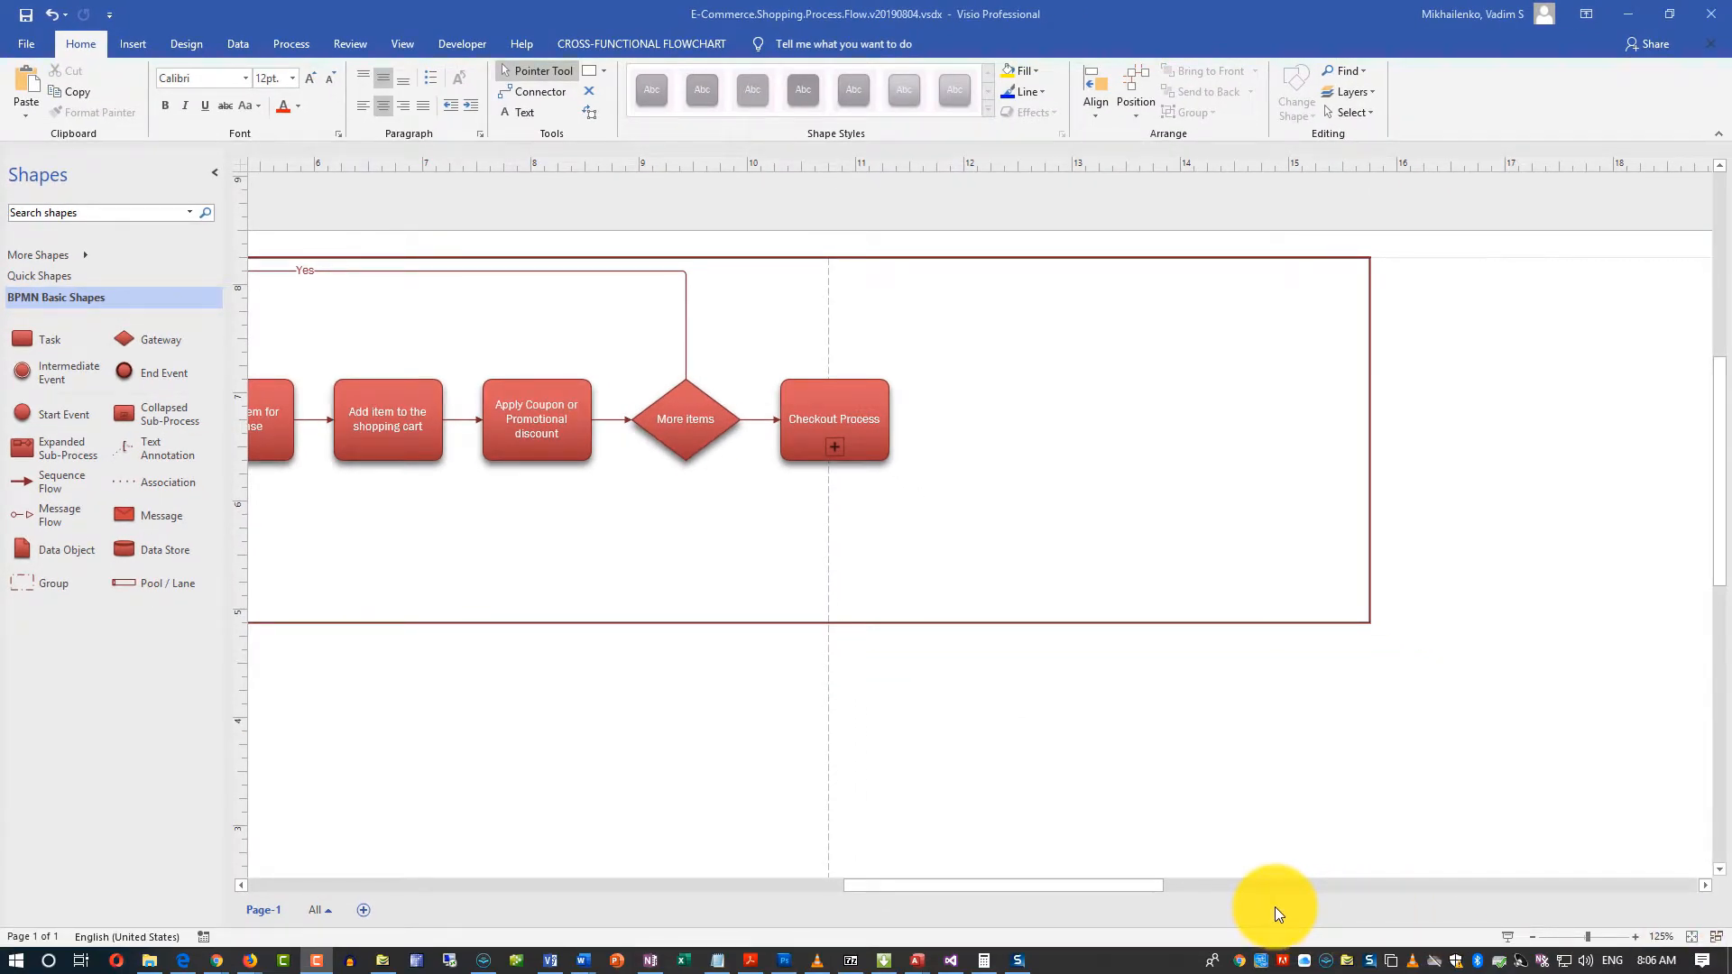
mouse_move(1144, 892)
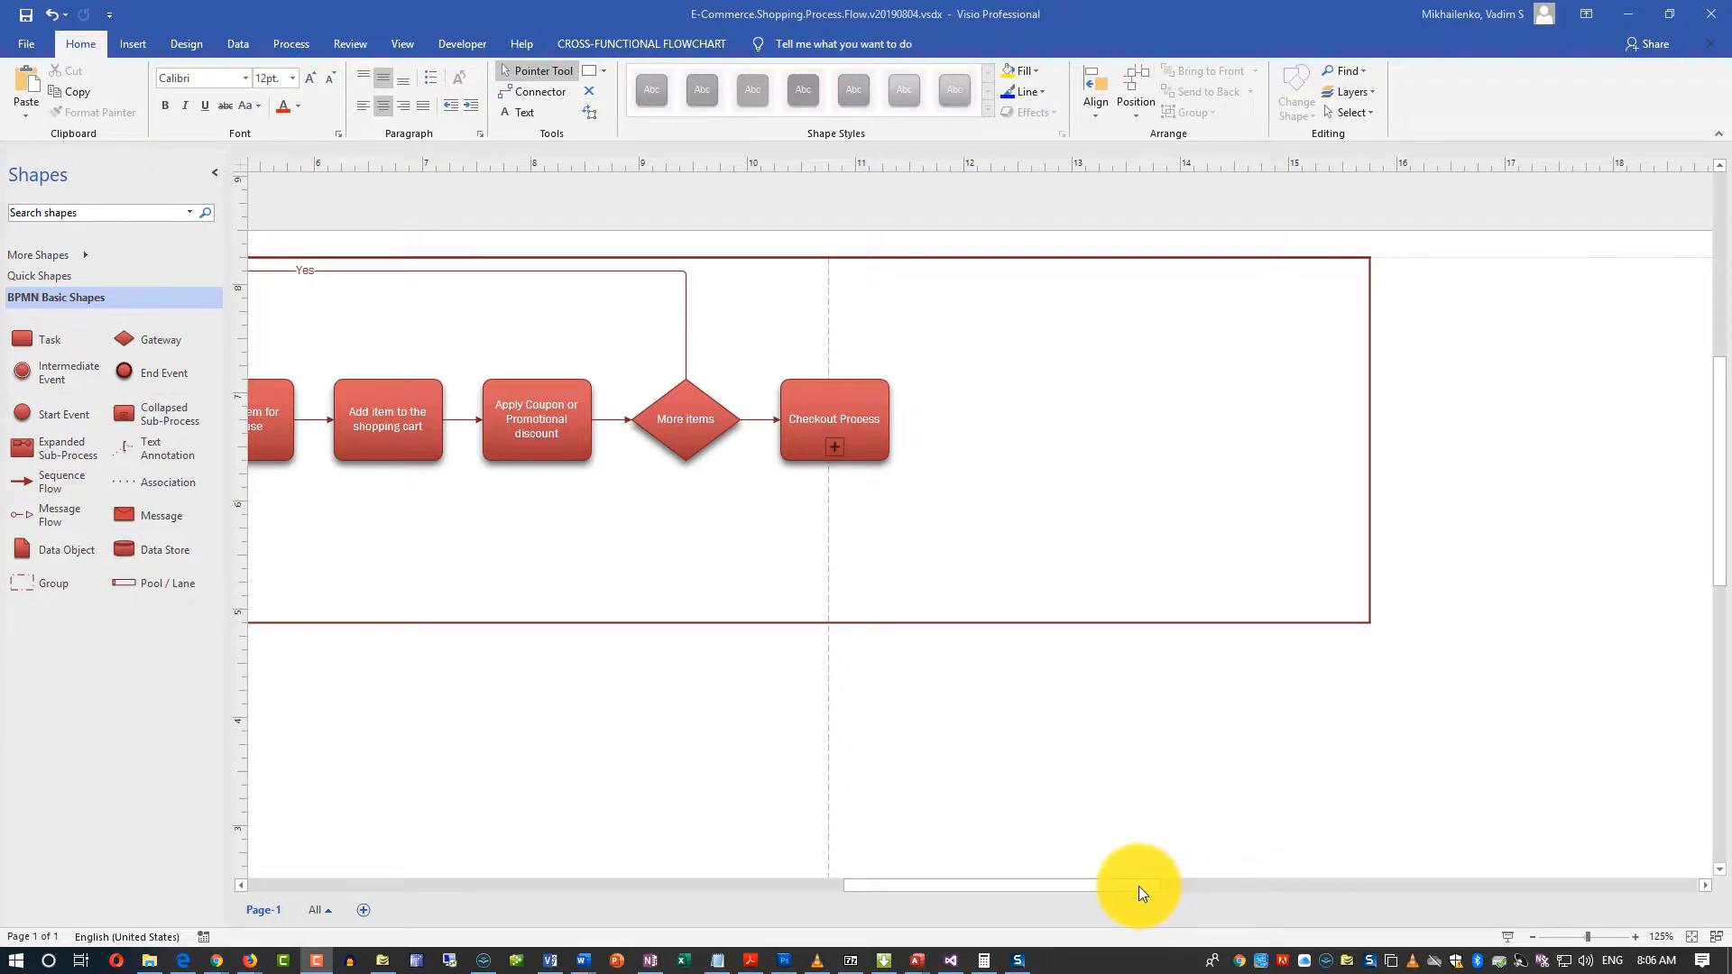
mouse_move(1534, 945)
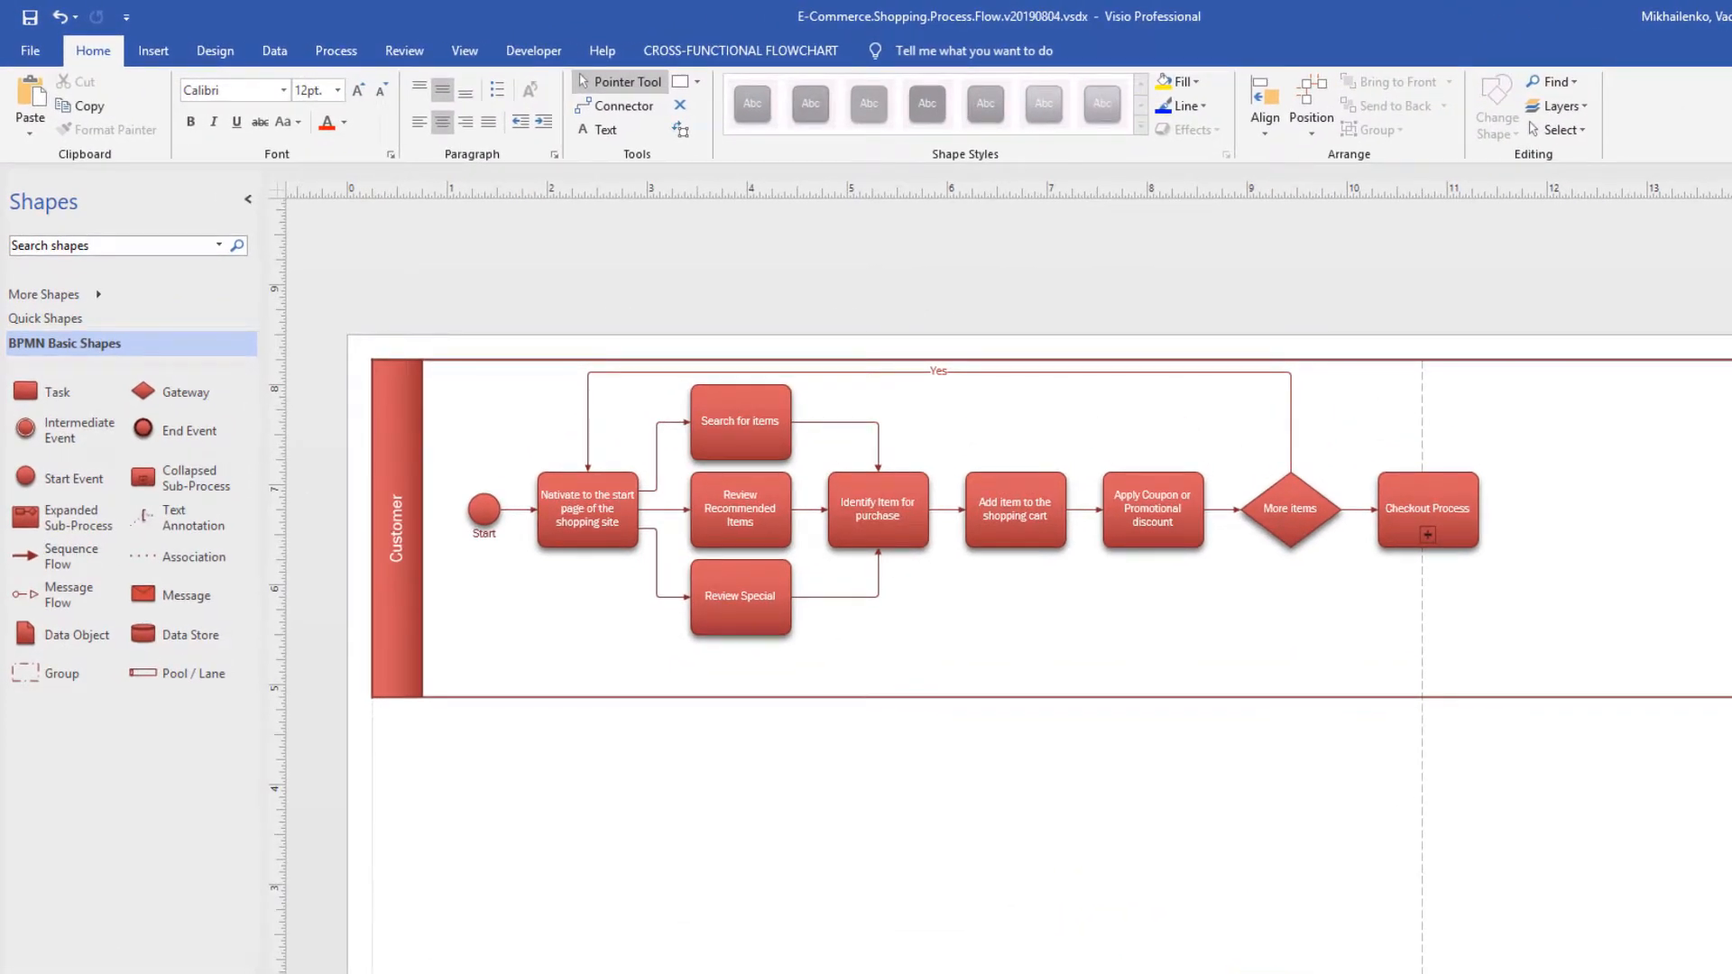
mouse_move(197, 679)
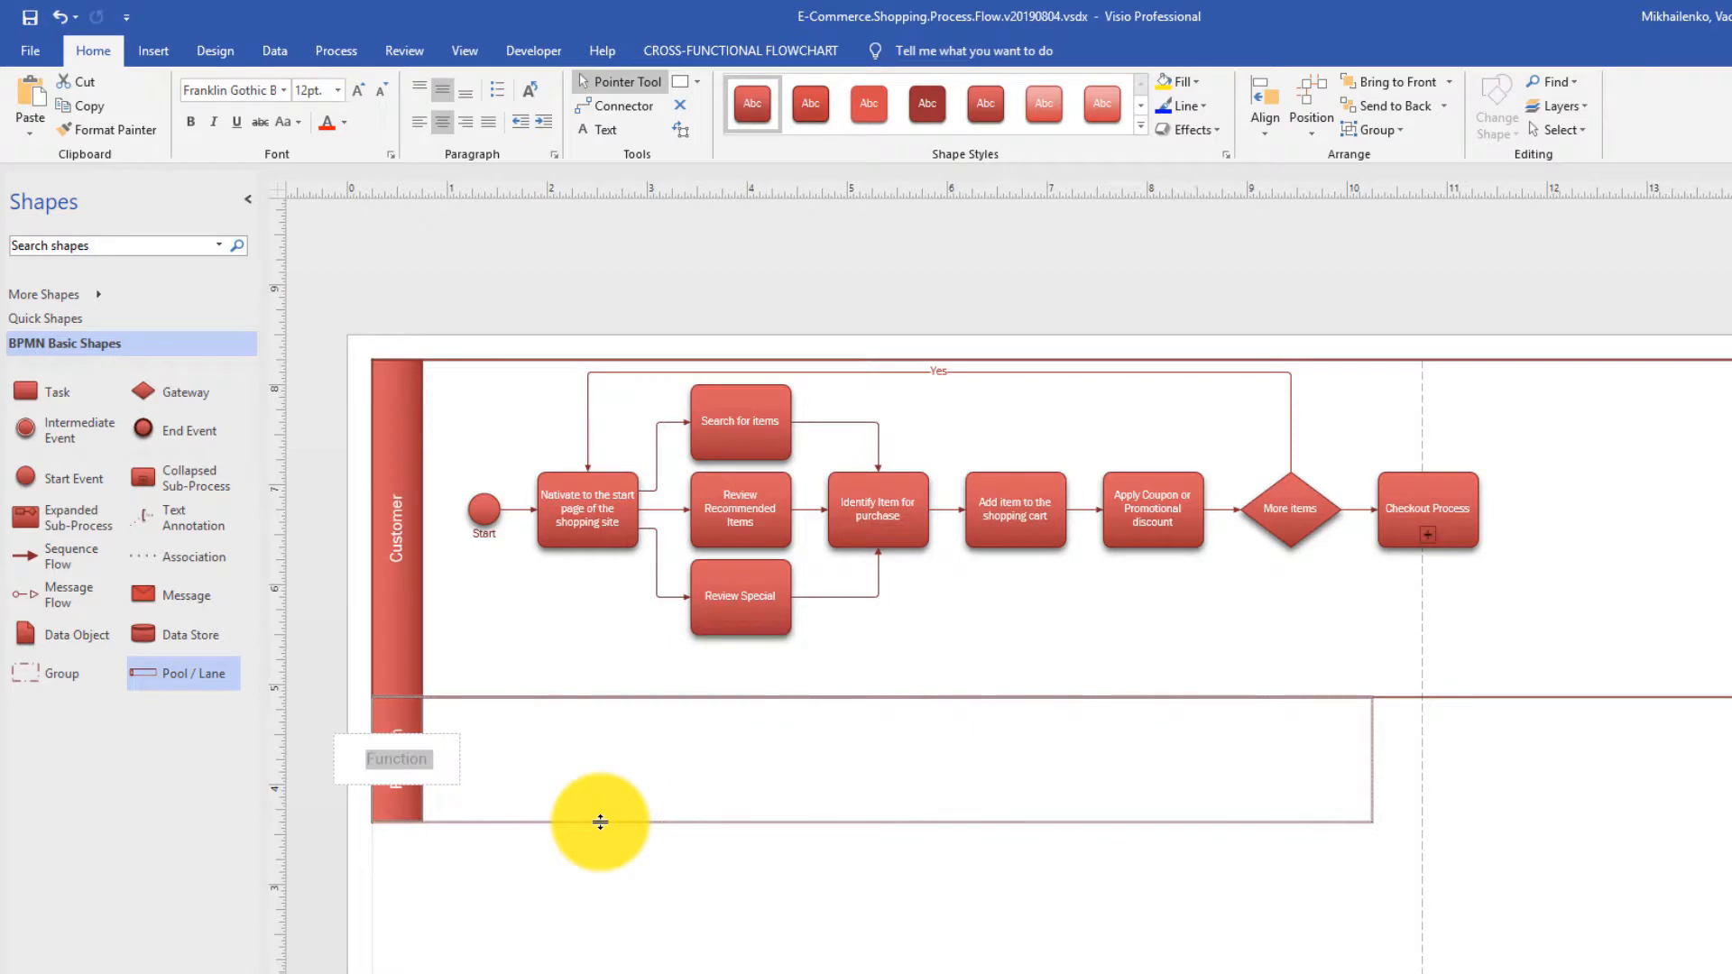
Step: Label the new lane beneath Customer 'Order Entry System'
text(Order Entry)
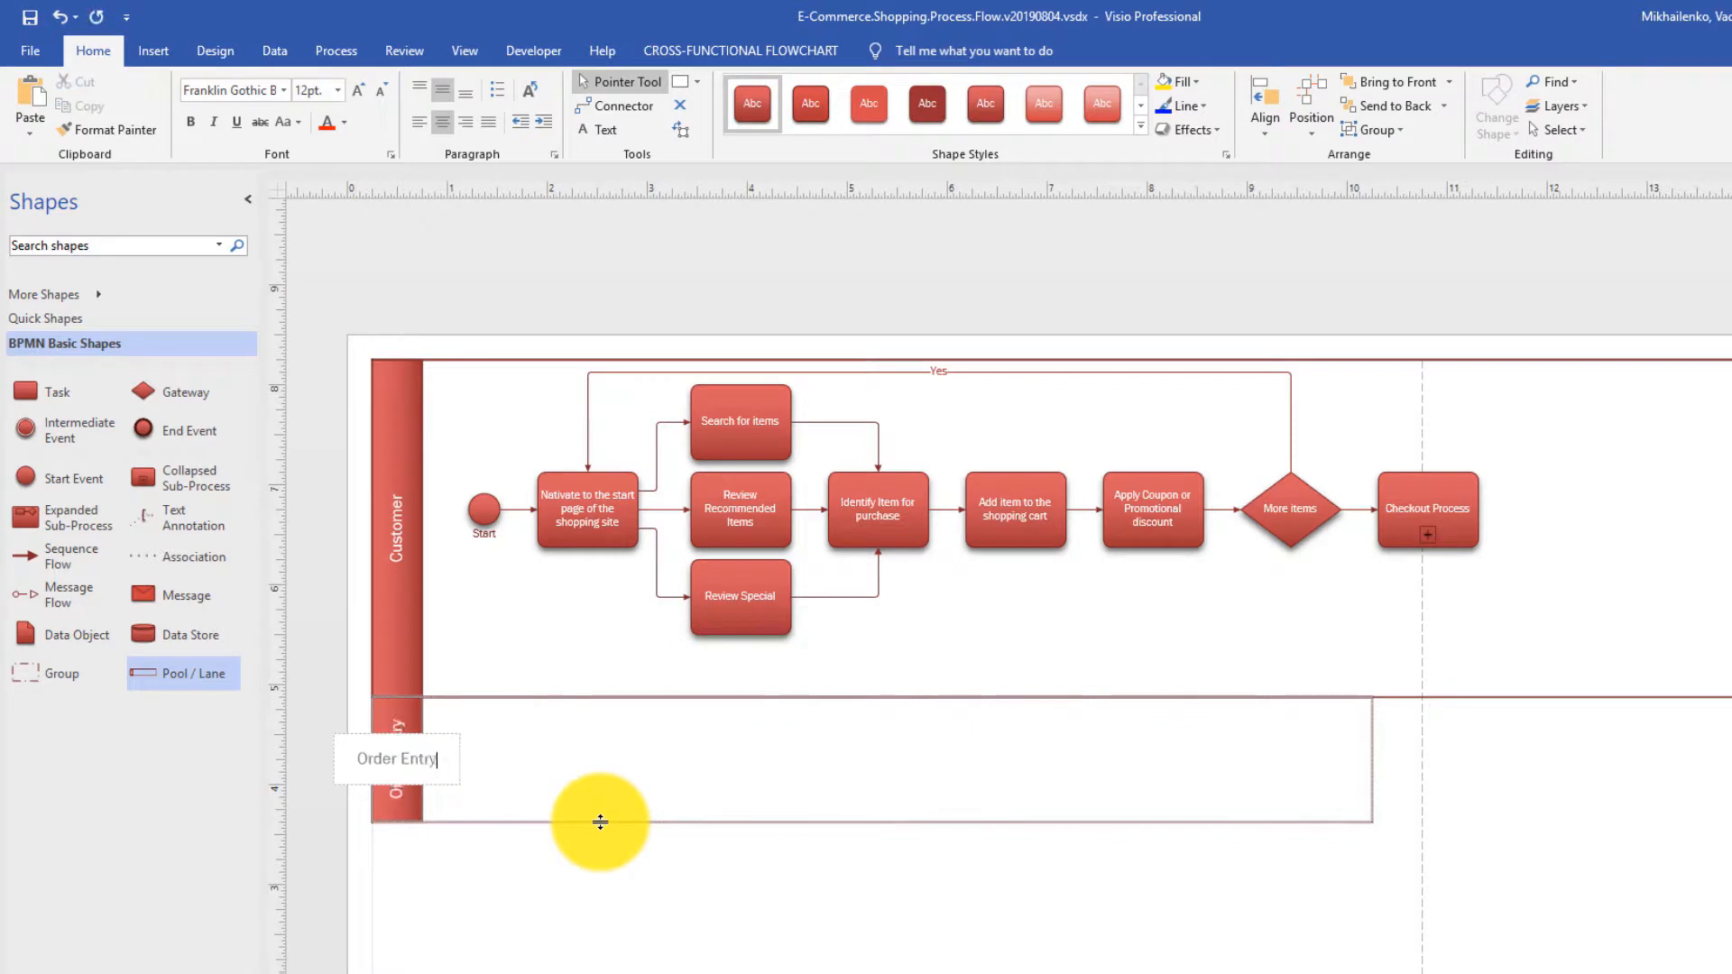
text(System)
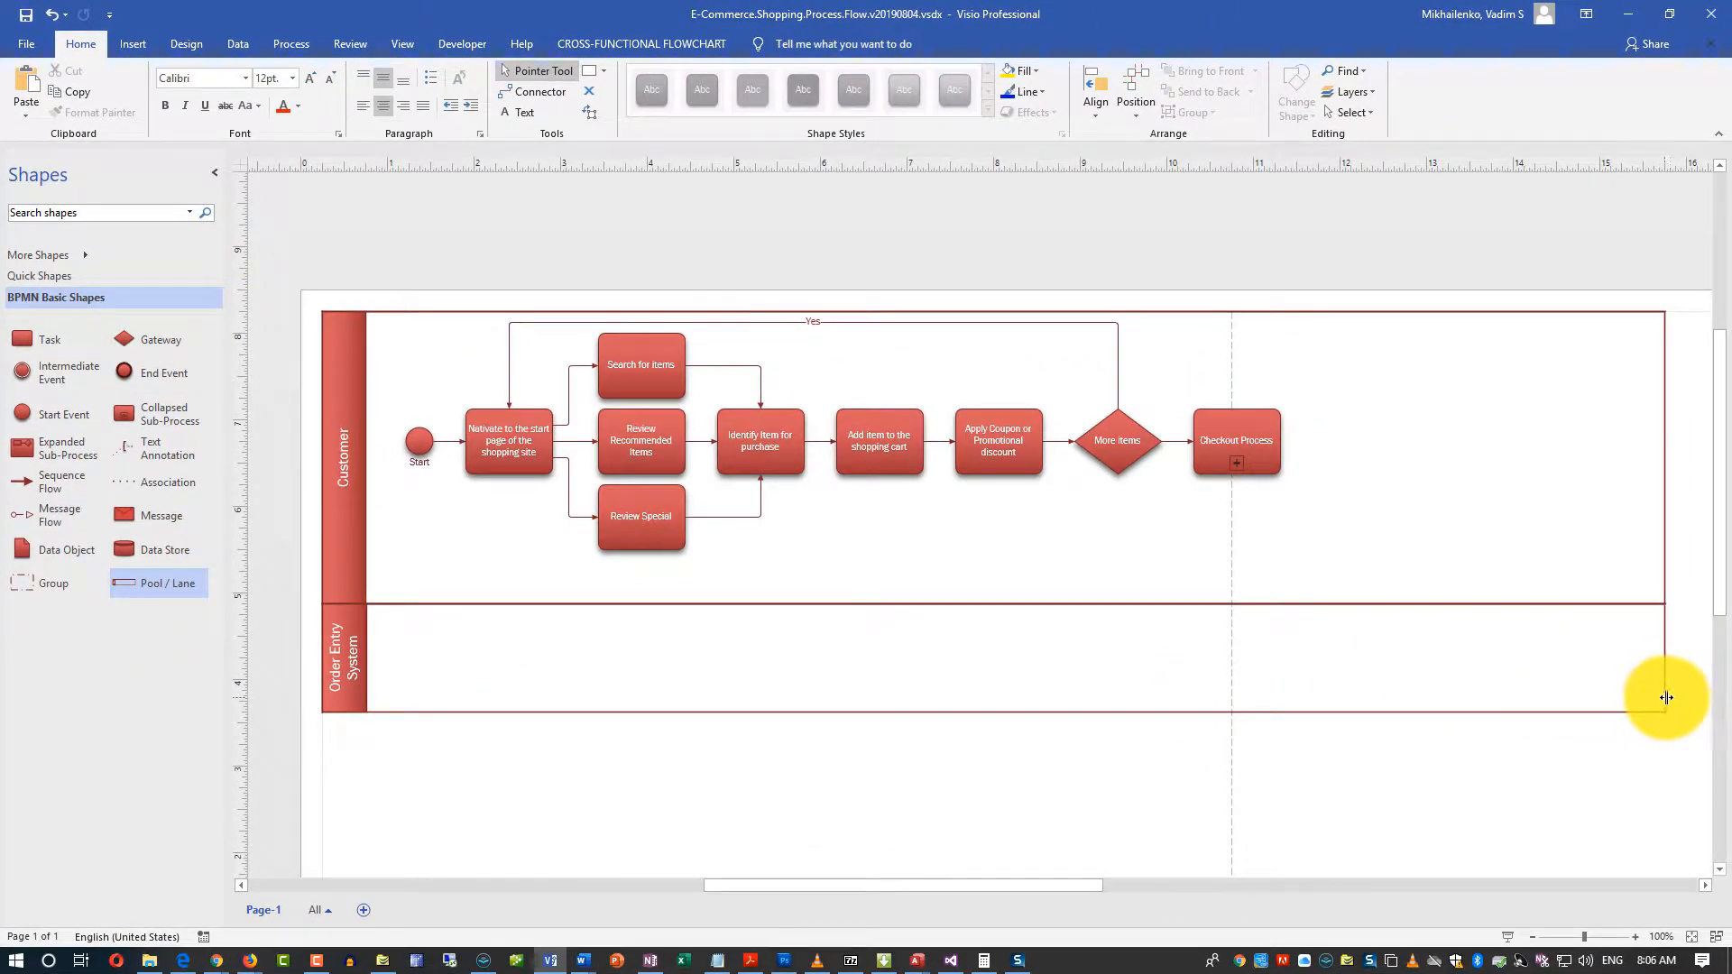
mouse_move(793, 476)
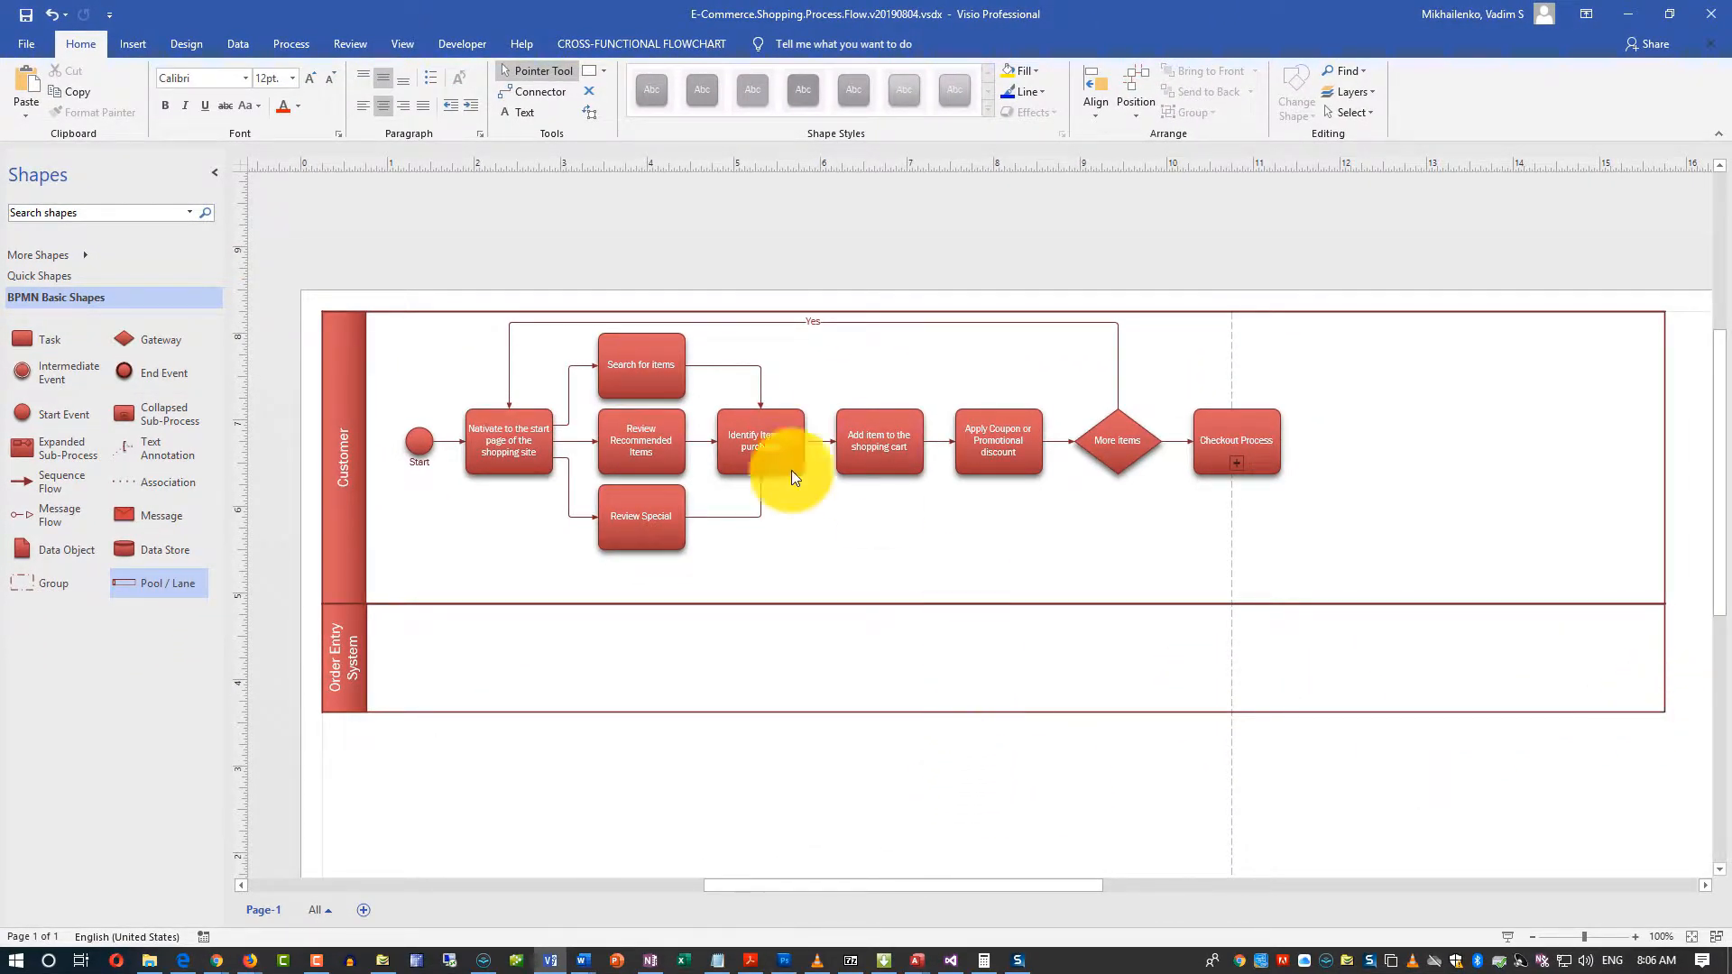
mouse_move(217, 541)
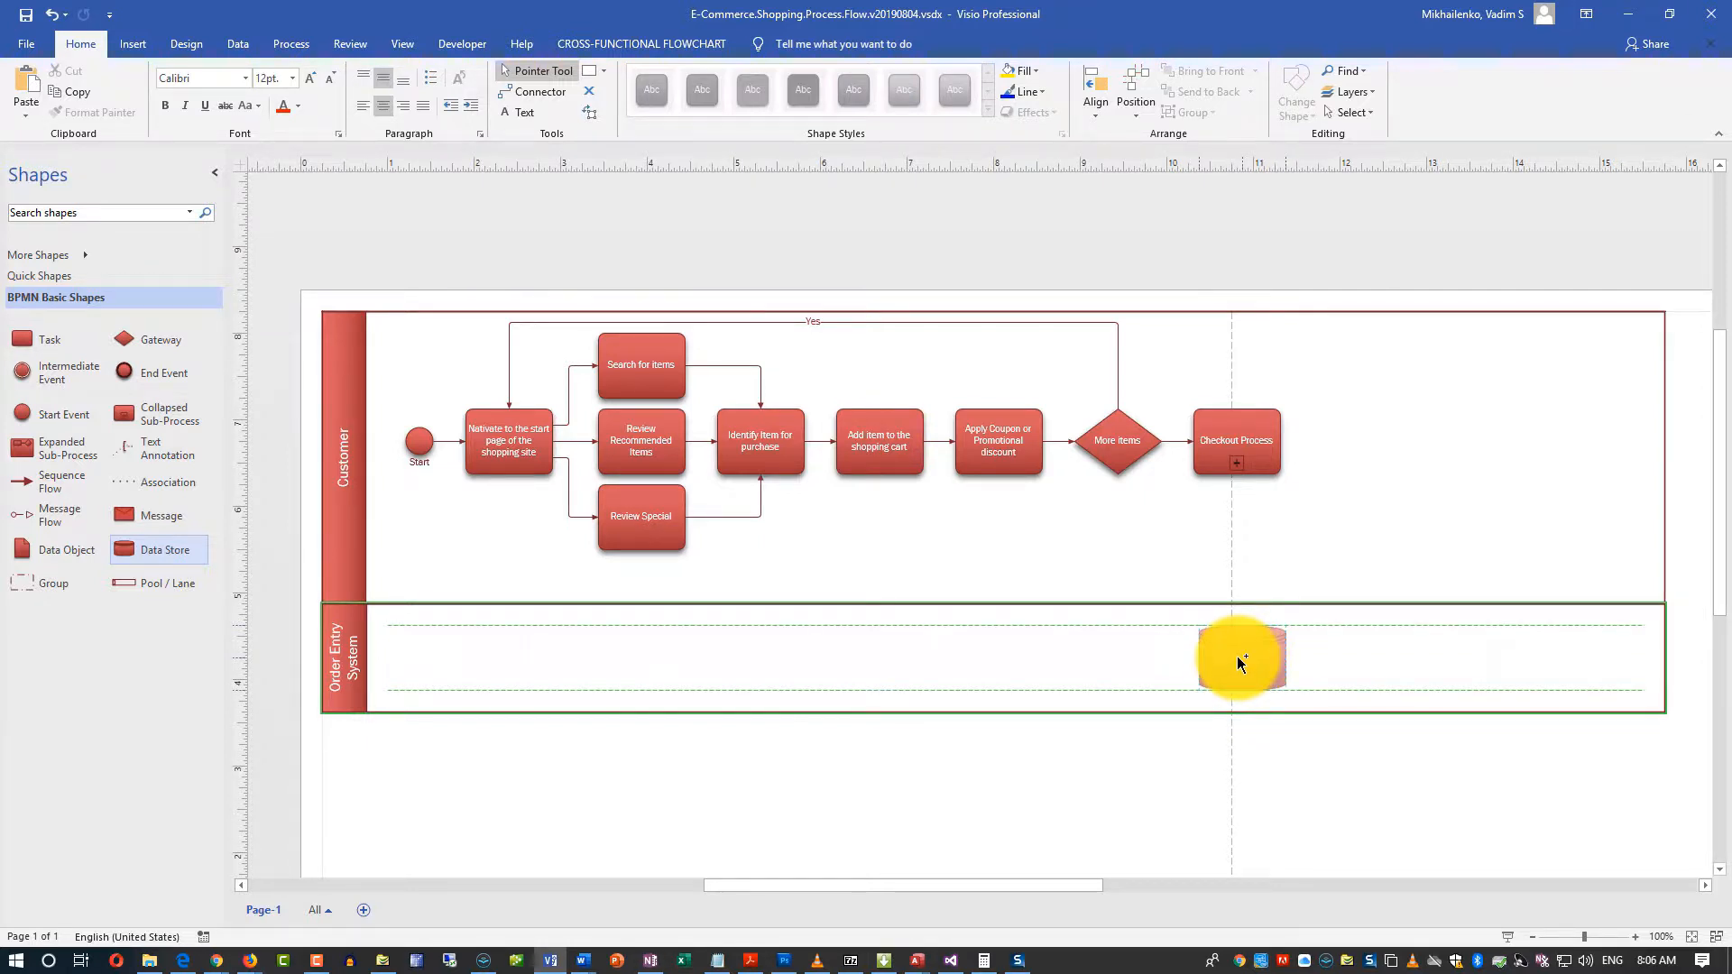
Step: Place the Order Entry System data store in the lower lane and connect Checkout Process to it
click(1241, 658)
text(Order Entry System)
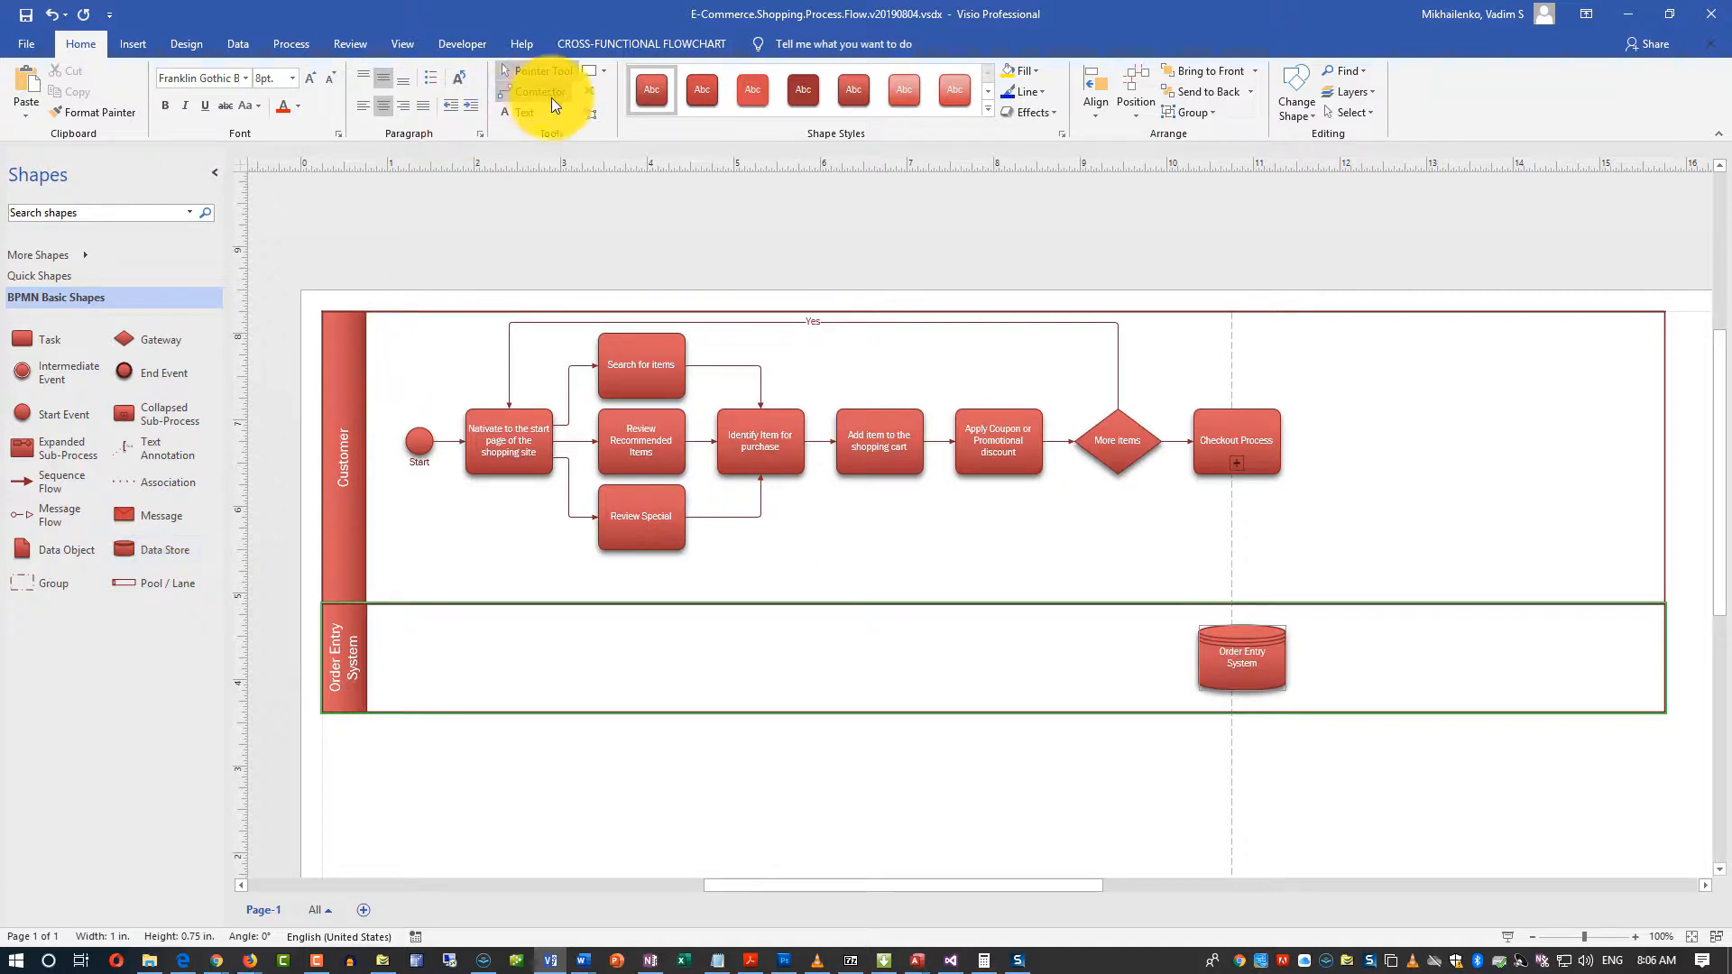
click(1239, 654)
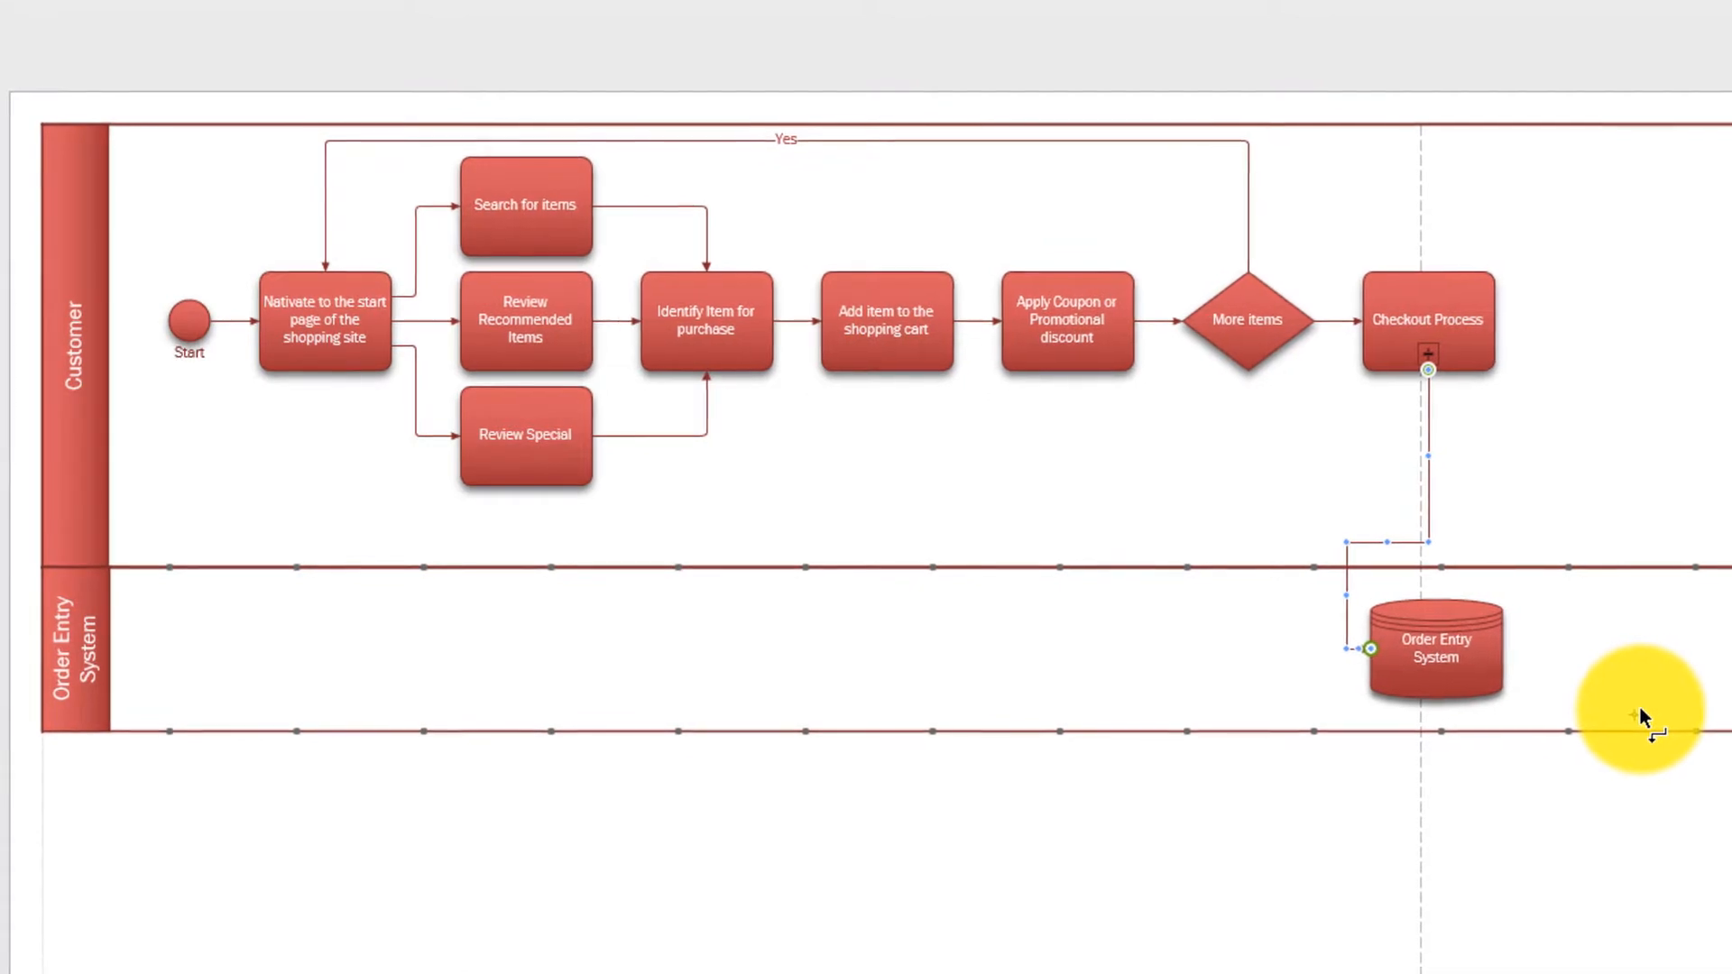
scroll(up, 3)
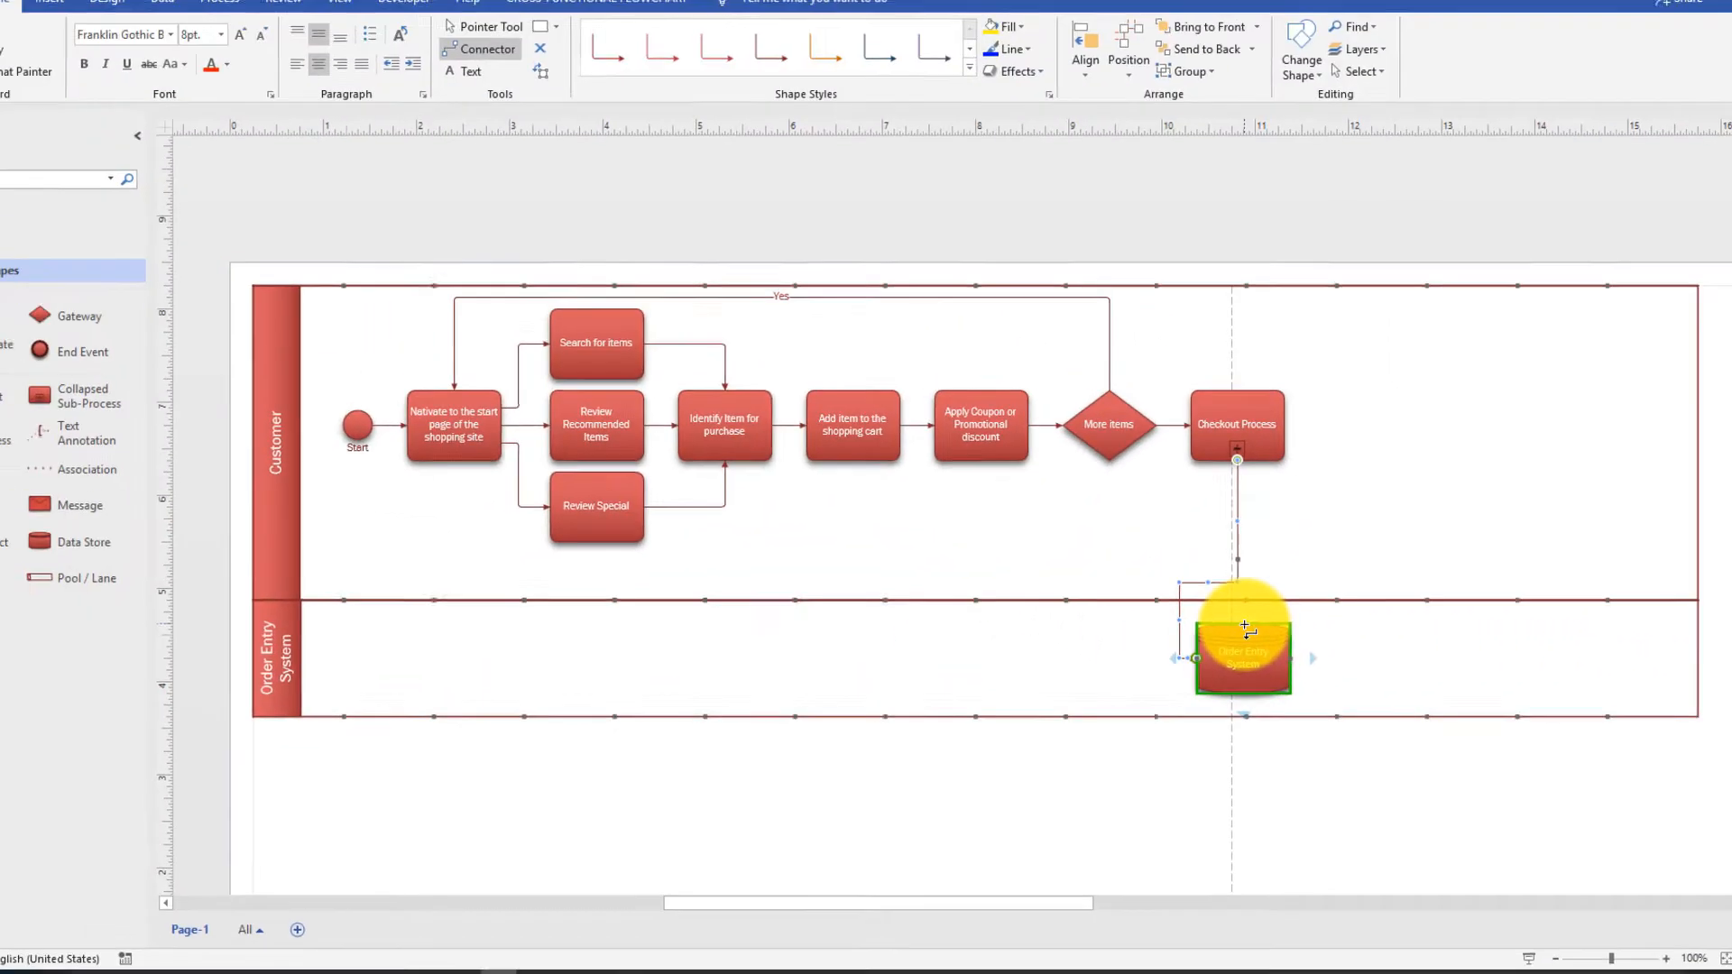
mouse_move(550, 58)
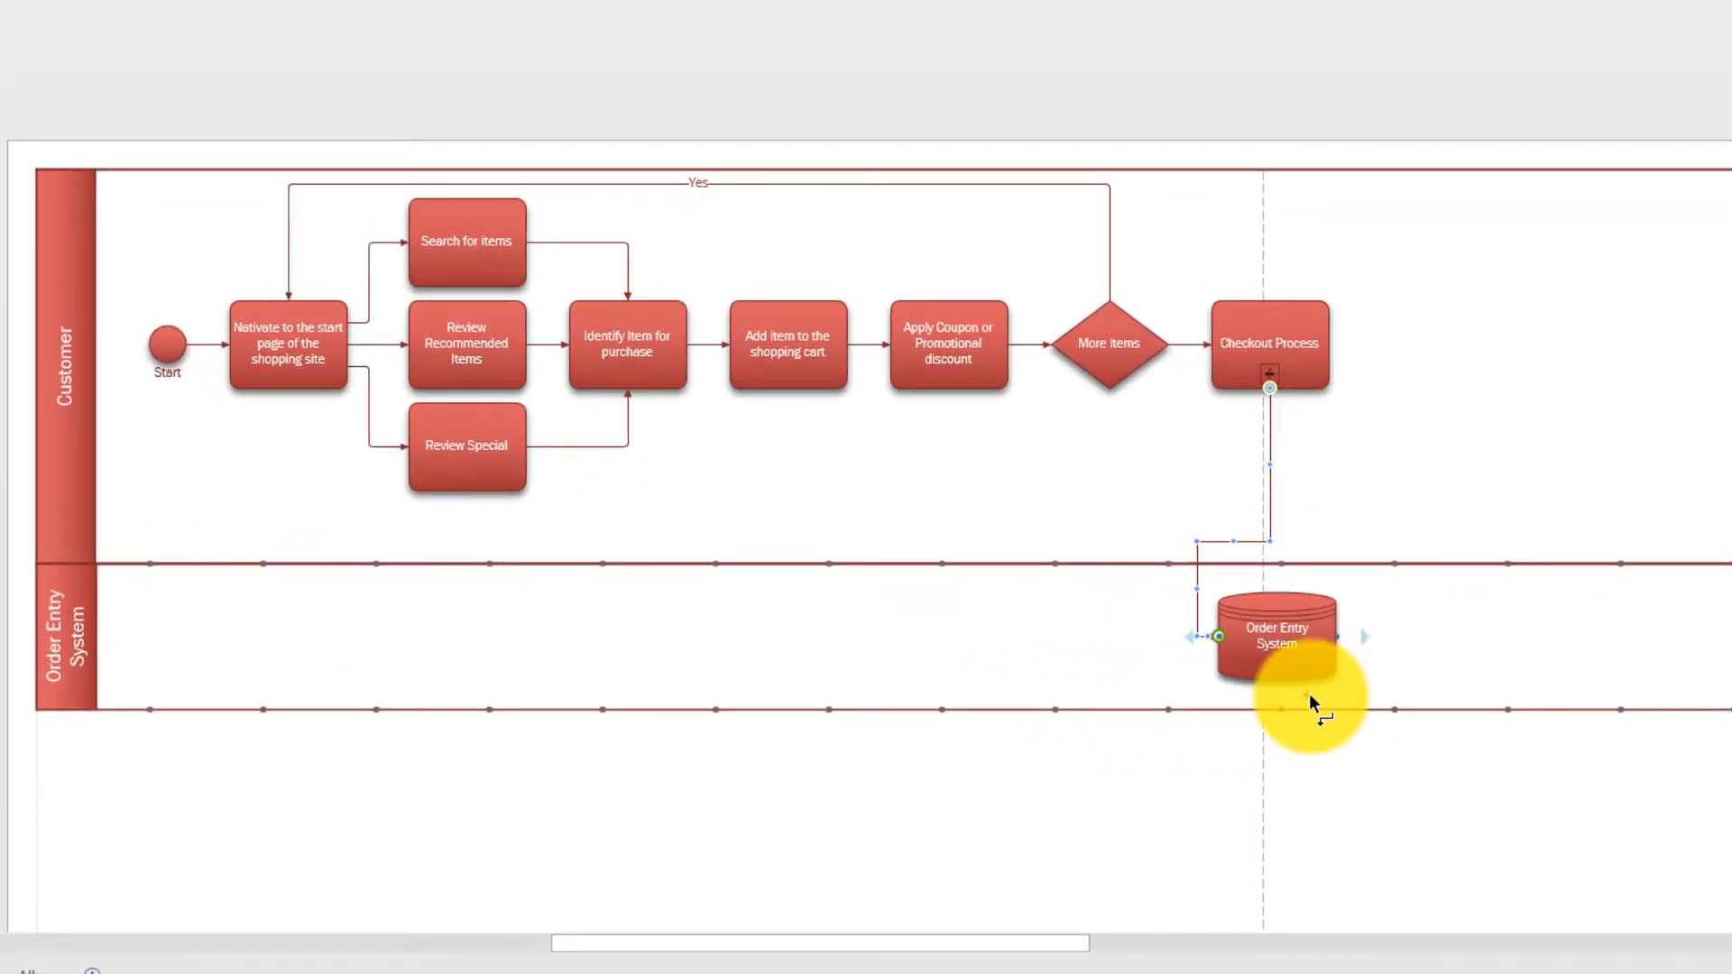
mouse_move(1361, 650)
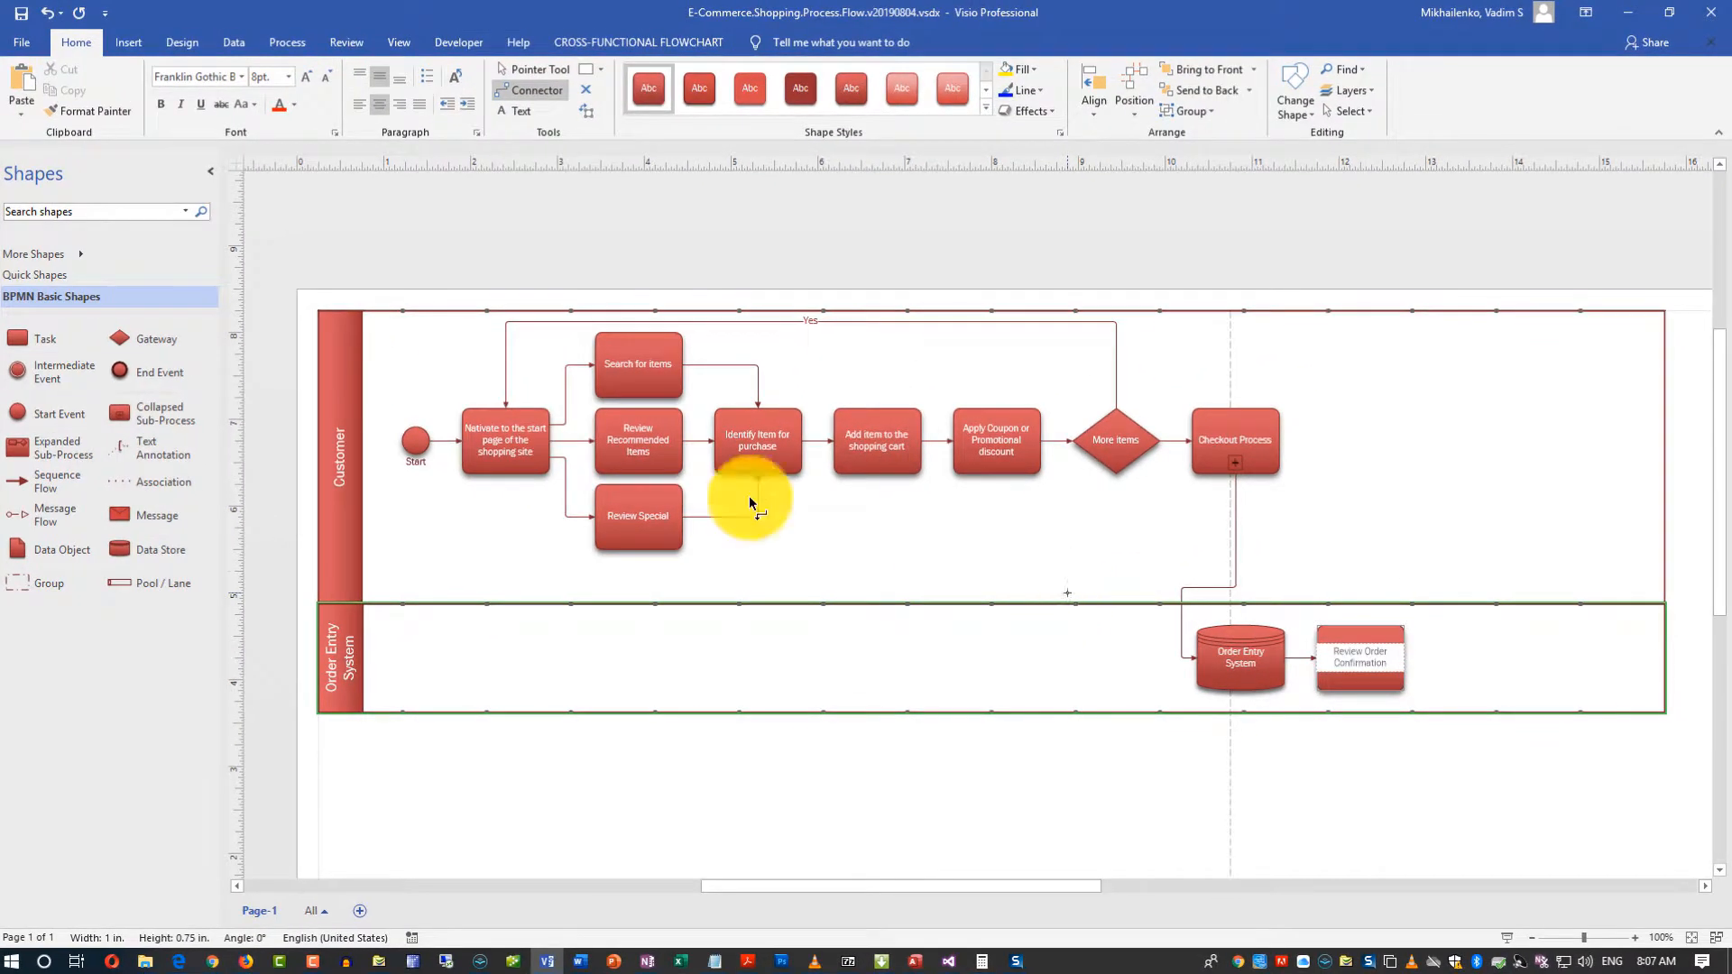
Step: Add the Review Order Confirmation task after the data store, leading to an End event
click(1360, 660)
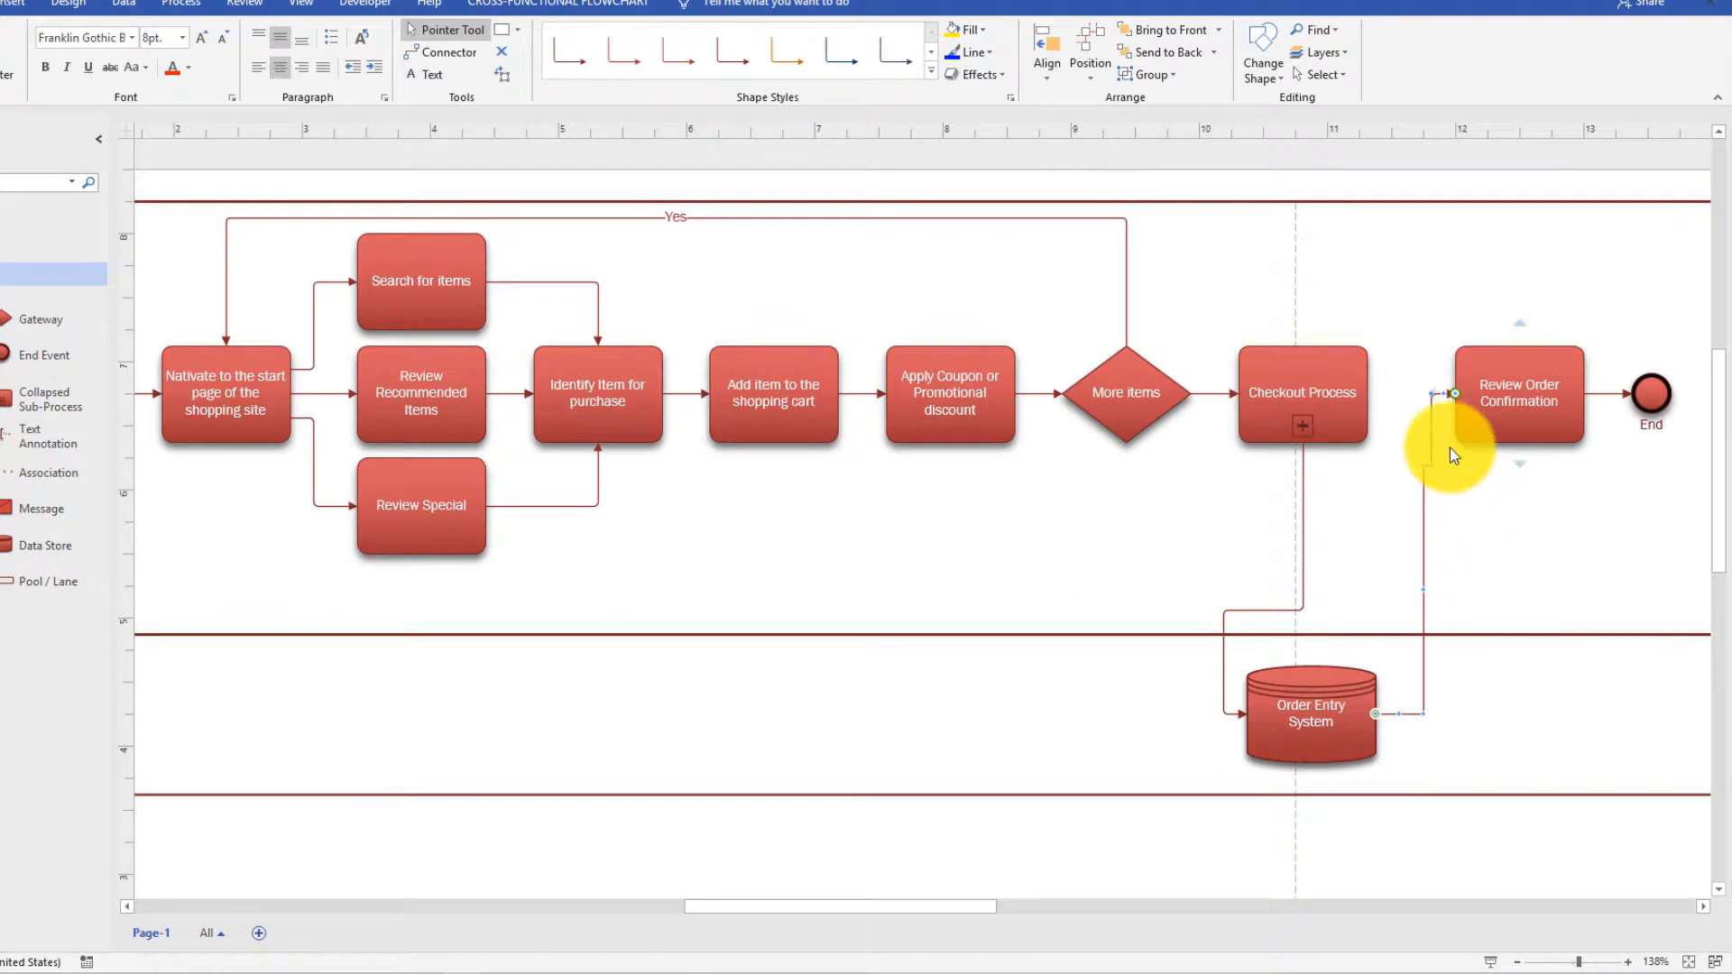
mouse_move(1422, 432)
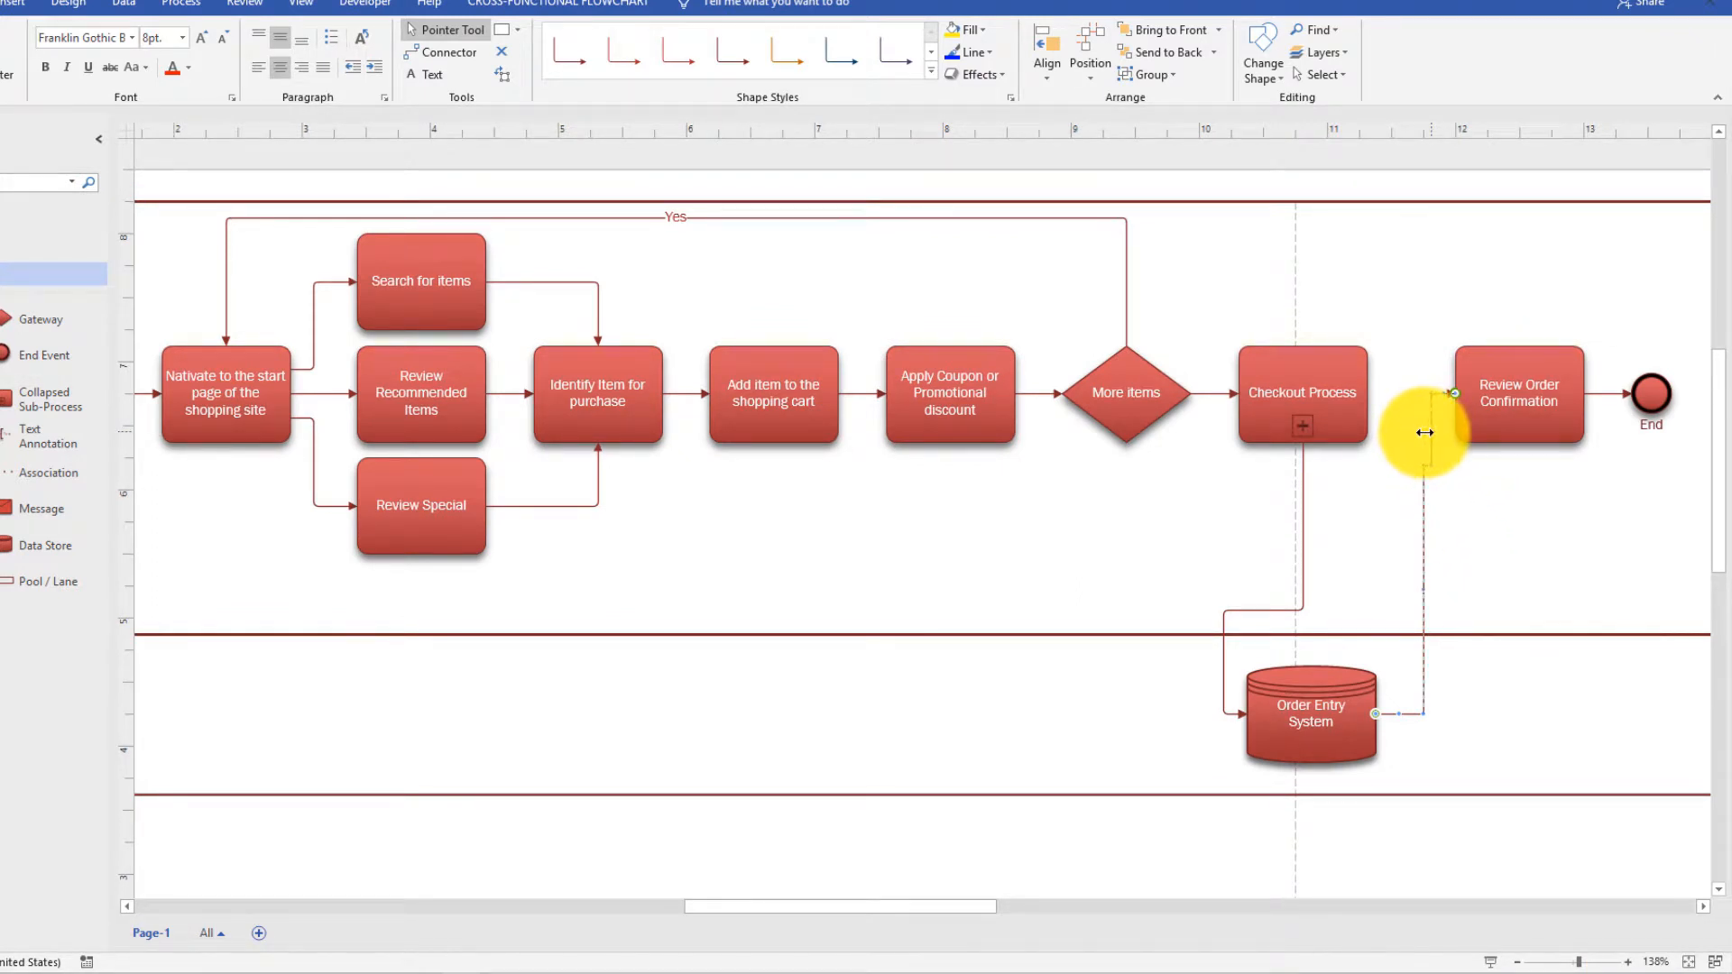
mouse_move(1563, 663)
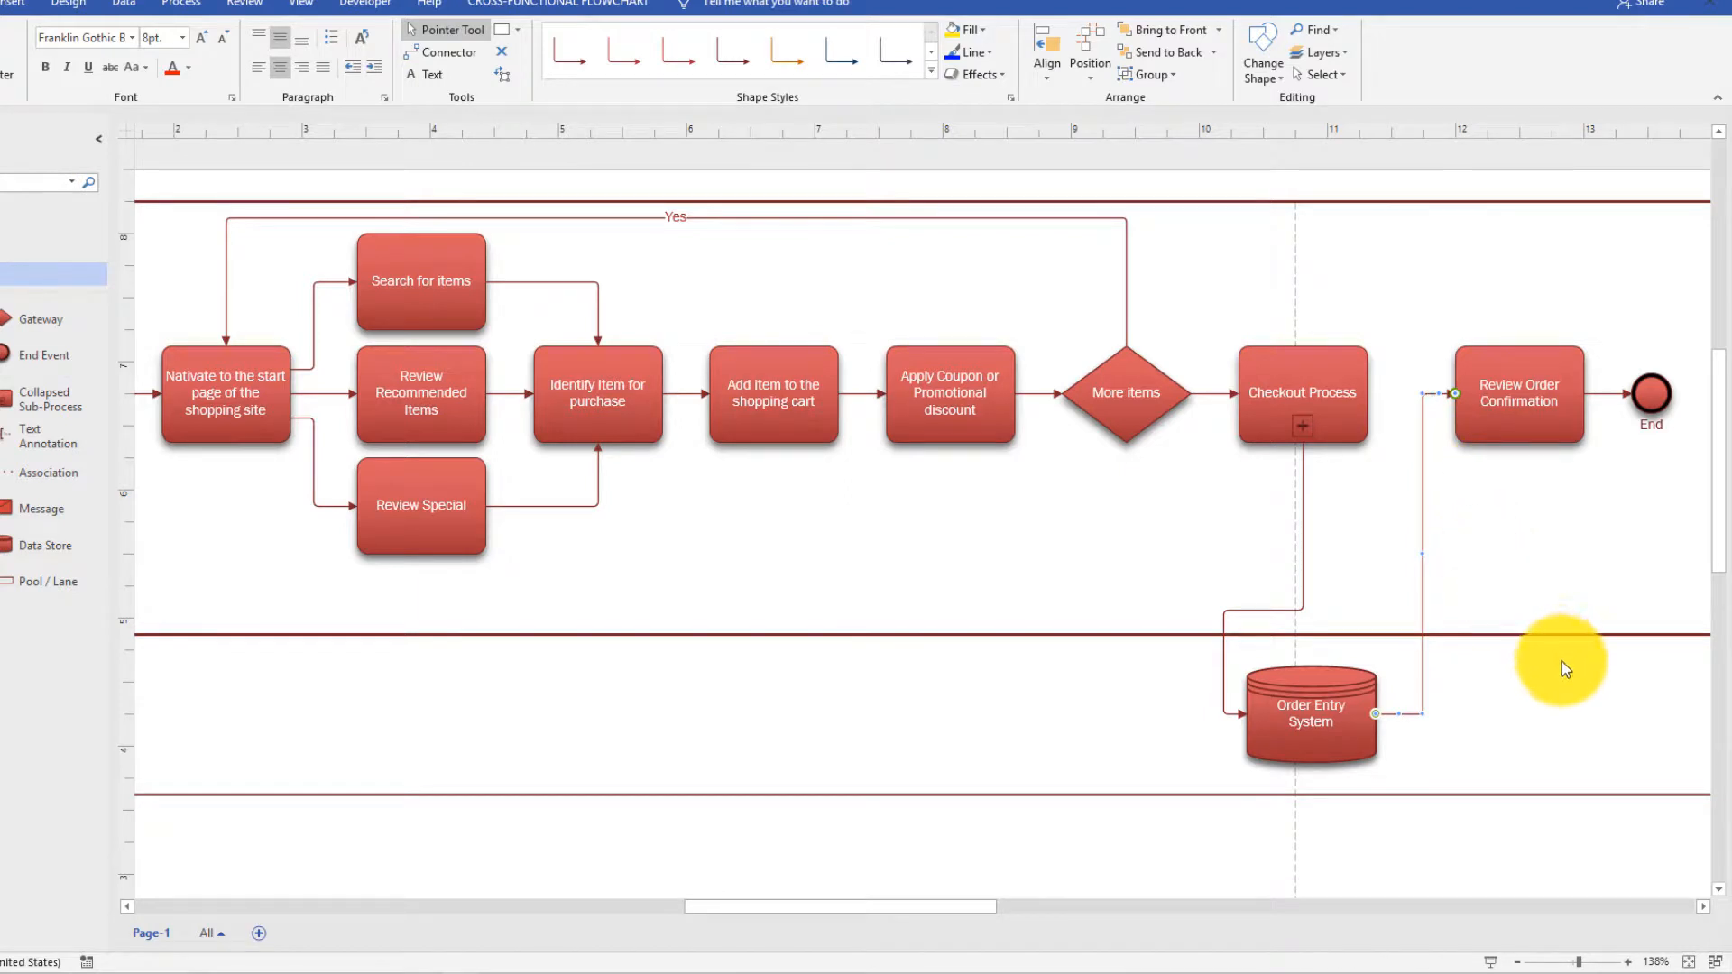
mouse_move(1574, 790)
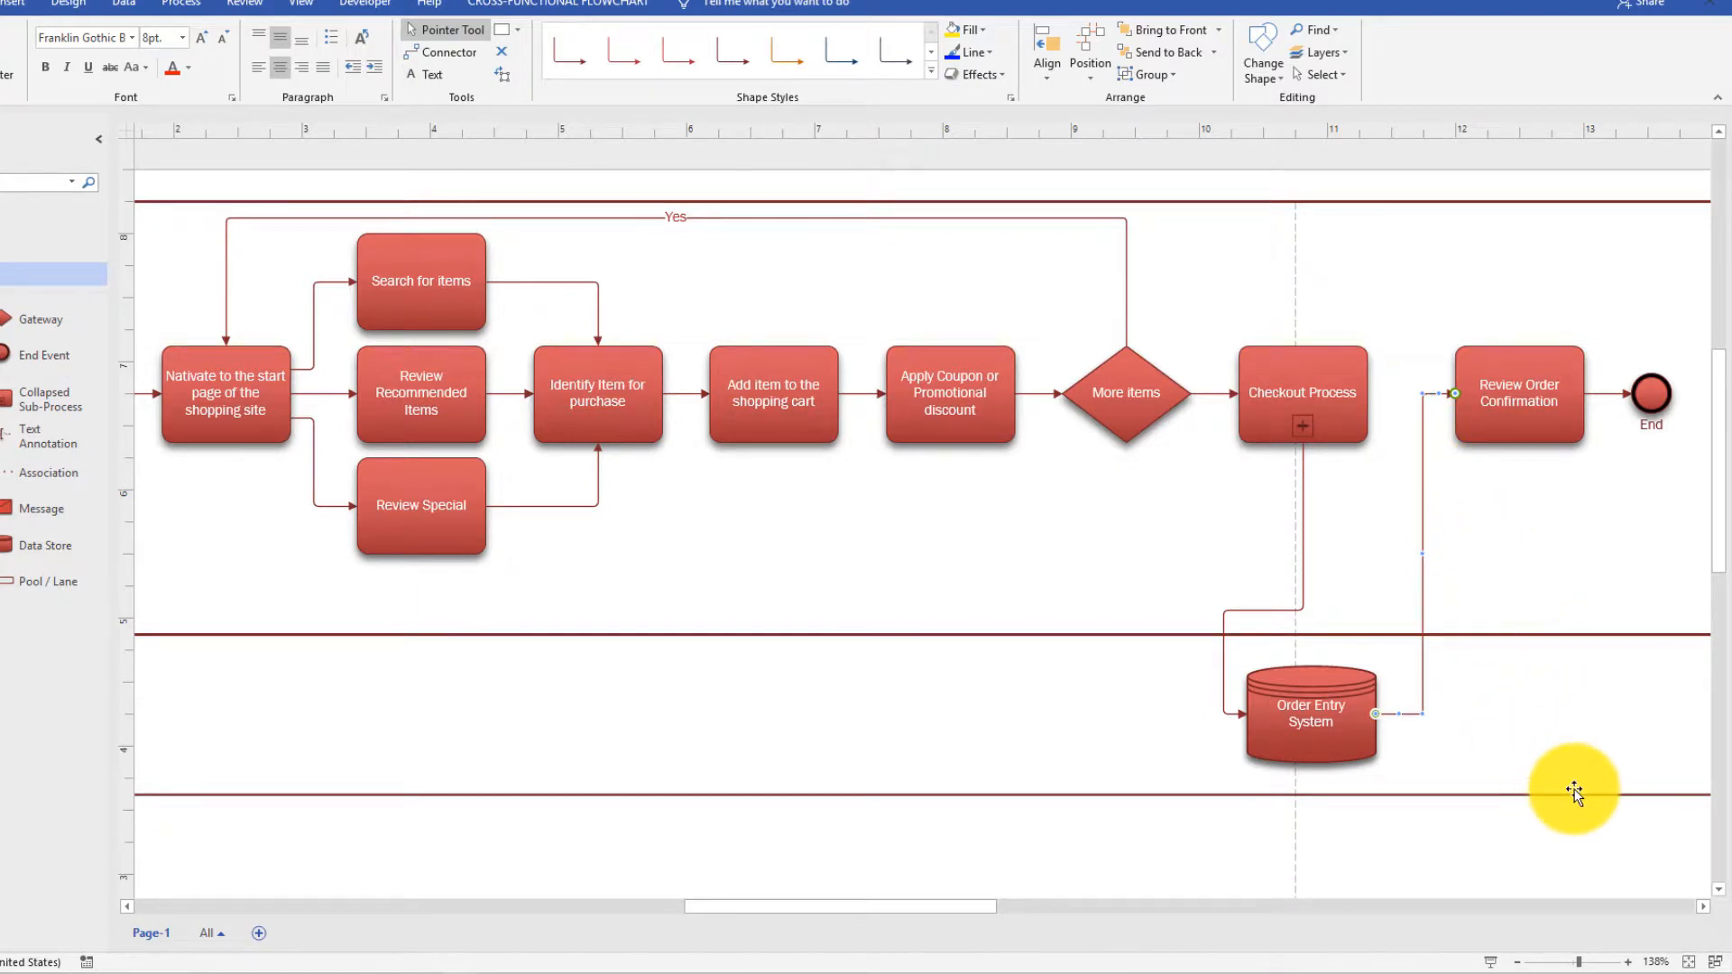
mouse_move(1374, 967)
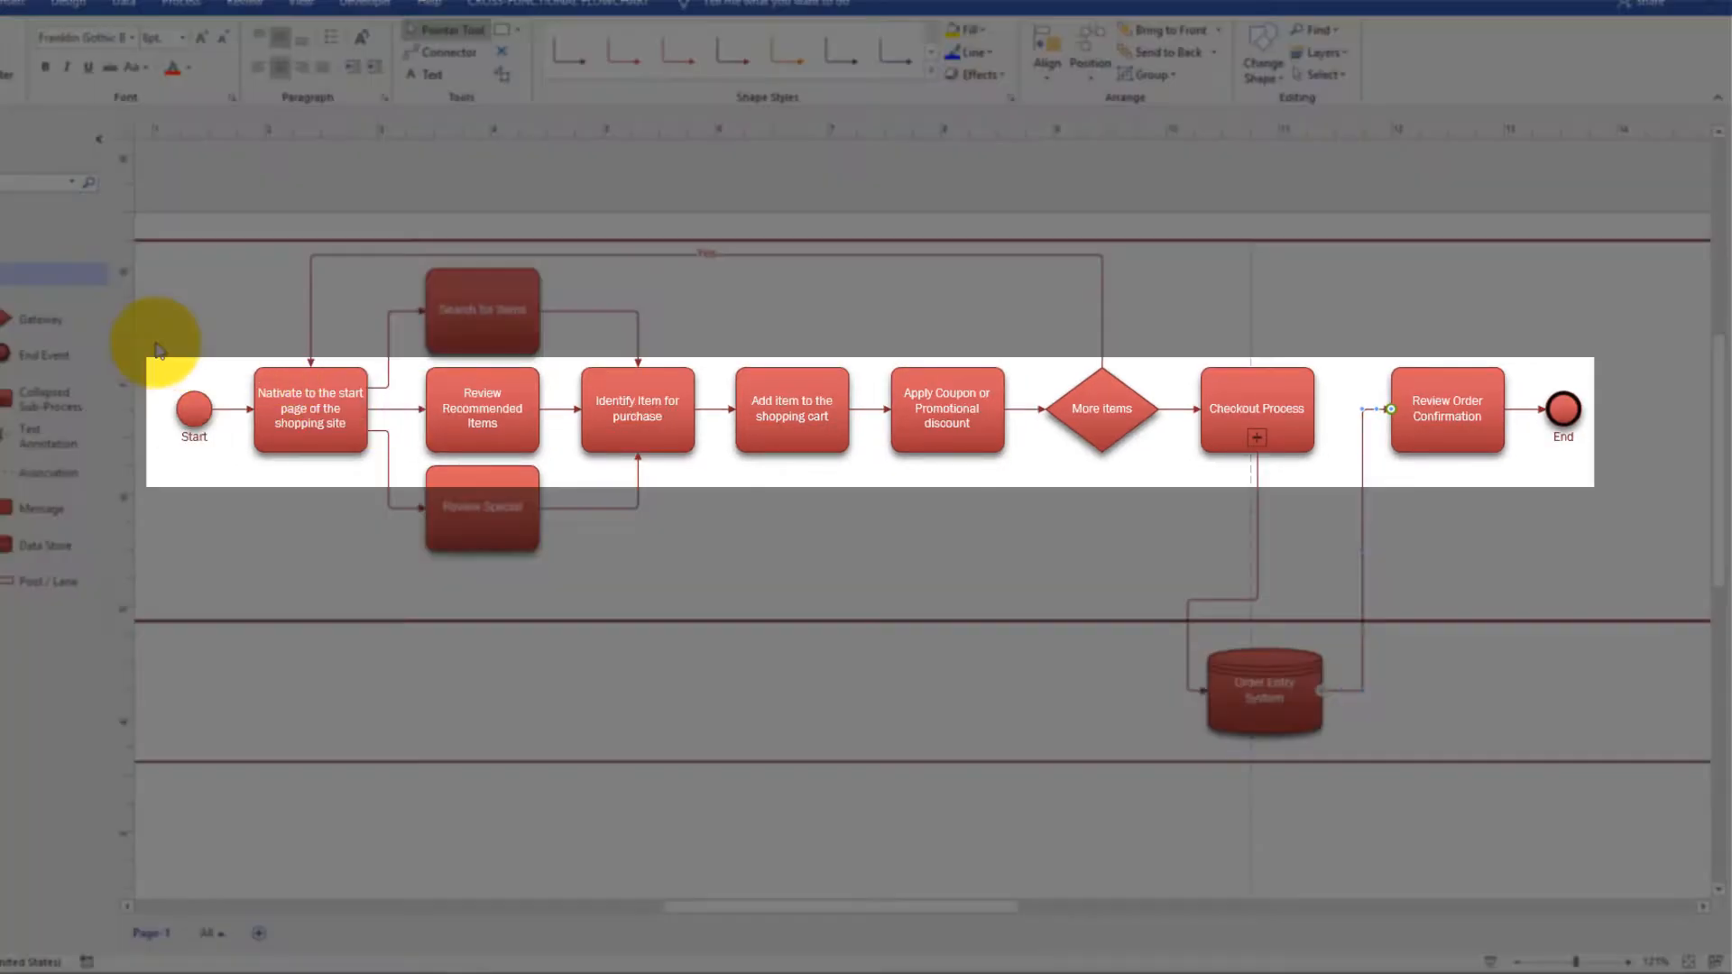
mouse_move(279, 340)
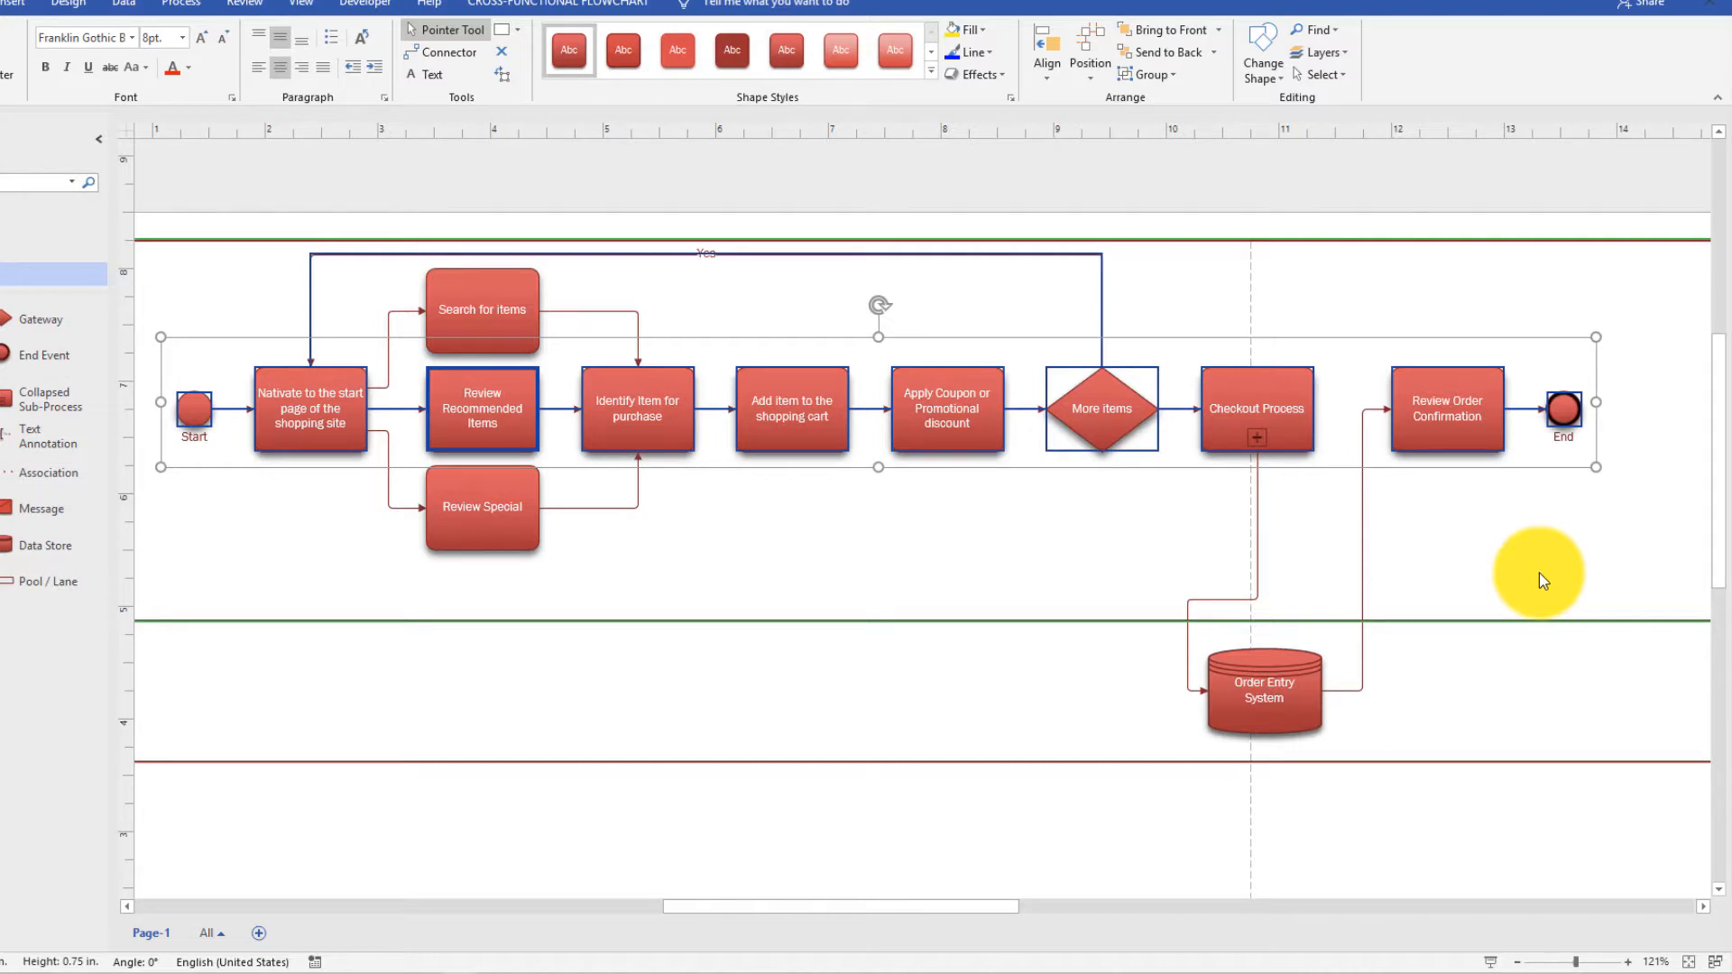
mouse_move(1221, 526)
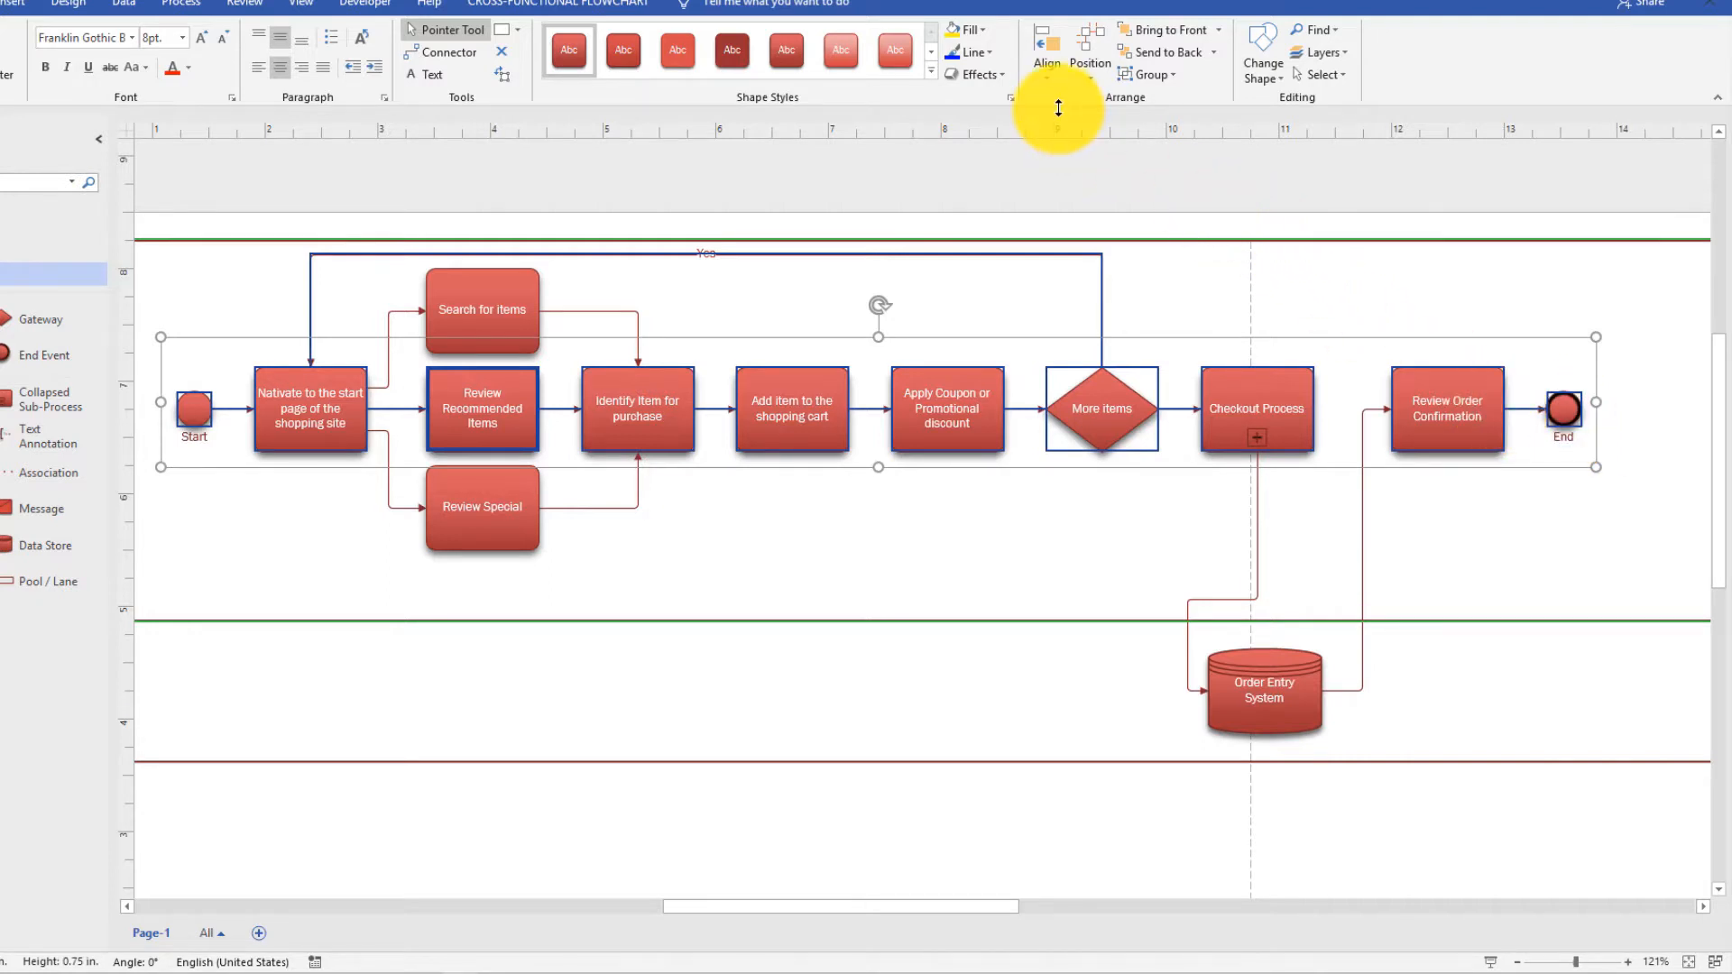
Step: Apply Align Middle to the main row of shapes
click(1045, 63)
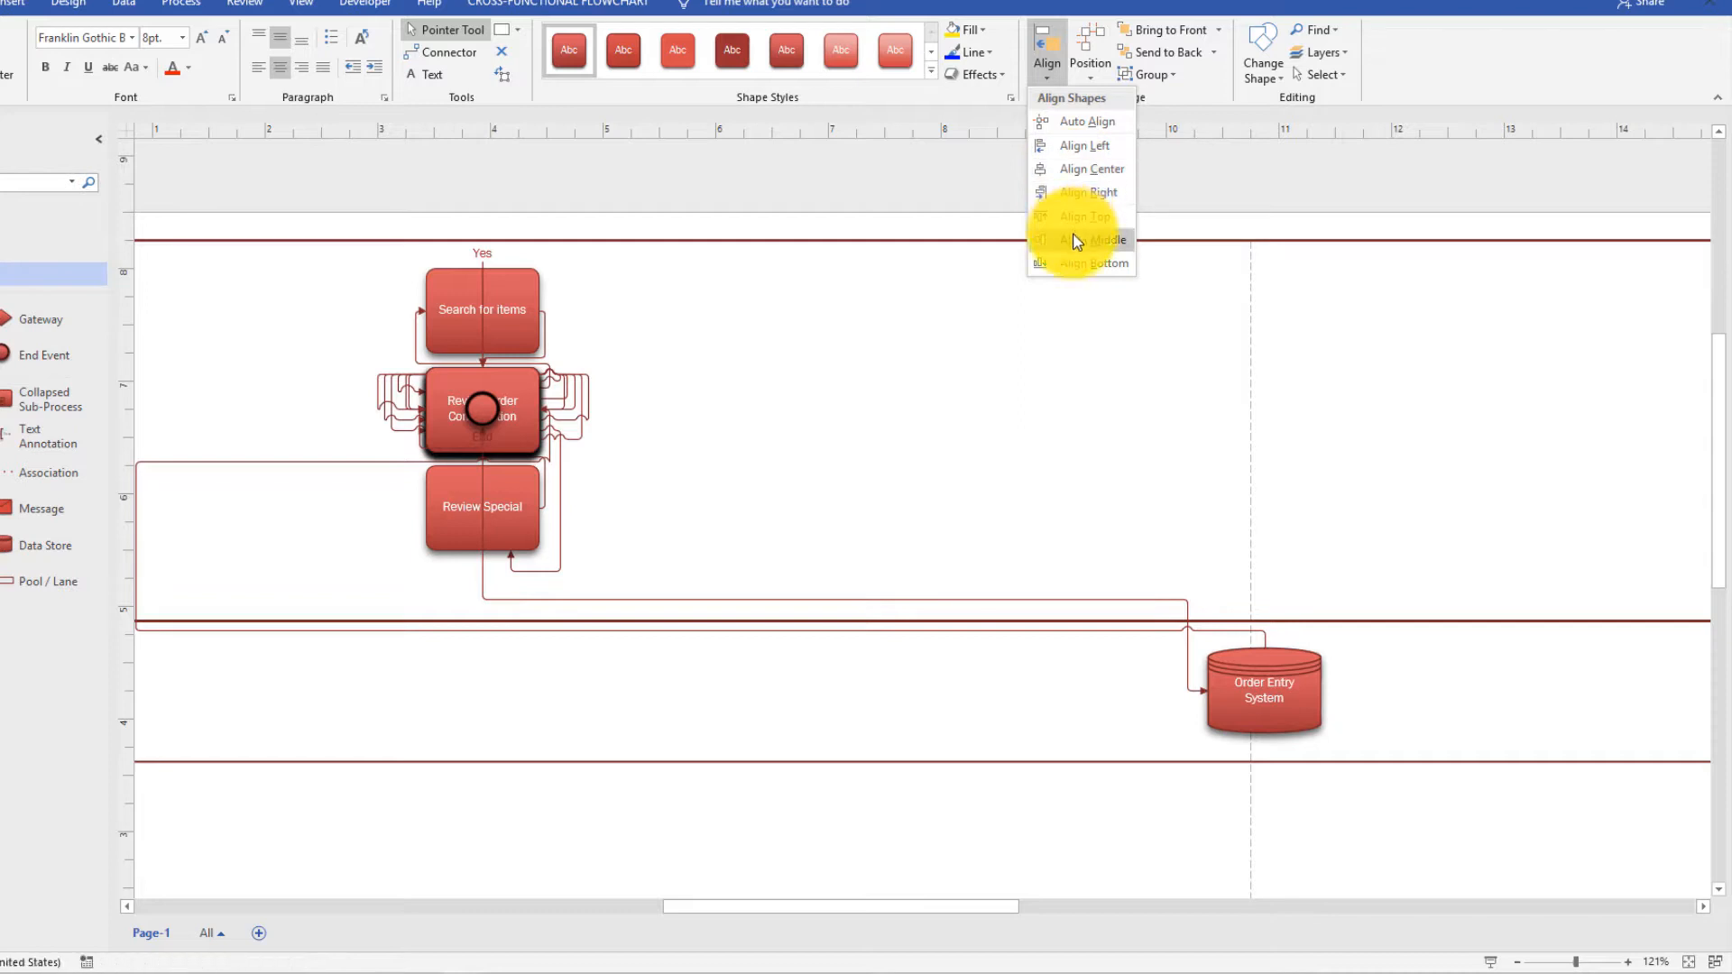
click(1096, 240)
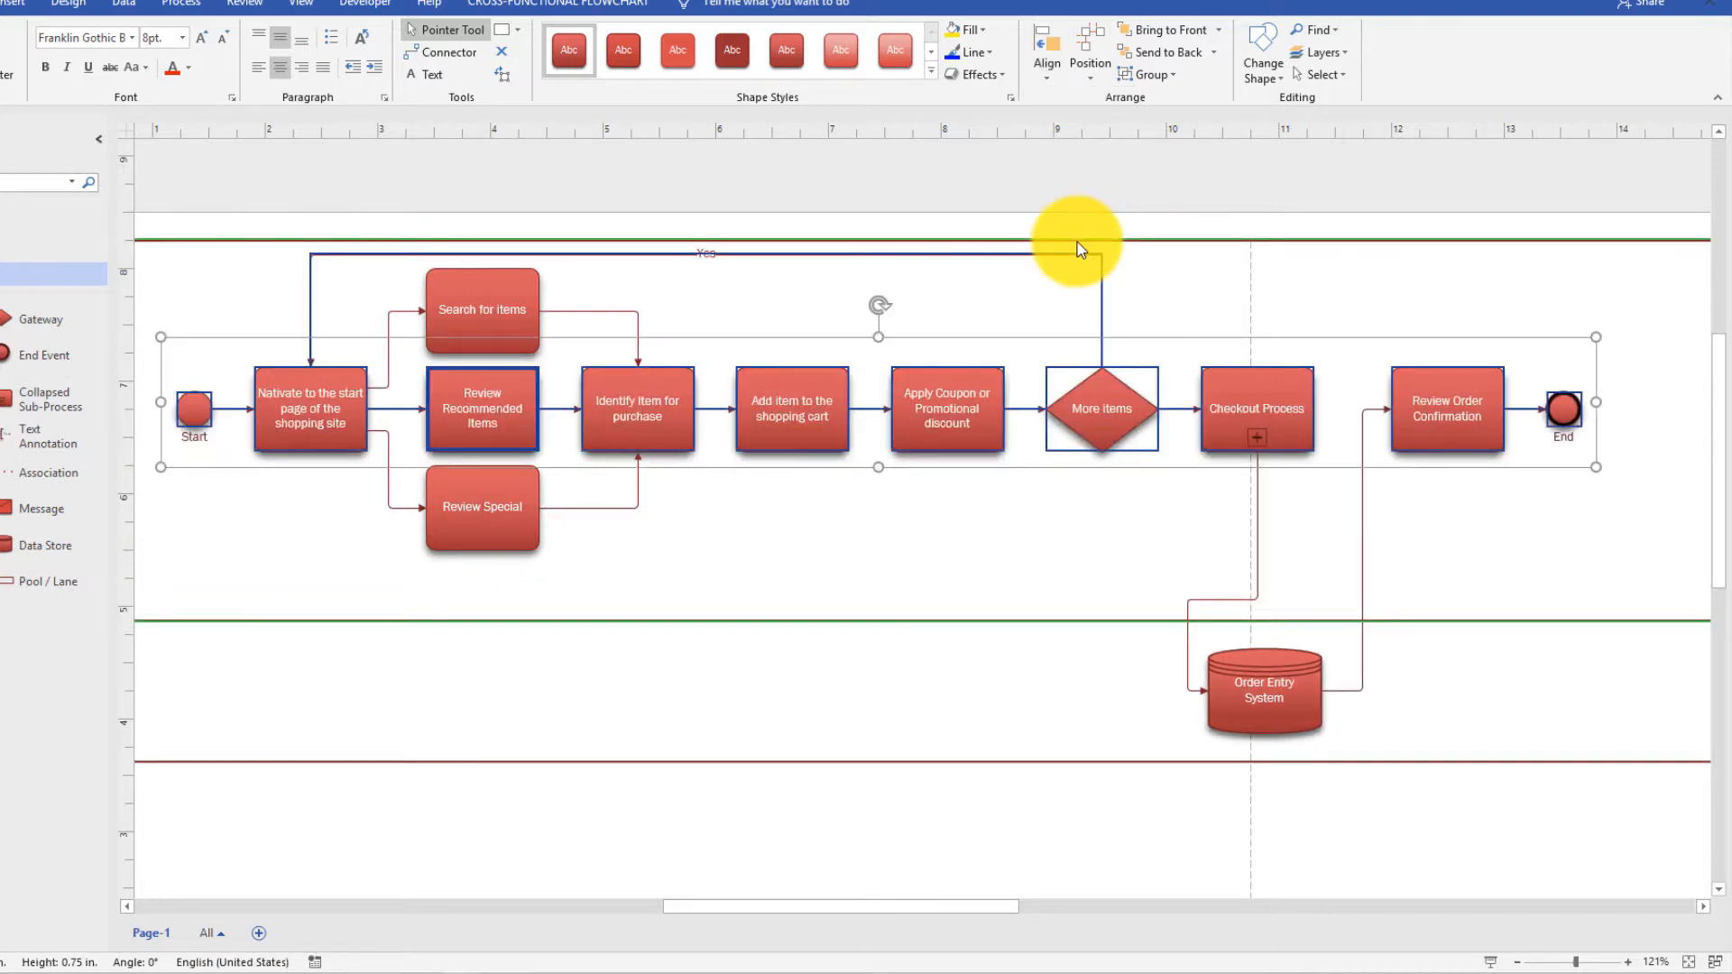
mouse_move(1093, 97)
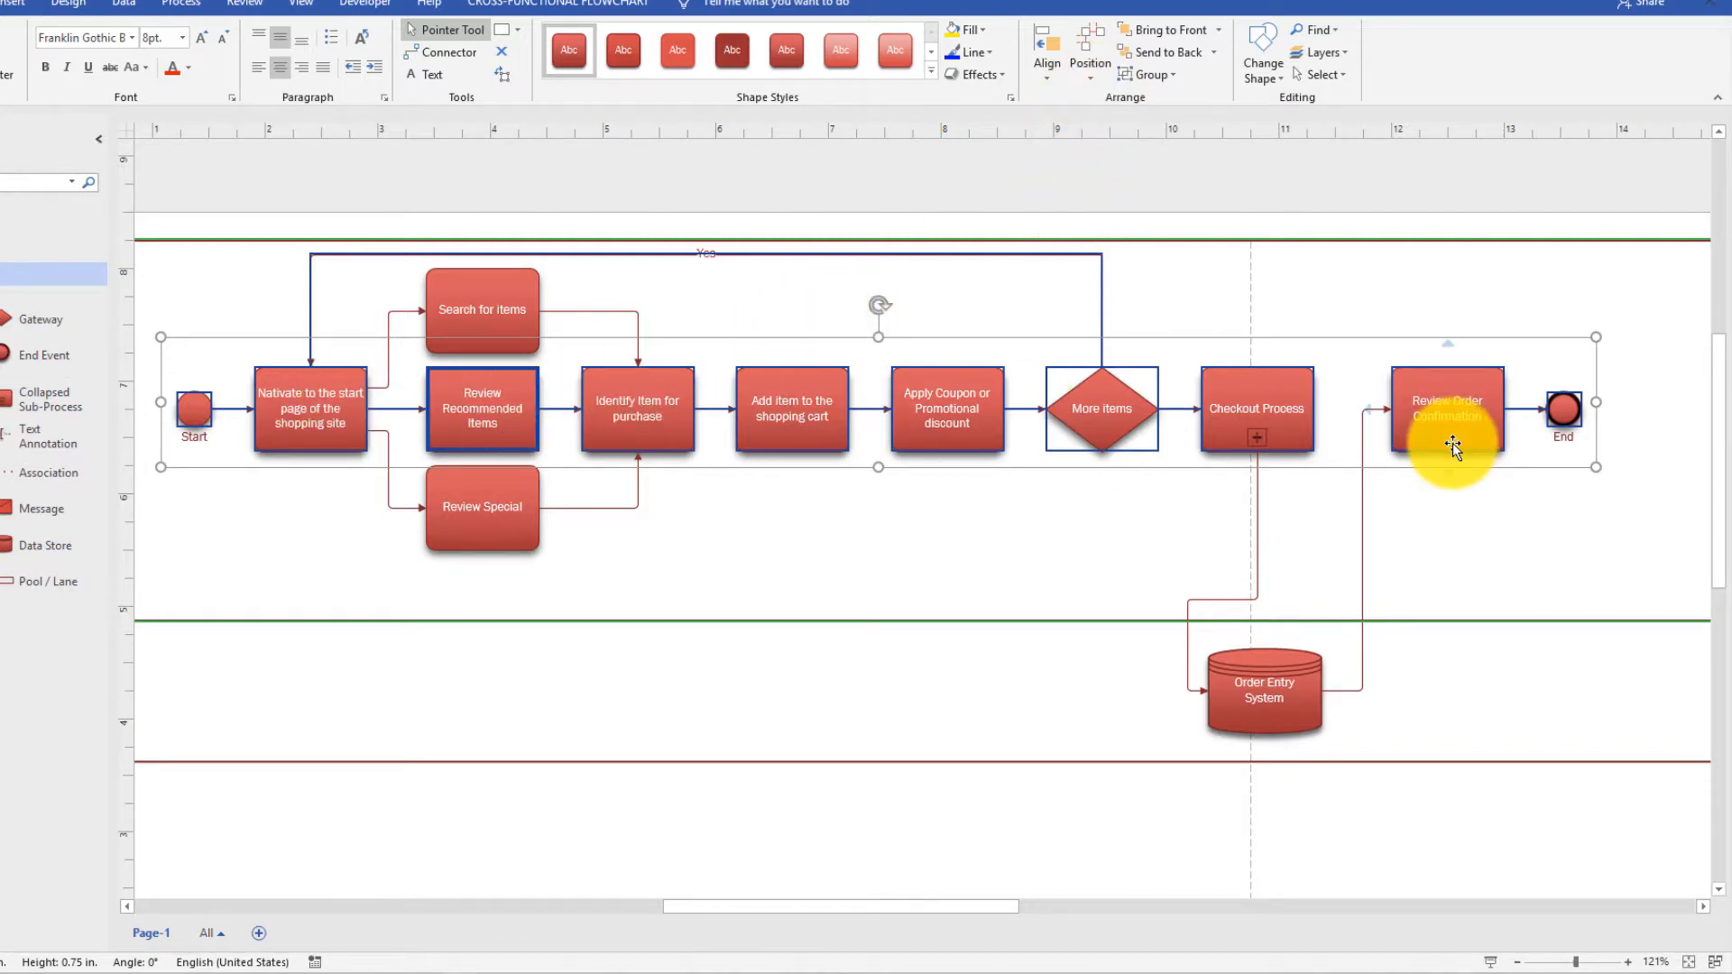
mouse_move(1091, 58)
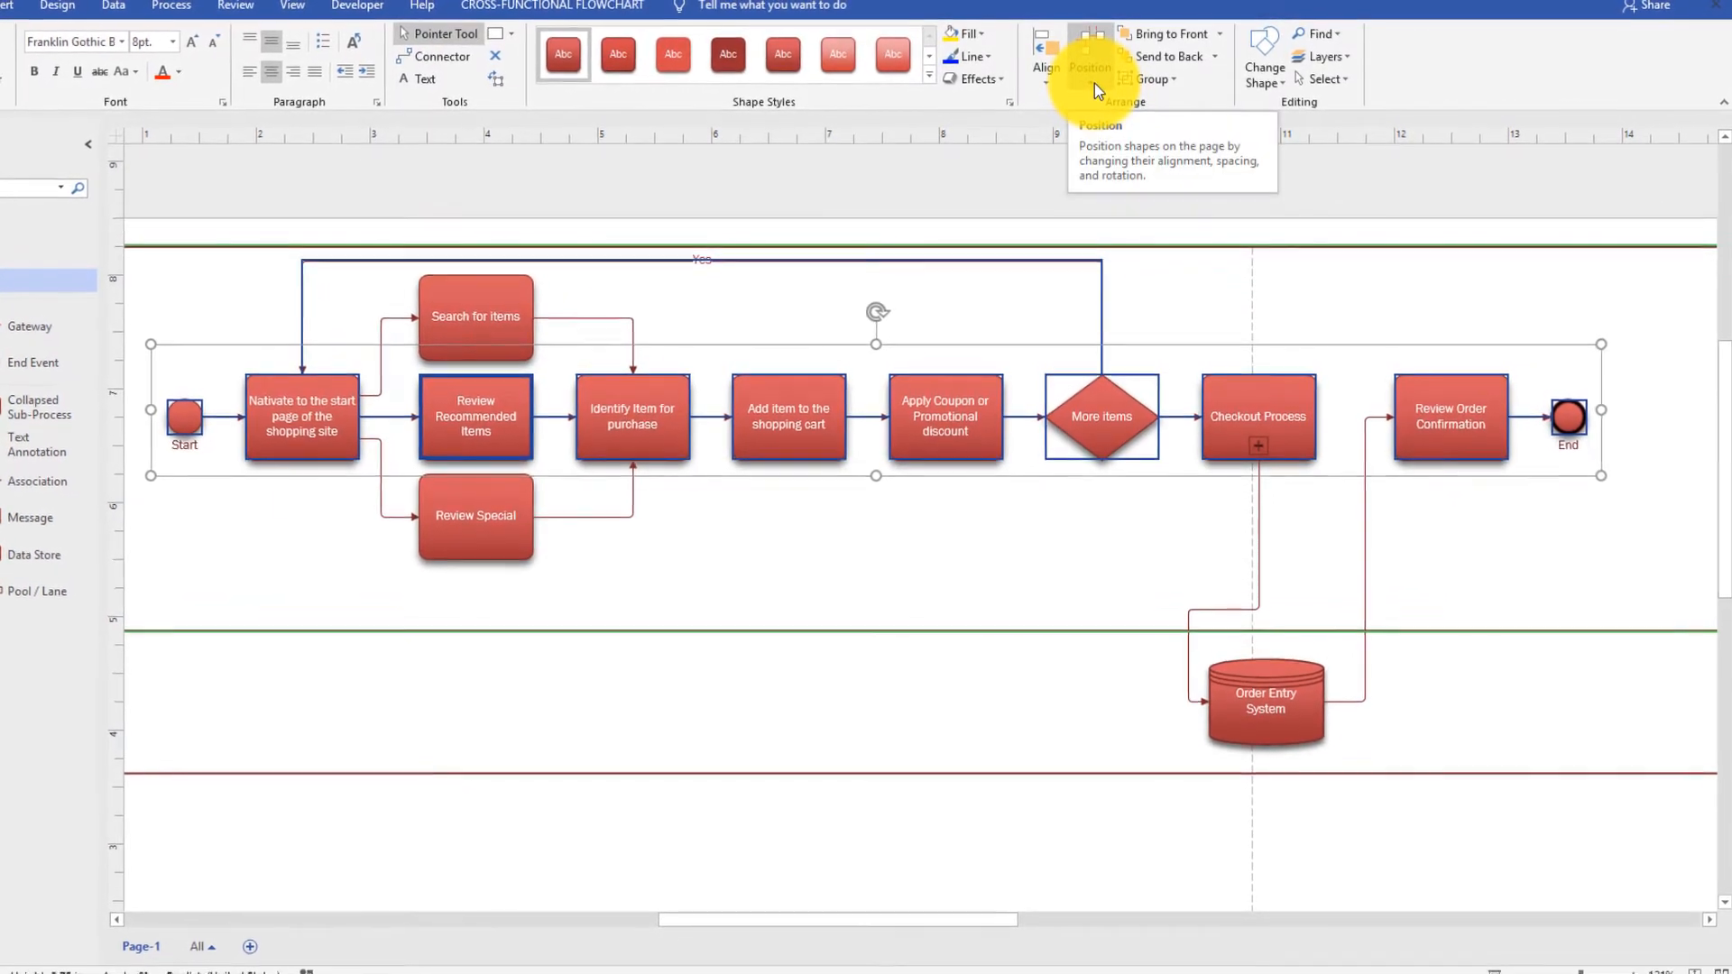
Step: Distribute the Start-to-End main row shapes evenly horizontally
click(1091, 68)
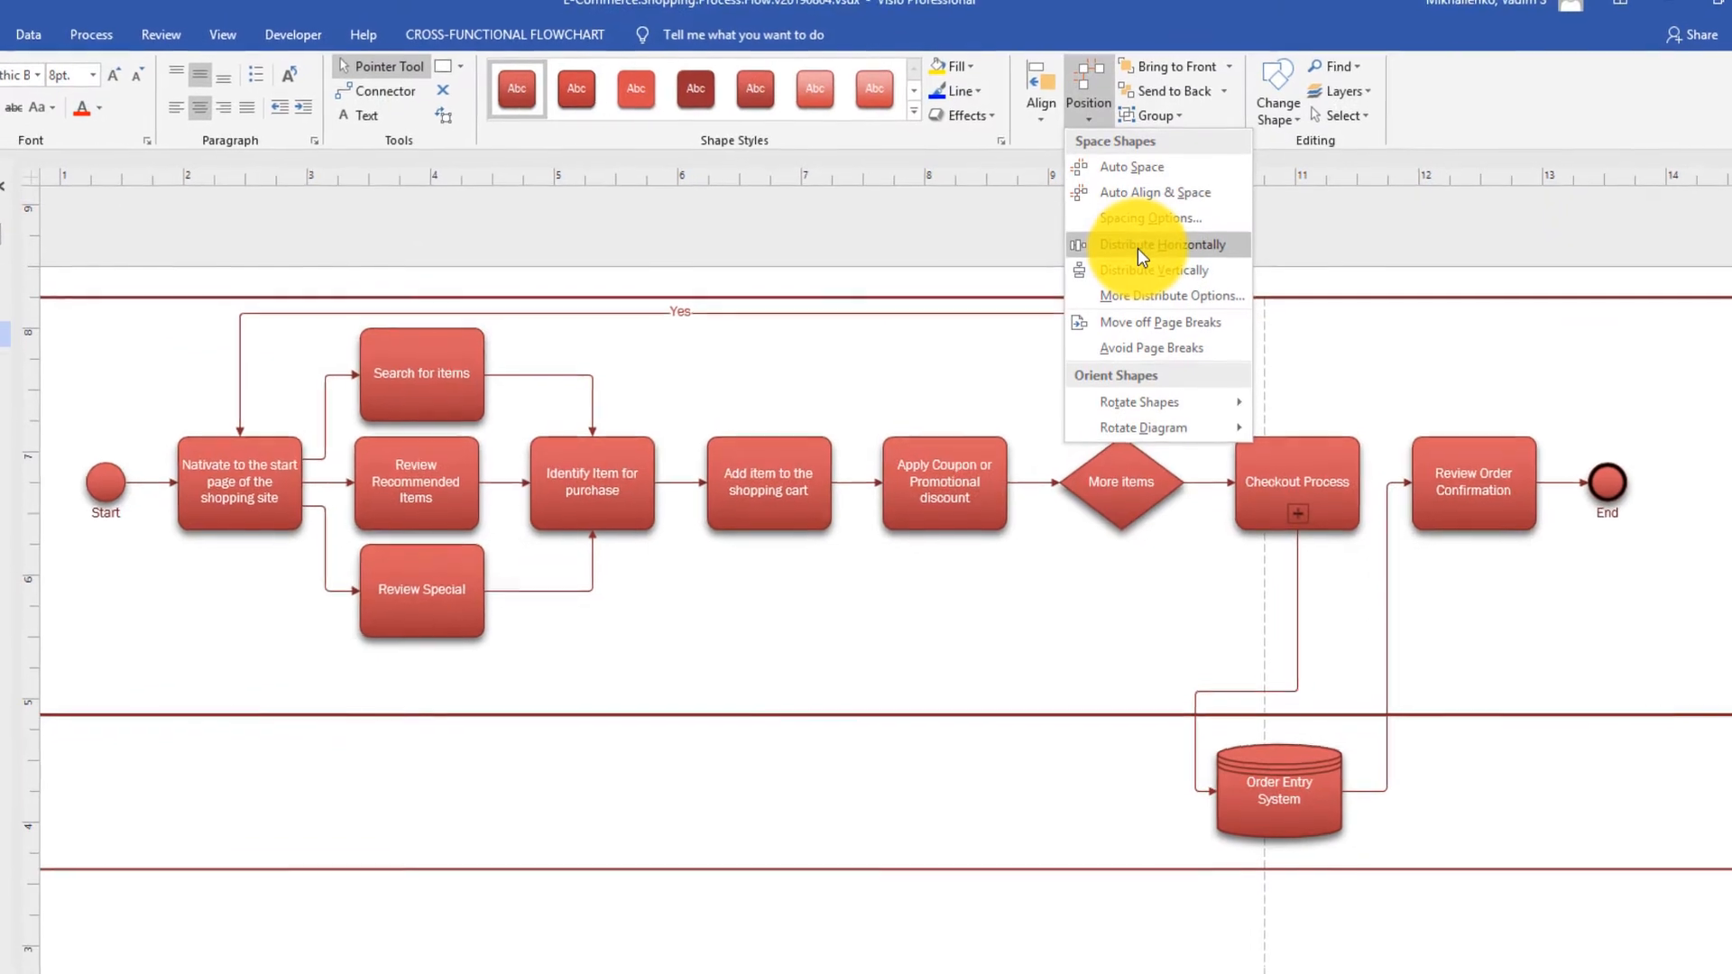
click(1155, 245)
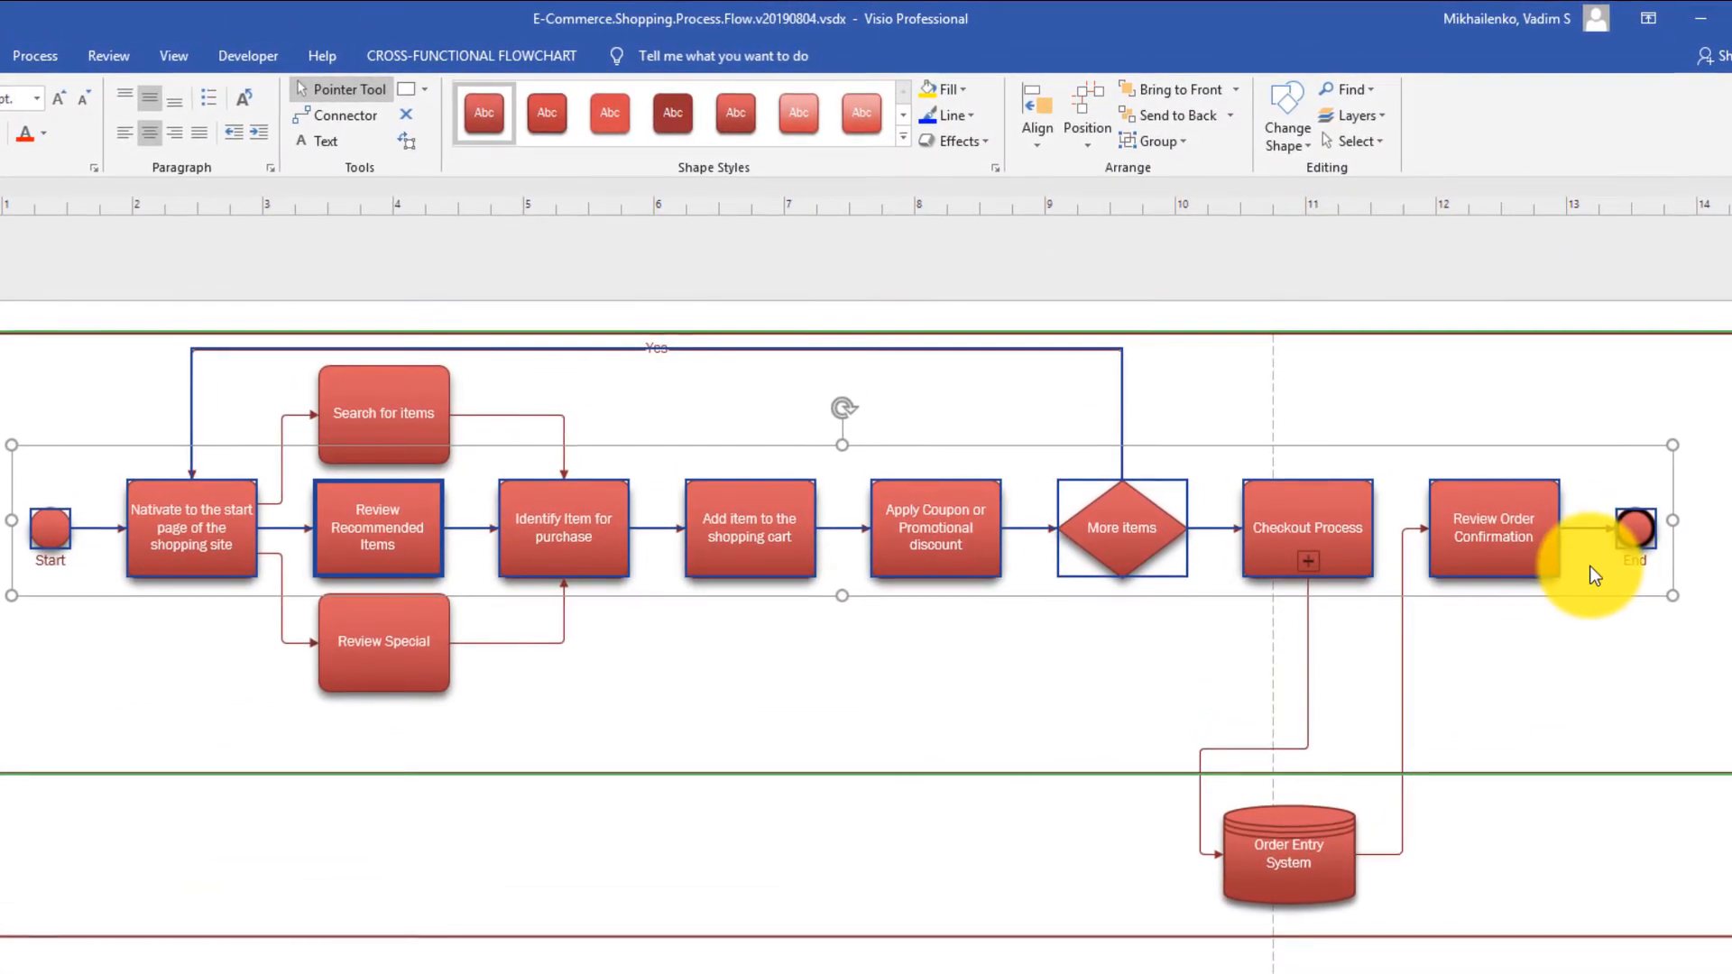
mouse_move(171, 547)
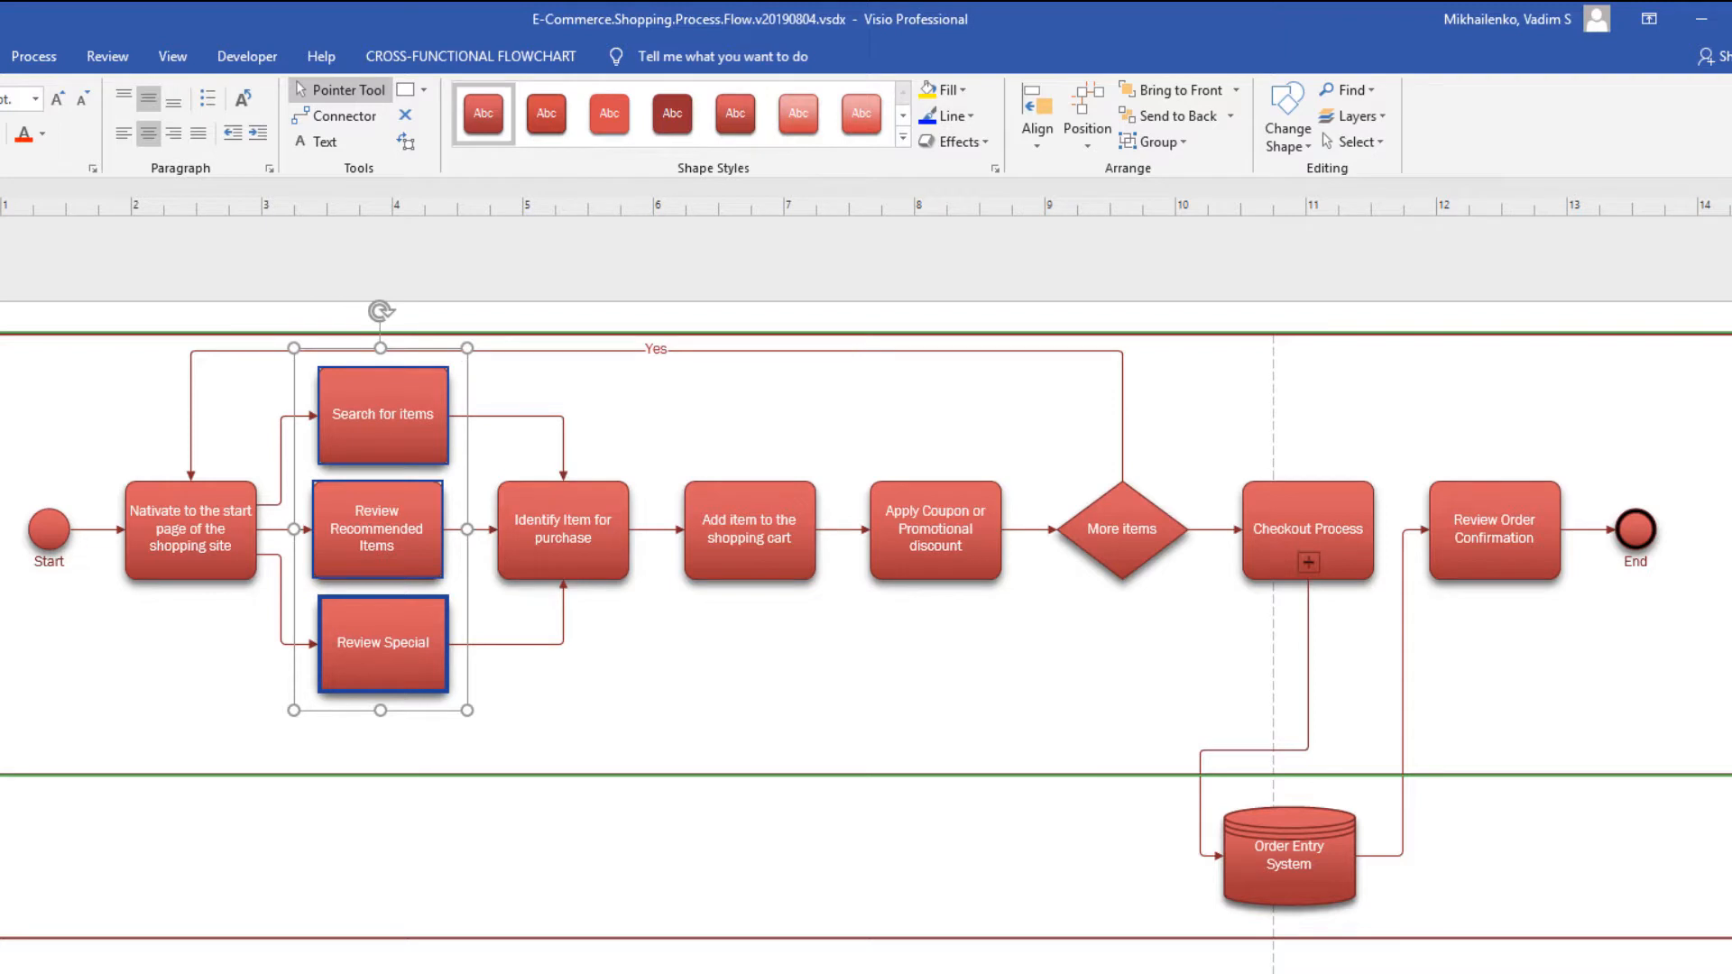
mouse_move(494, 566)
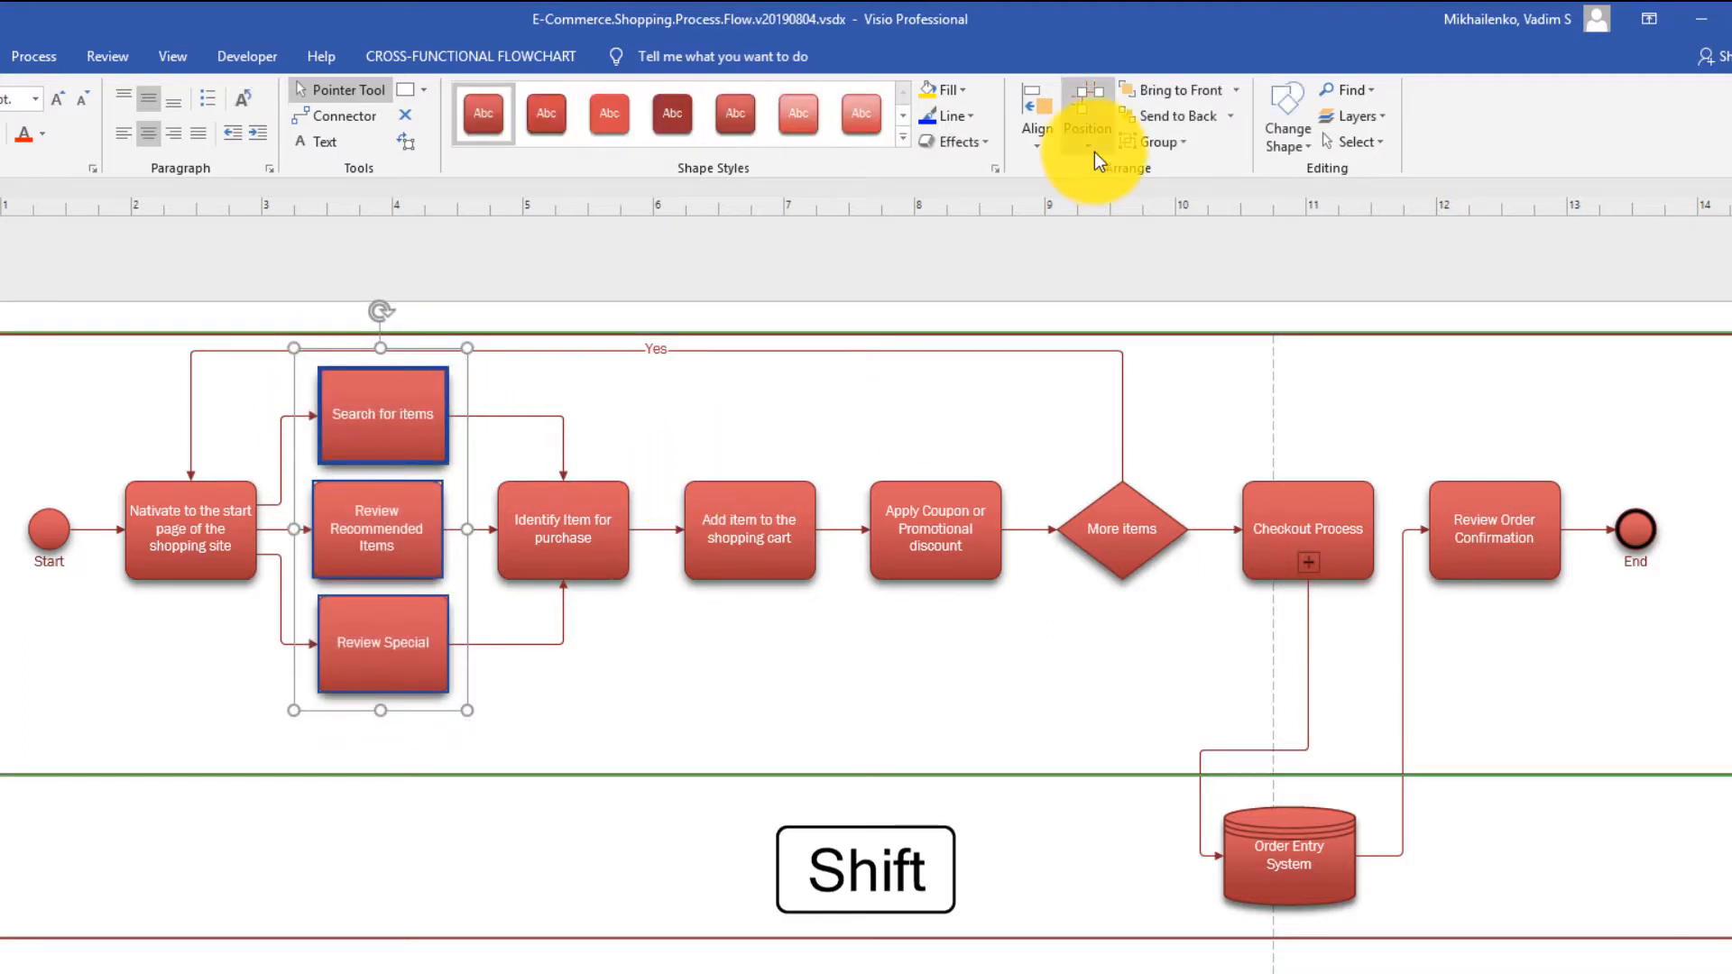
Step: Center Search for items, Review Recommended Items and Review Special, then distribute them vertically
click(1035, 105)
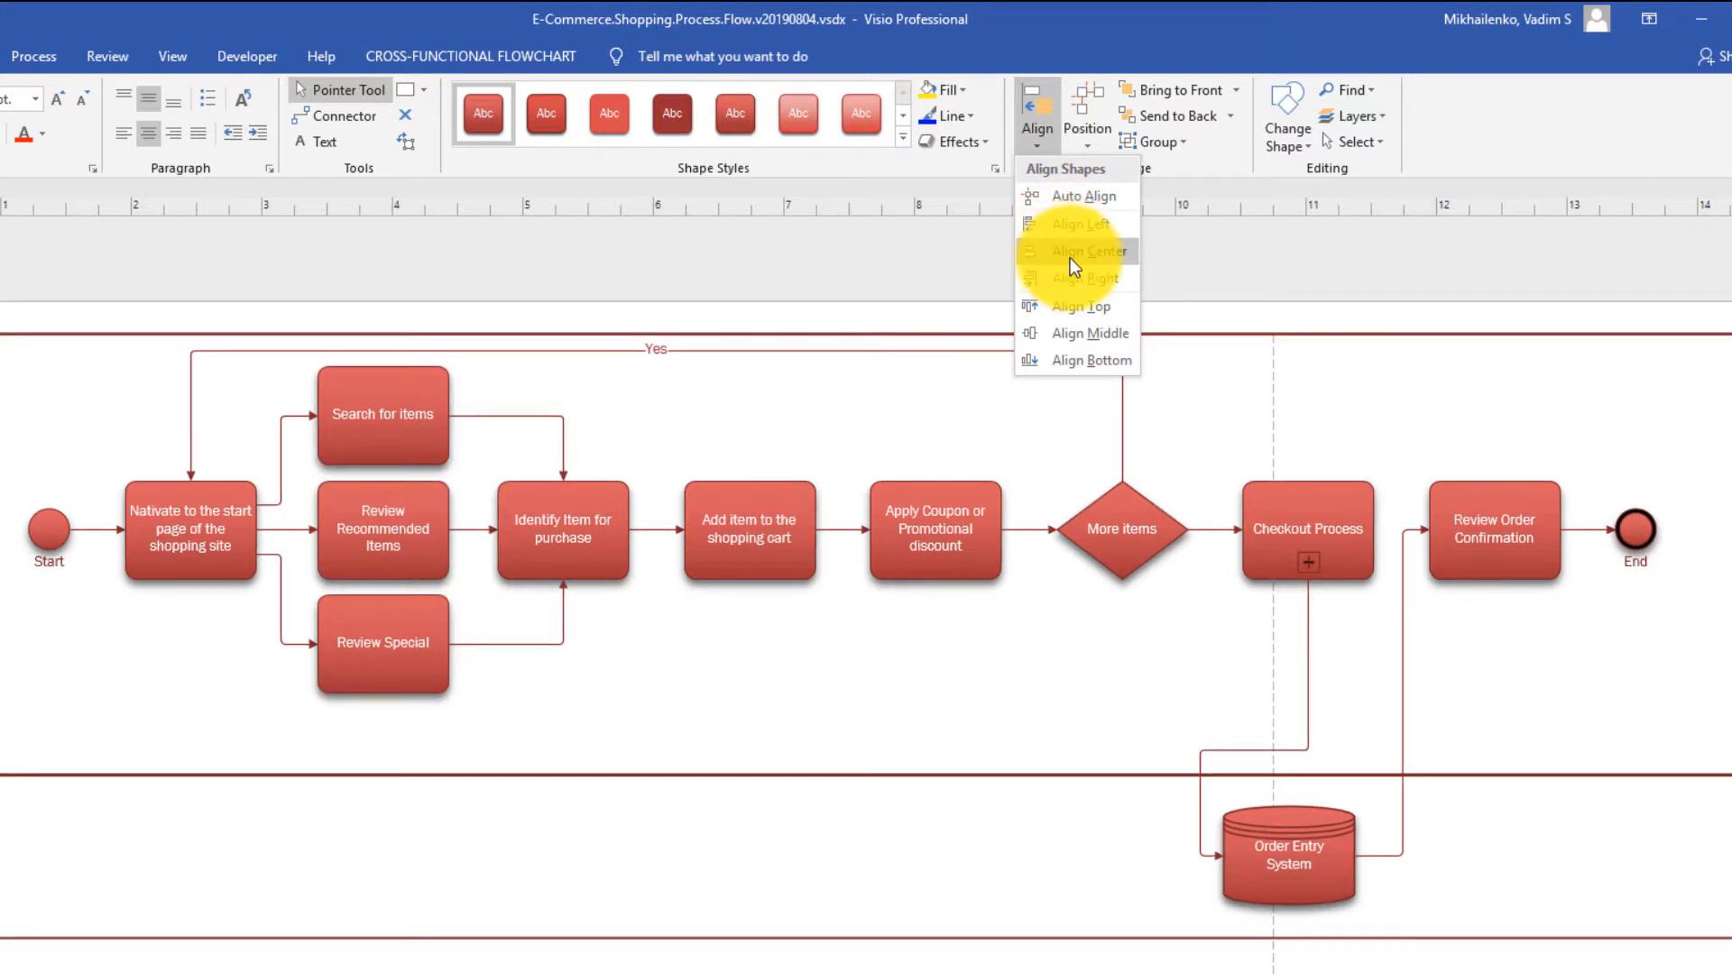
click(1084, 250)
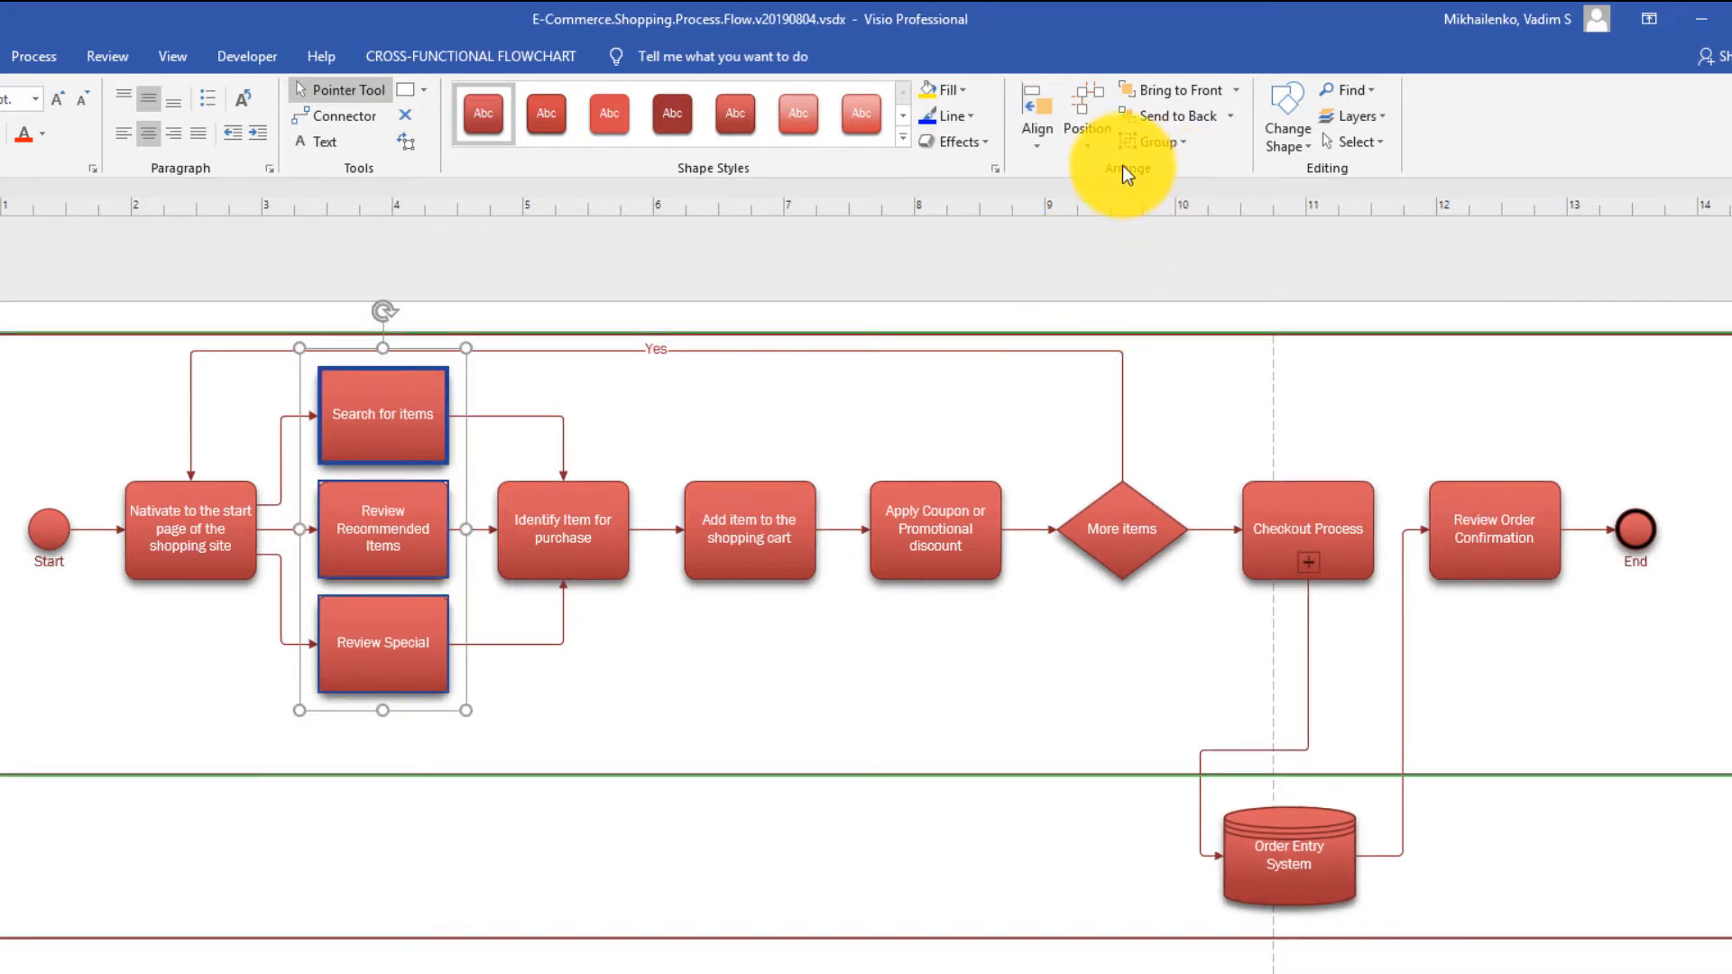
click(1087, 110)
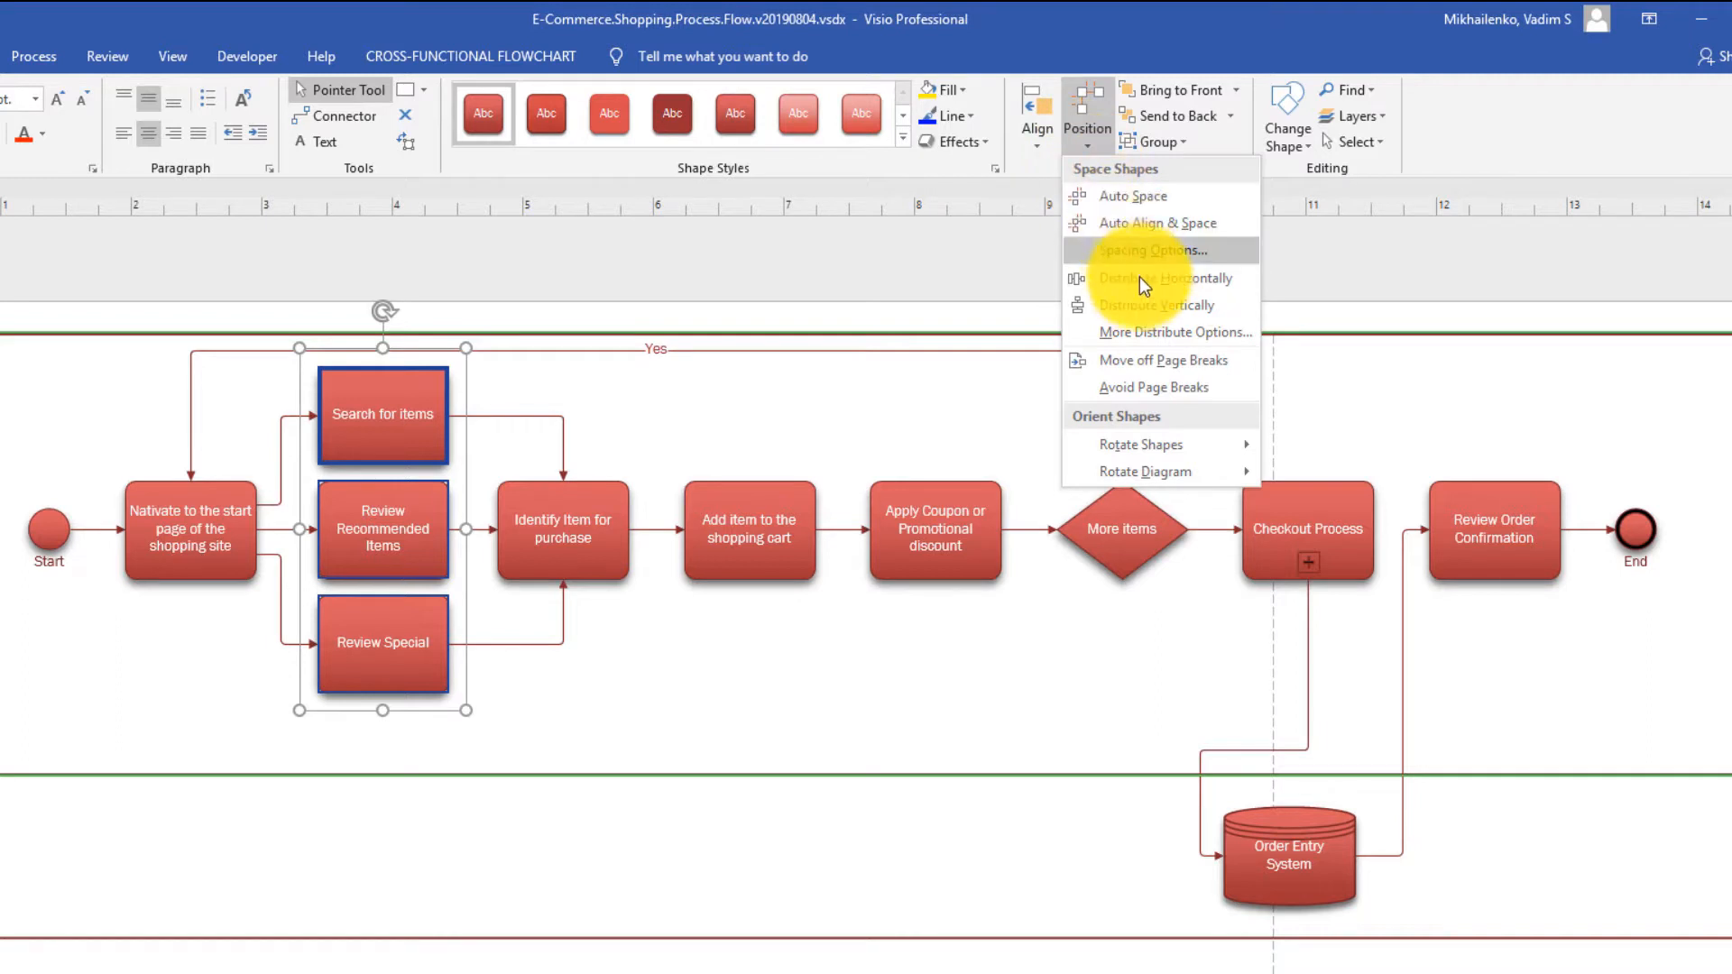
click(1148, 315)
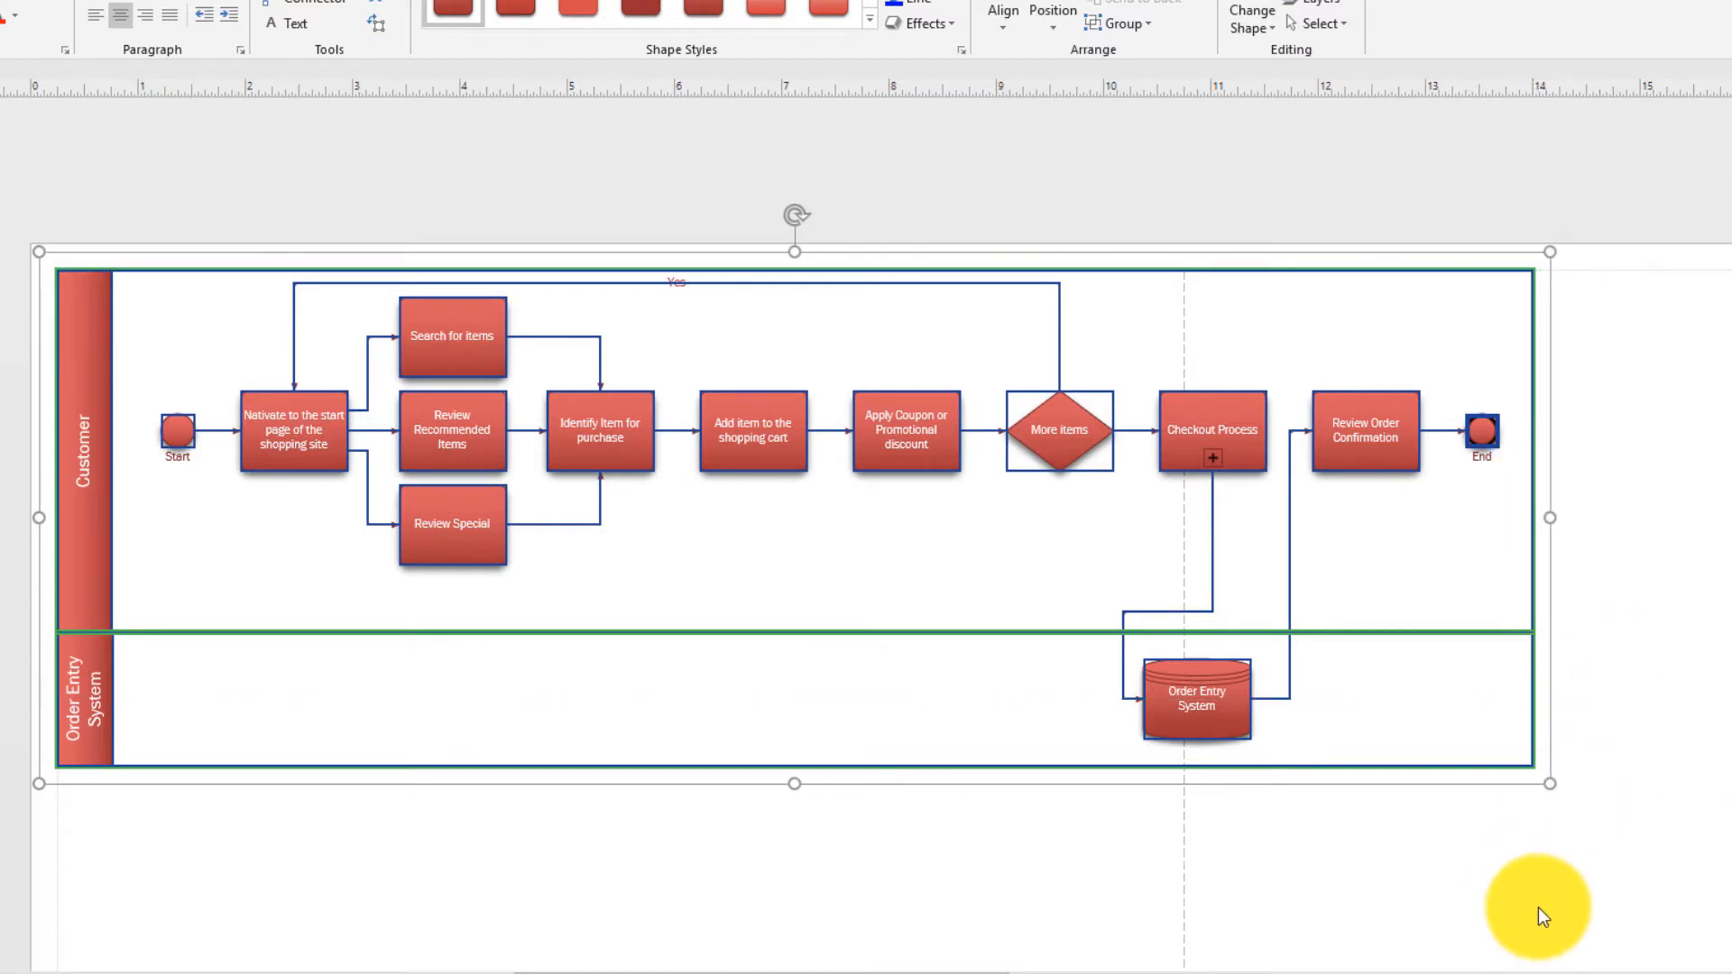
Step: Select all shapes and apply an orange Theme Style from the Shape Styles gallery
key(ctrl+a)
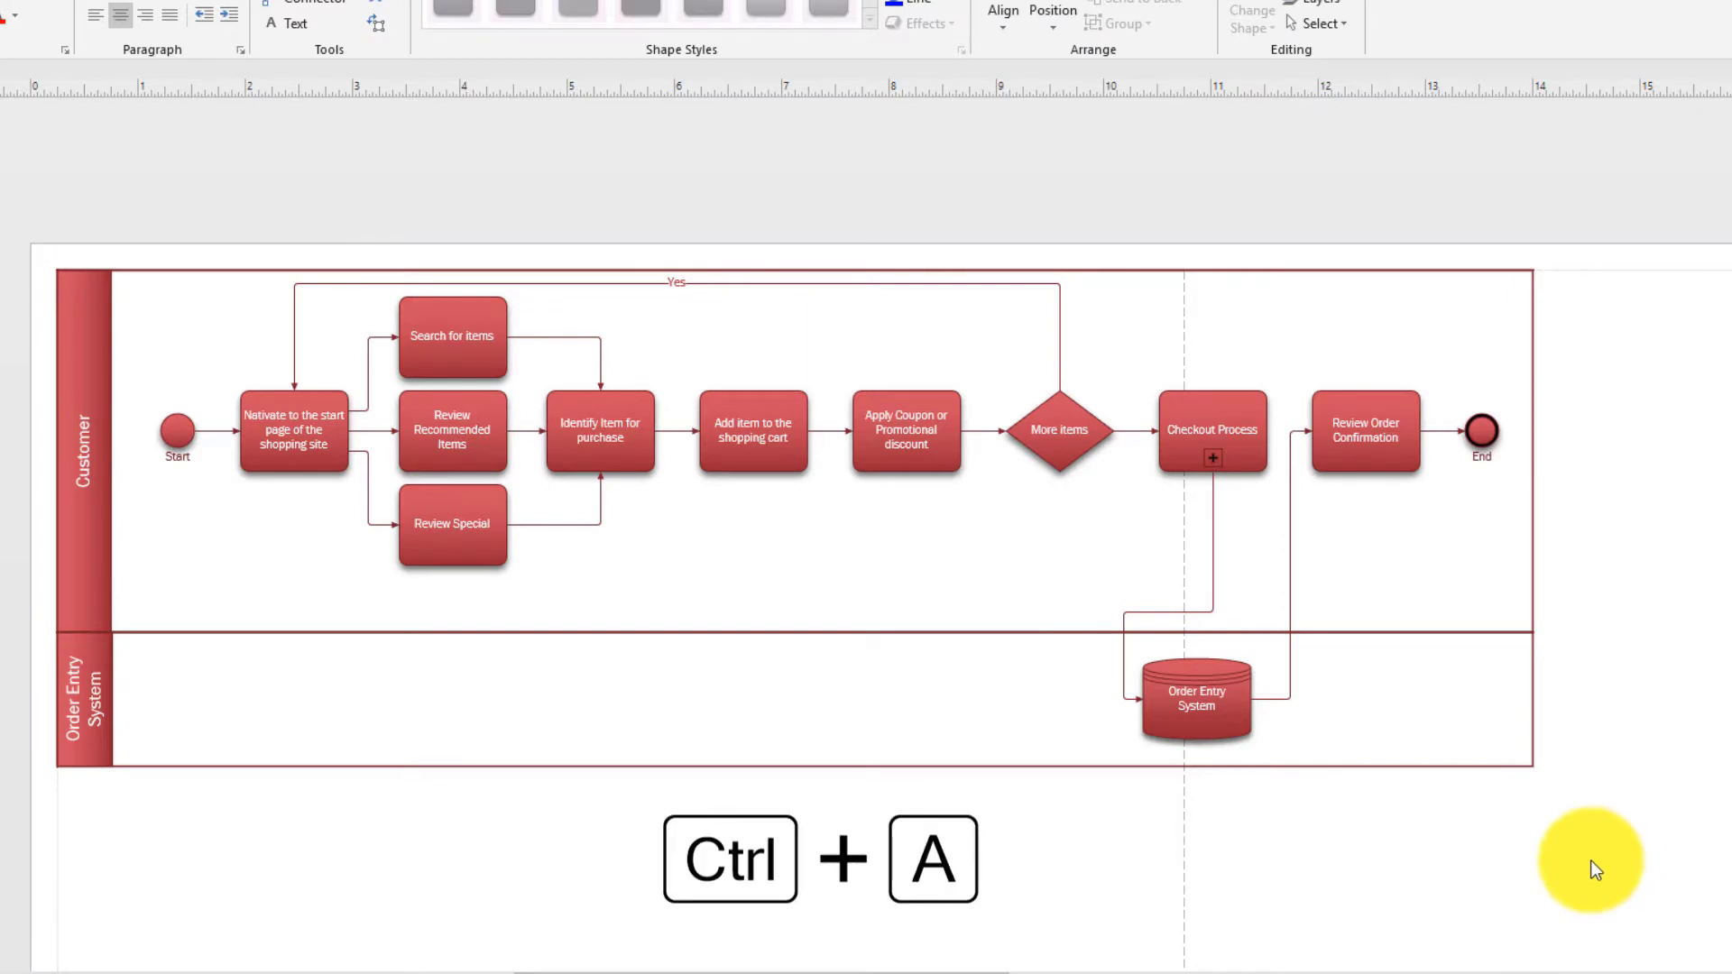
key(ctrl+a)
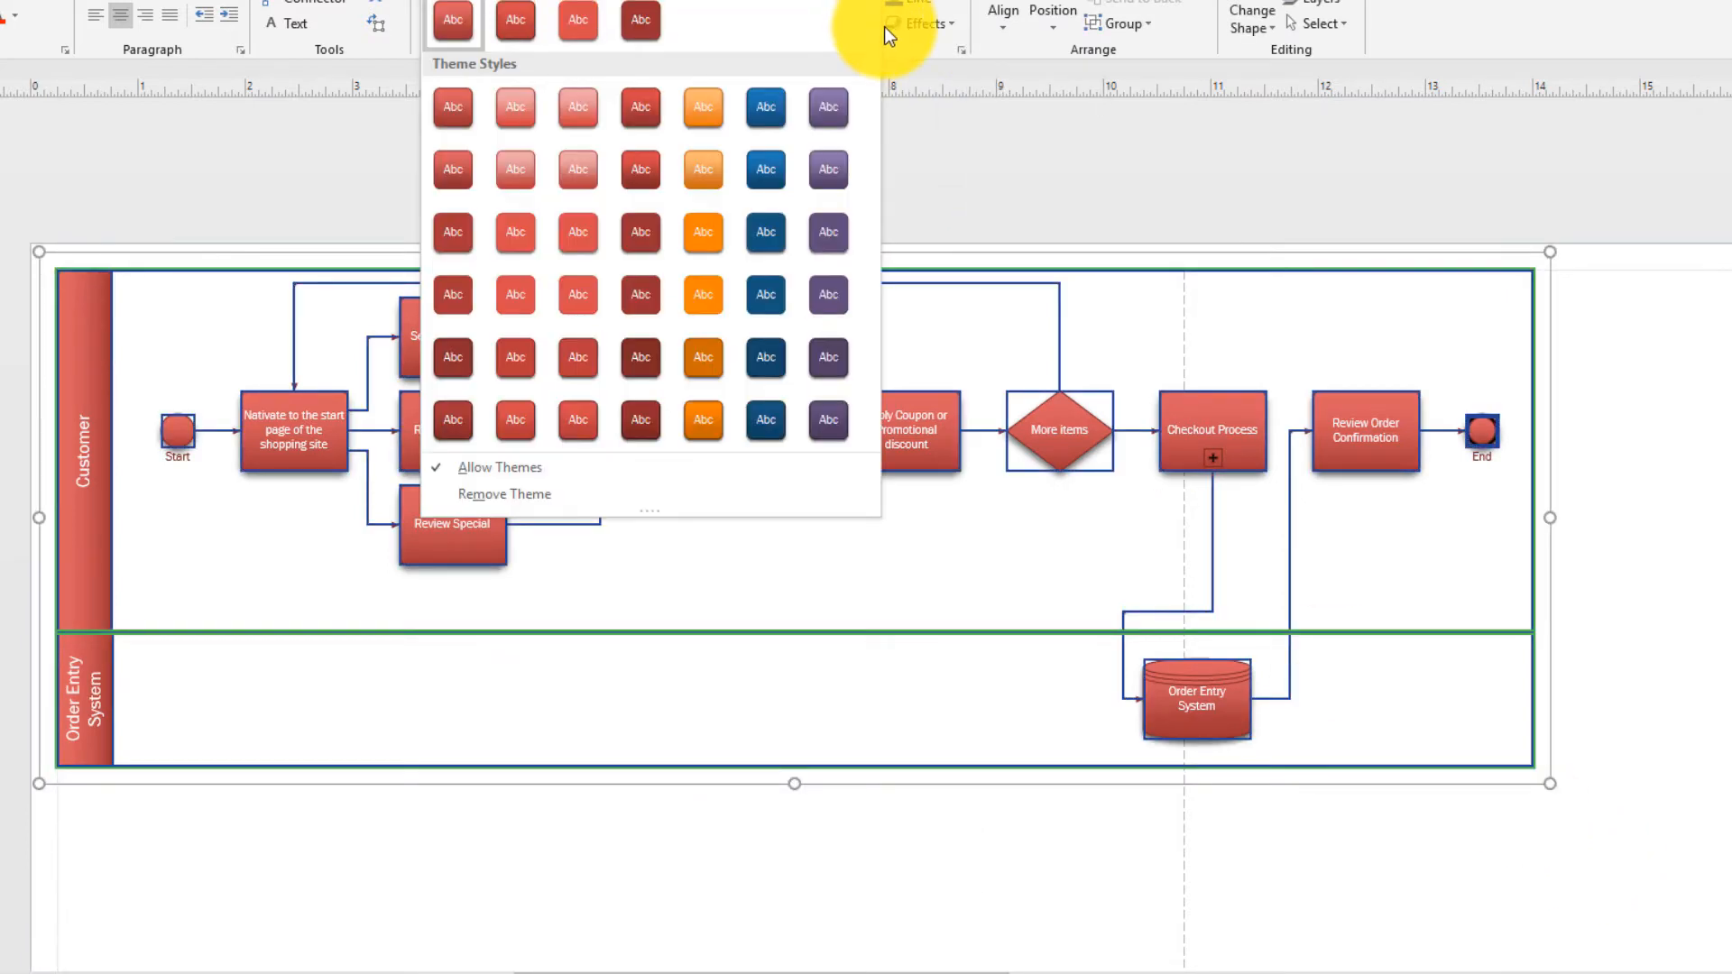
click(702, 231)
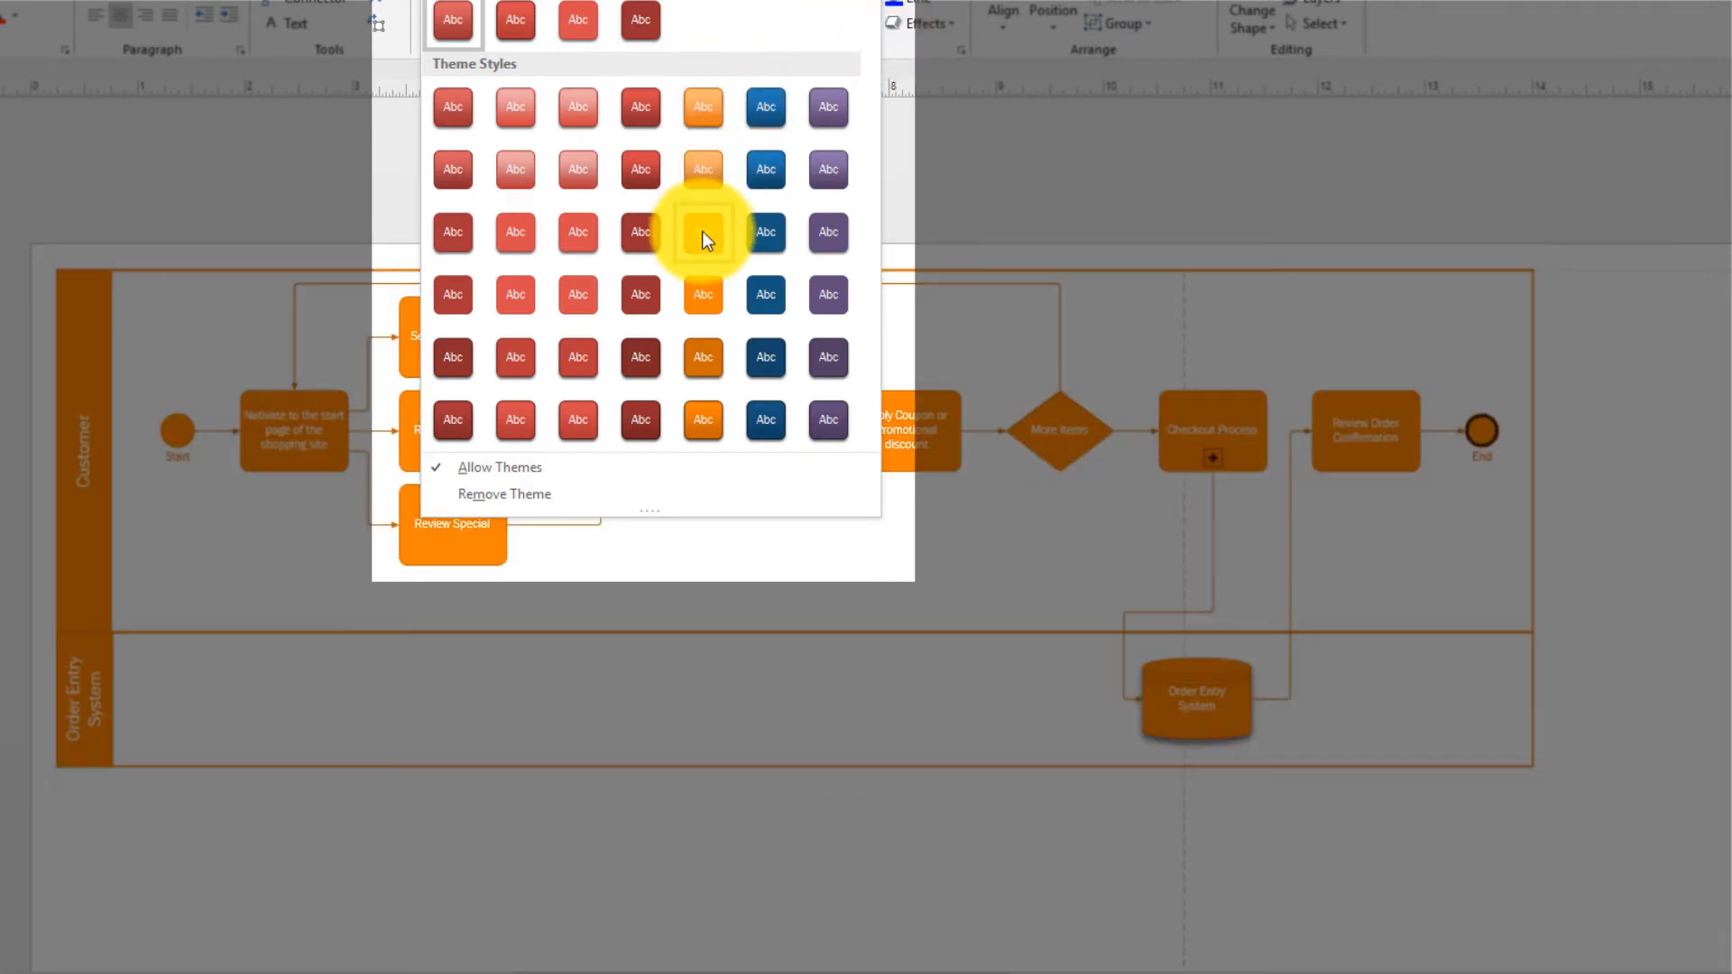
mouse_move(702, 182)
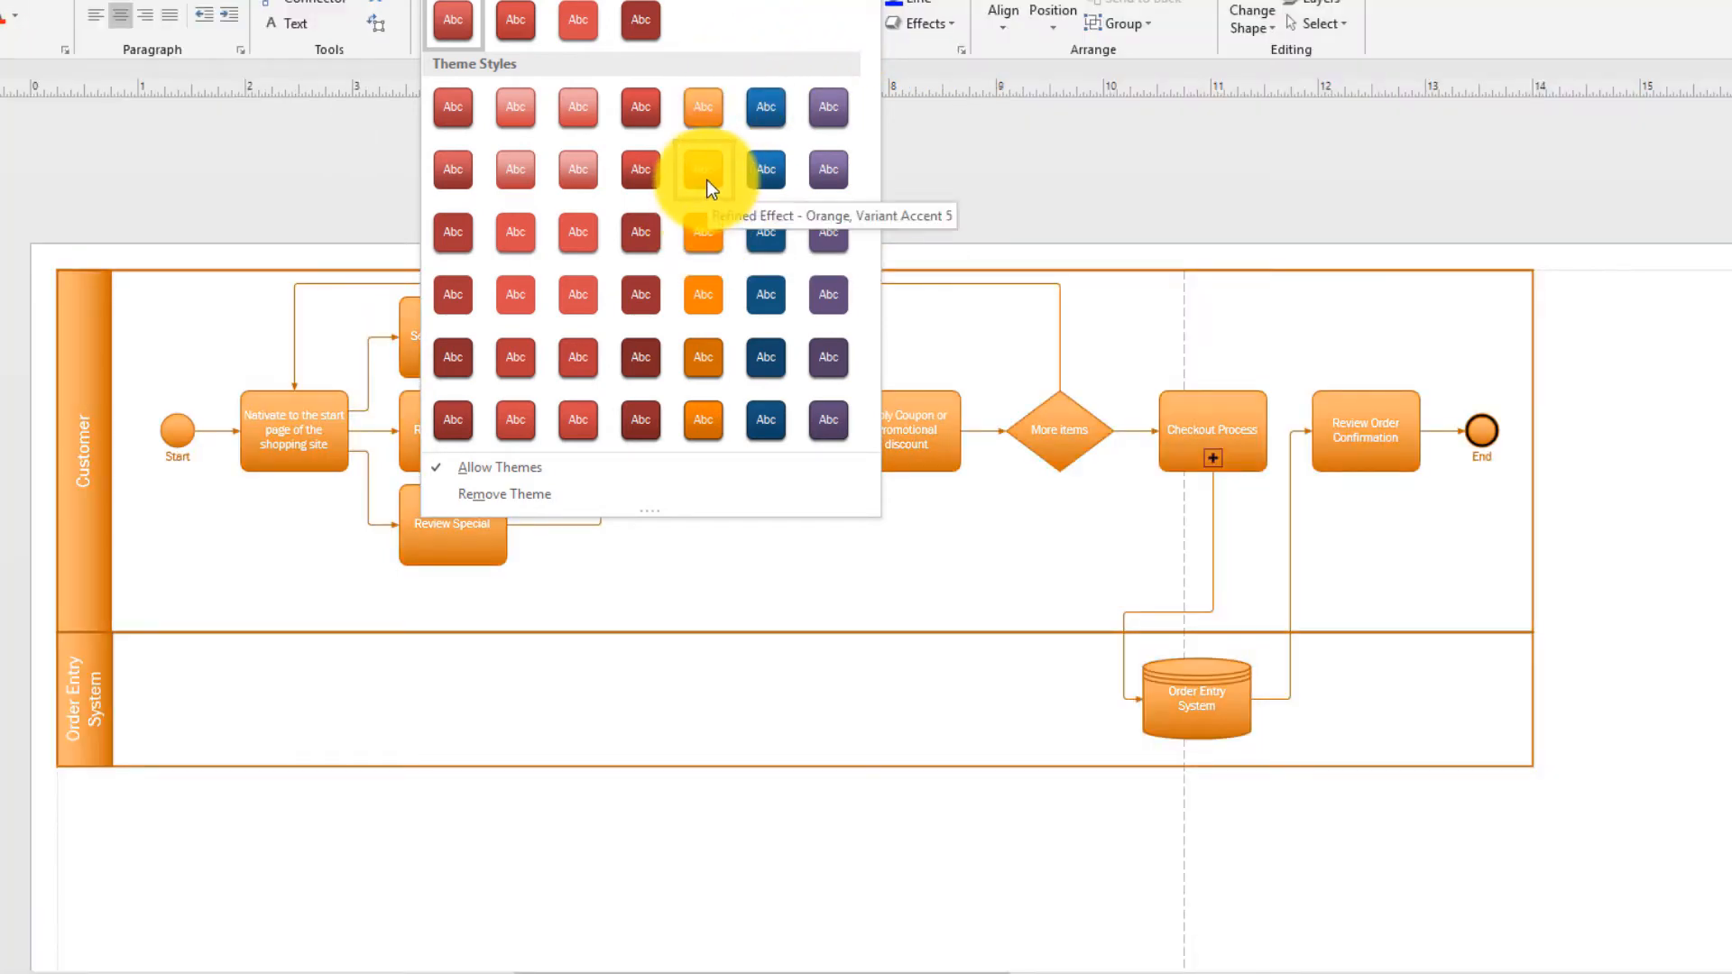
click(700, 168)
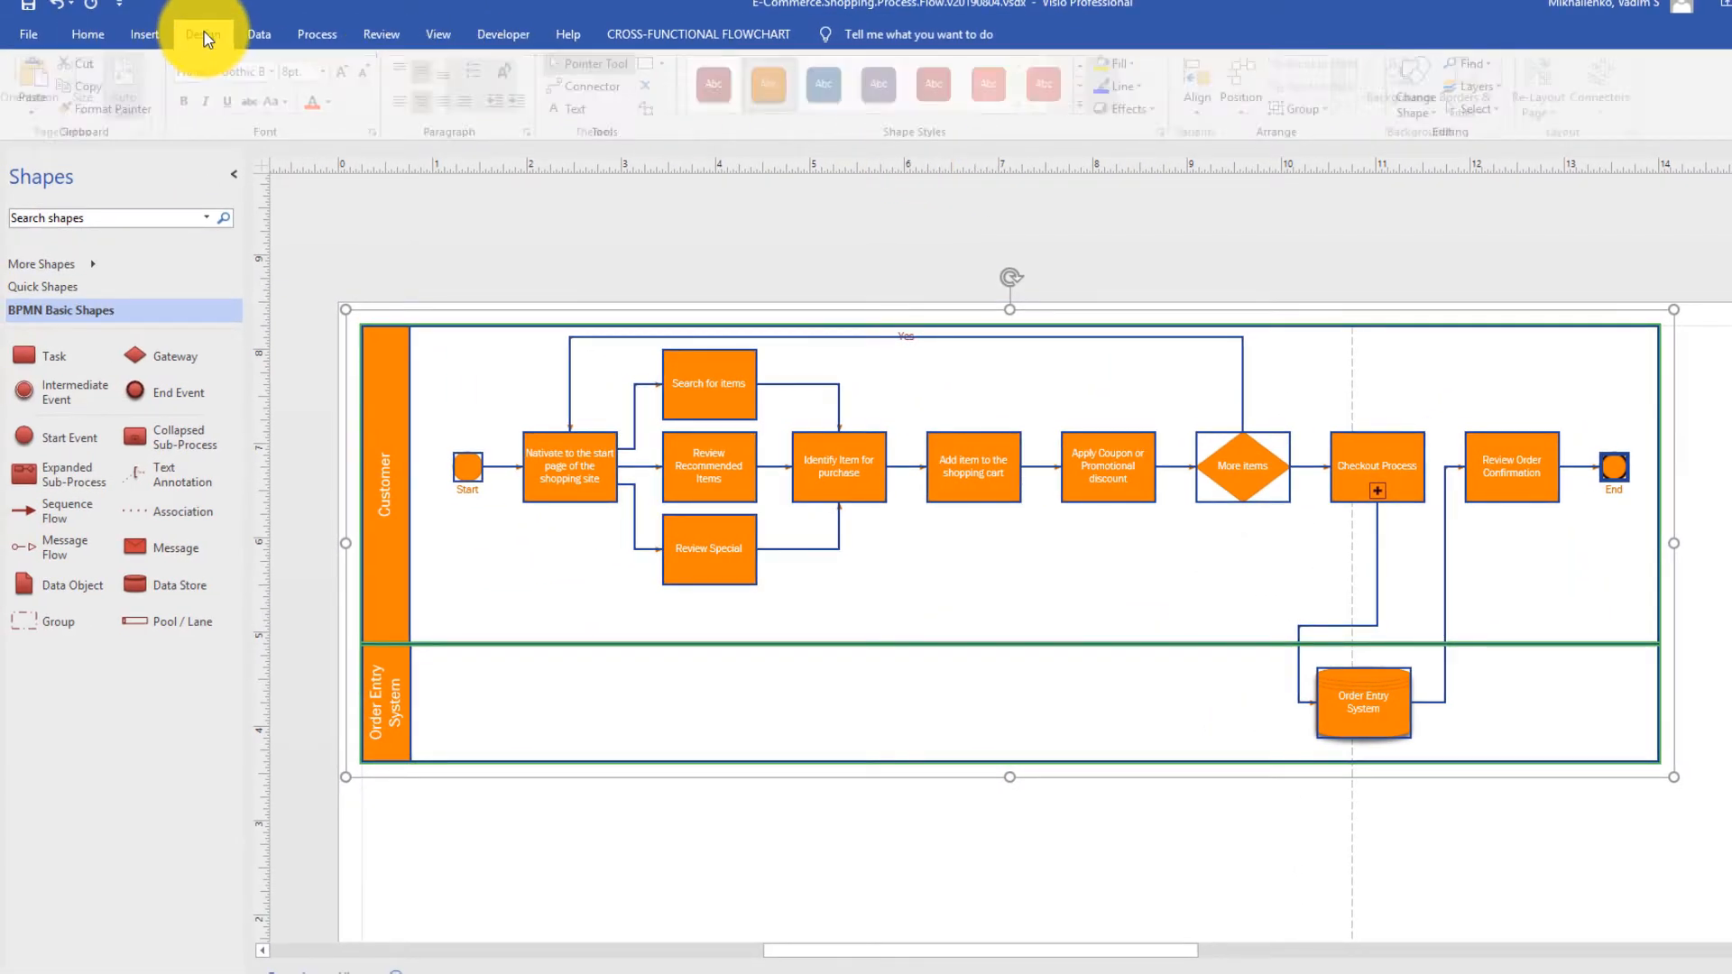
Step: Browse the Design themes, keep the current theme, and apply the orange colour variant
click(202, 33)
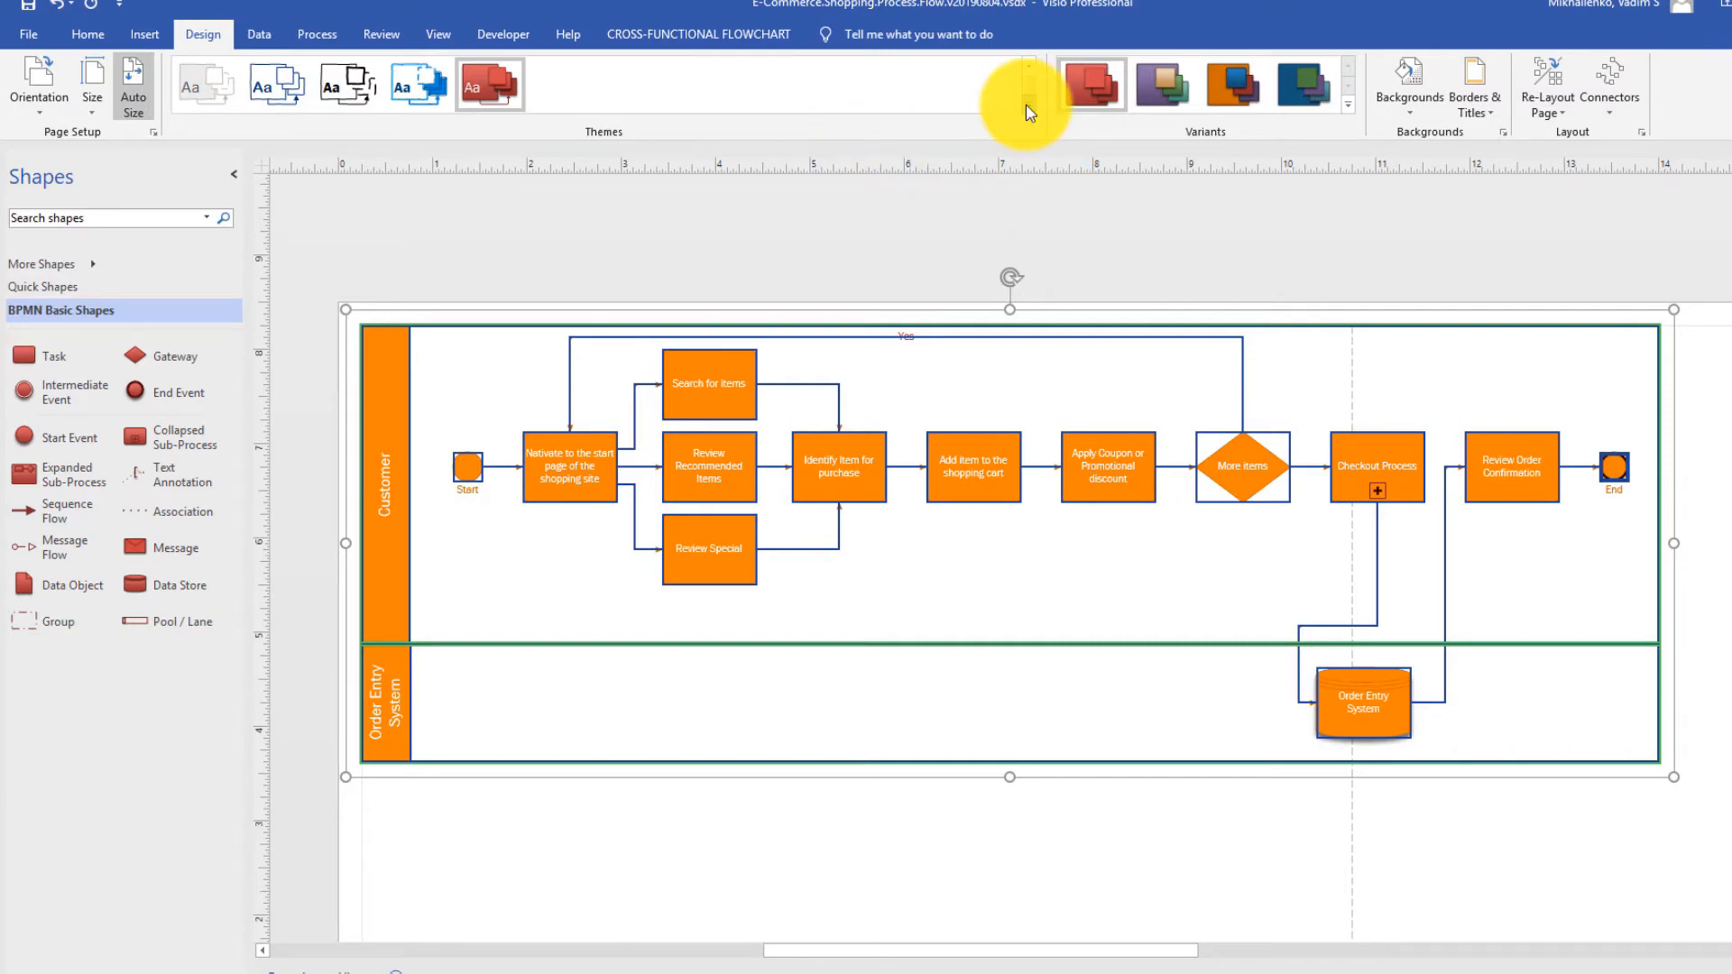
click(1348, 105)
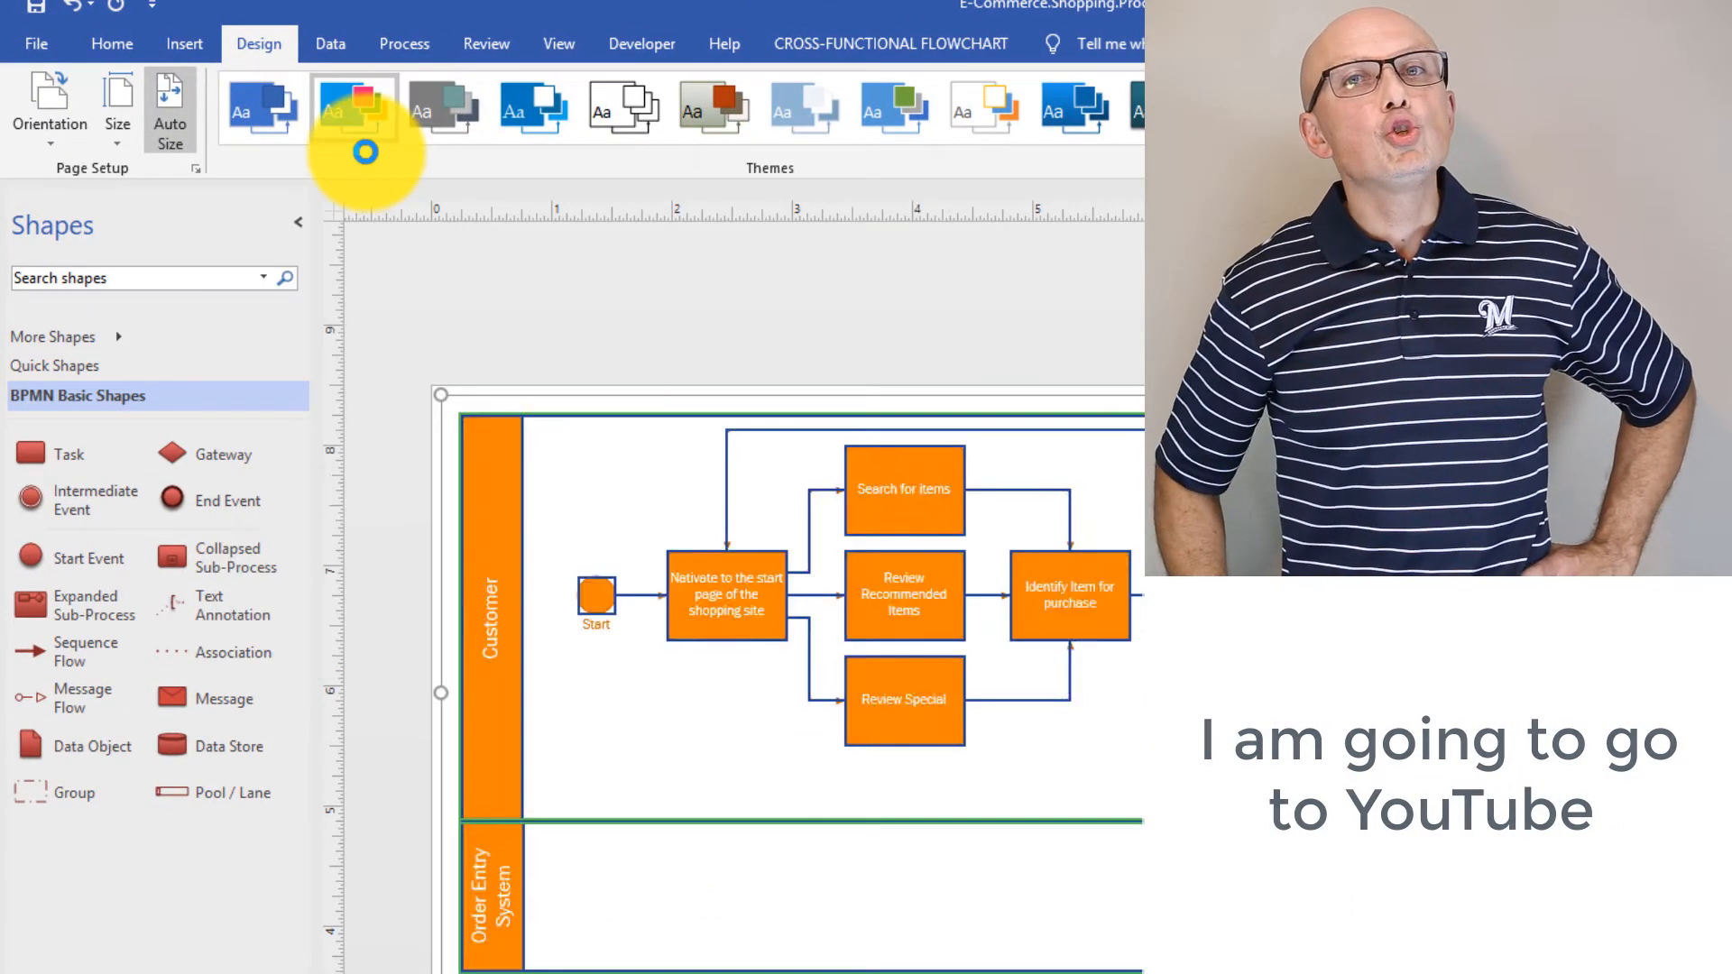
click(354, 110)
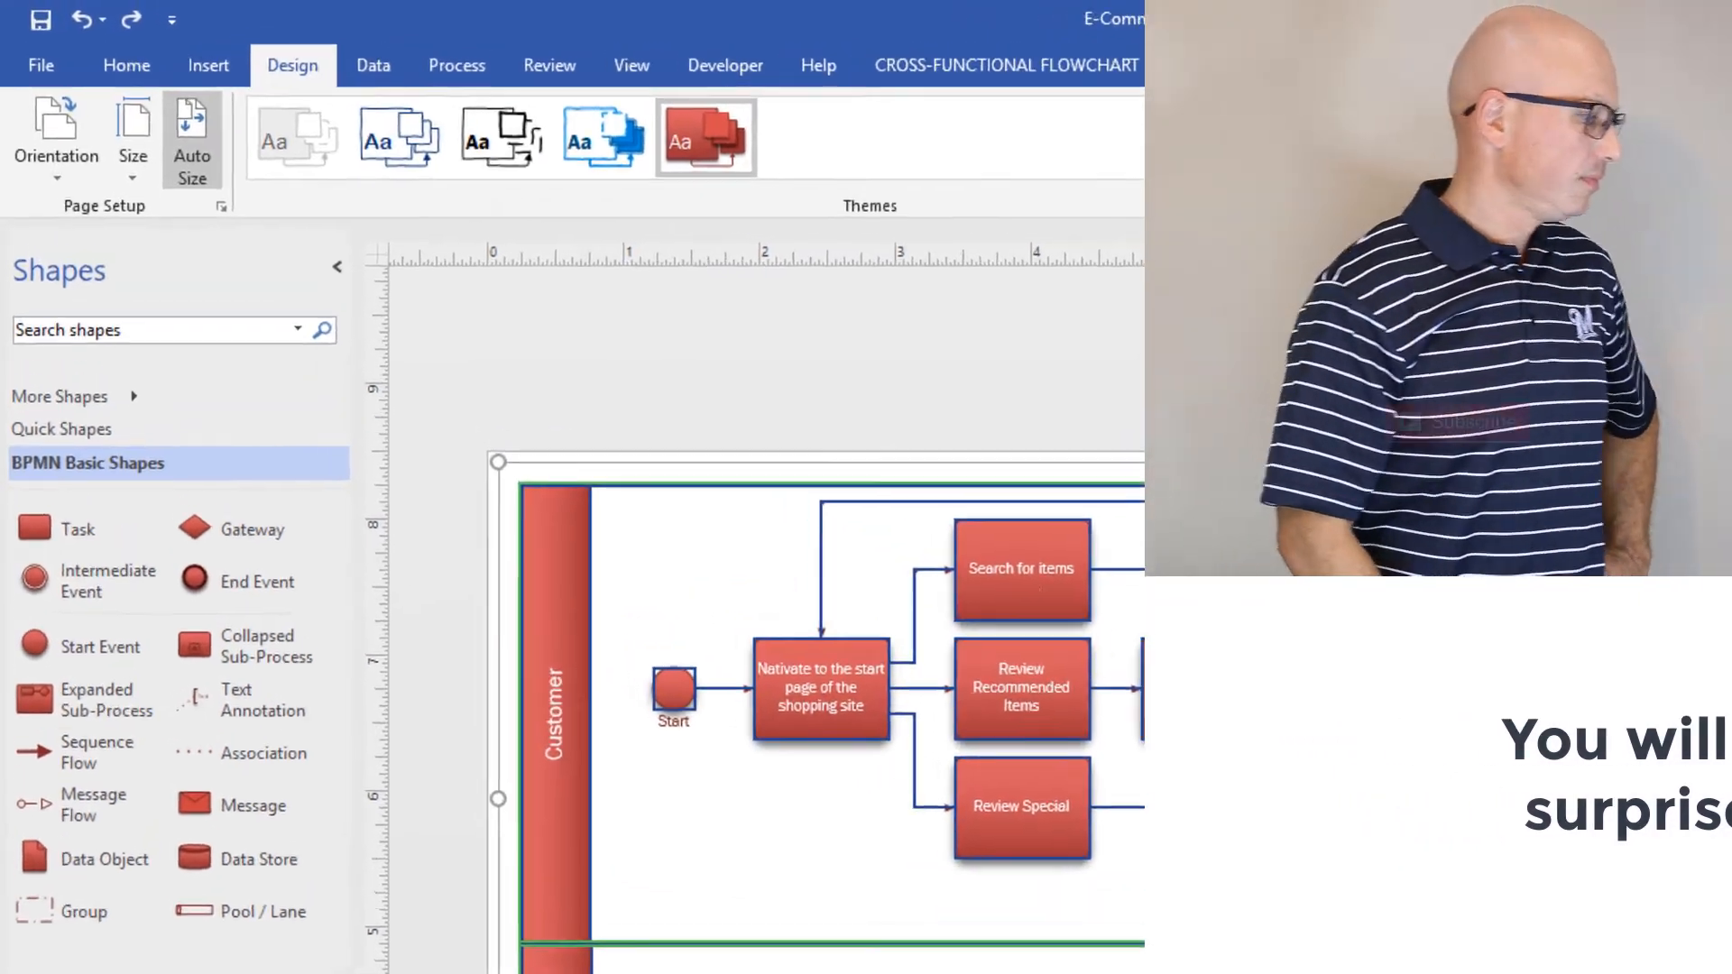
click(707, 137)
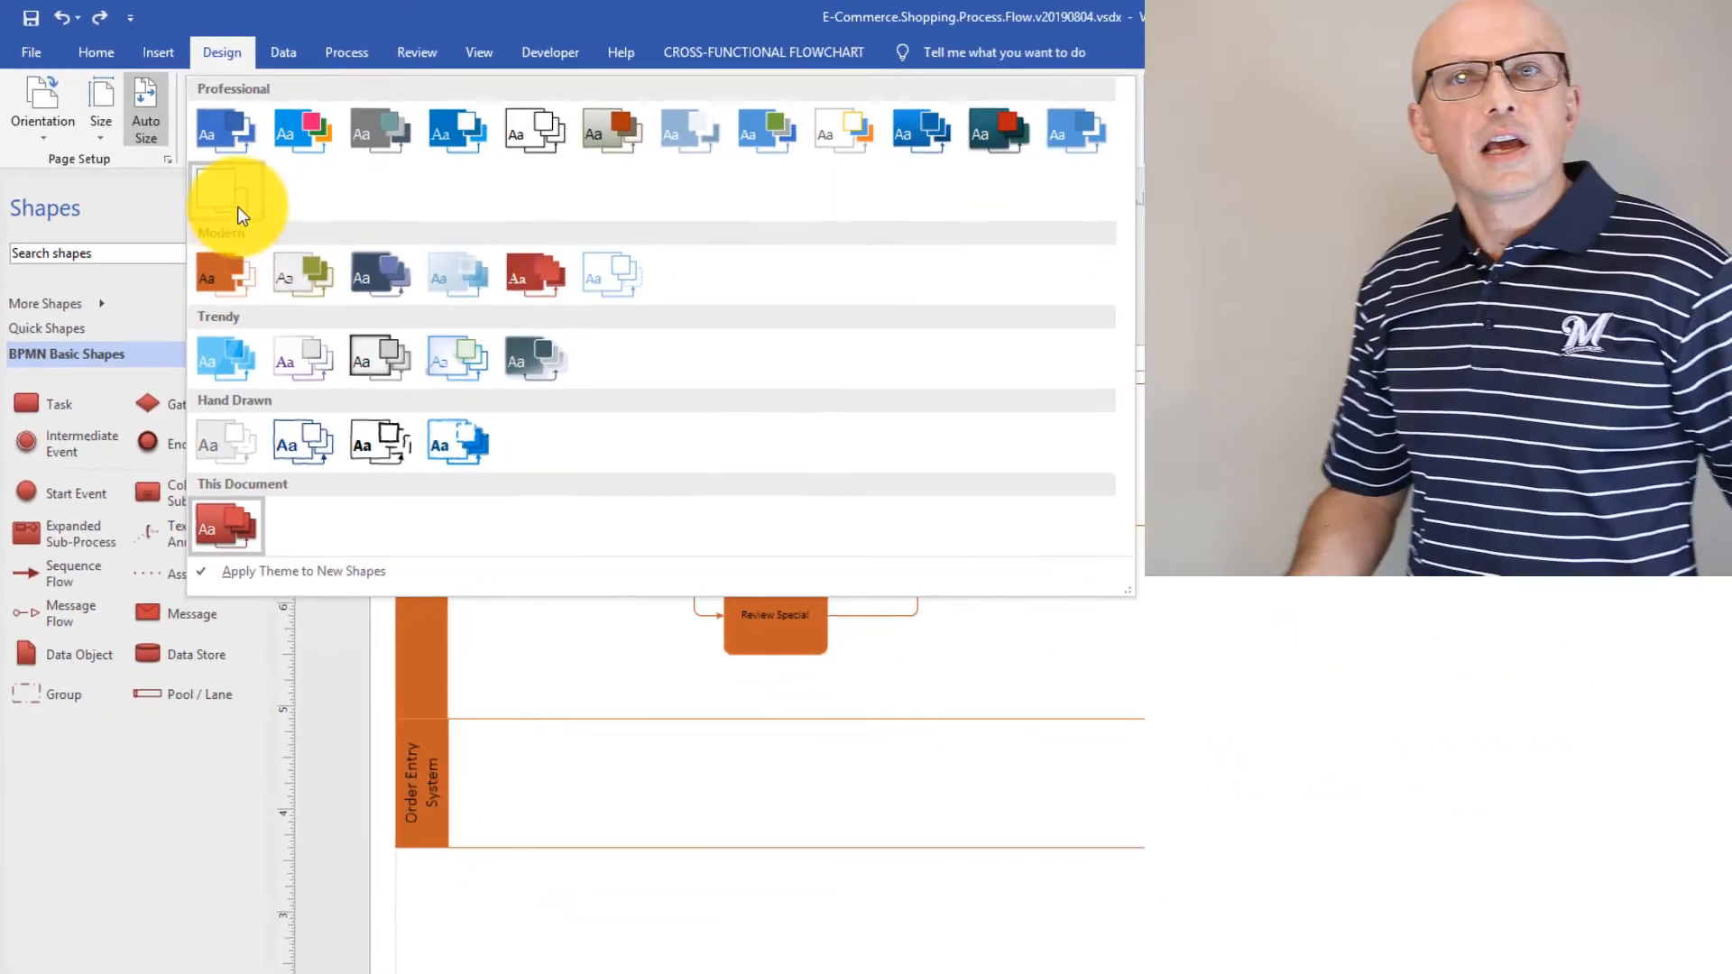
click(227, 526)
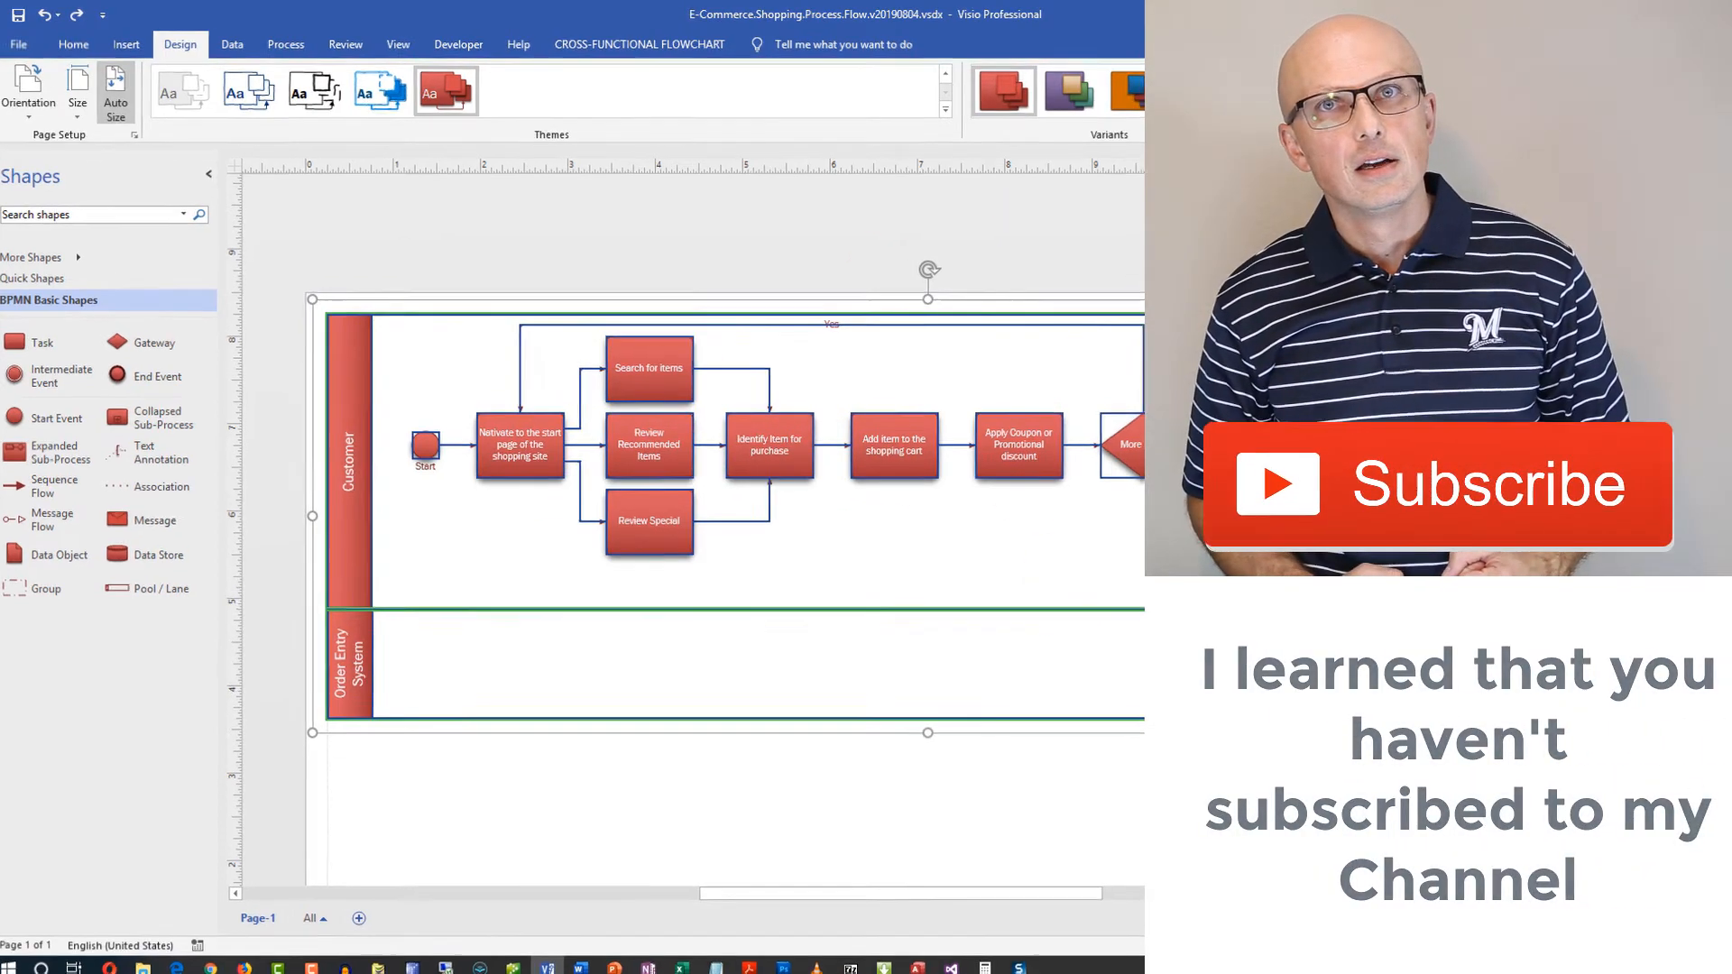
click(1063, 119)
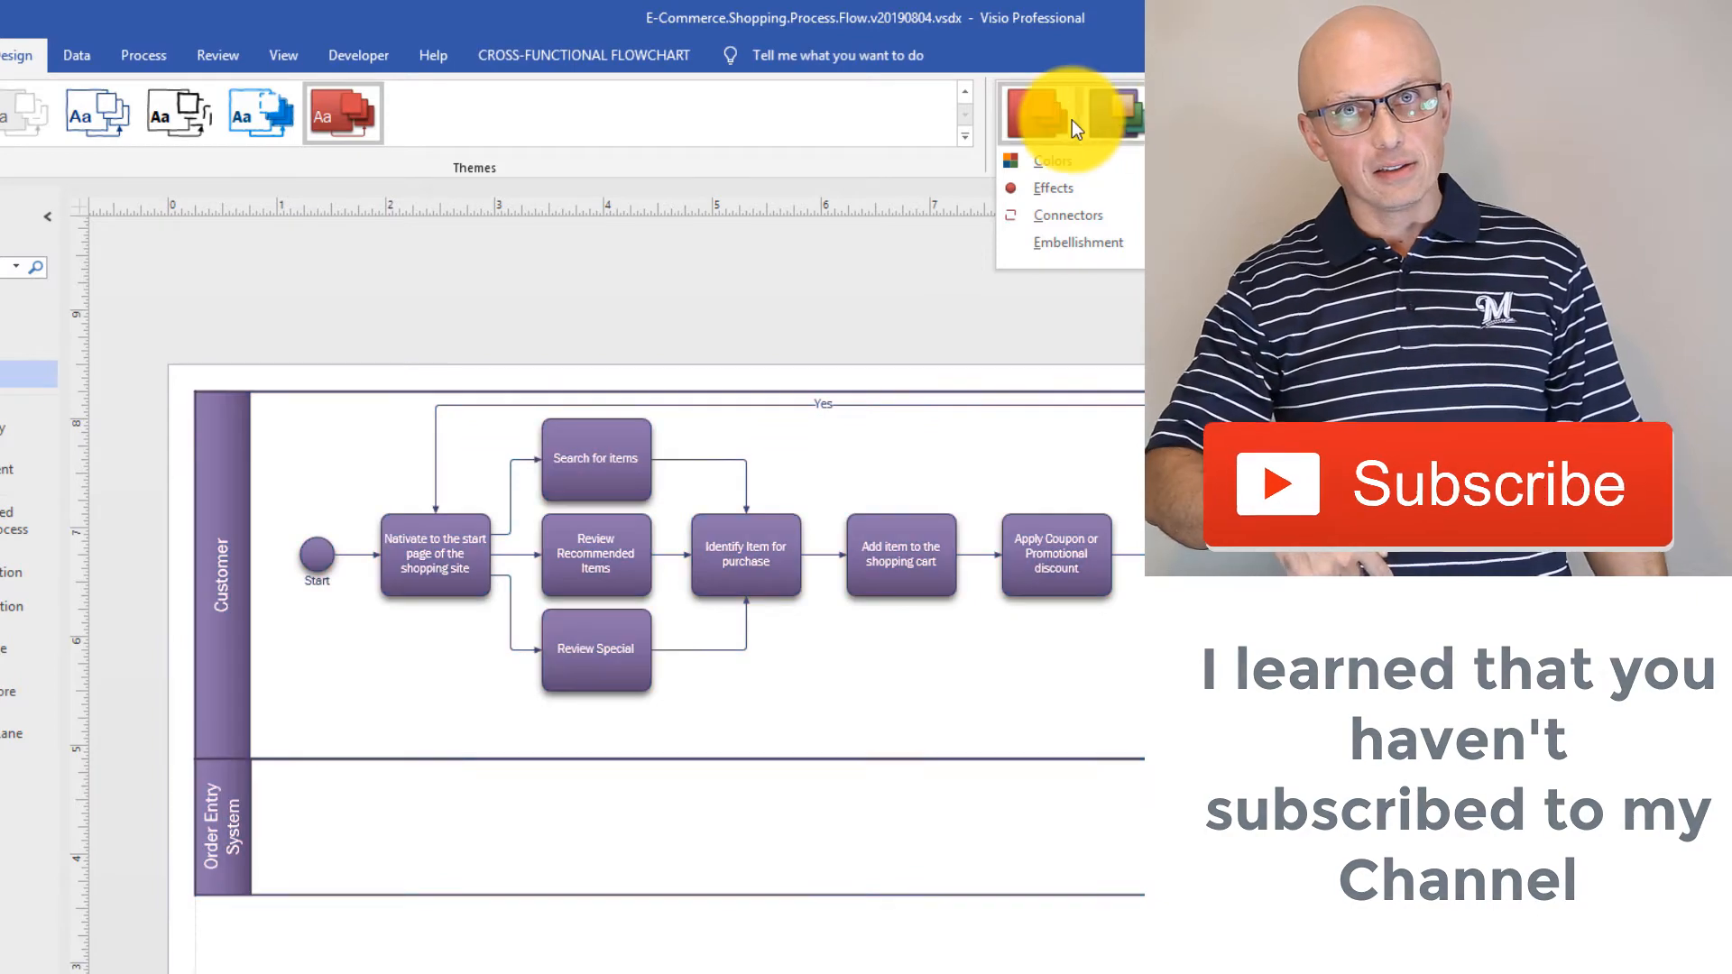
click(1037, 113)
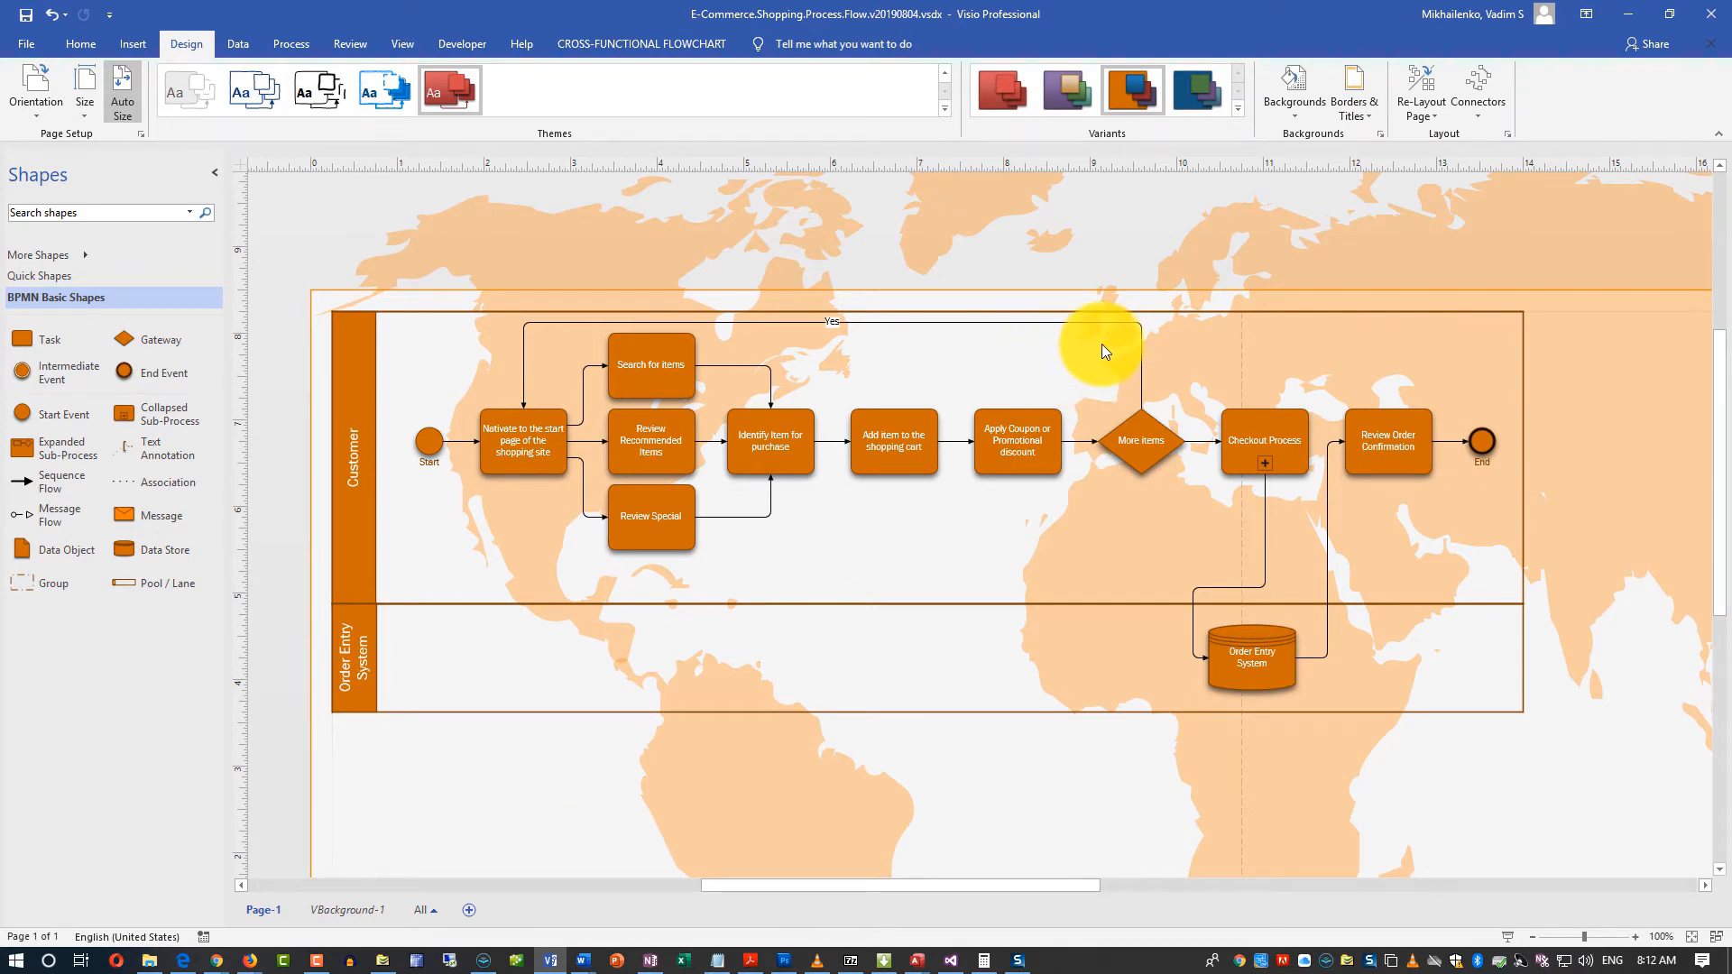
mouse_move(274, 92)
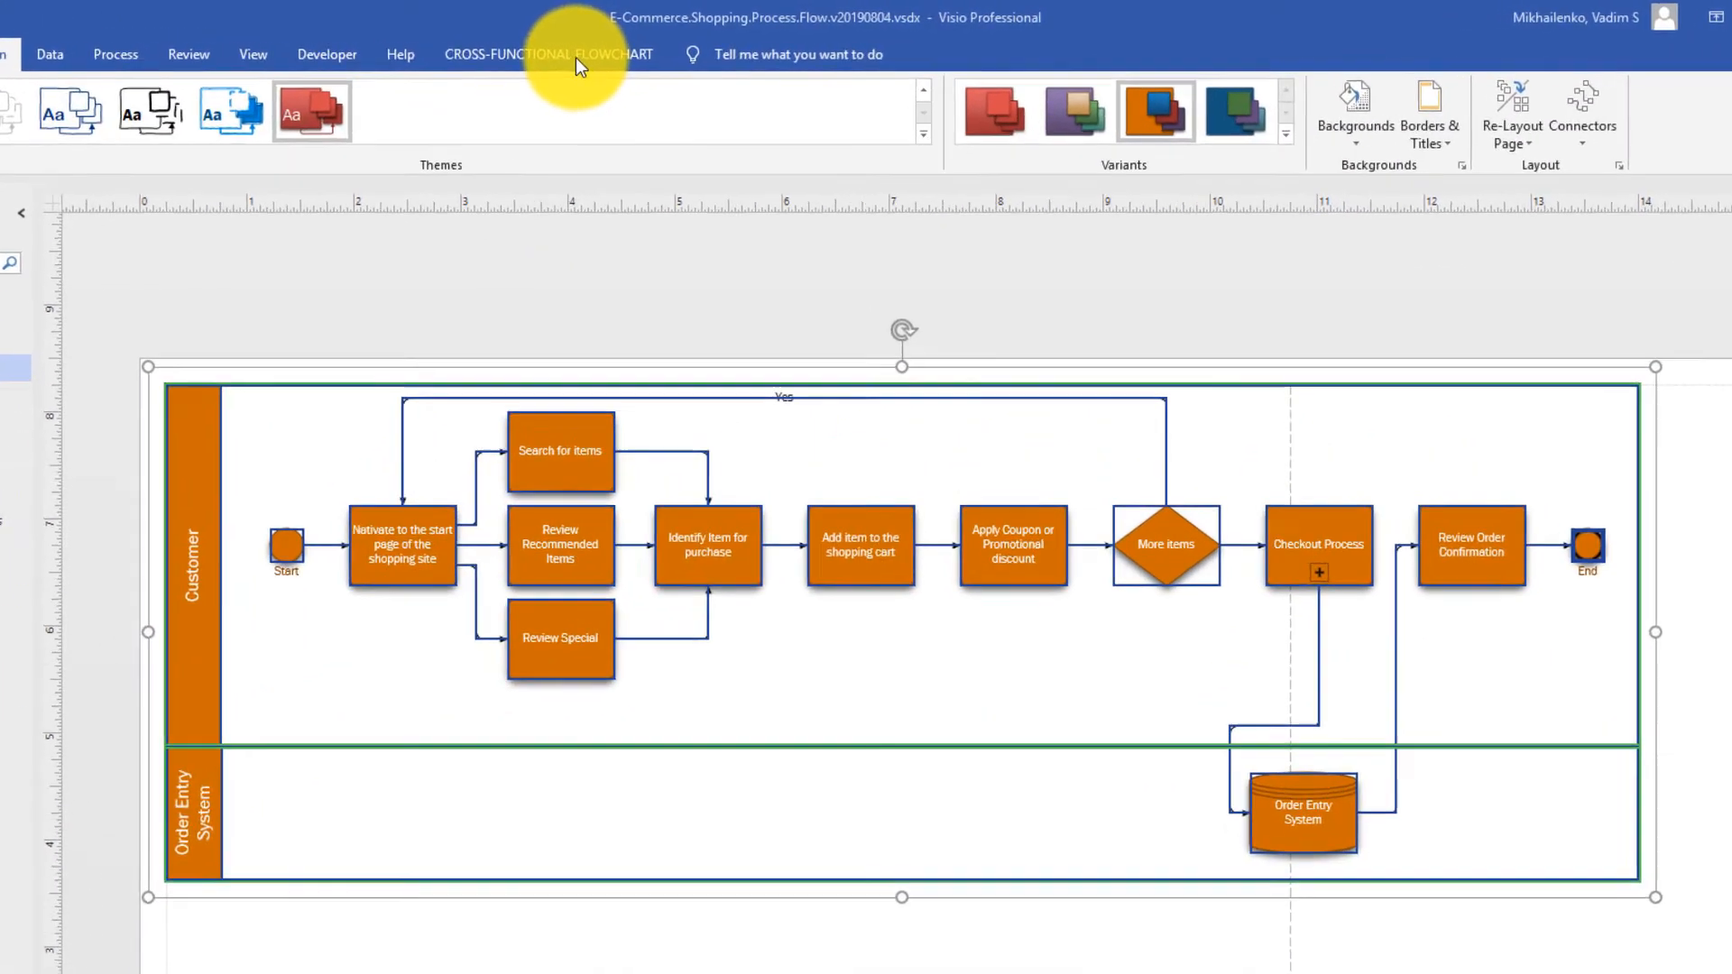
Step: Review the Cross-Functional Flowchart lane styles and turn on the Title bar above the lanes
click(547, 54)
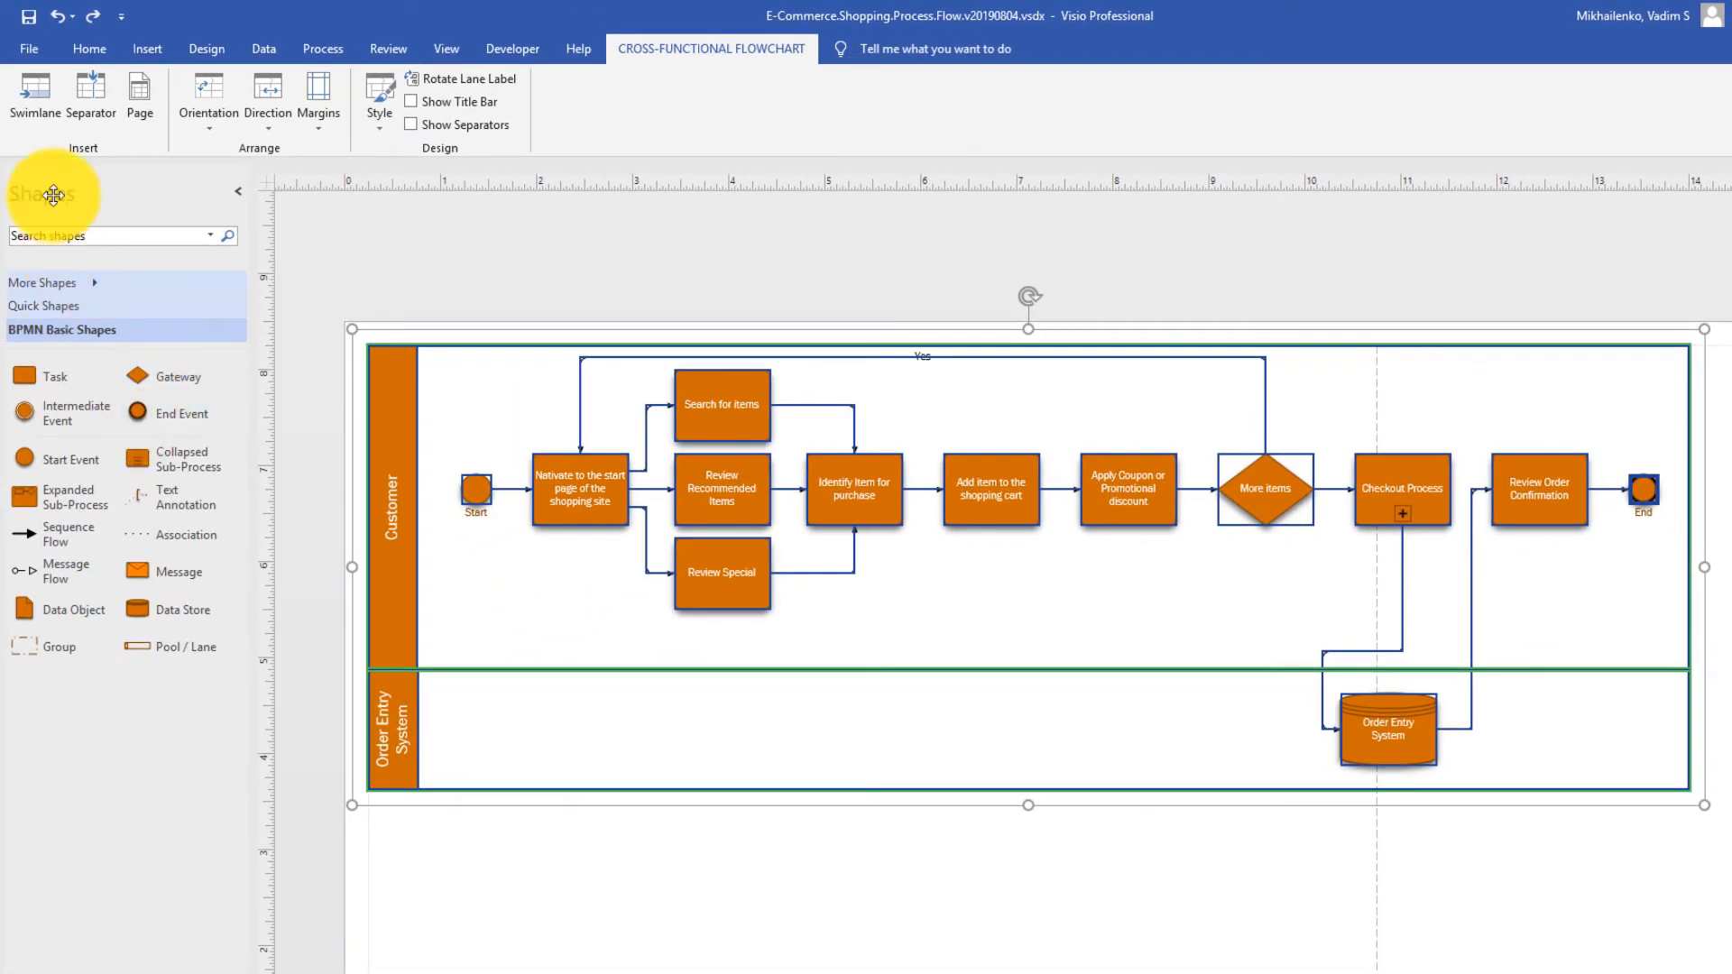
mouse_move(793, 90)
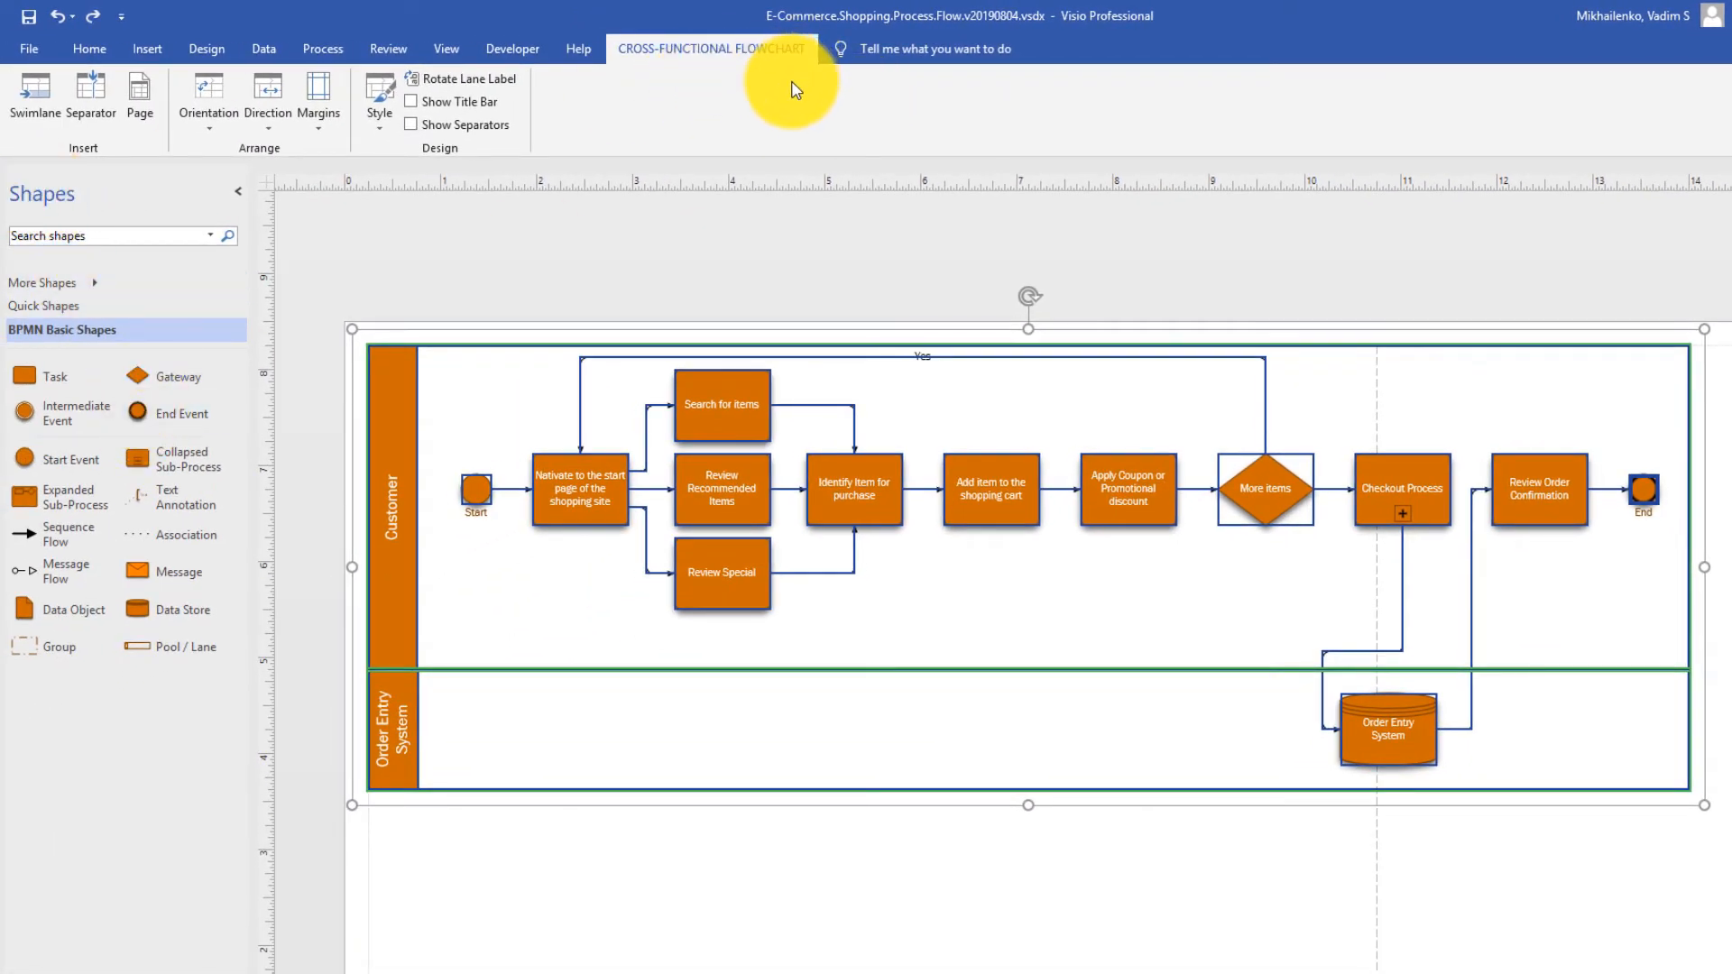
mouse_move(433, 243)
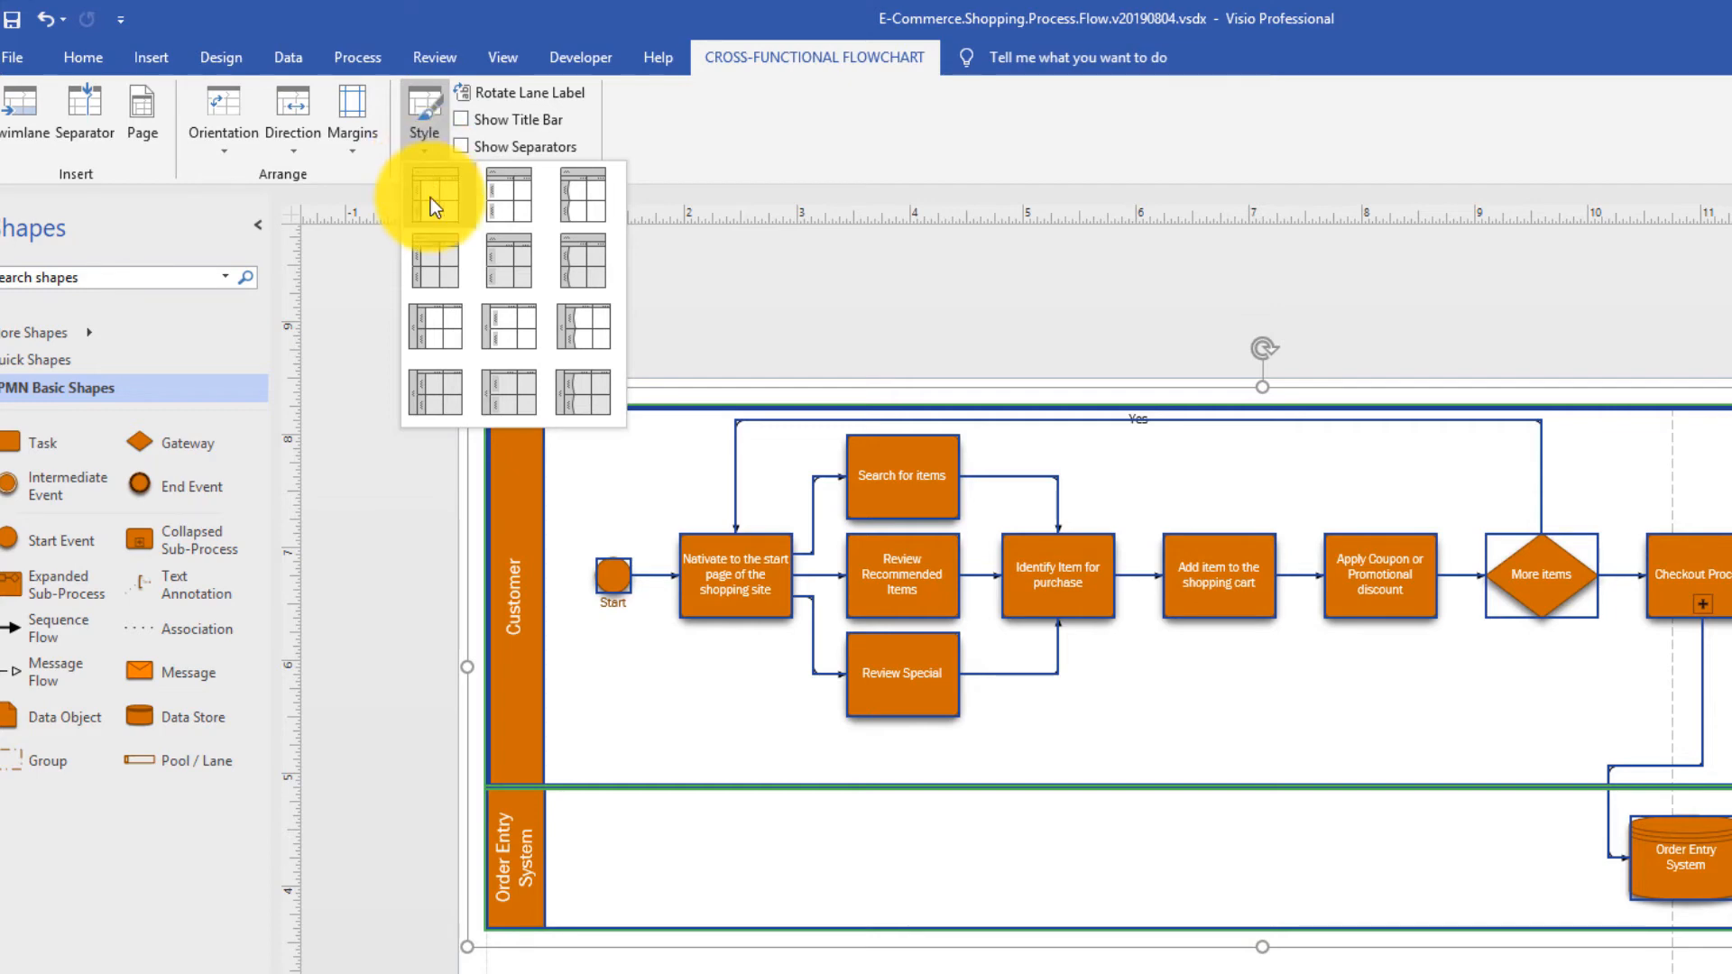
click(434, 193)
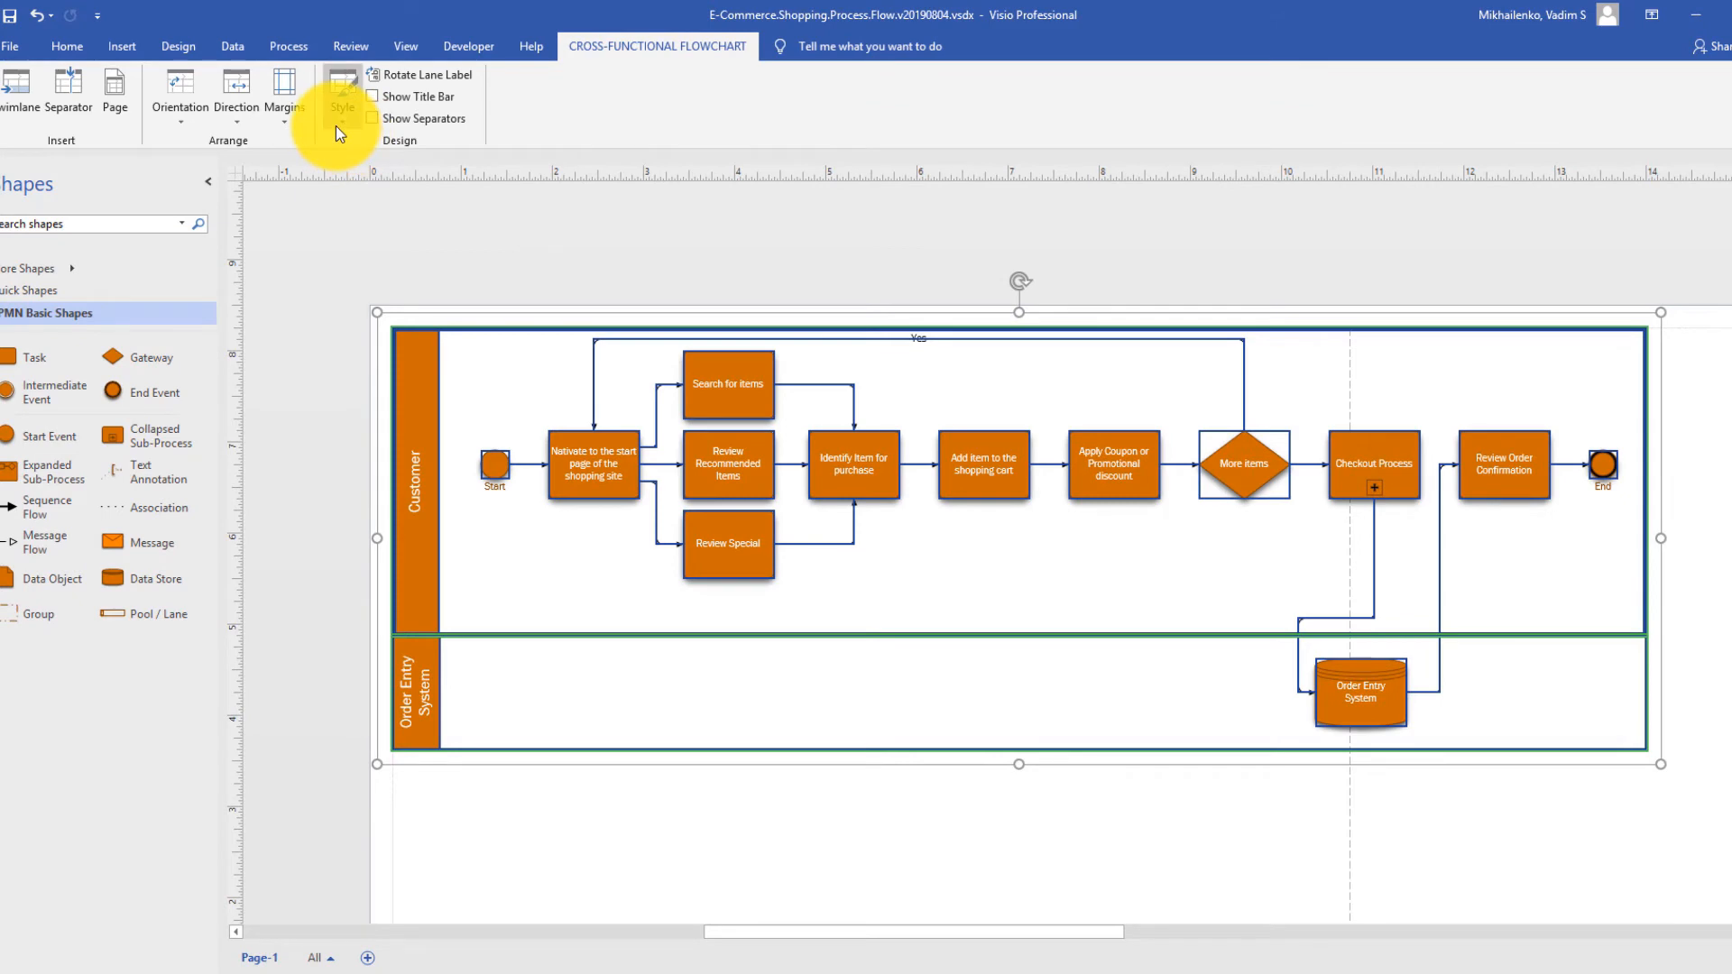
mouse_move(561, 165)
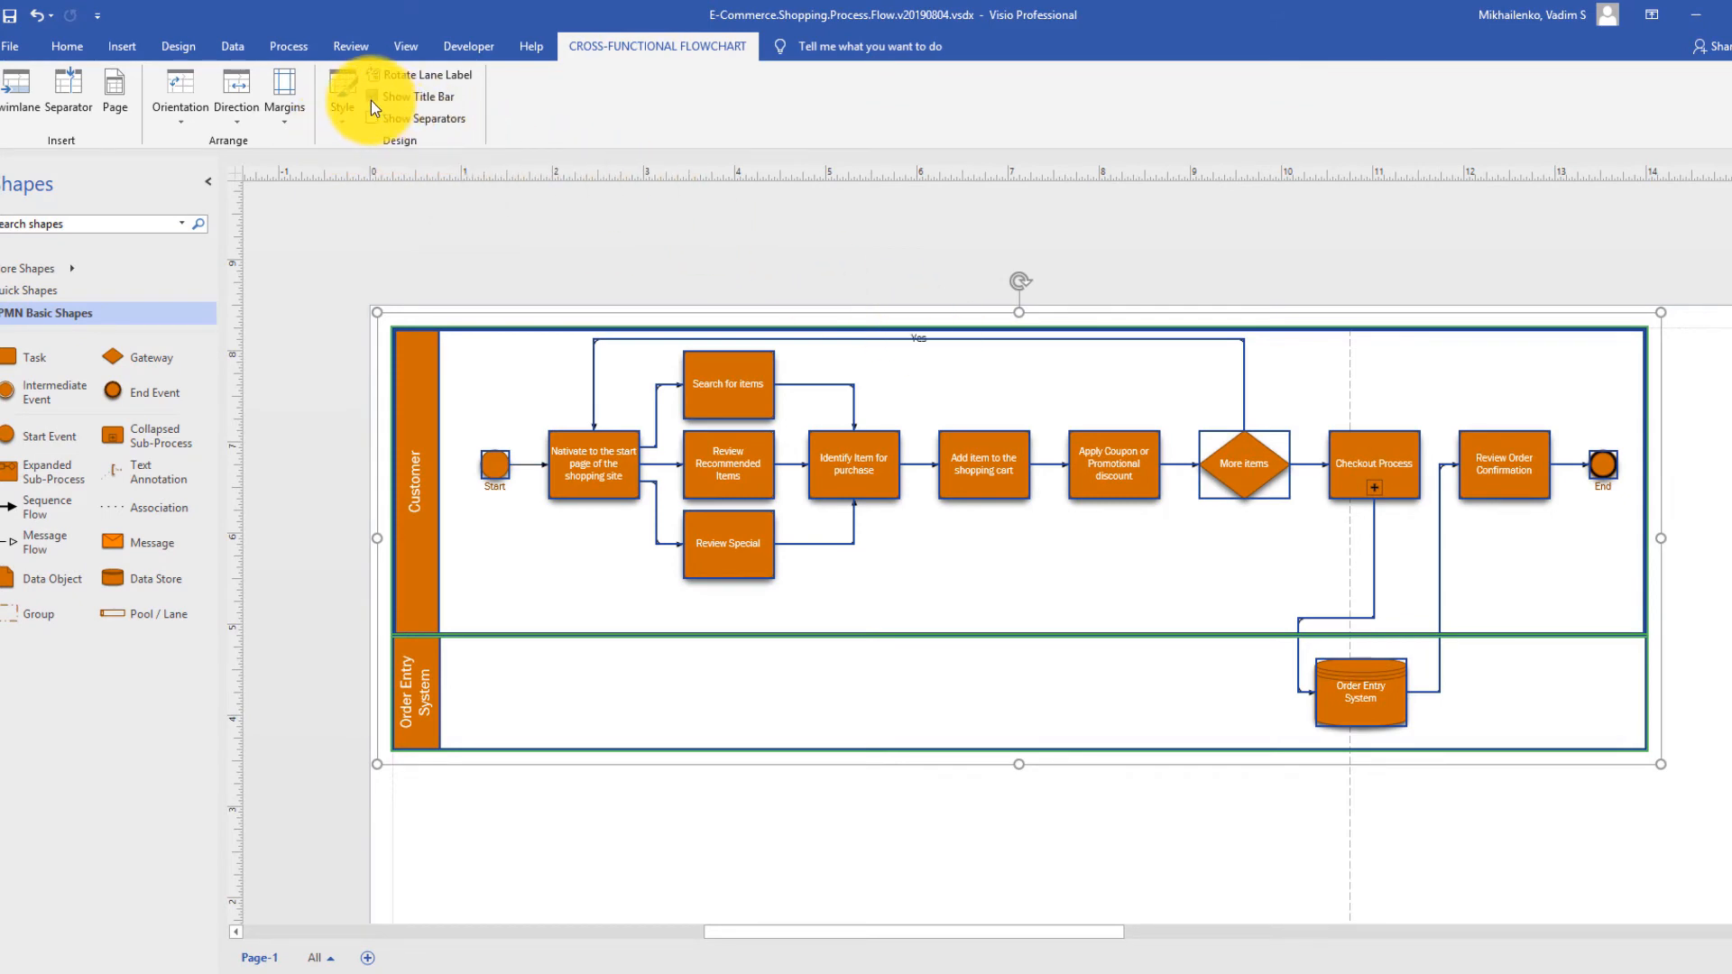
click(420, 97)
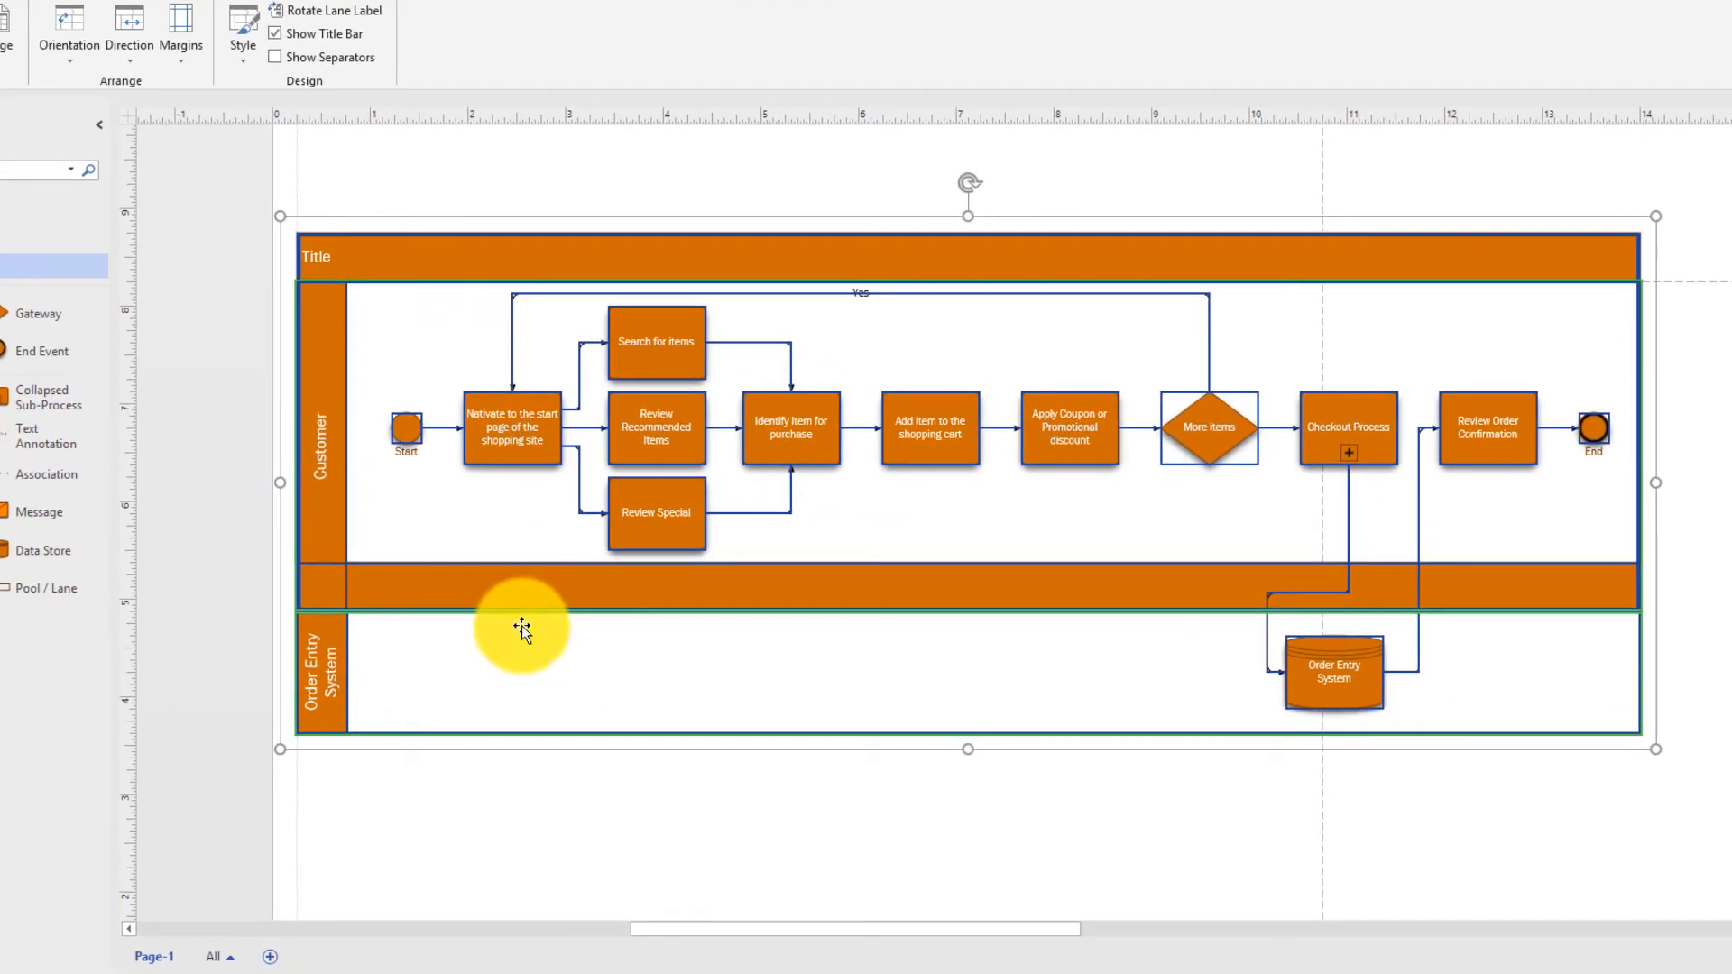
mouse_move(355, 671)
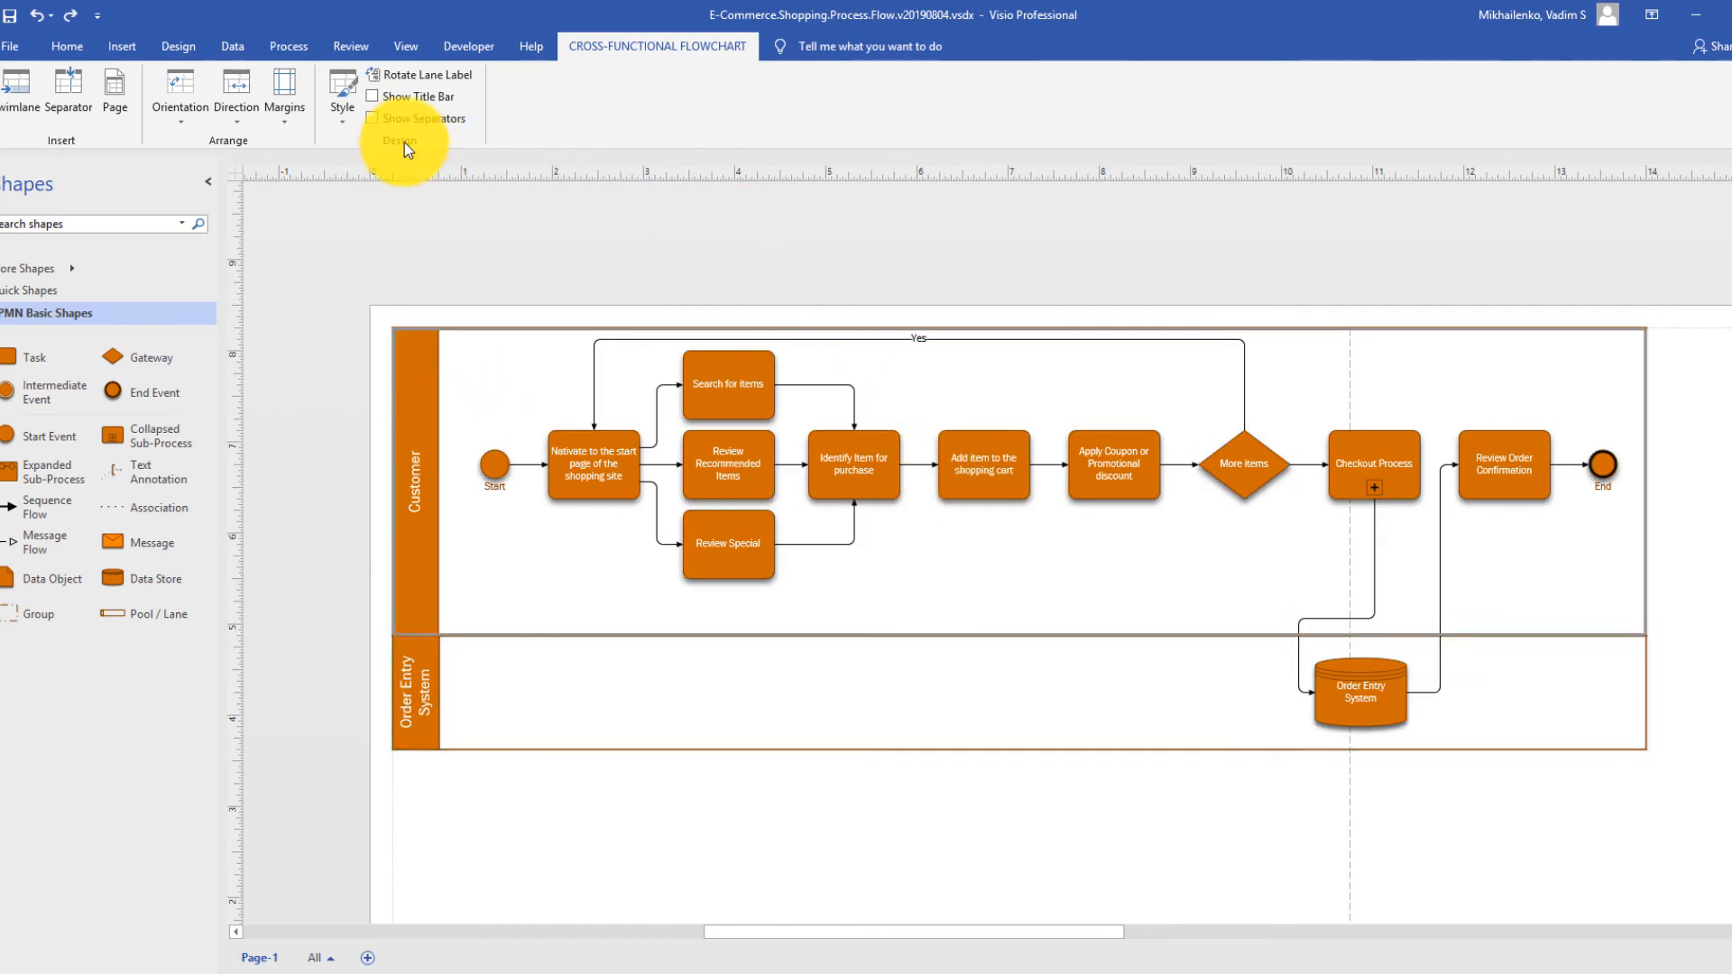
click(373, 96)
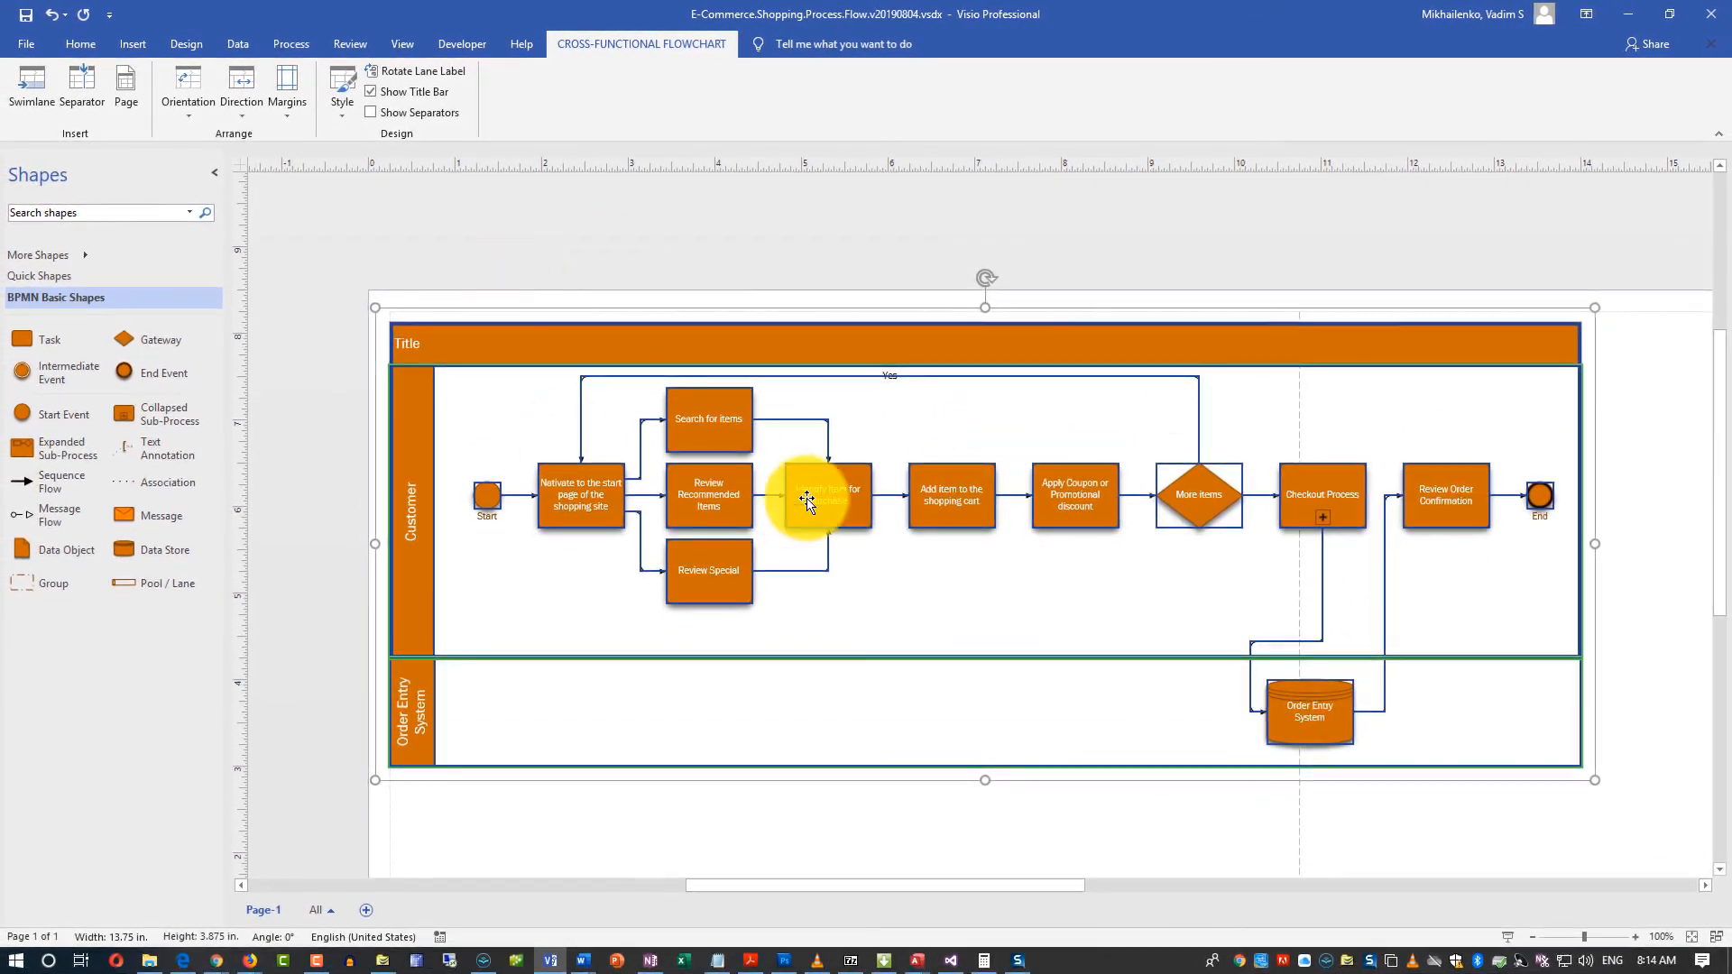
mouse_move(1038, 420)
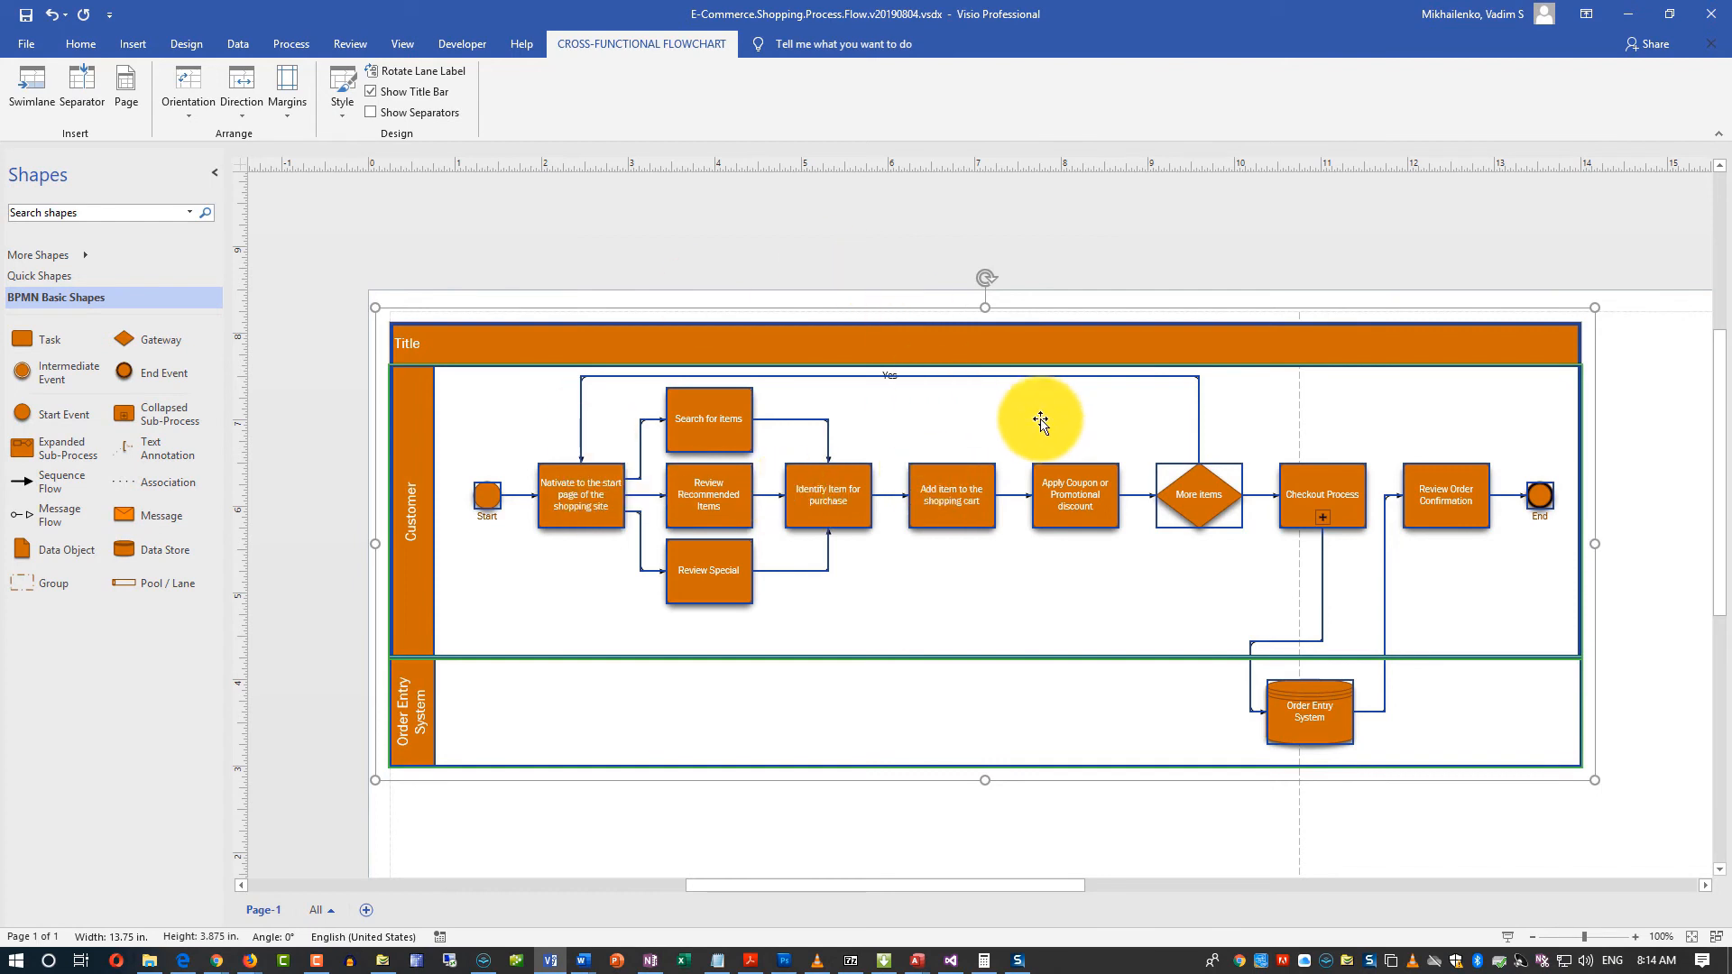
mouse_move(1047, 434)
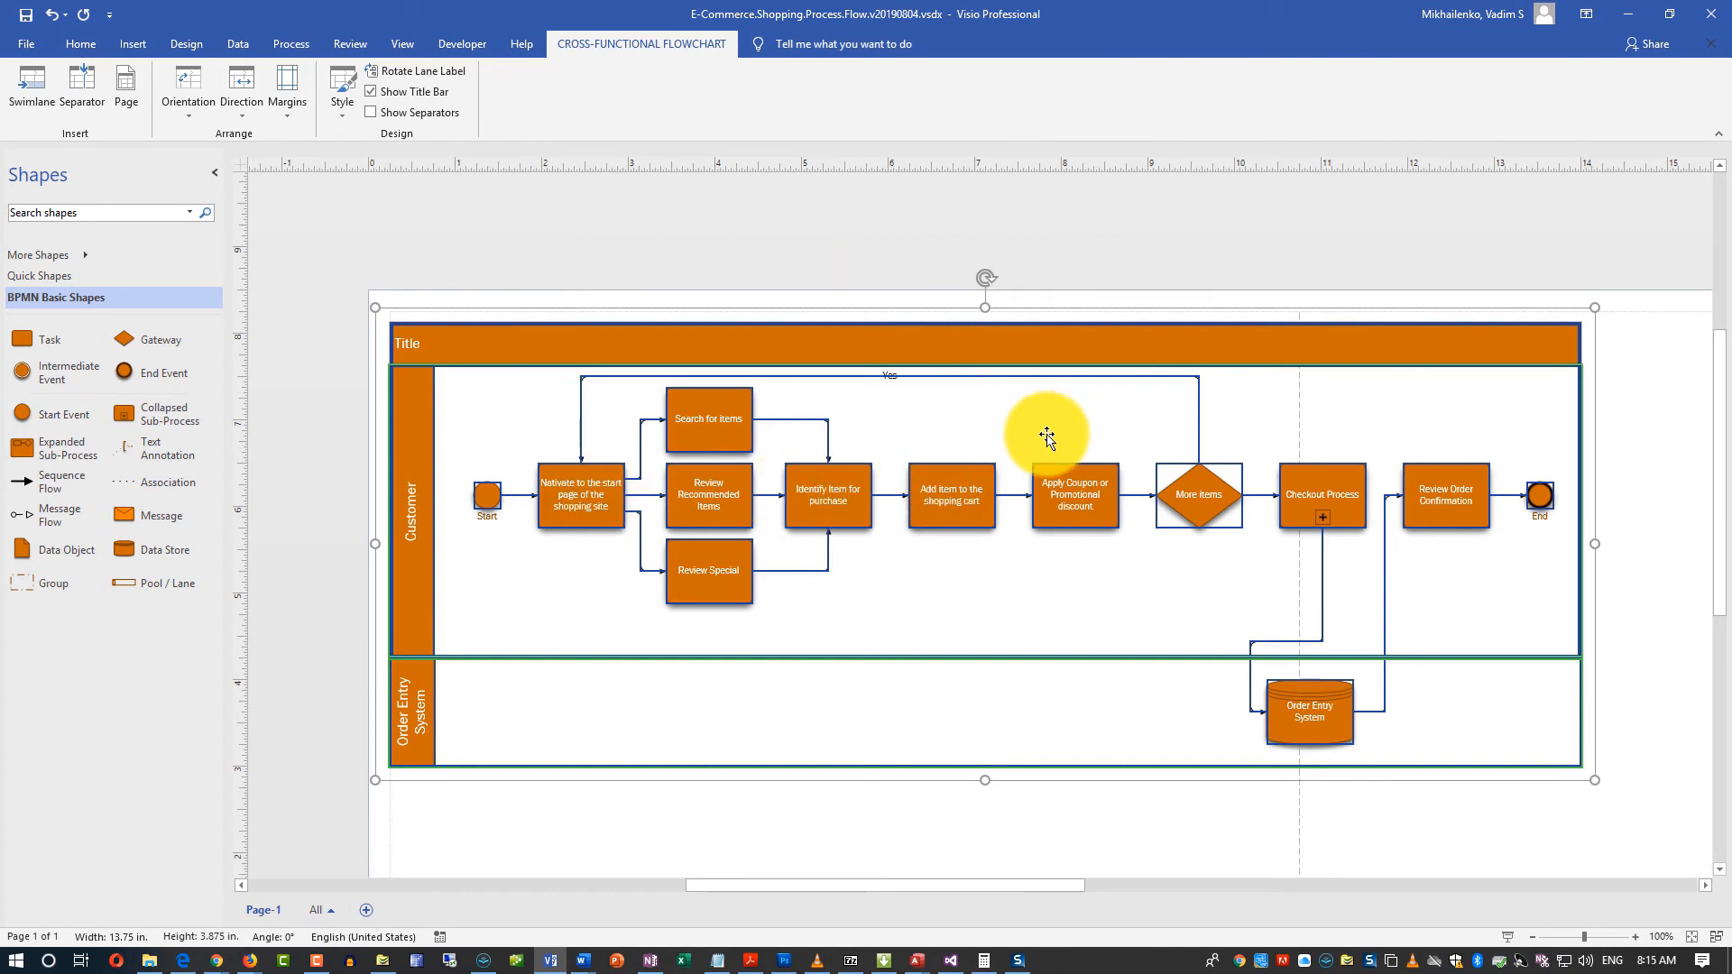
mouse_move(644, 387)
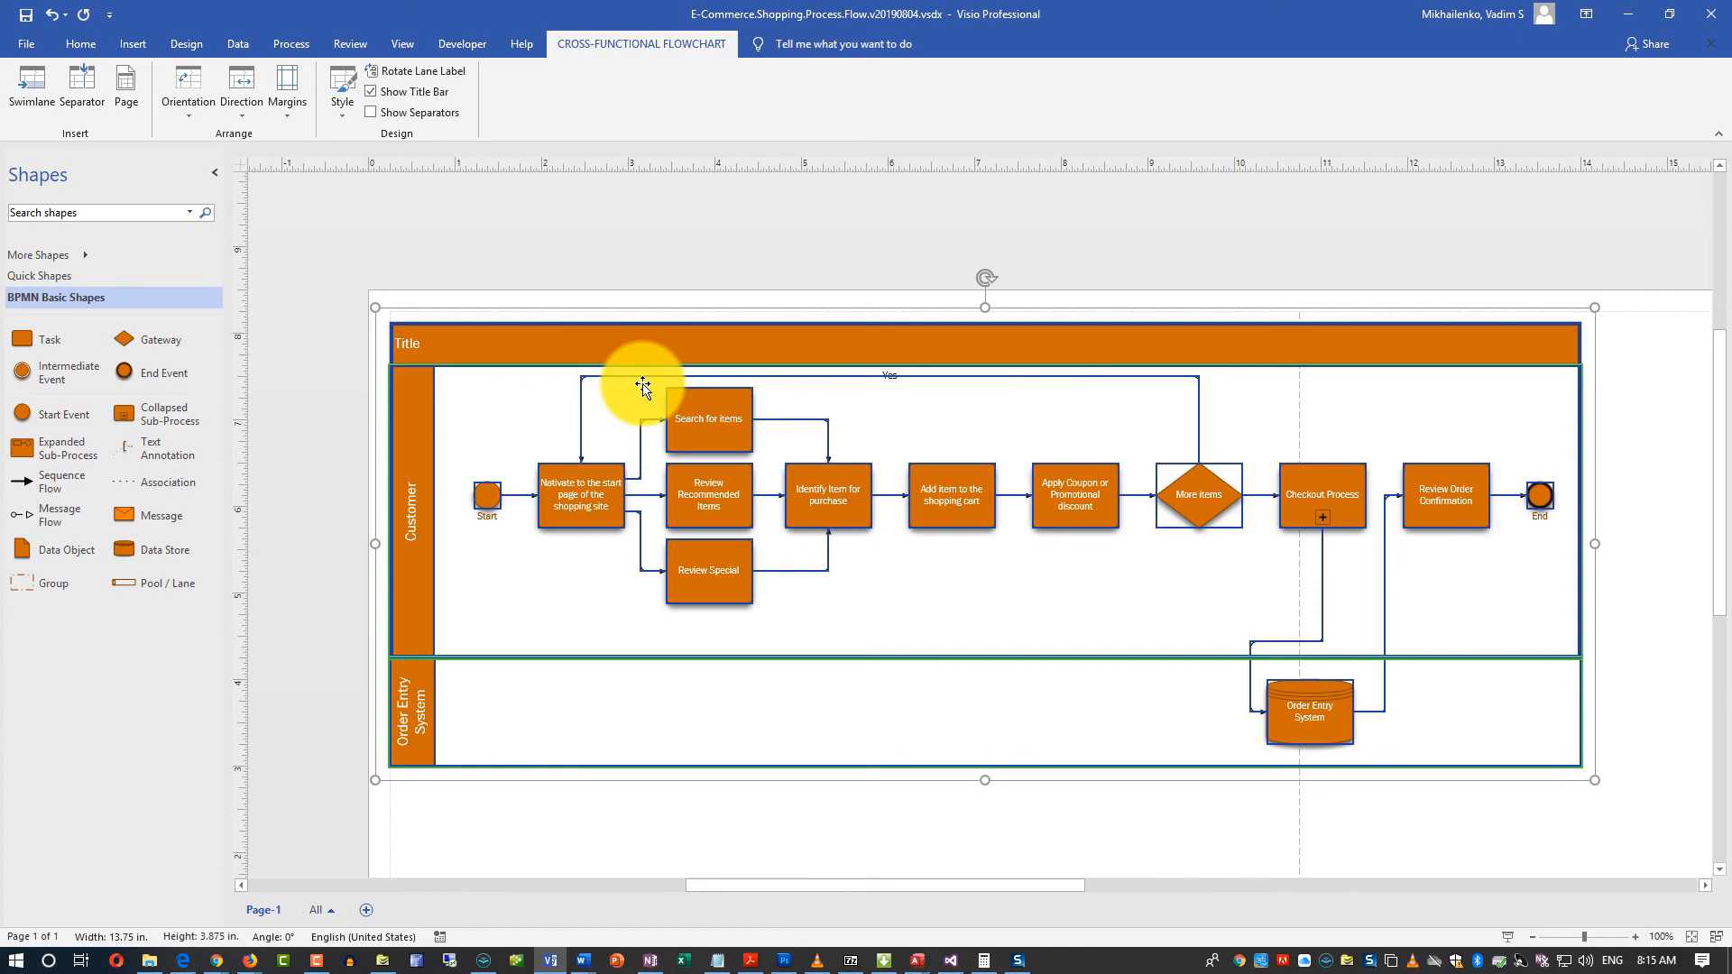